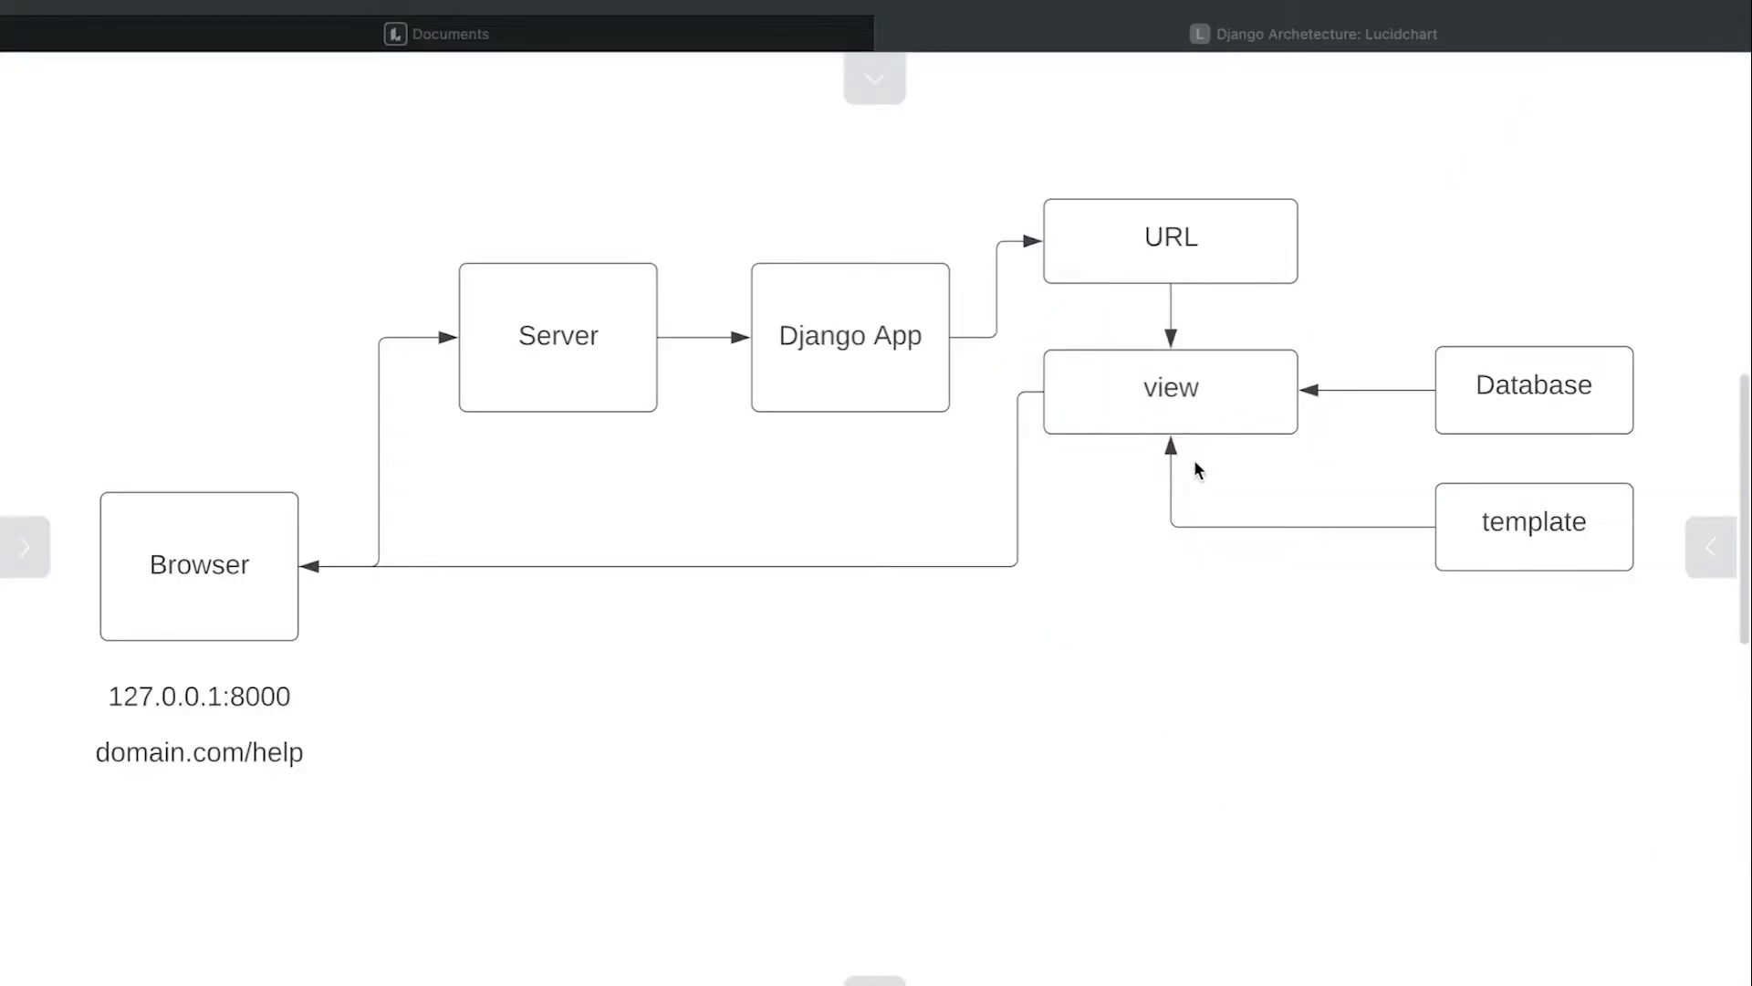
{"action": "mouse_move", "coordinate": [1015, 668]}
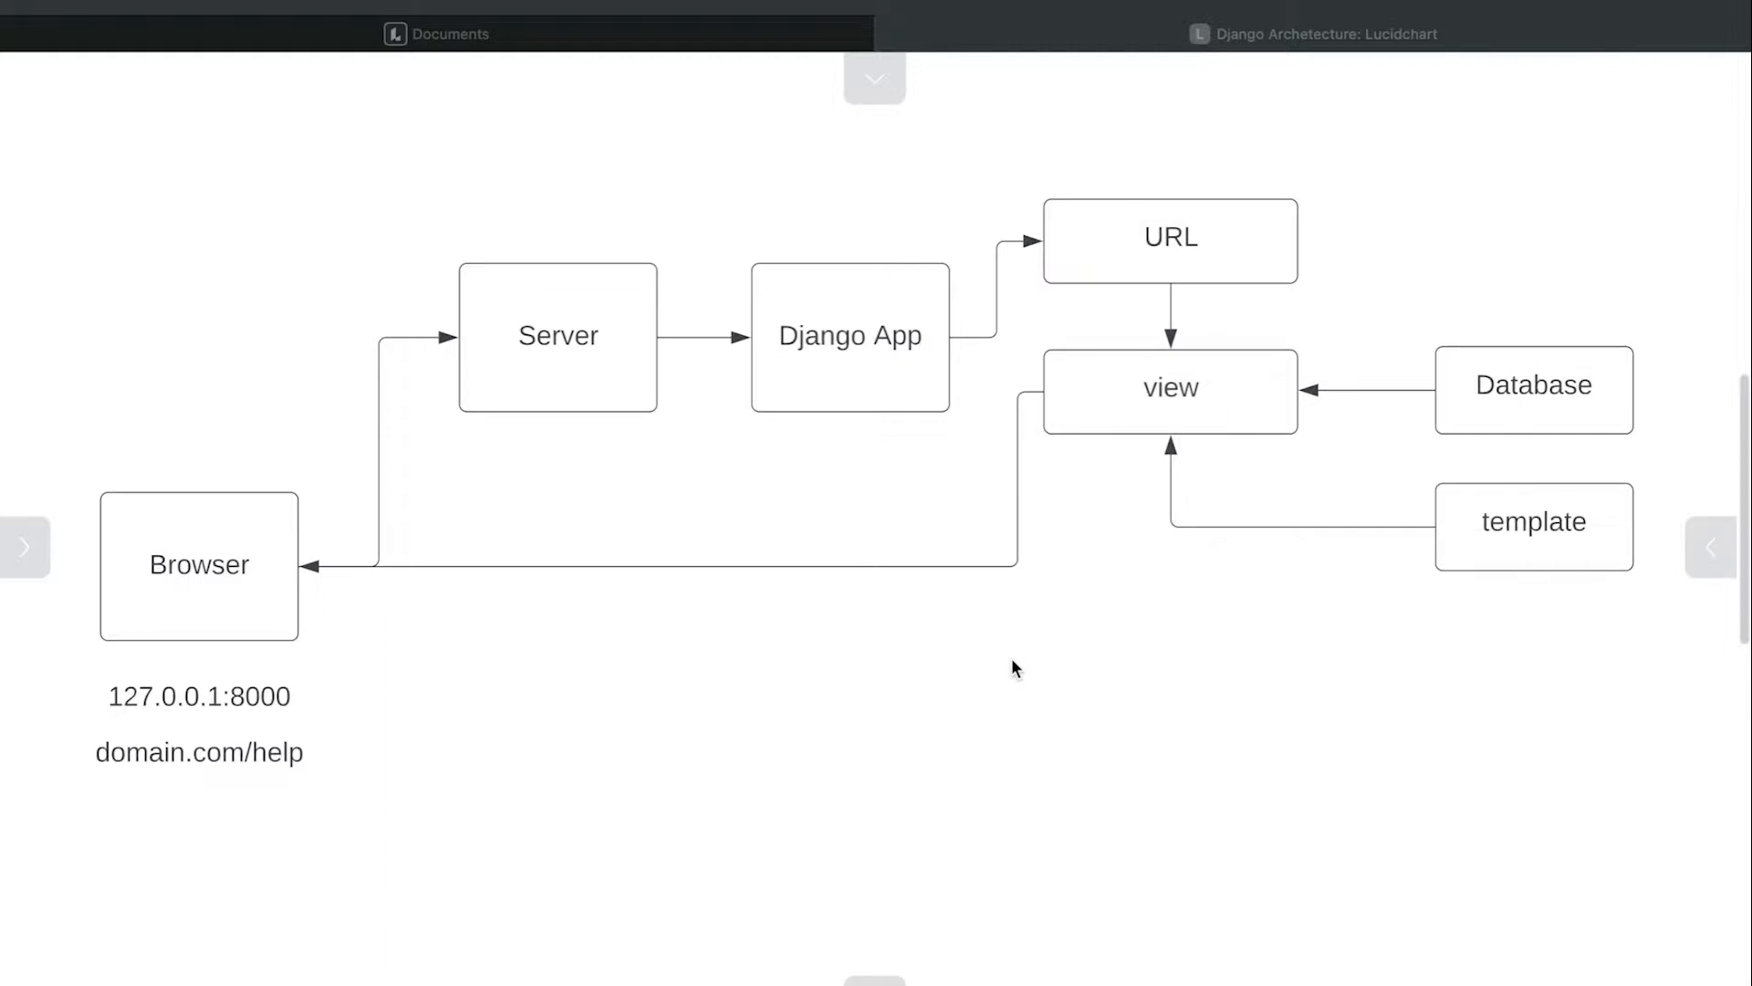
{"action": "mouse_move", "coordinate": [168, 564]}
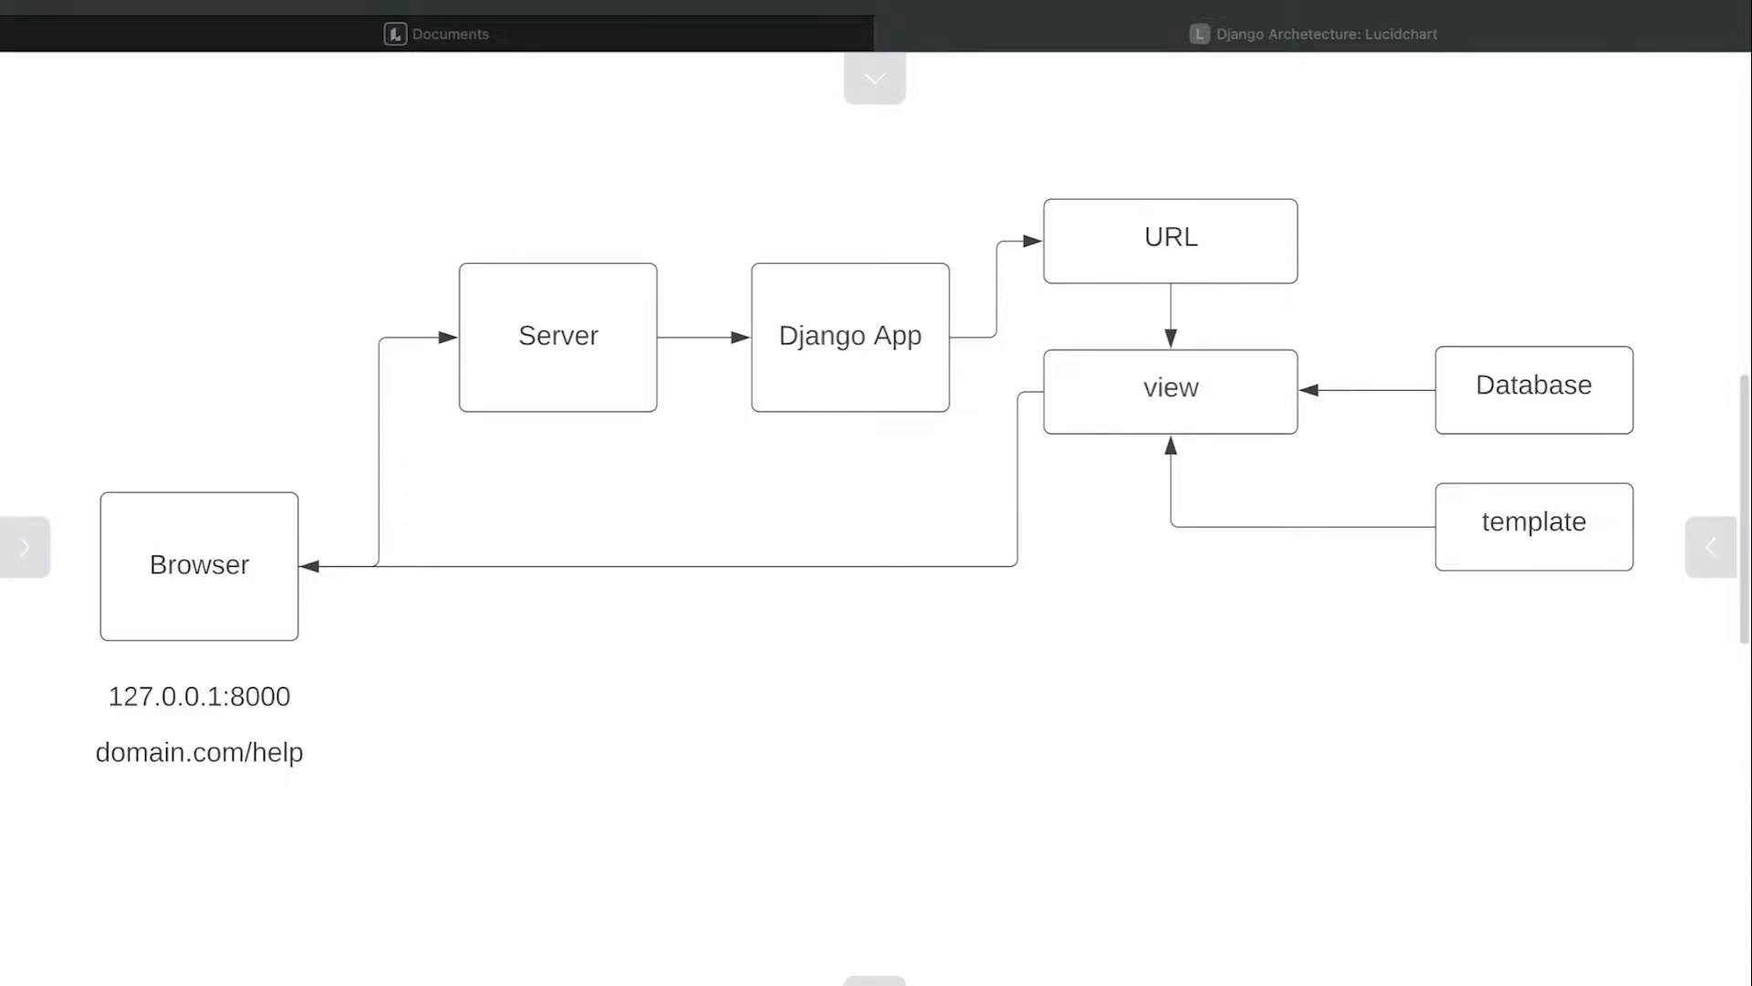
{"action": "mouse_move", "coordinate": [208, 624]}
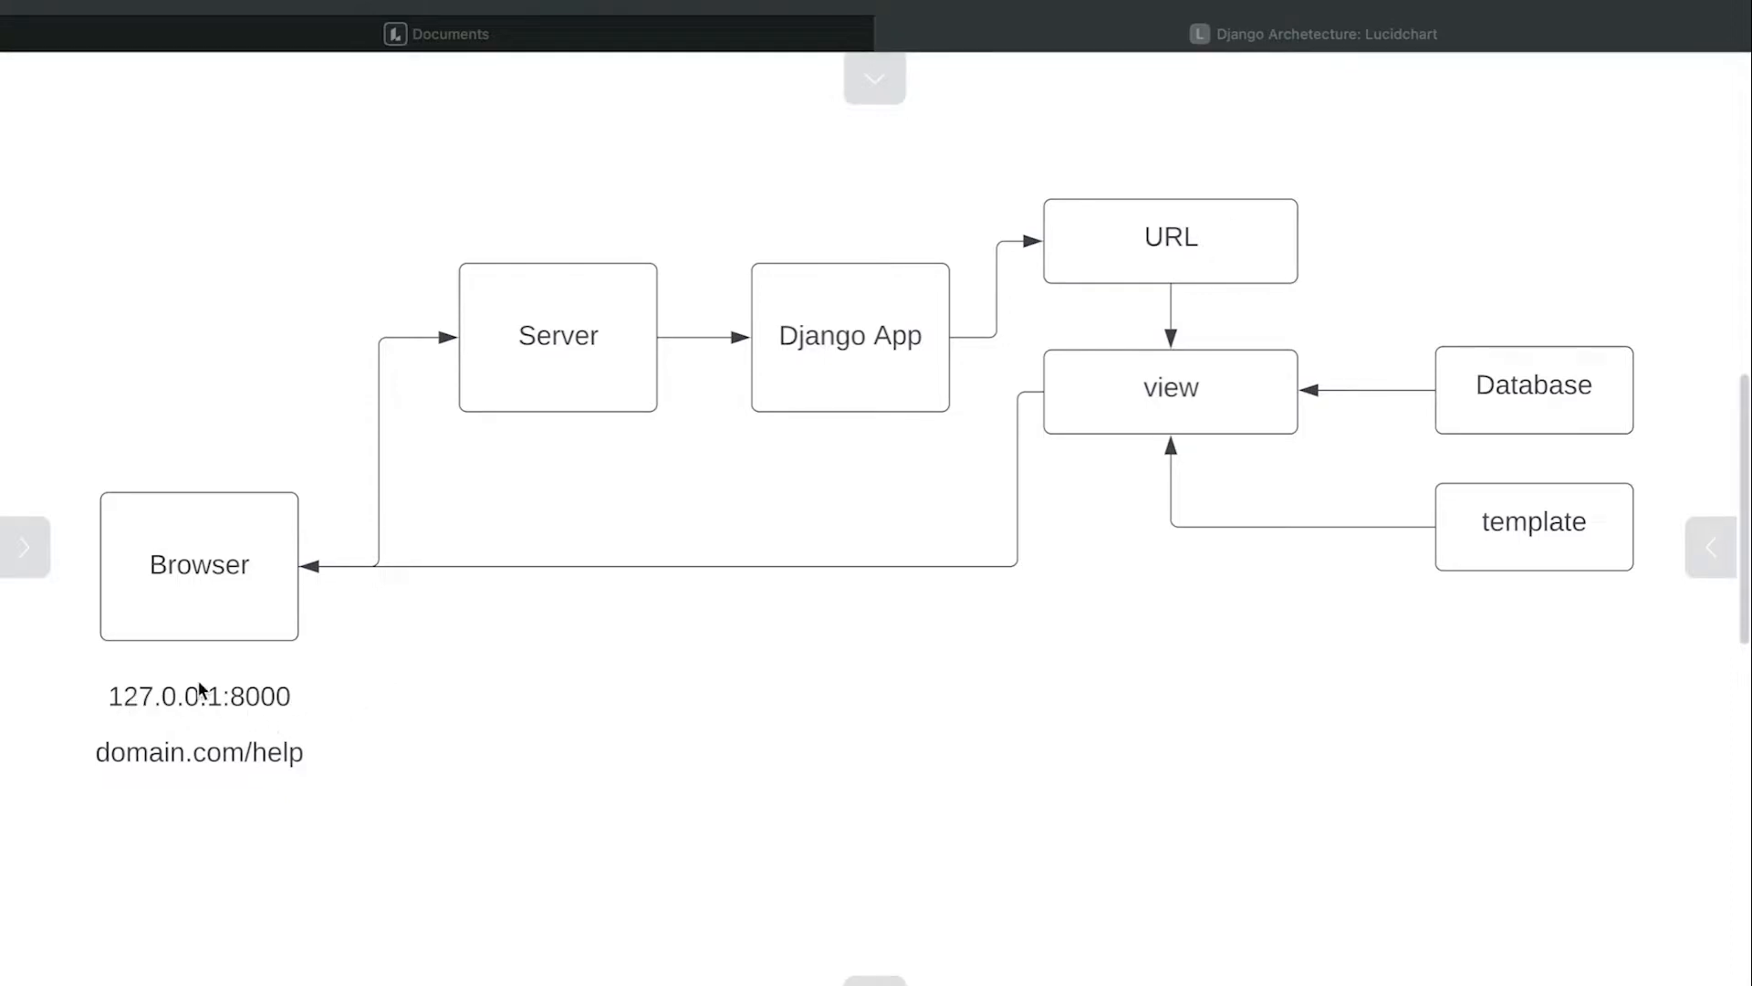
{"action": "mouse_move", "coordinate": [163, 601]}
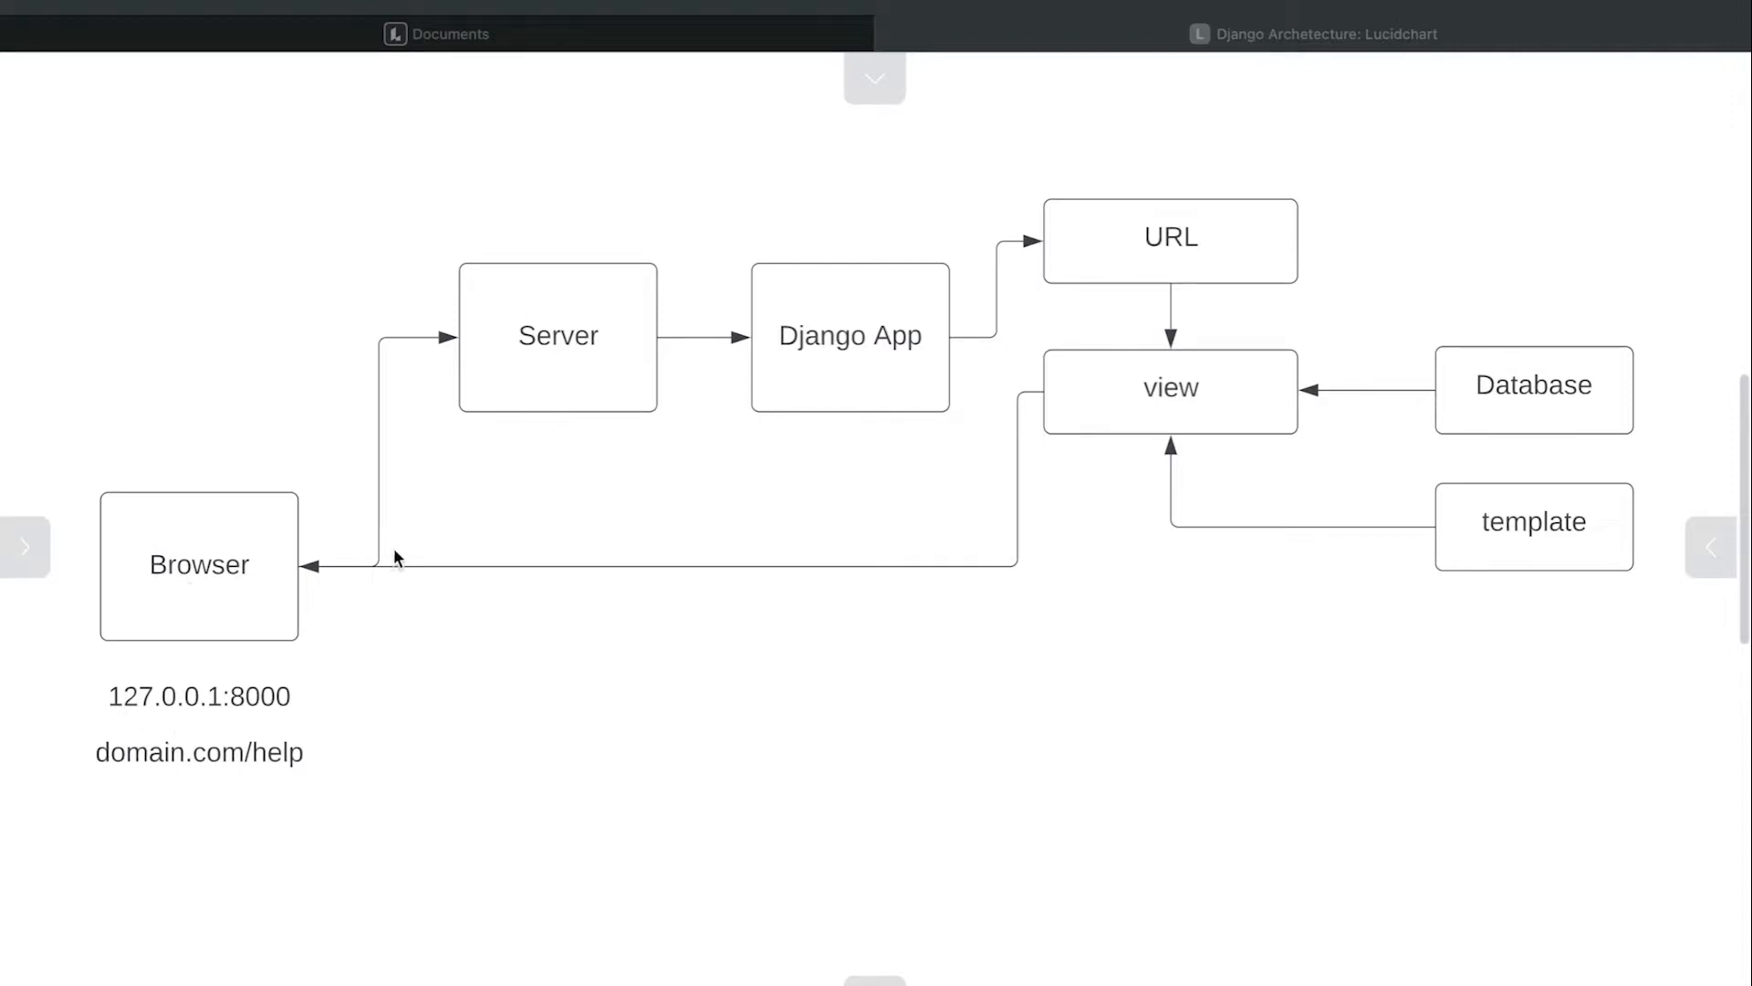
{"action": "mouse_move", "coordinate": [621, 286]}
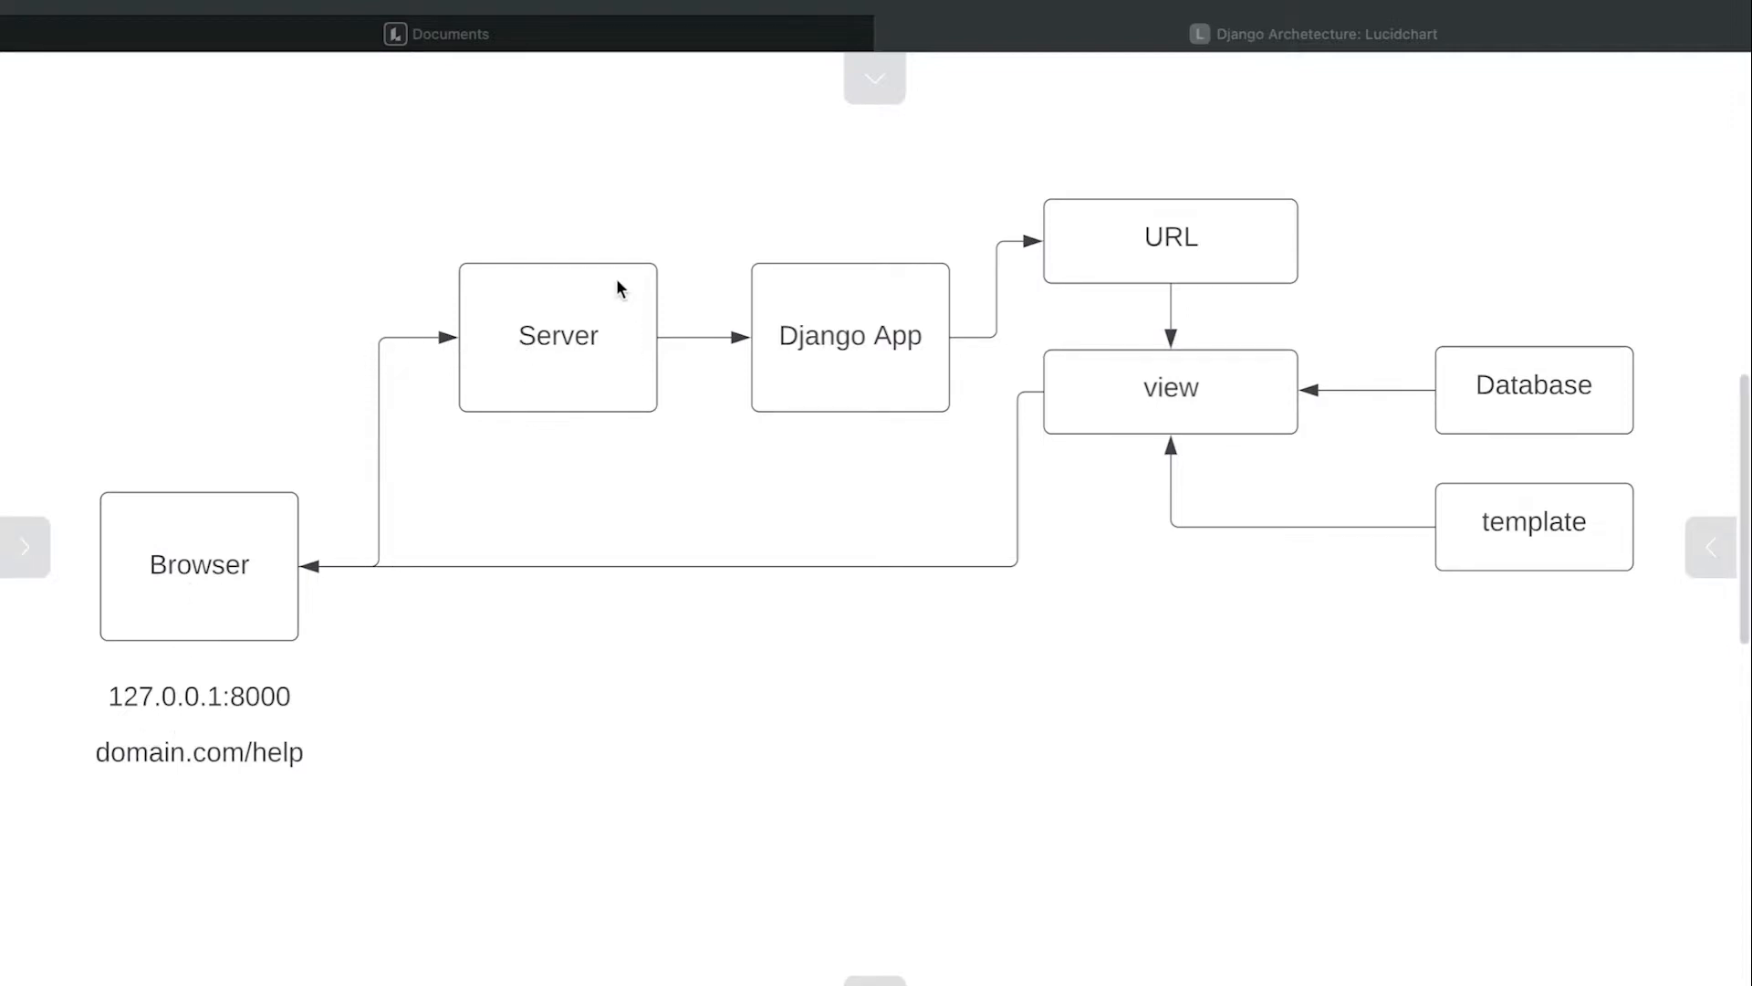
{"action": "mouse_move", "coordinate": [524, 399]}
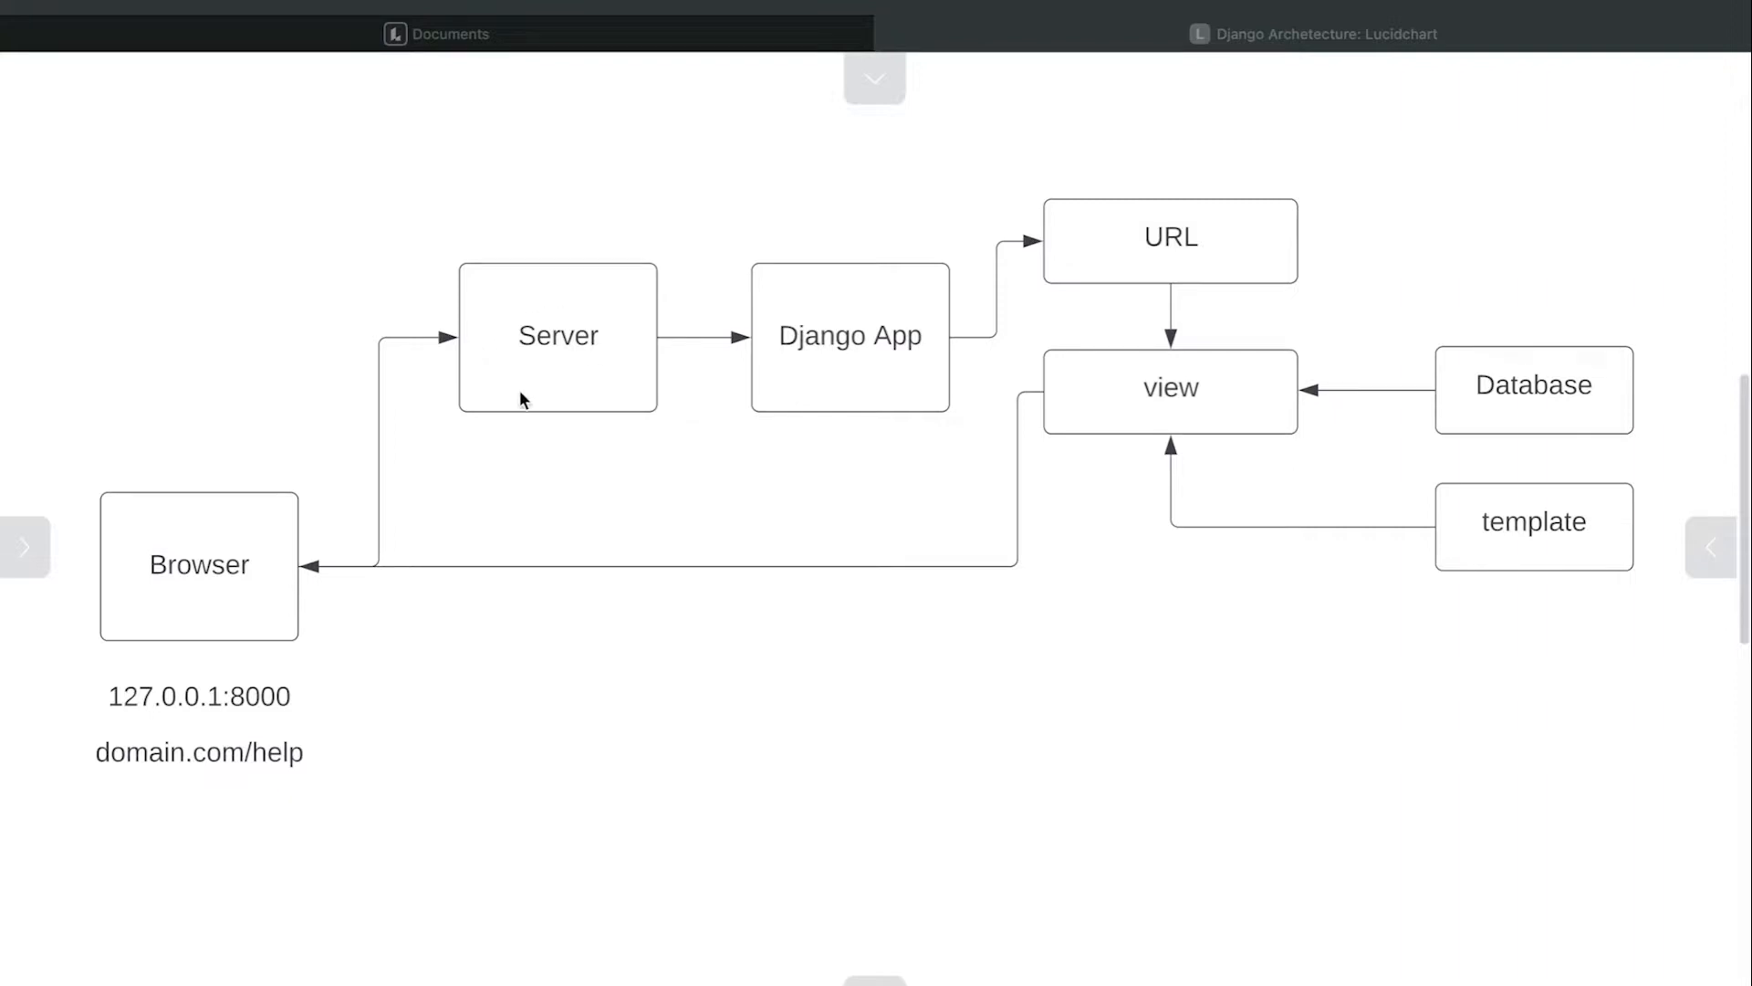
{"action": "mouse_move", "coordinate": [558, 380]}
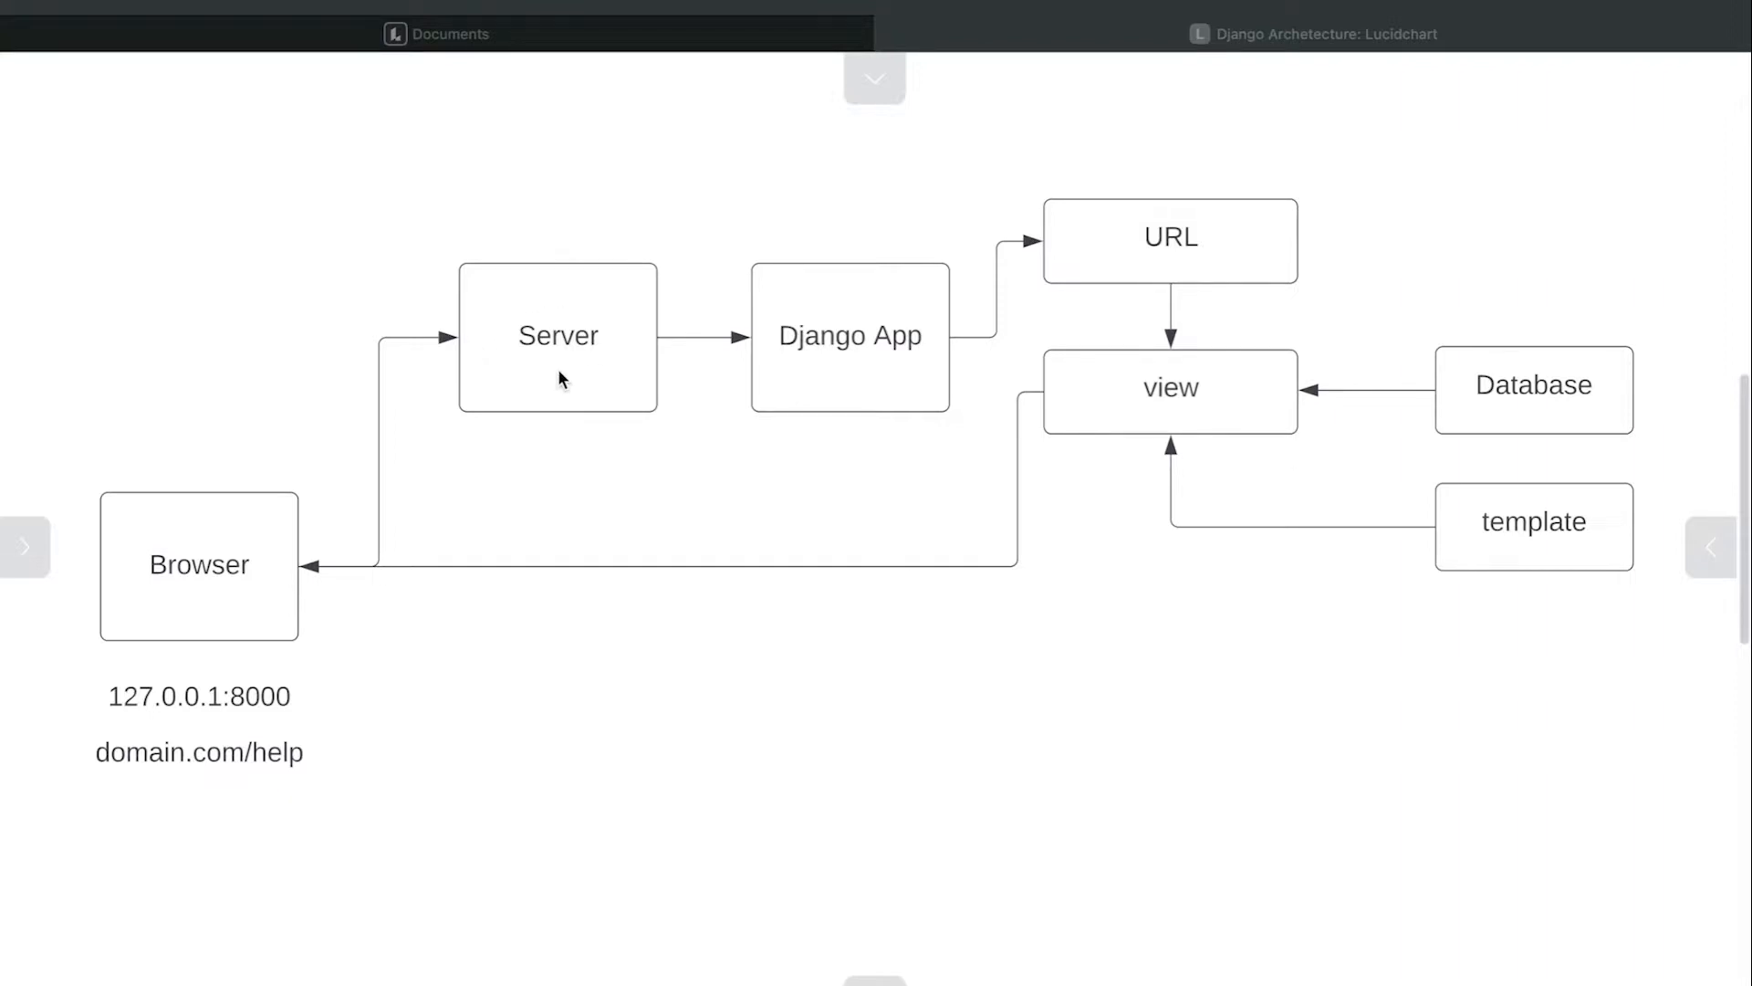
{"action": "mouse_move", "coordinate": [602, 378]}
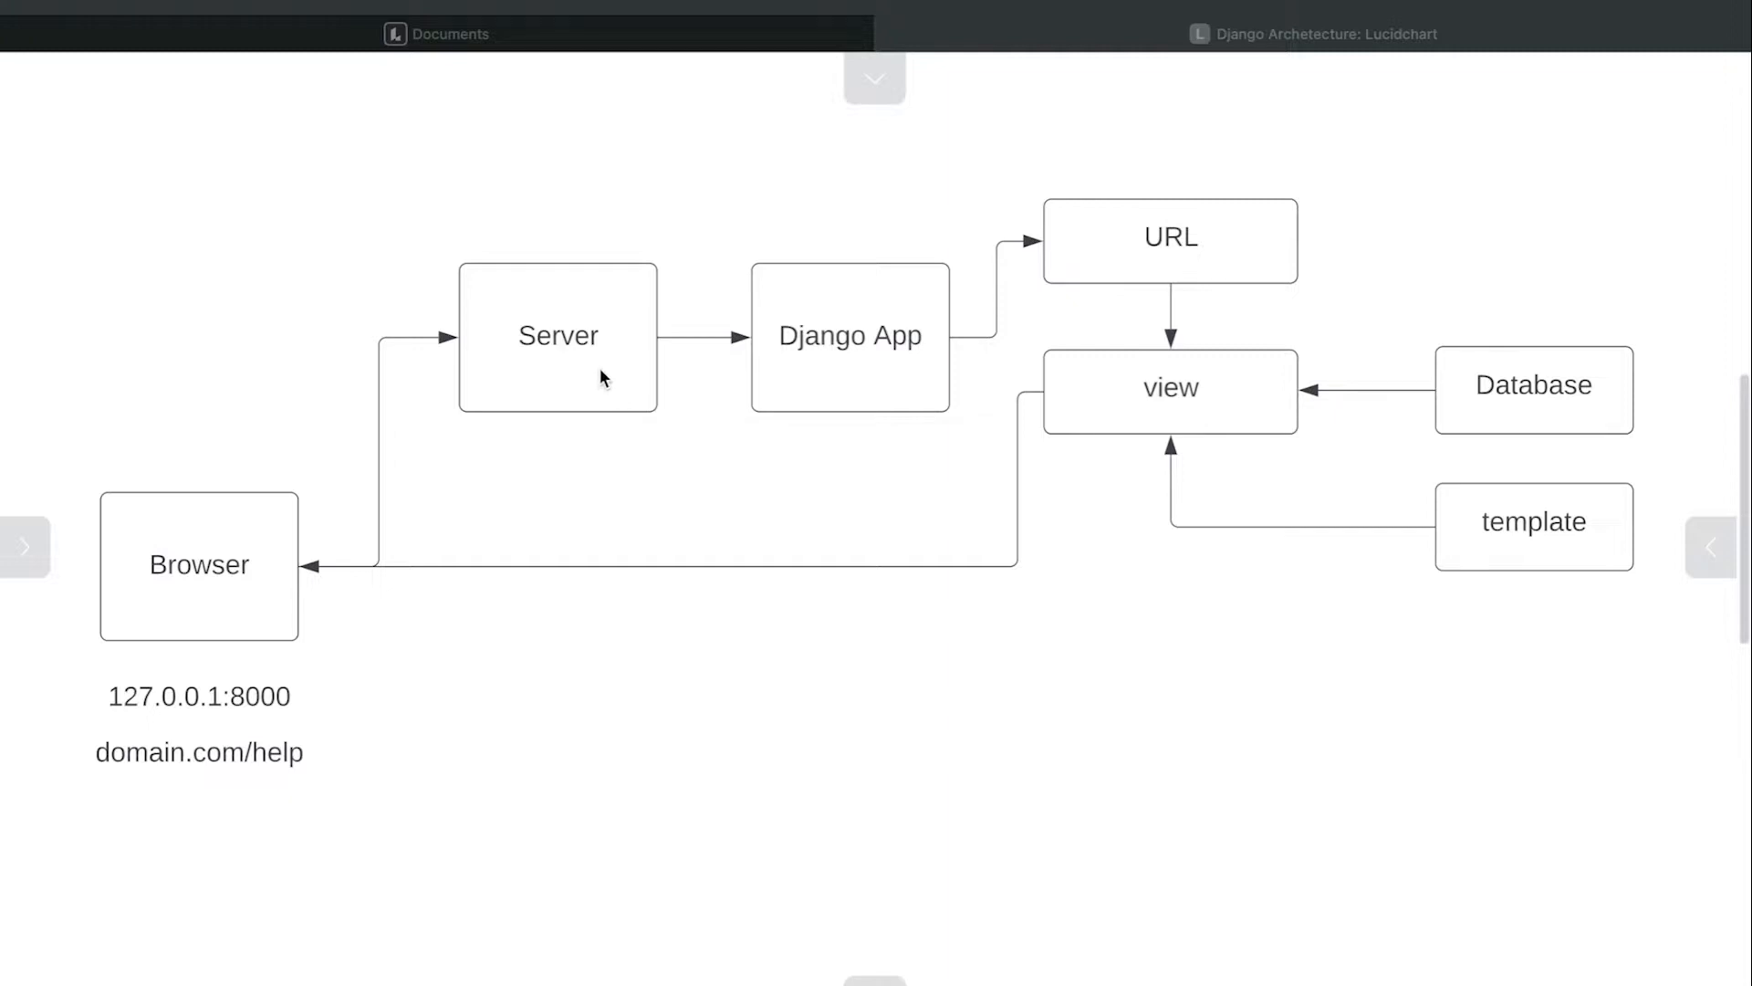
{"action": "mouse_move", "coordinate": [635, 290]}
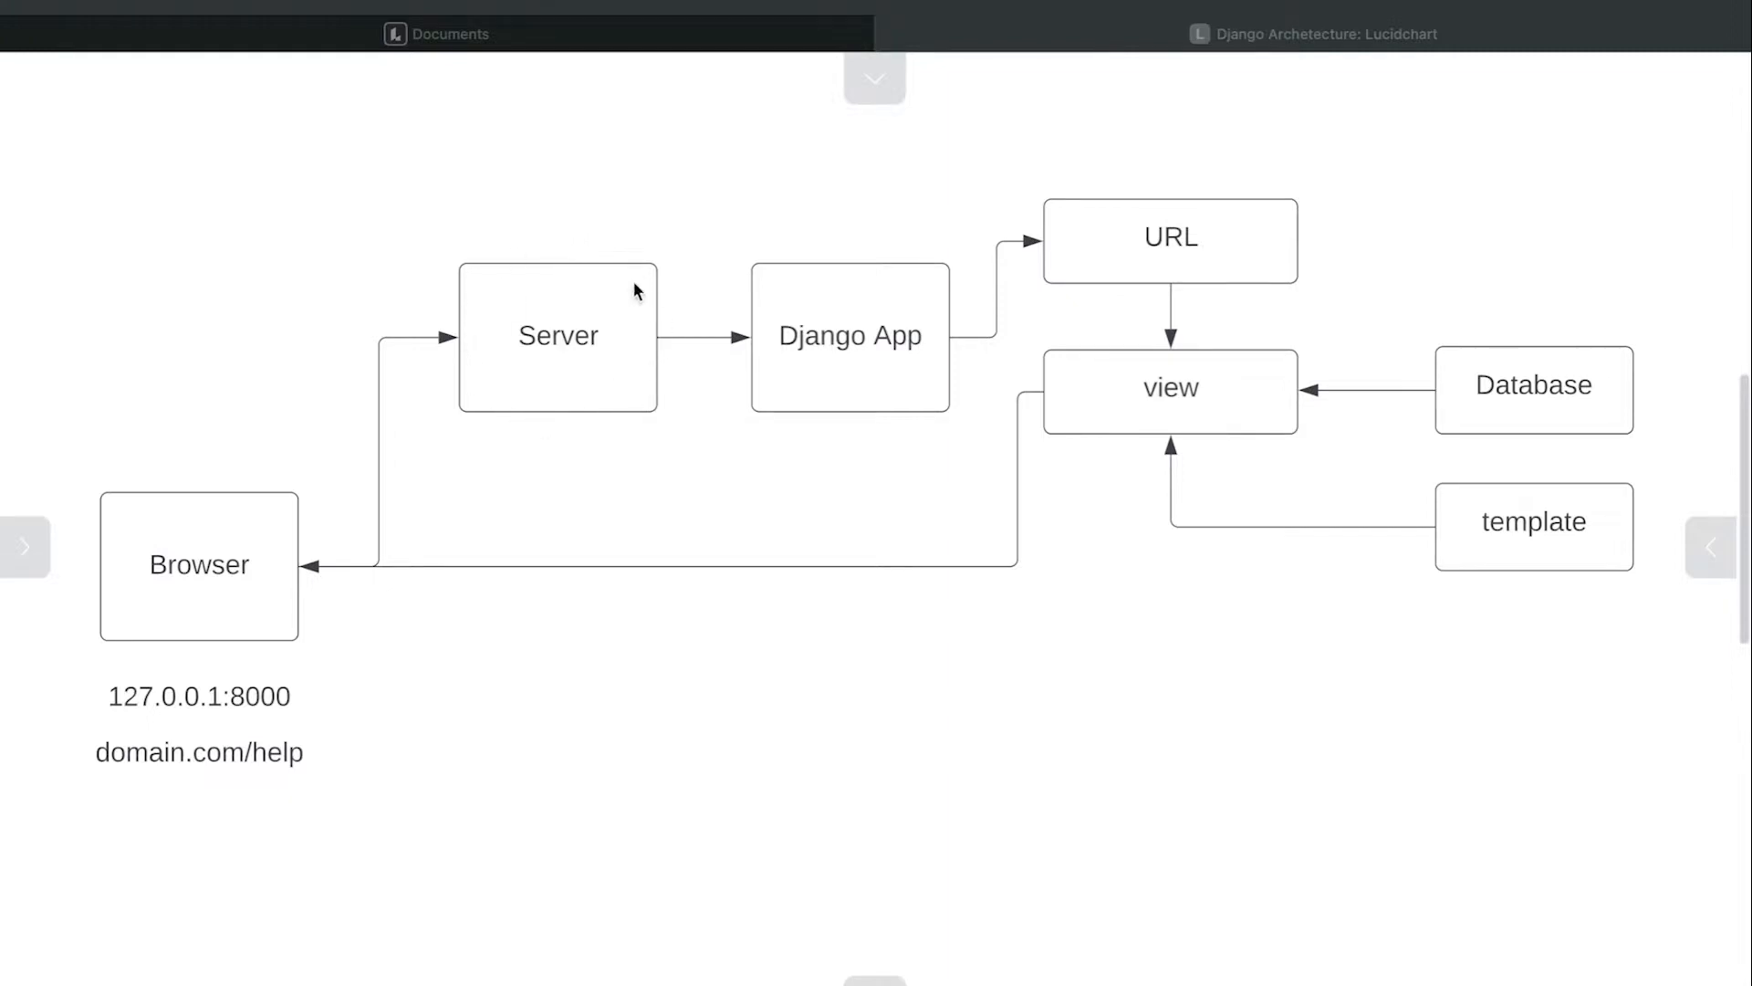
{"action": "mouse_move", "coordinate": [385, 356]}
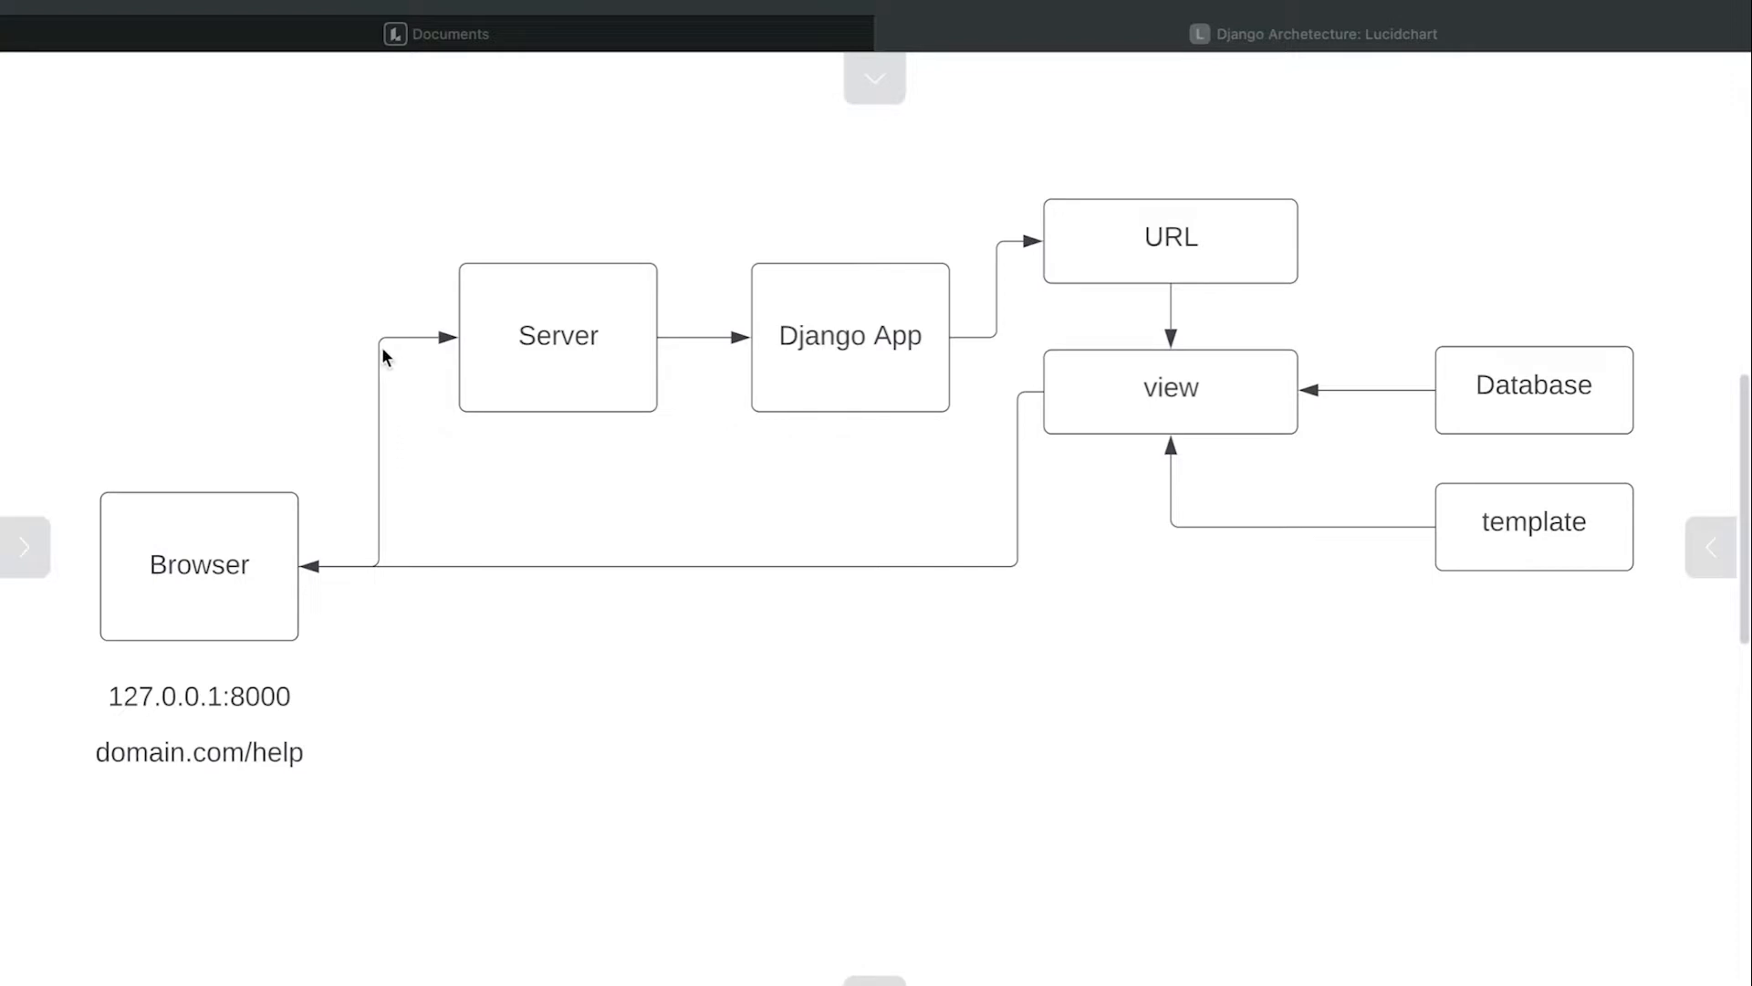
{"action": "mouse_move", "coordinate": [540, 365]}
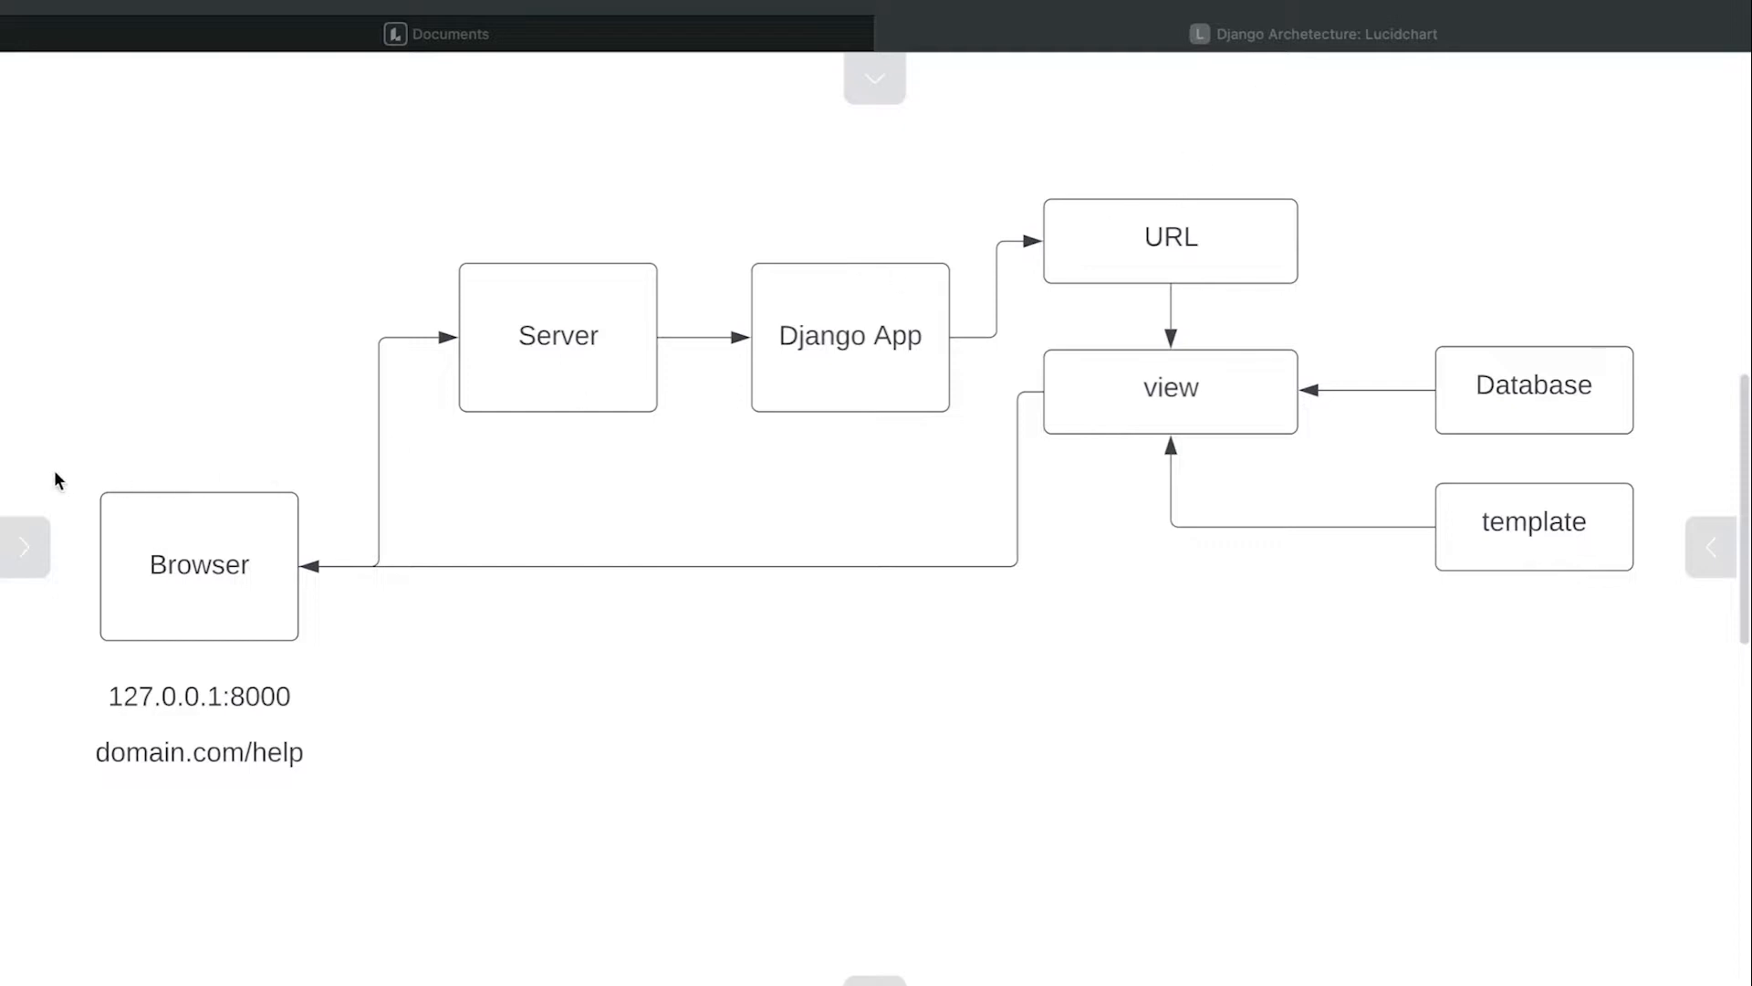
{"action": "mouse_move", "coordinate": [613, 362]}
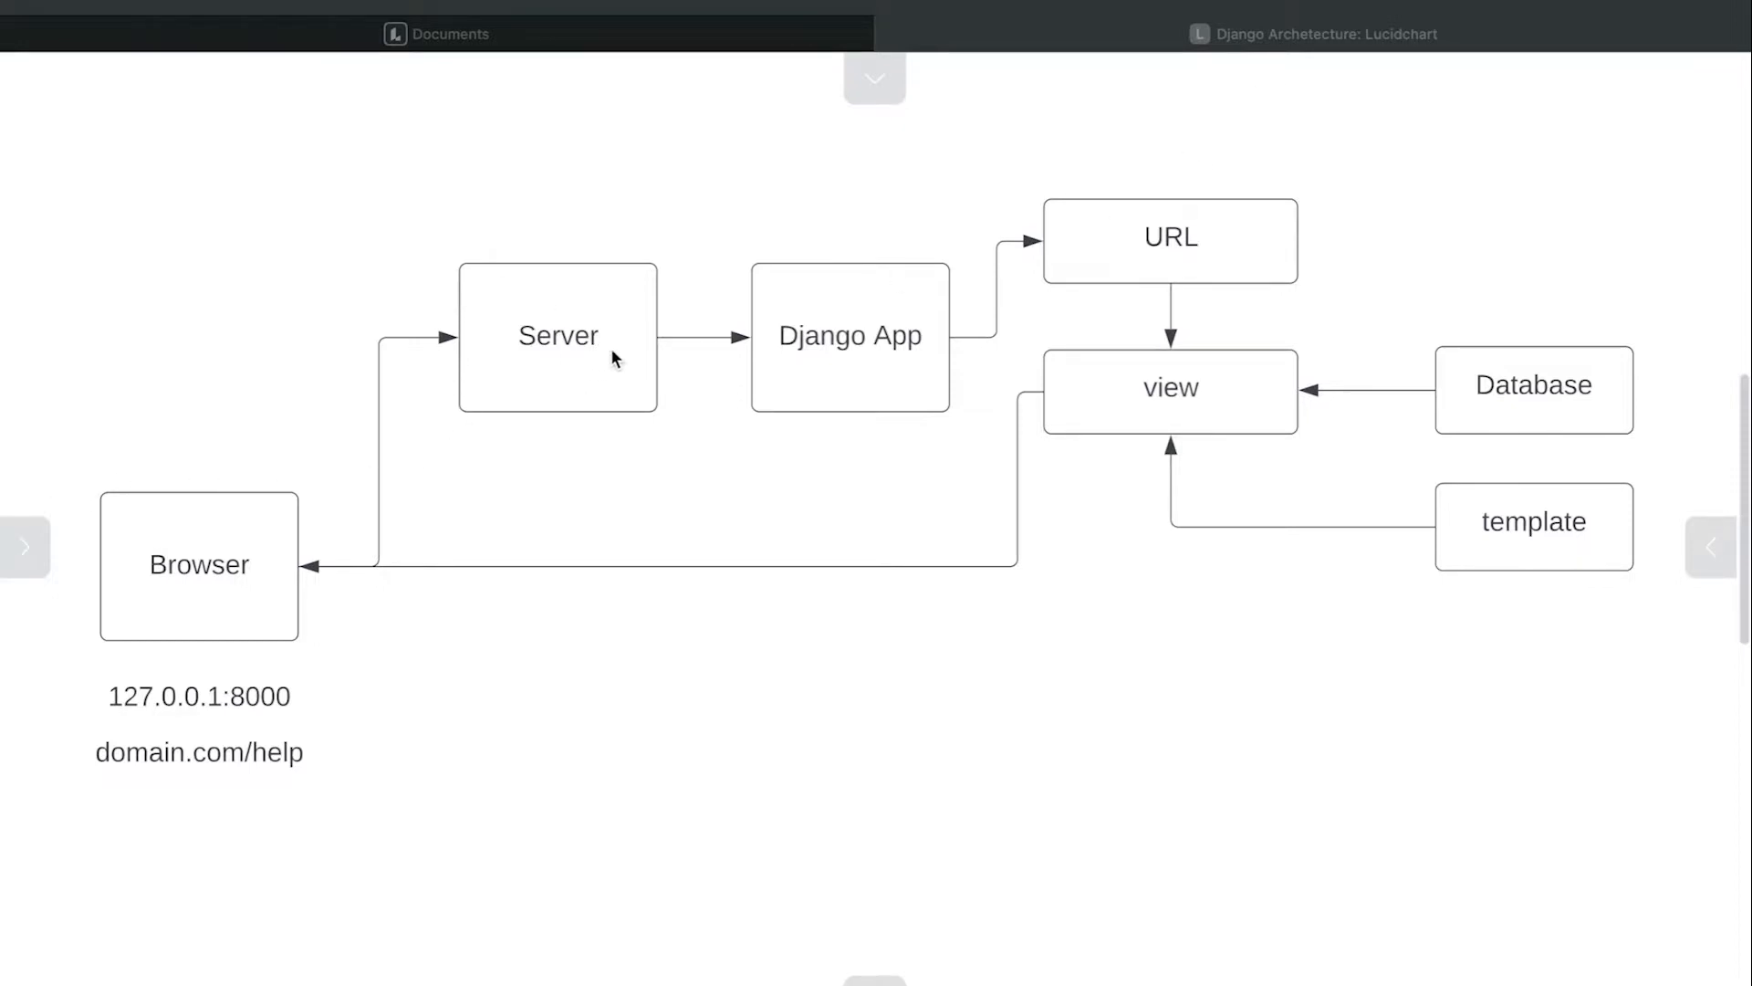
{"action": "mouse_move", "coordinate": [551, 303]}
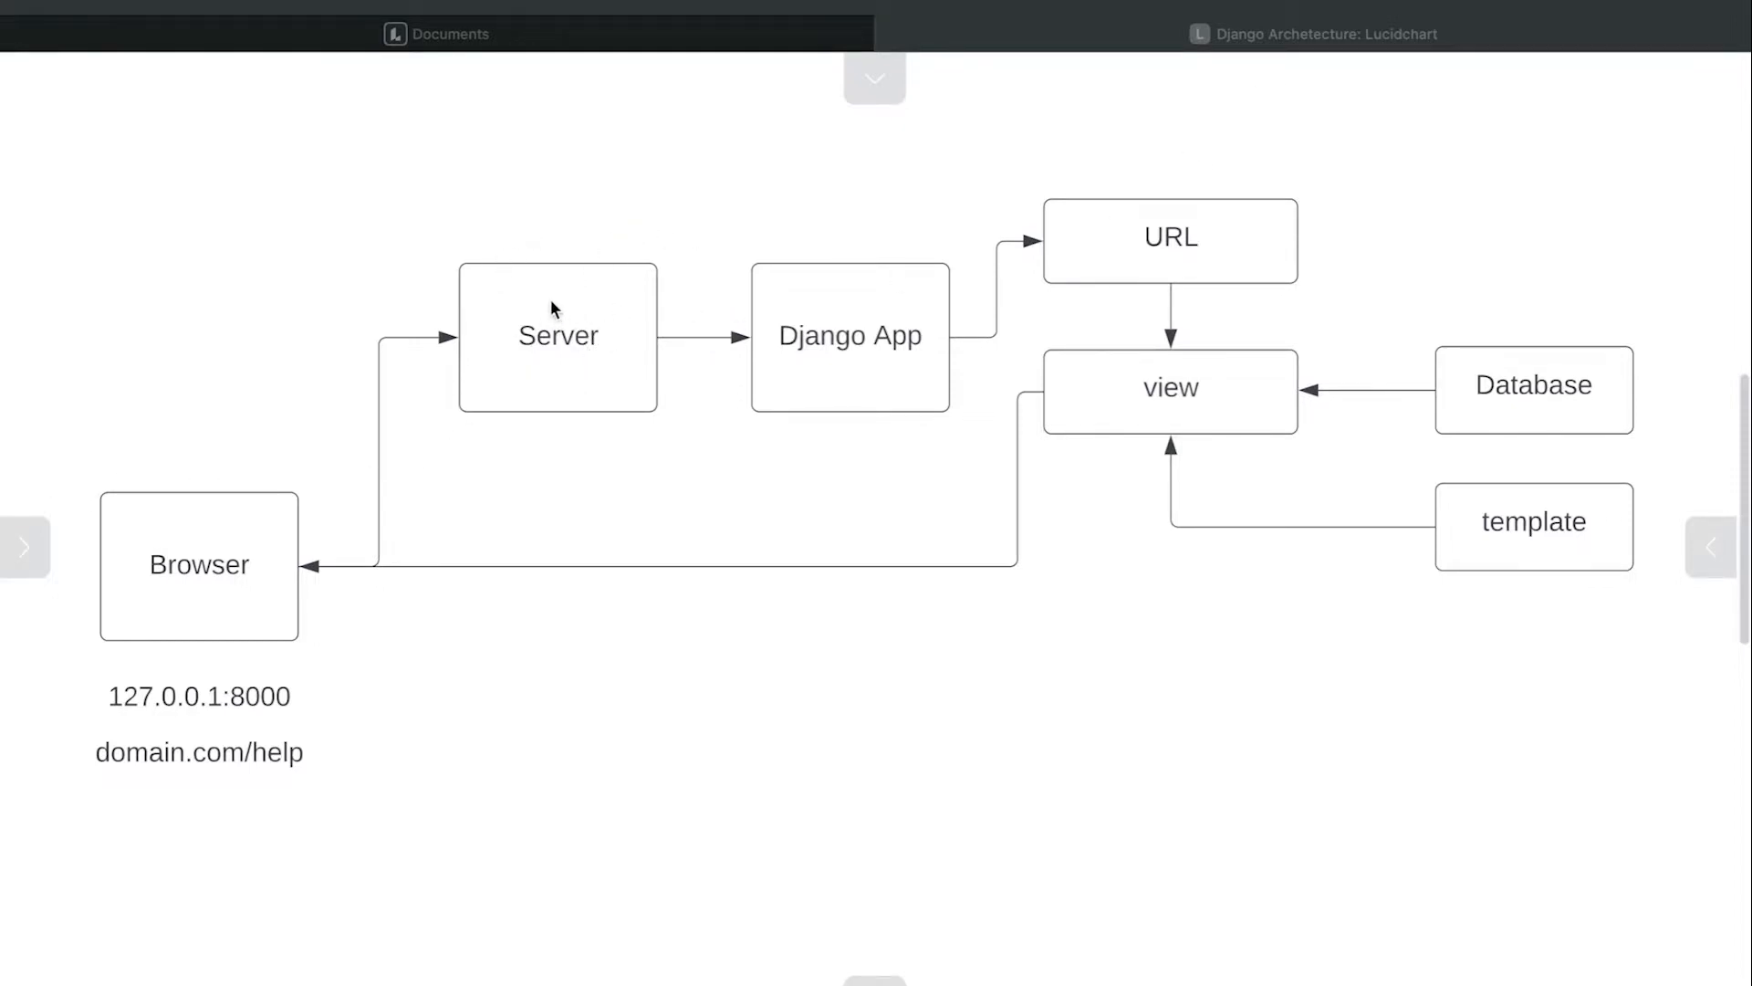
{"action": "mouse_move", "coordinate": [608, 343]}
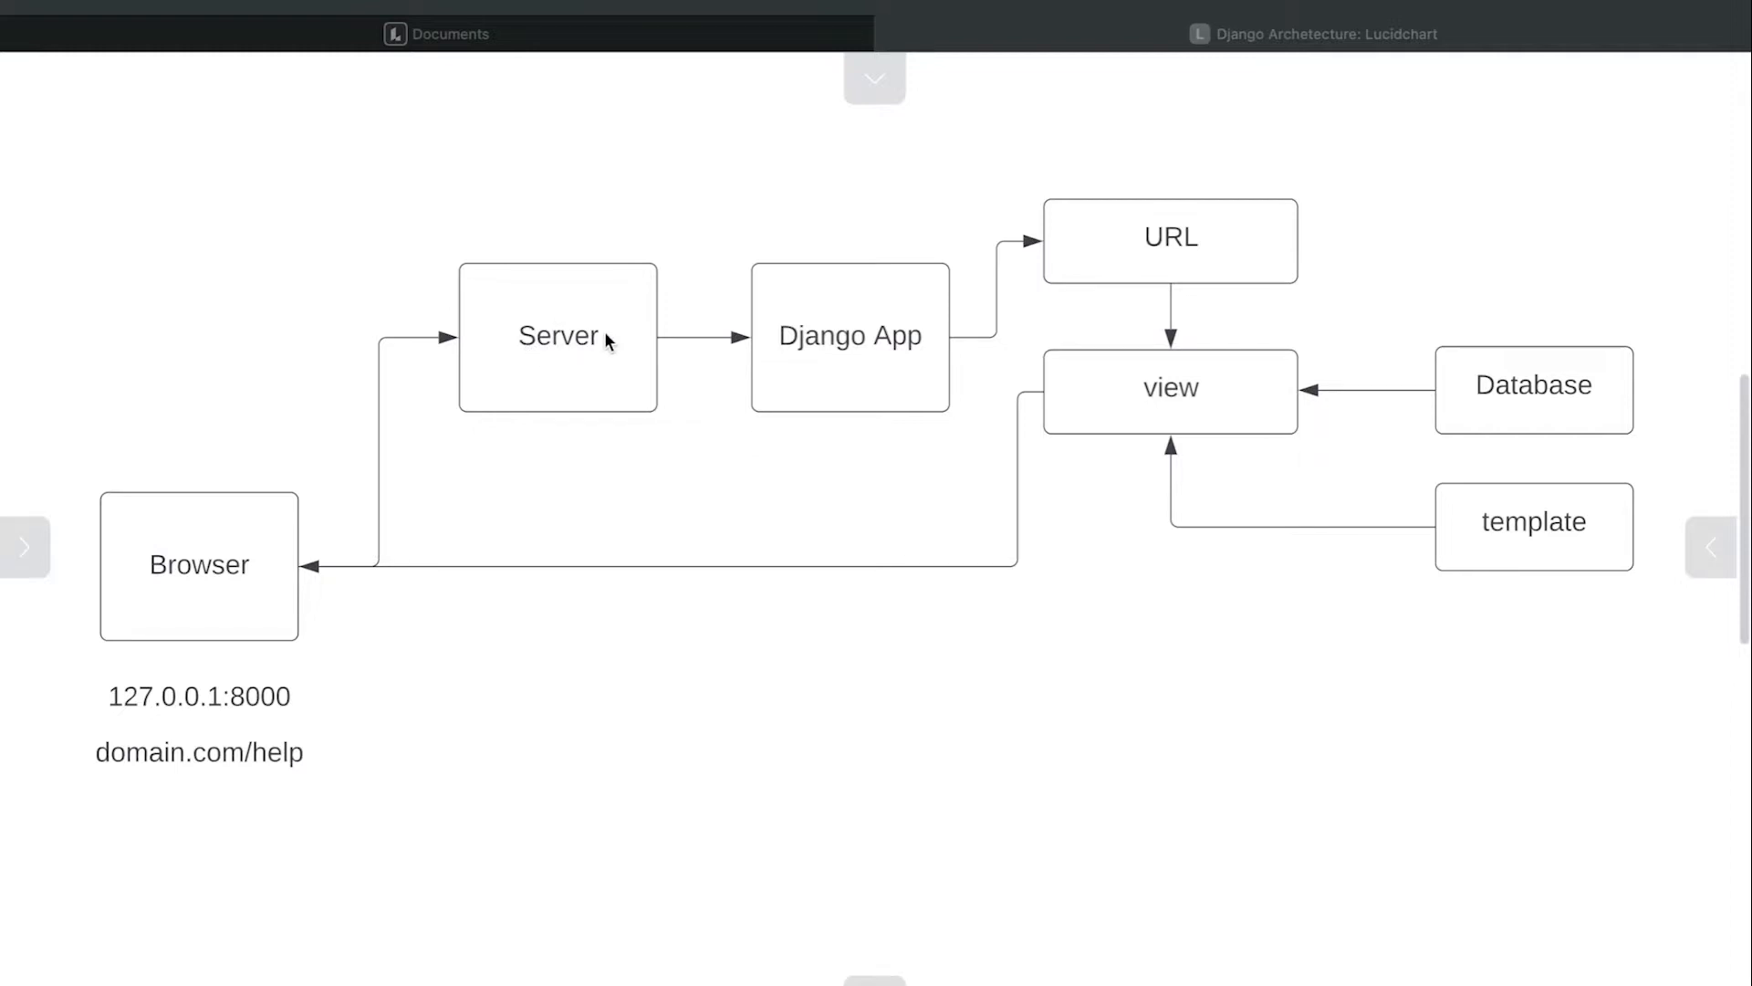
{"action": "mouse_move", "coordinate": [940, 358]}
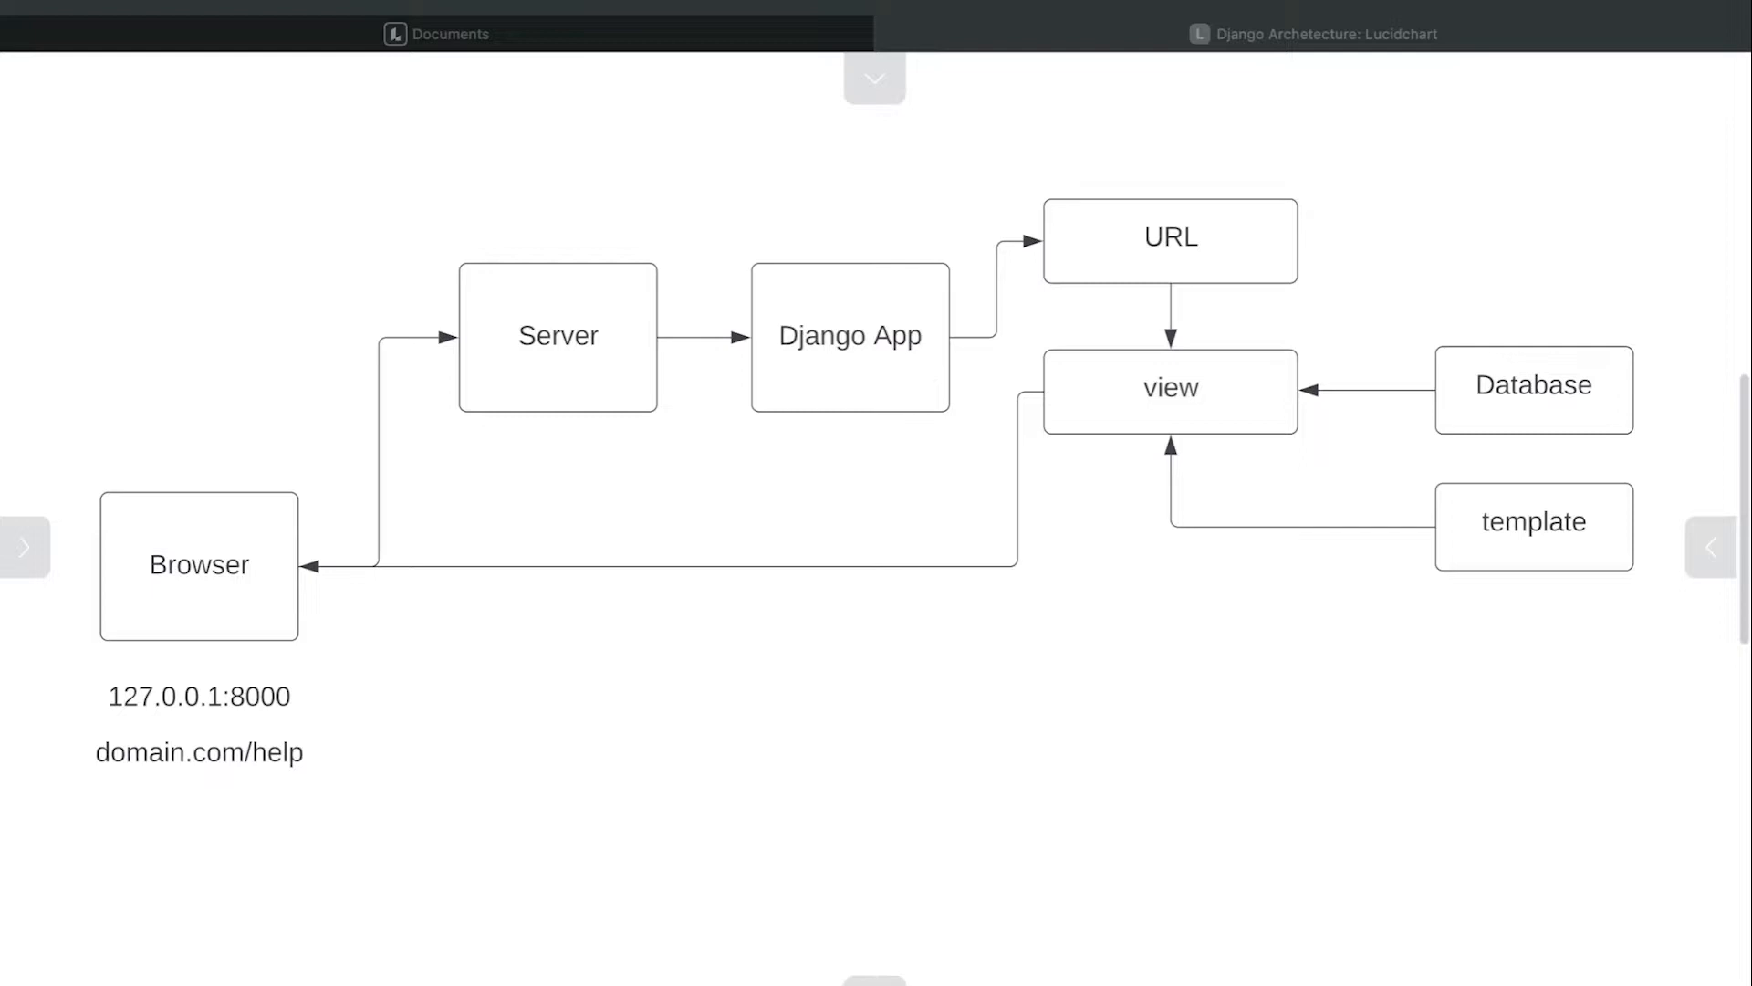
{"action": "mouse_move", "coordinate": [872, 403]}
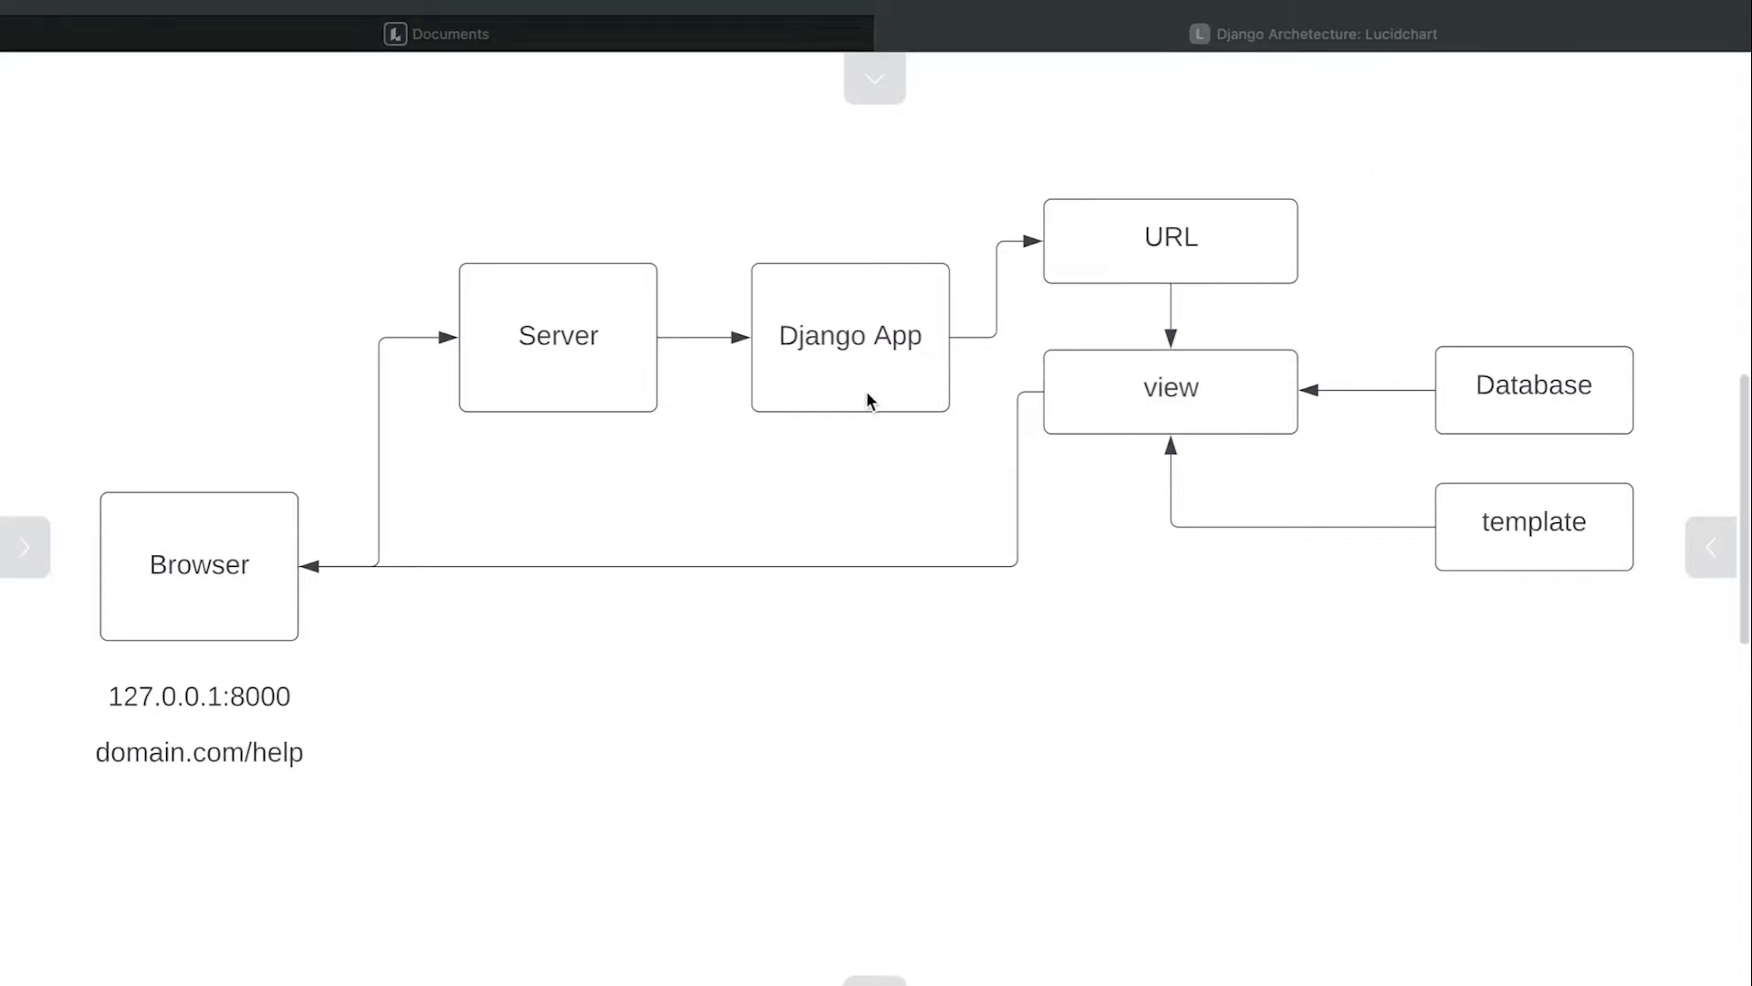
{"action": "mouse_move", "coordinate": [1088, 236]}
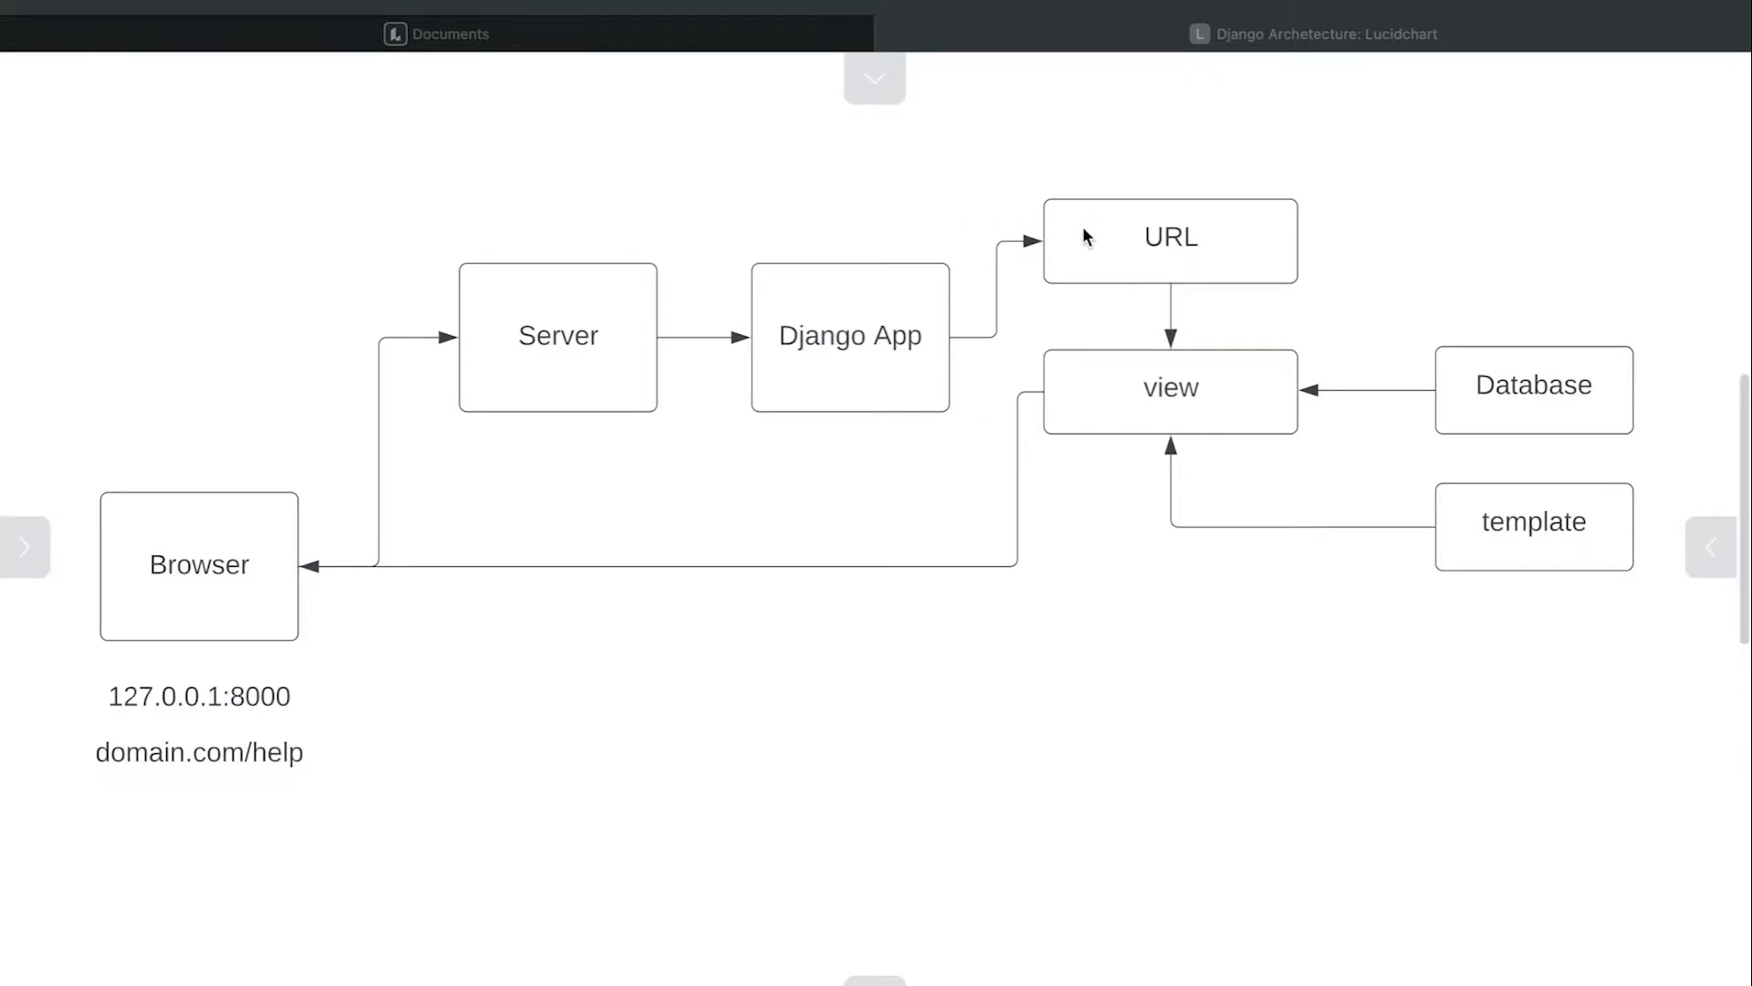
{"action": "mouse_move", "coordinate": [934, 357]}
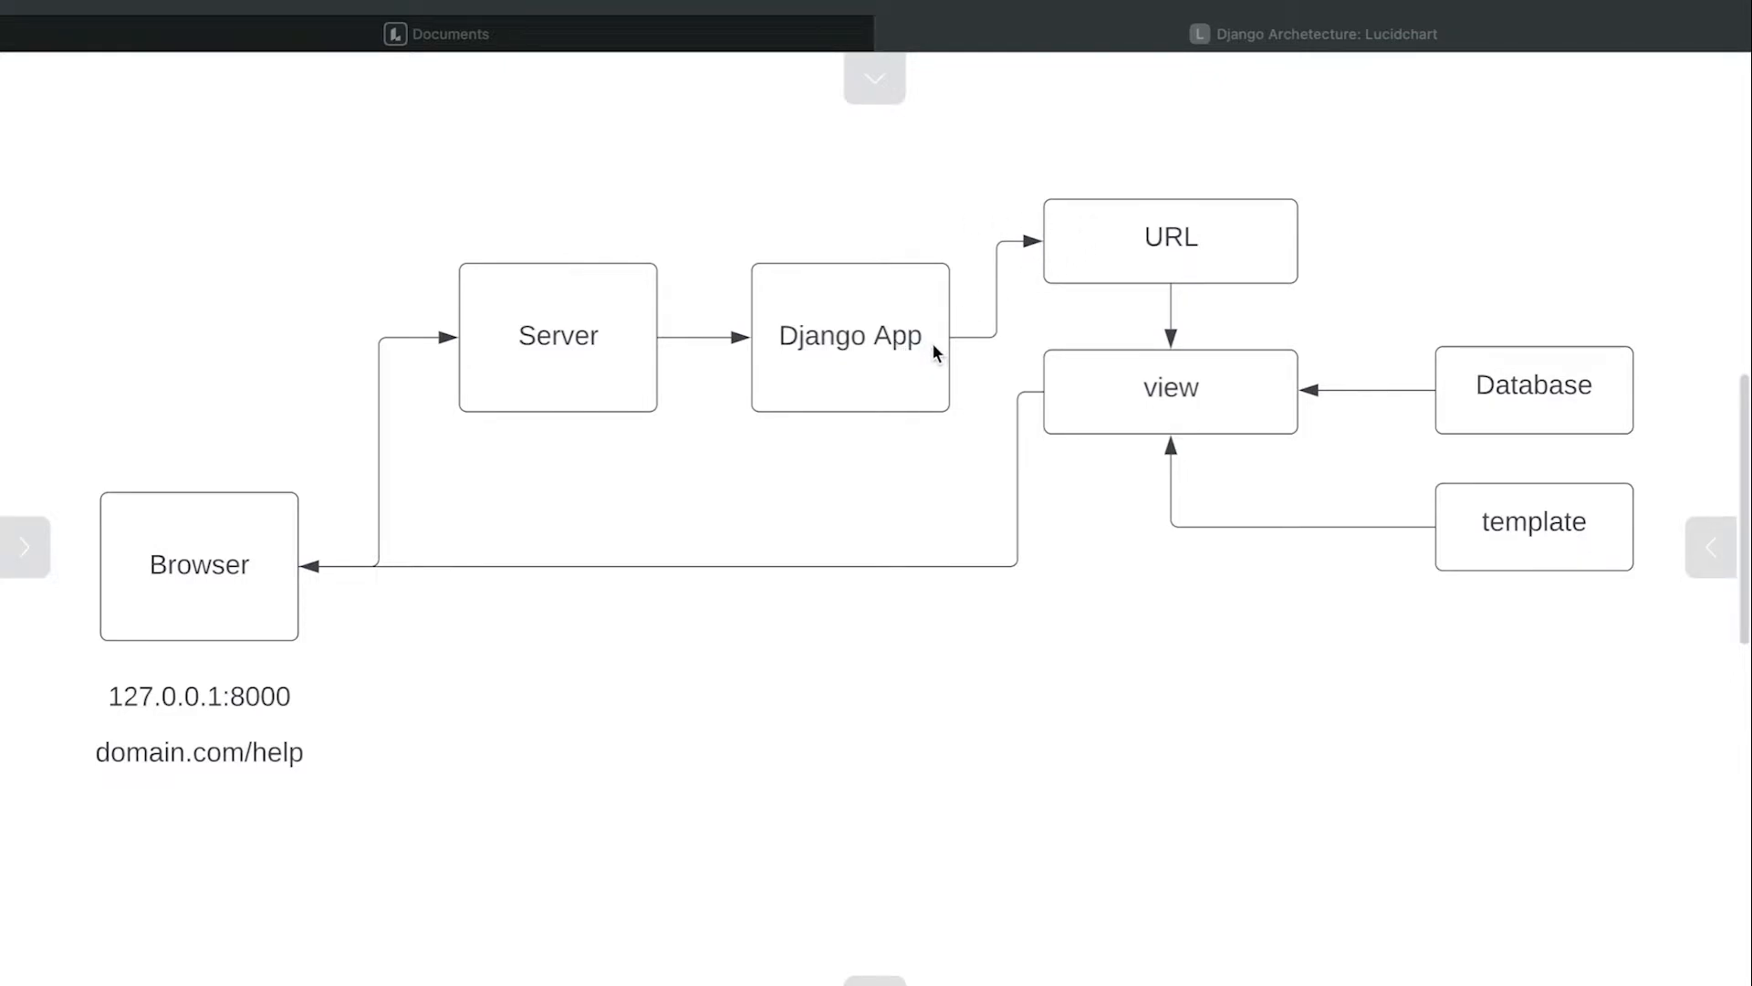
{"action": "mouse_move", "coordinate": [943, 423]}
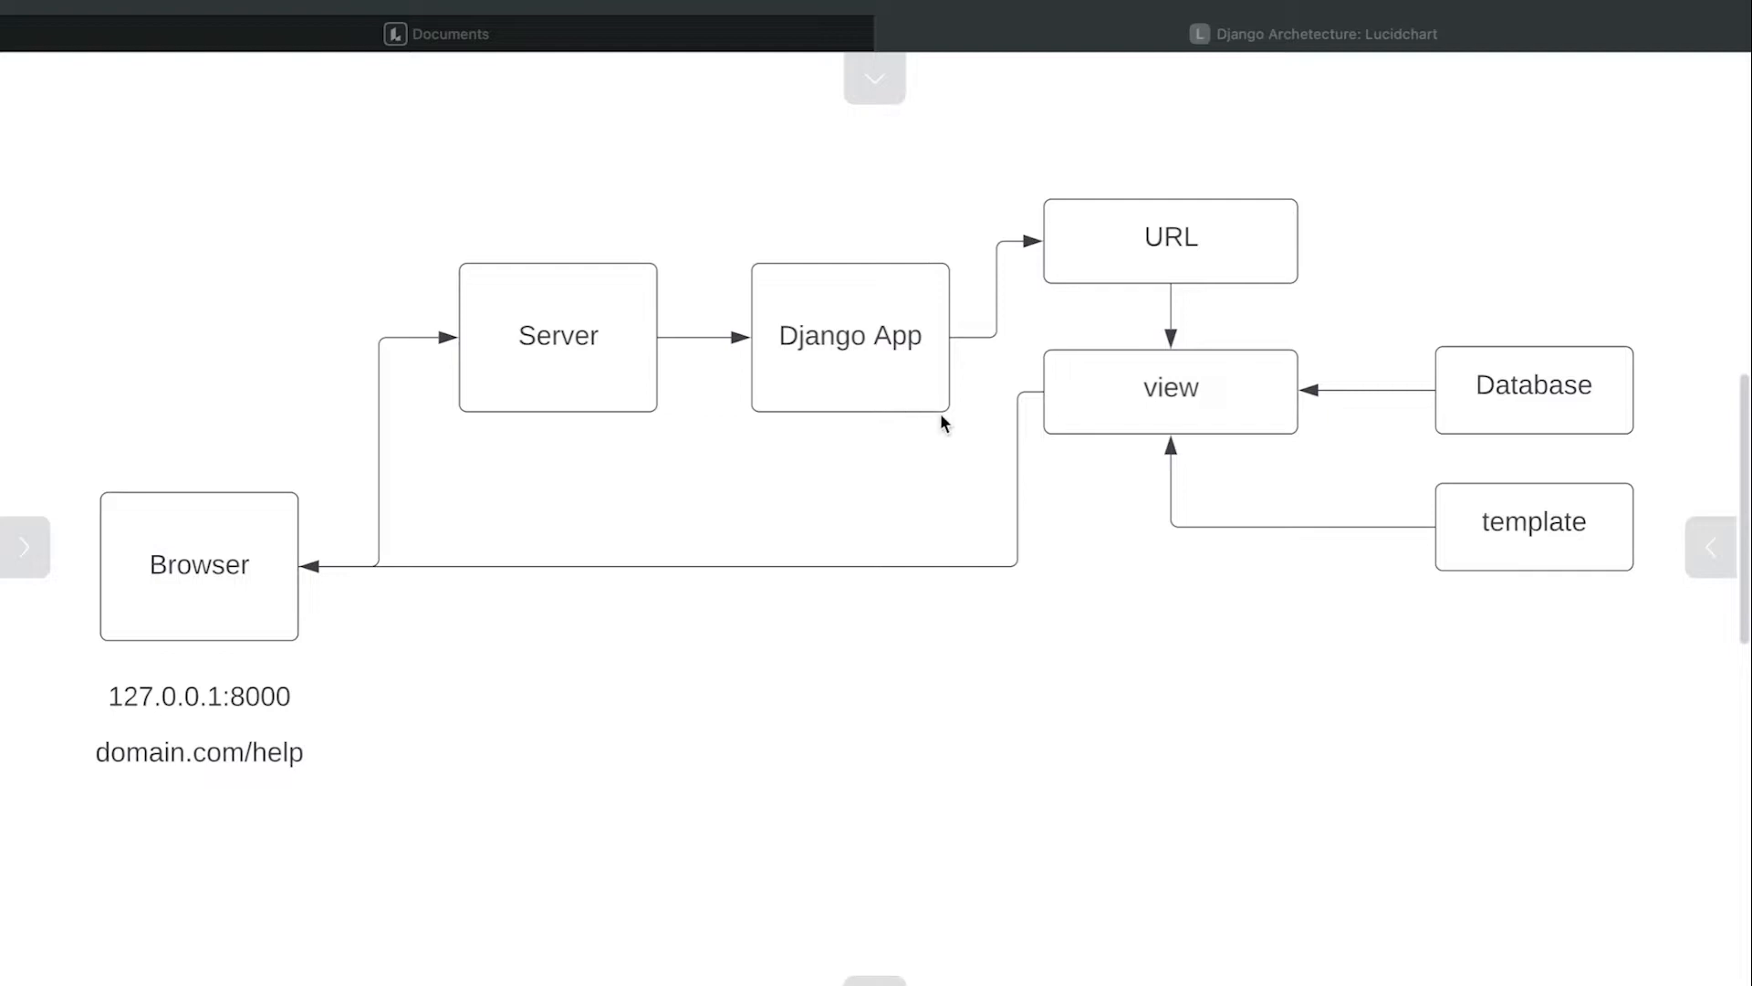
{"action": "mouse_move", "coordinate": [188, 590]}
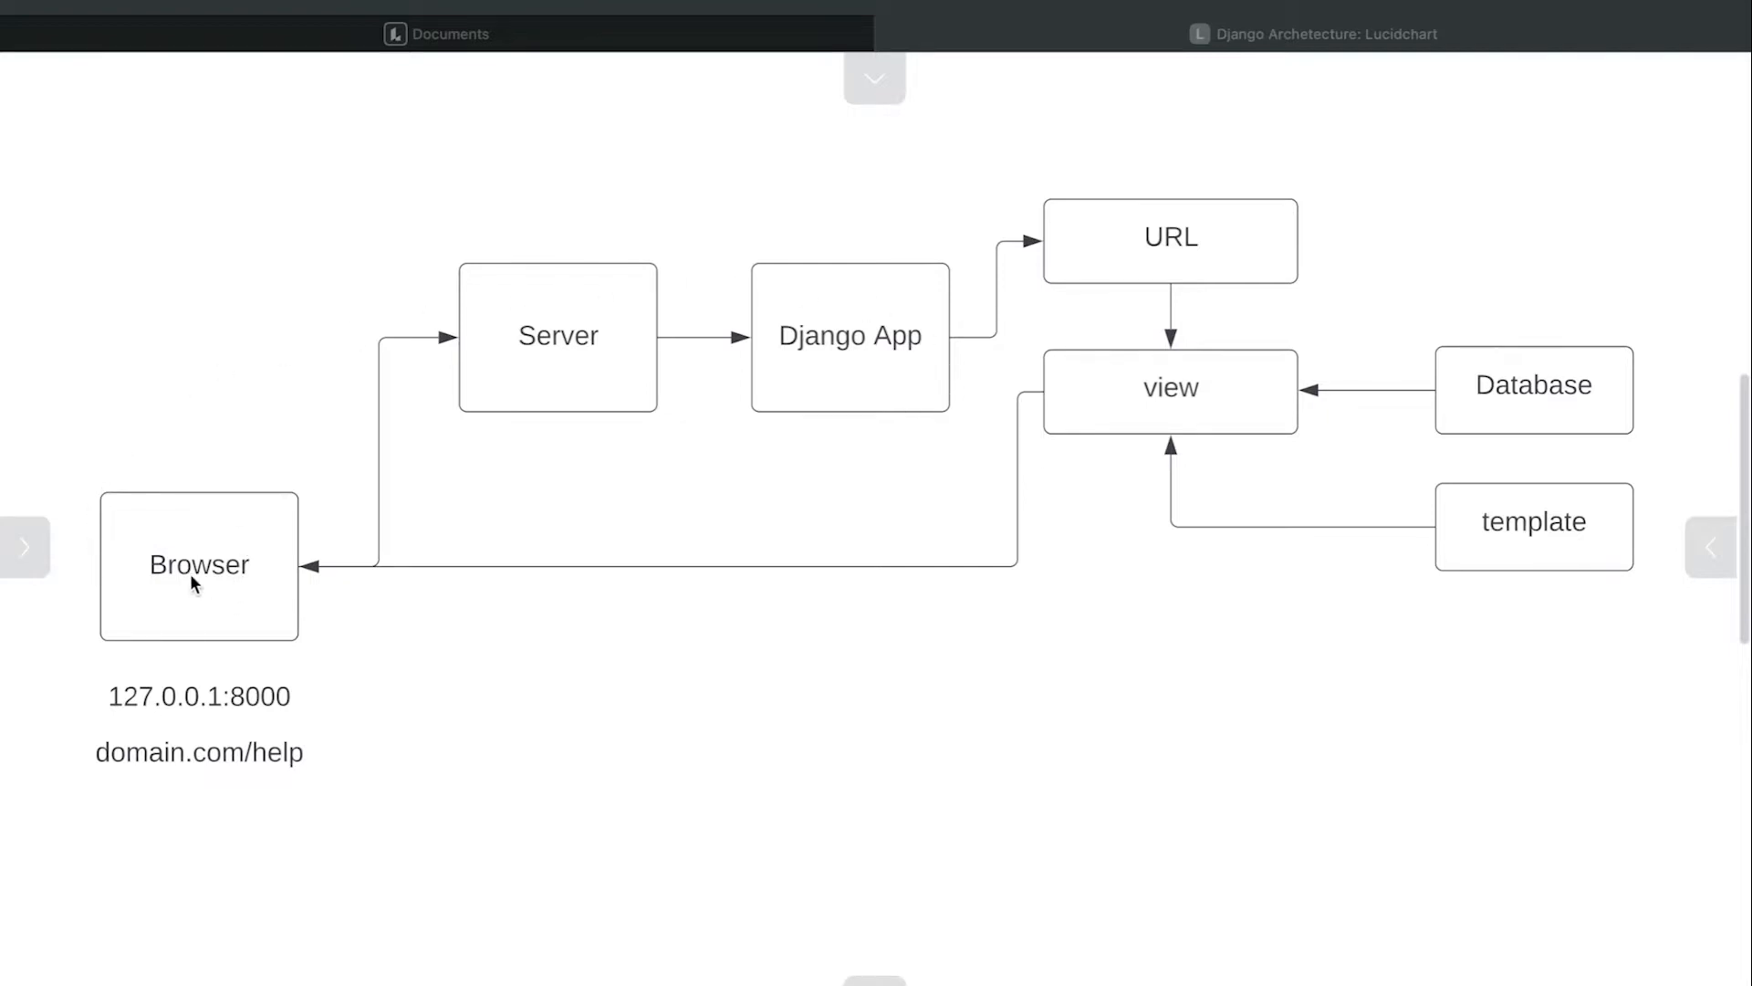
{"action": "mouse_move", "coordinate": [905, 380]}
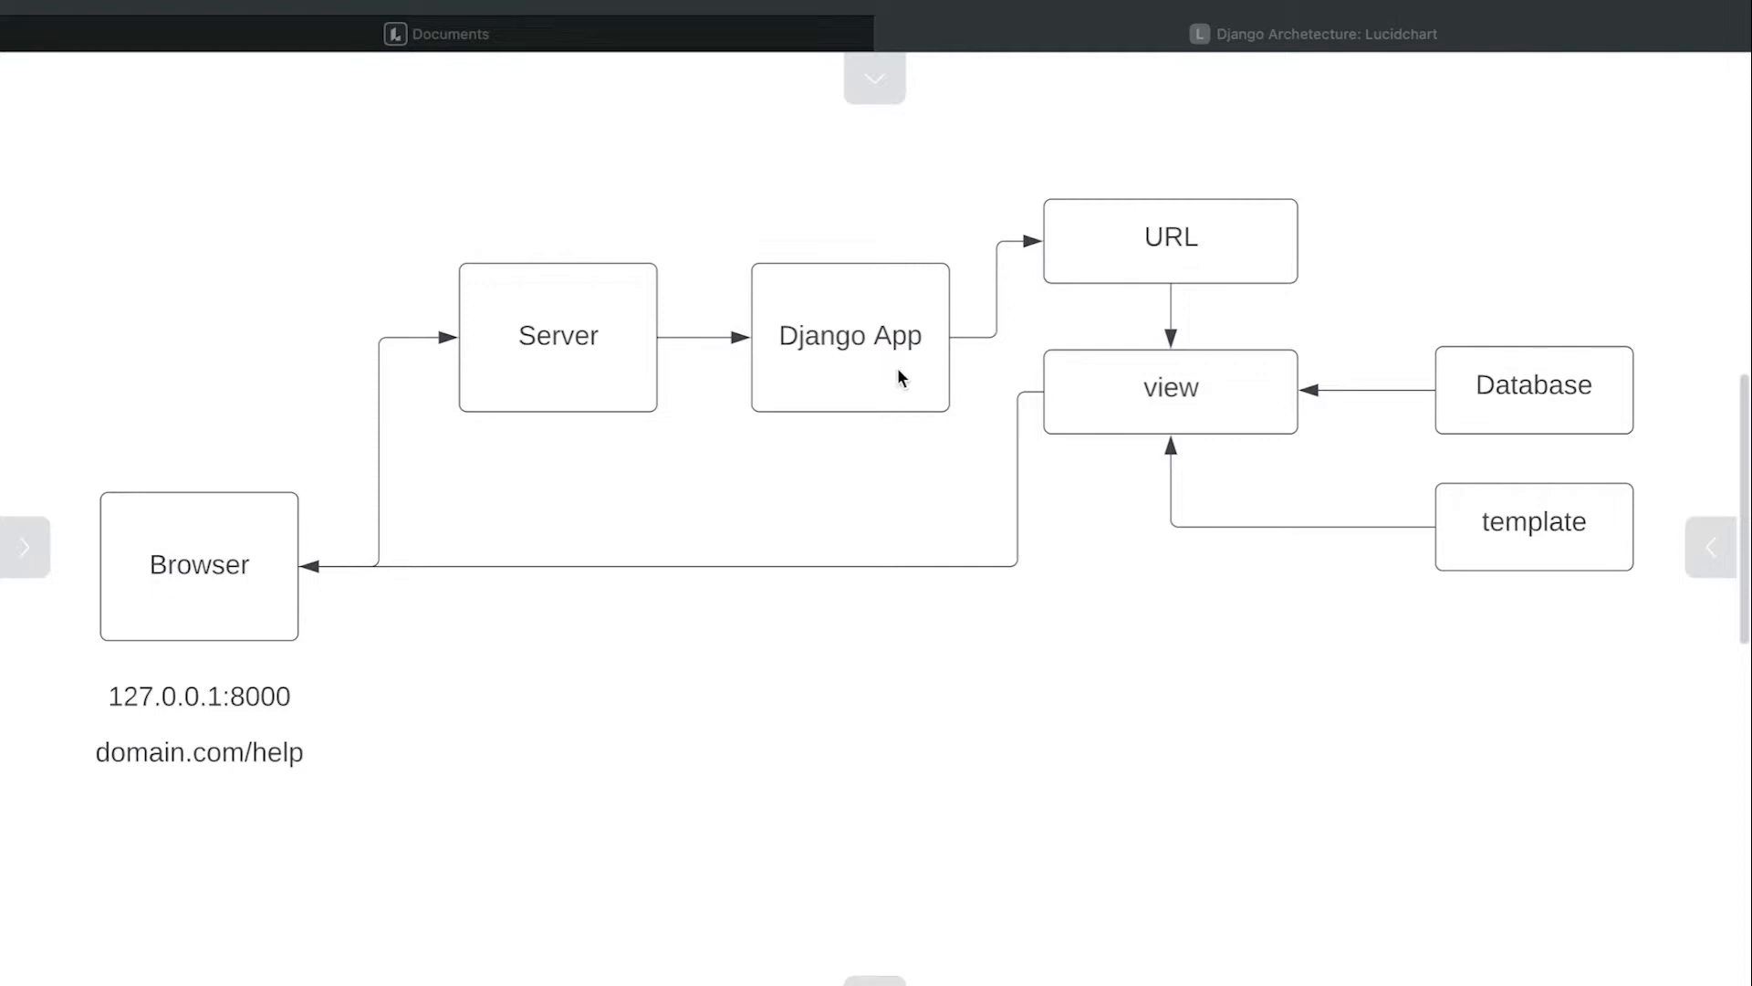
{"action": "mouse_move", "coordinate": [132, 675]}
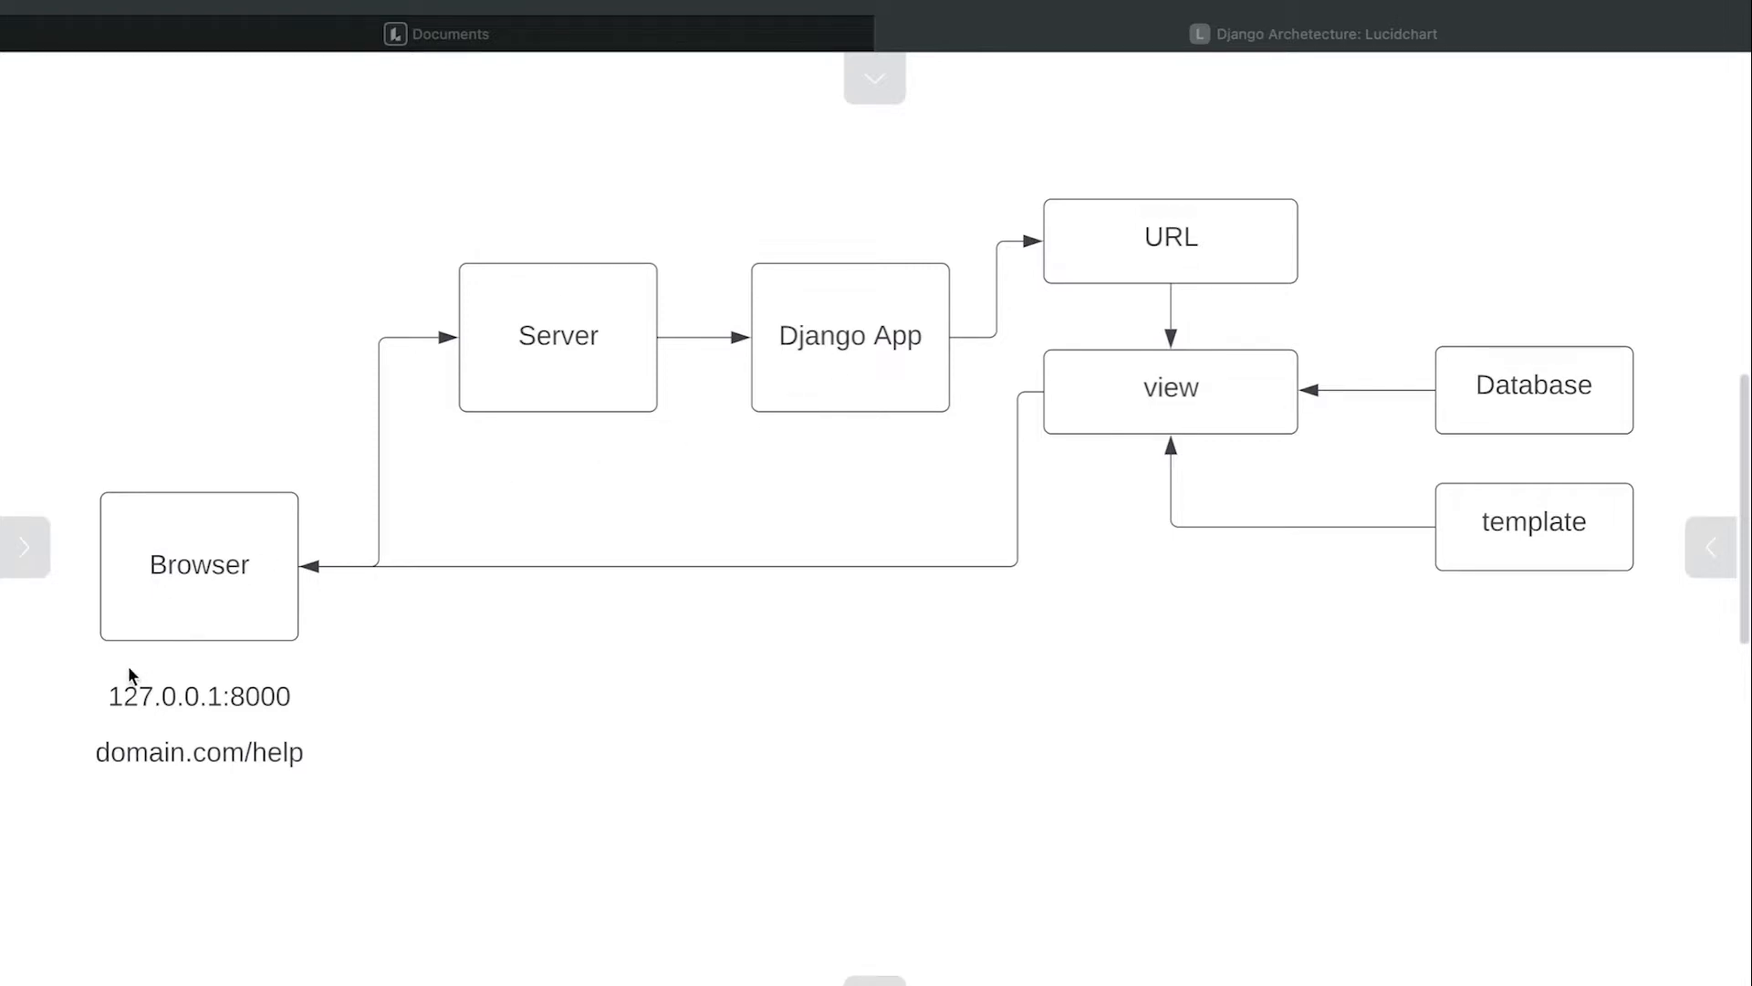
{"action": "mouse_move", "coordinate": [279, 730]}
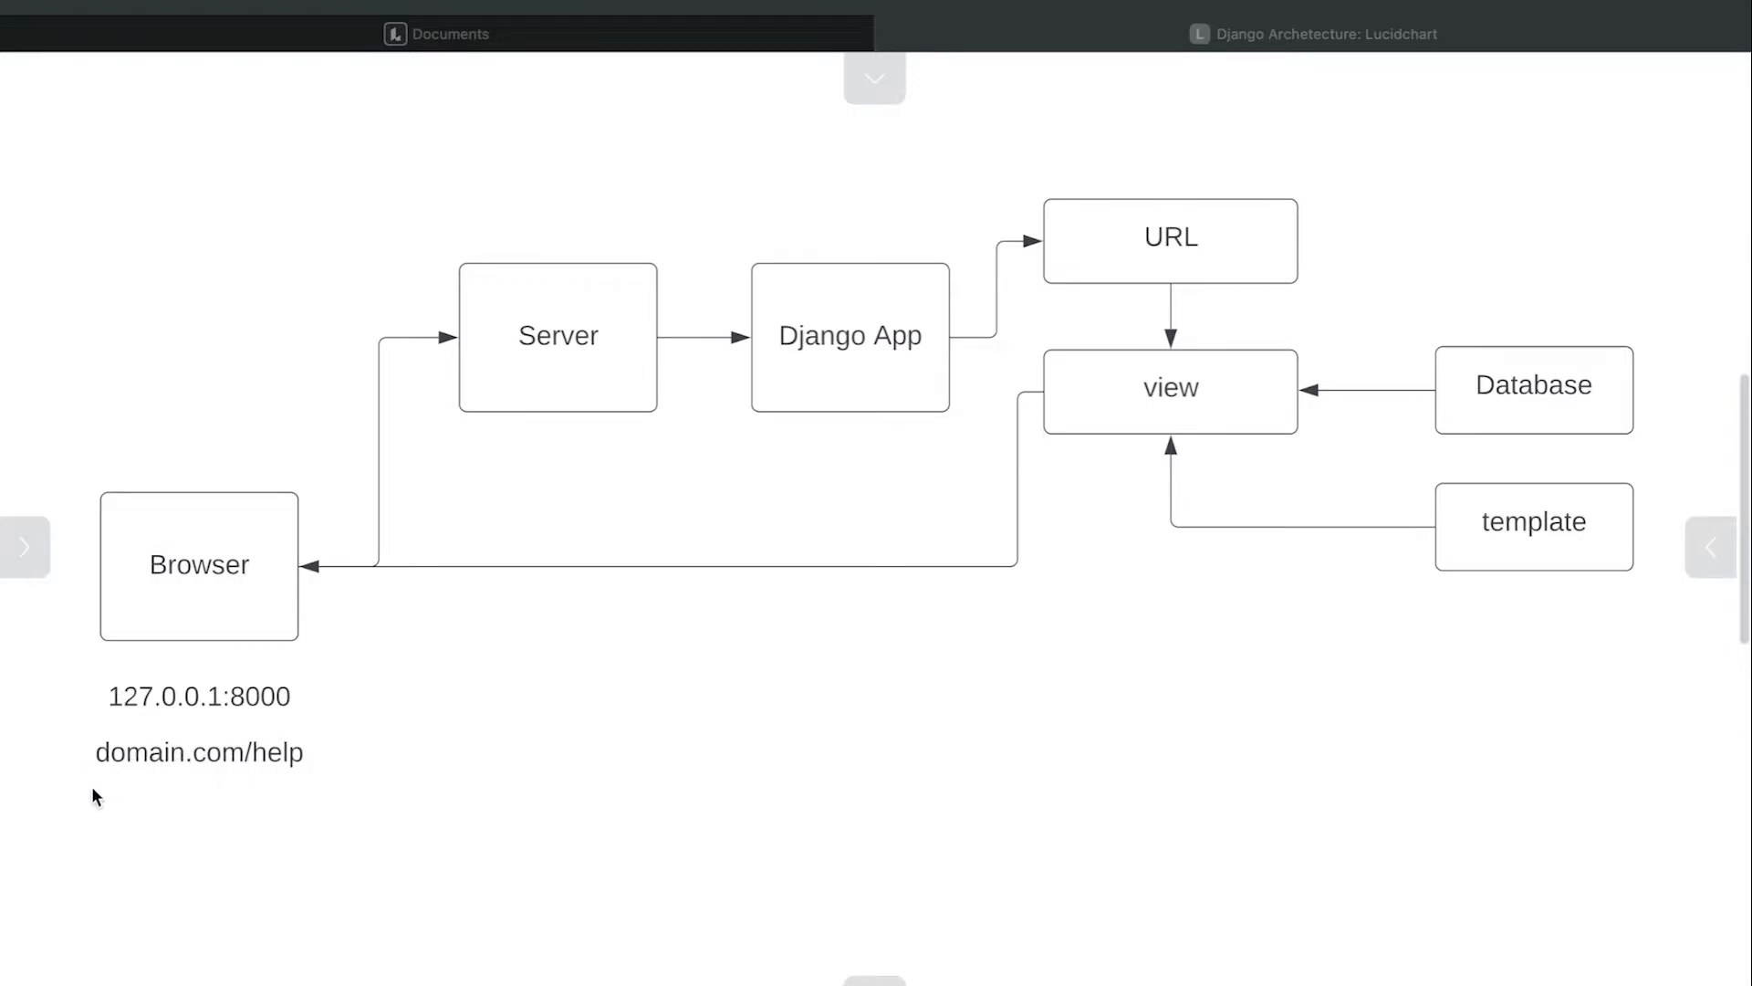
{"action": "mouse_move", "coordinate": [332, 761]}
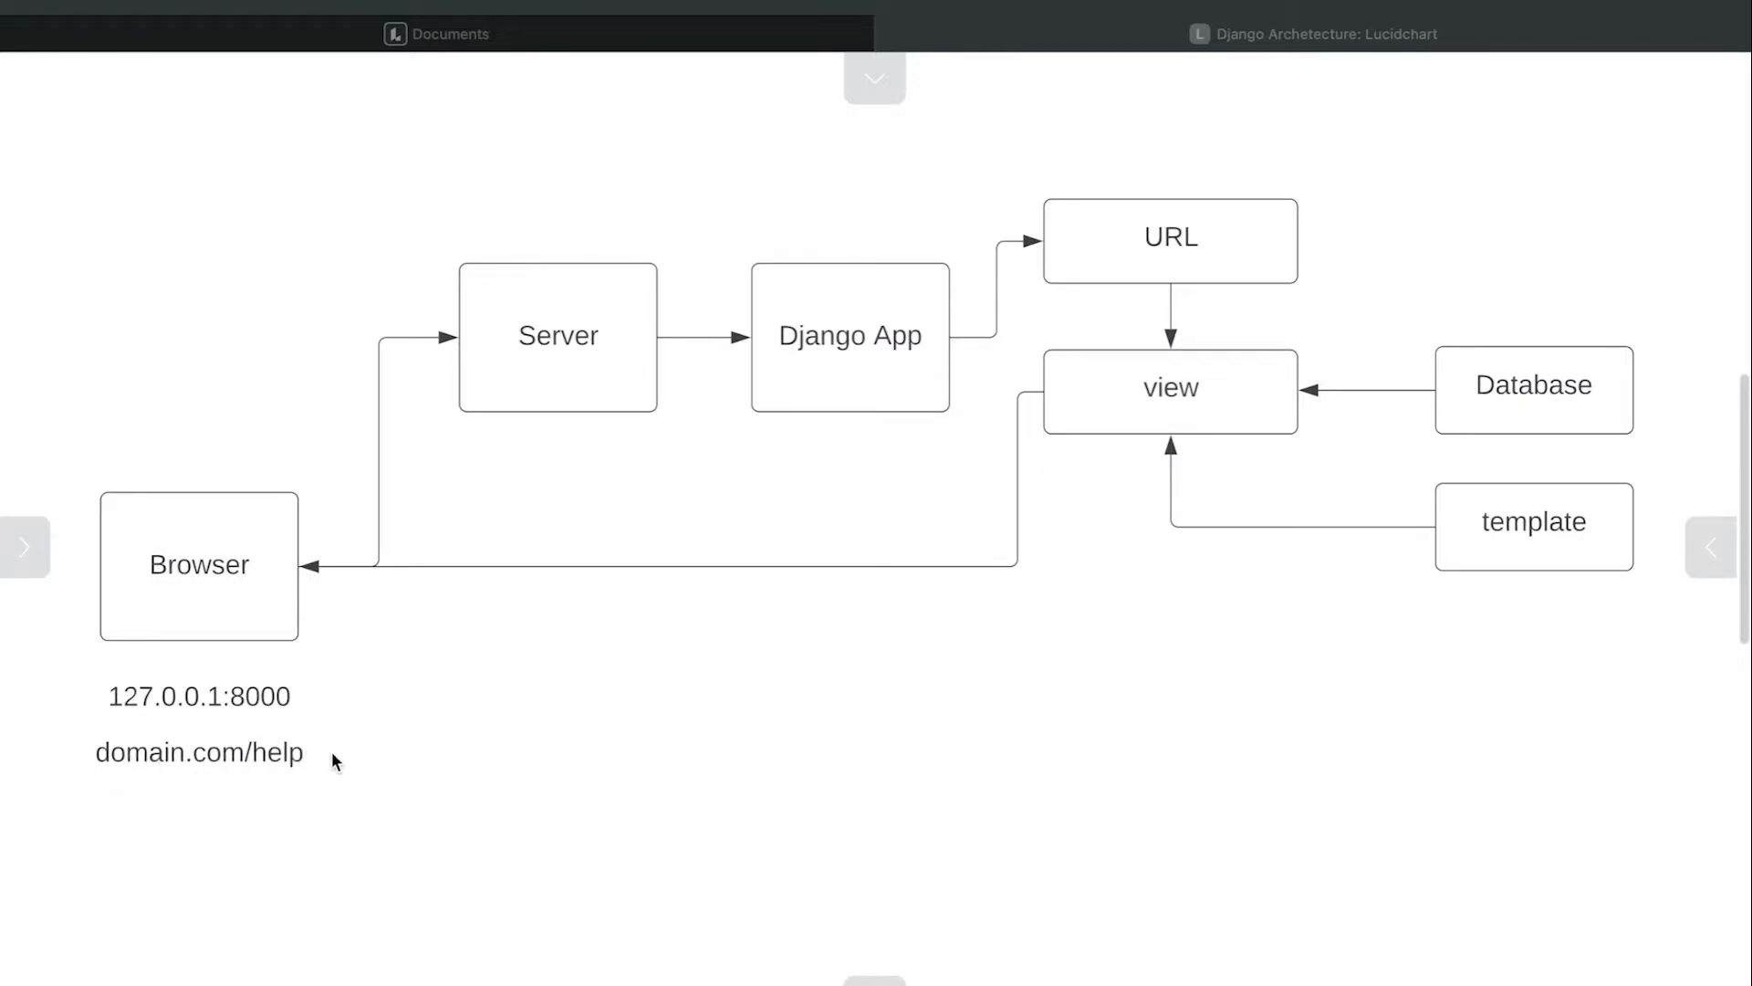
{"action": "mouse_move", "coordinate": [1234, 212]}
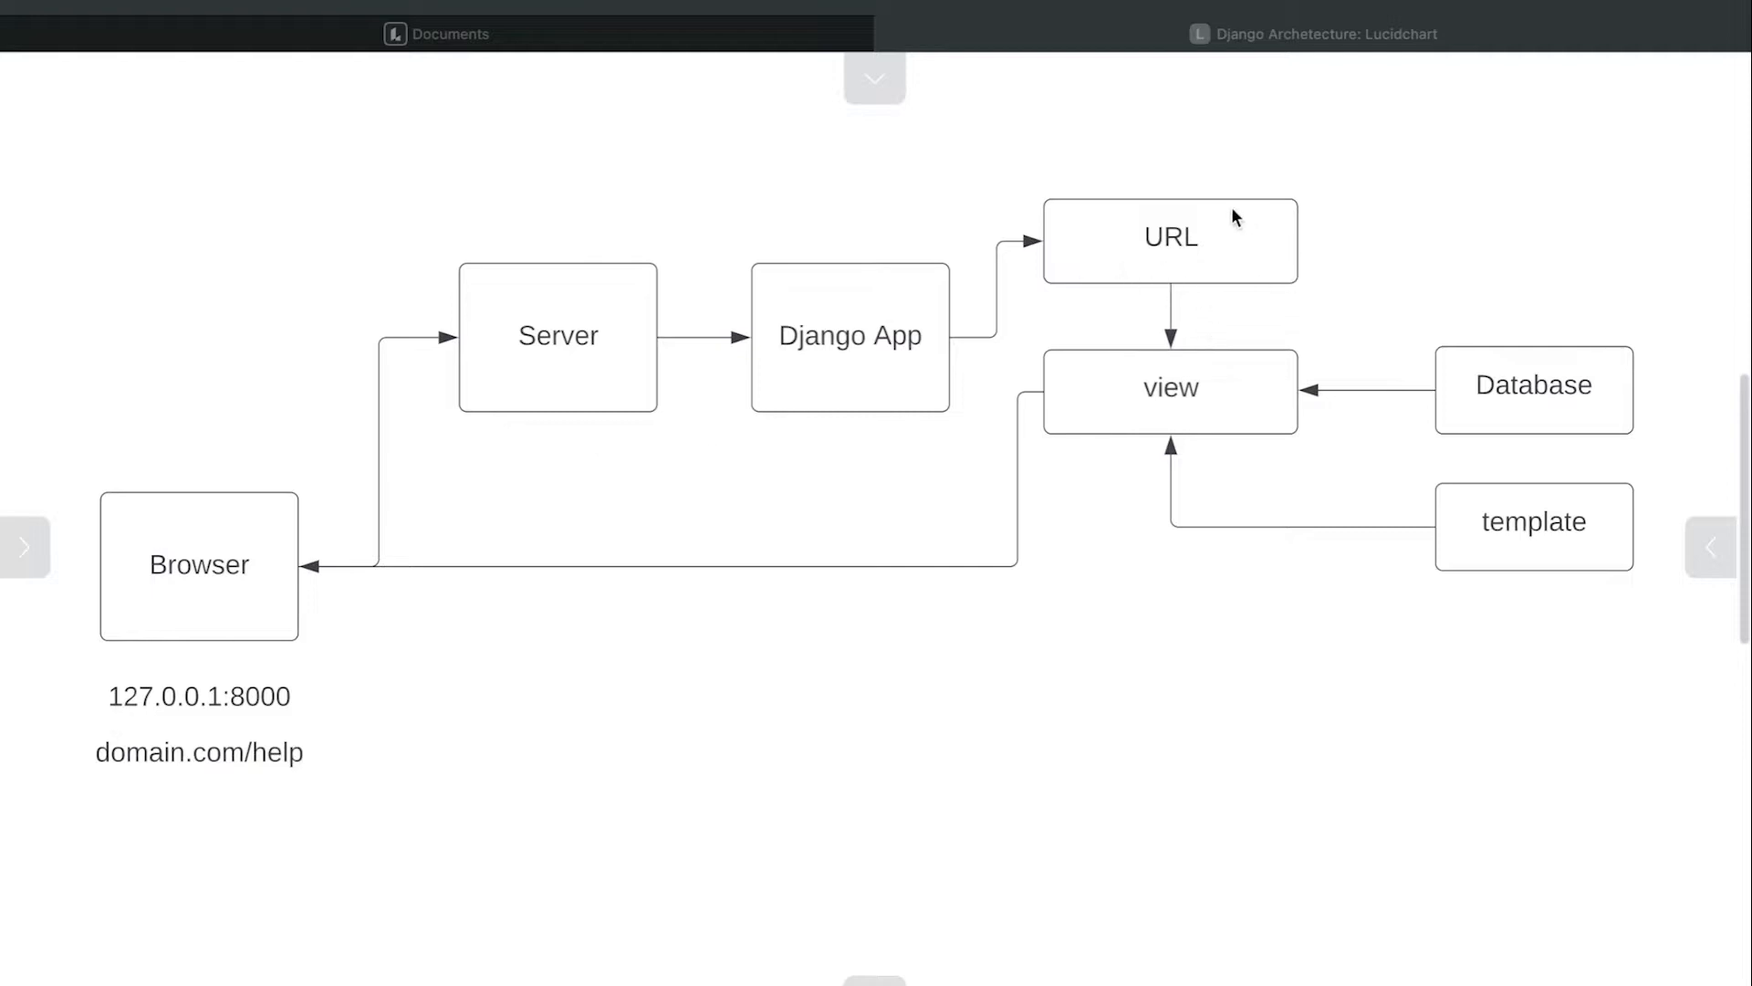
{"action": "mouse_move", "coordinate": [363, 646]}
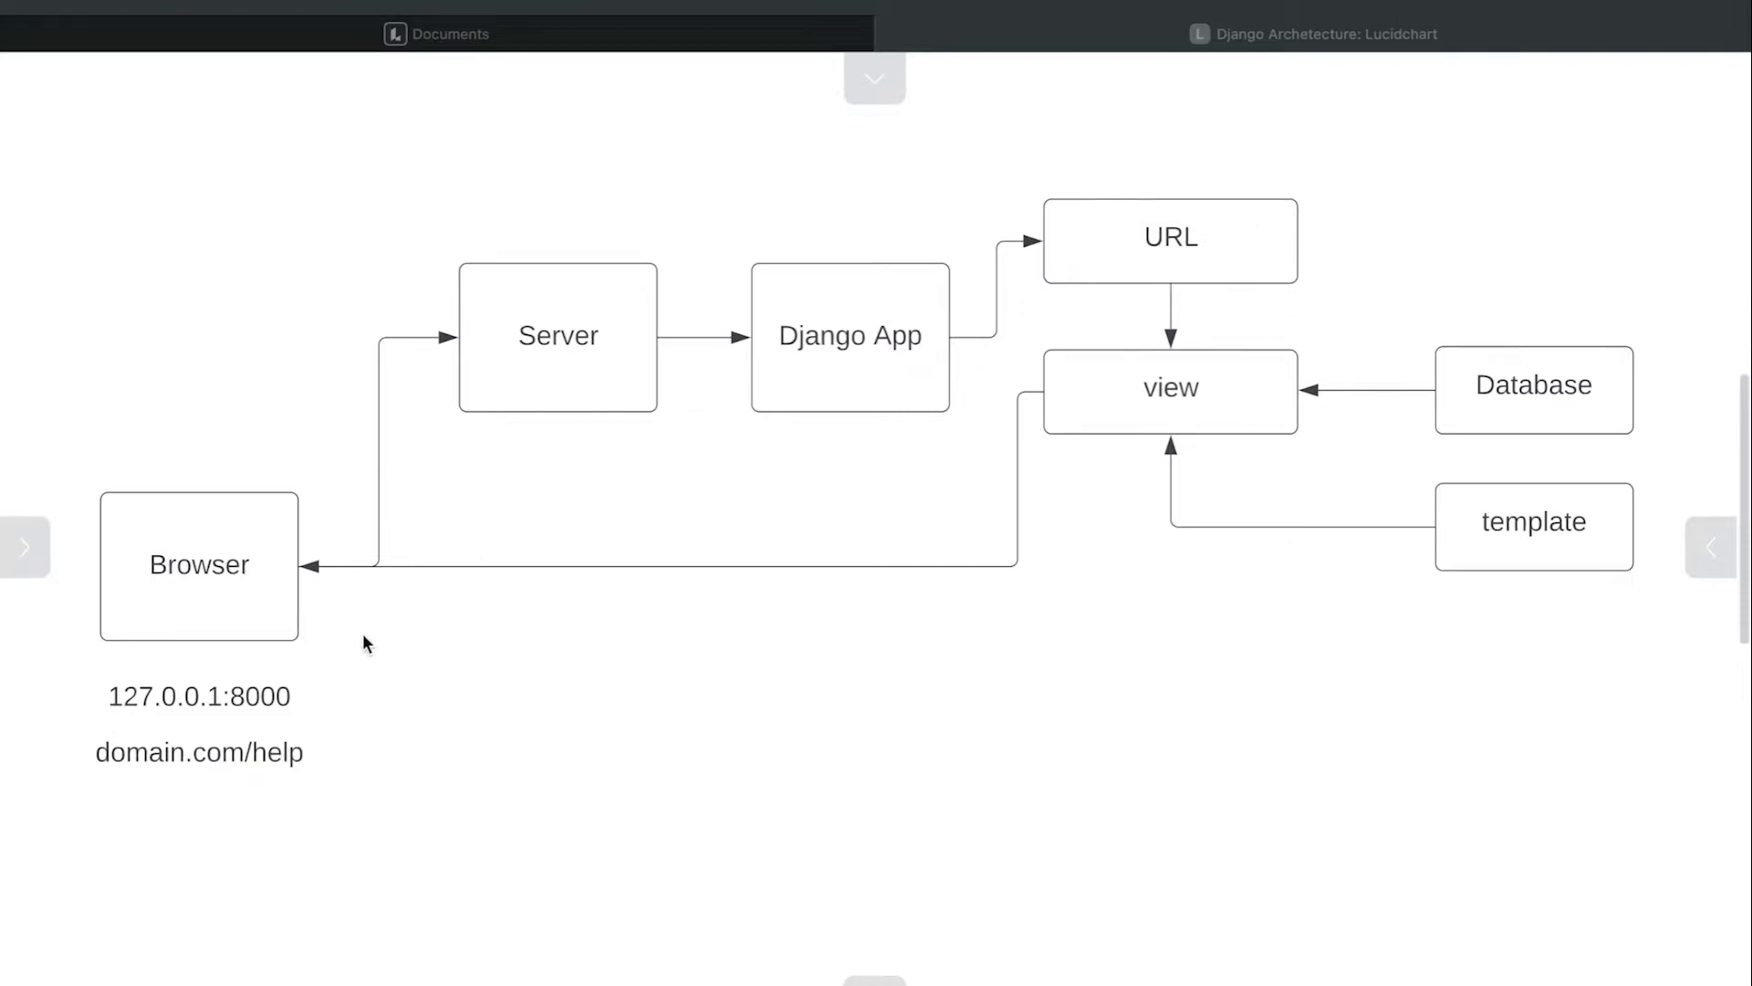
{"action": "mouse_move", "coordinate": [452, 504]}
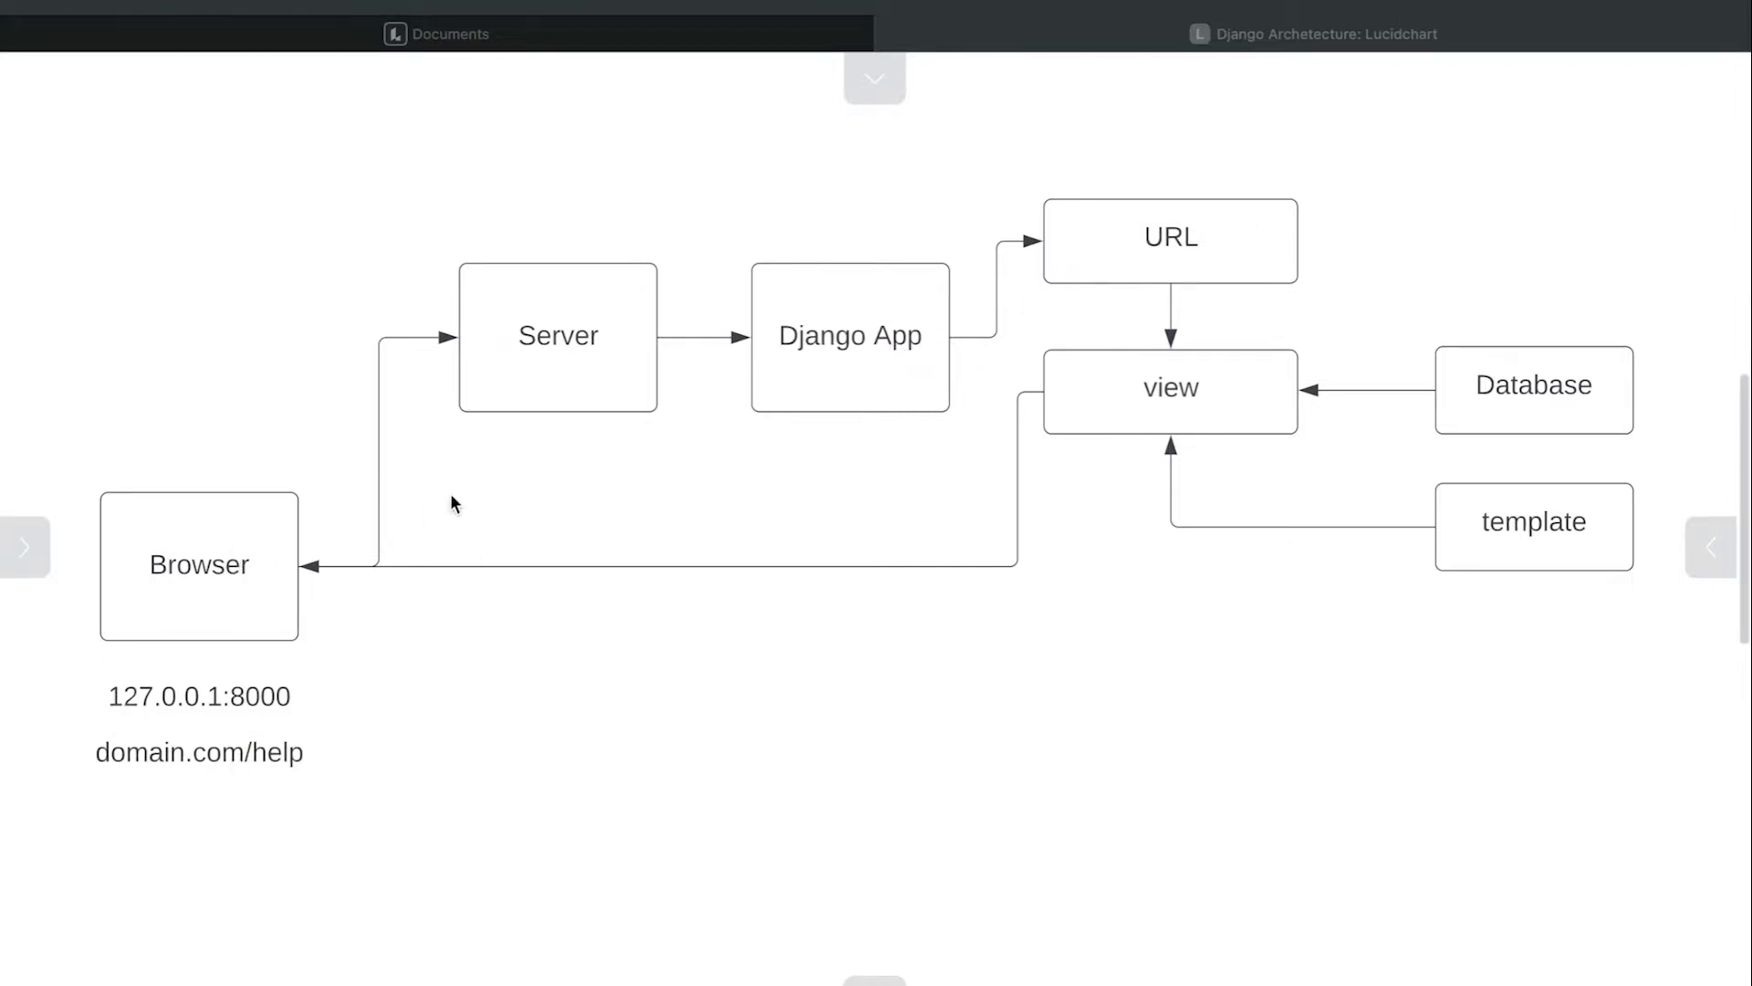
{"action": "mouse_move", "coordinate": [1175, 259]}
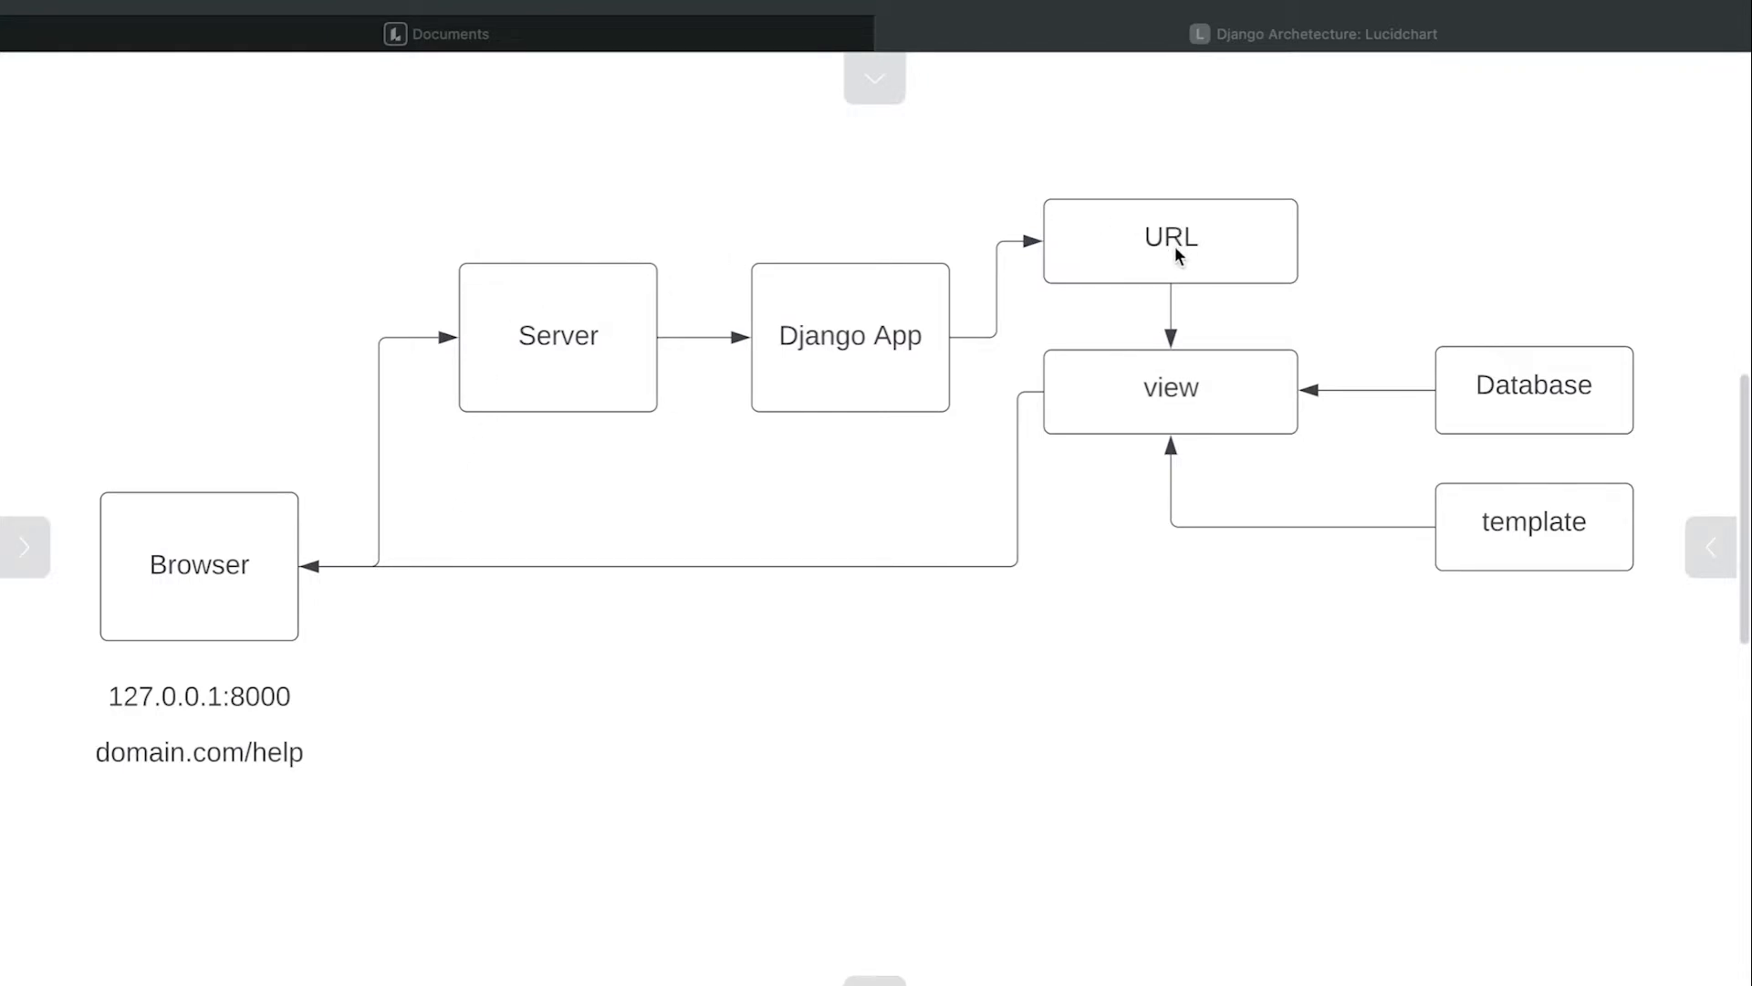
{"action": "mouse_move", "coordinate": [296, 703]}
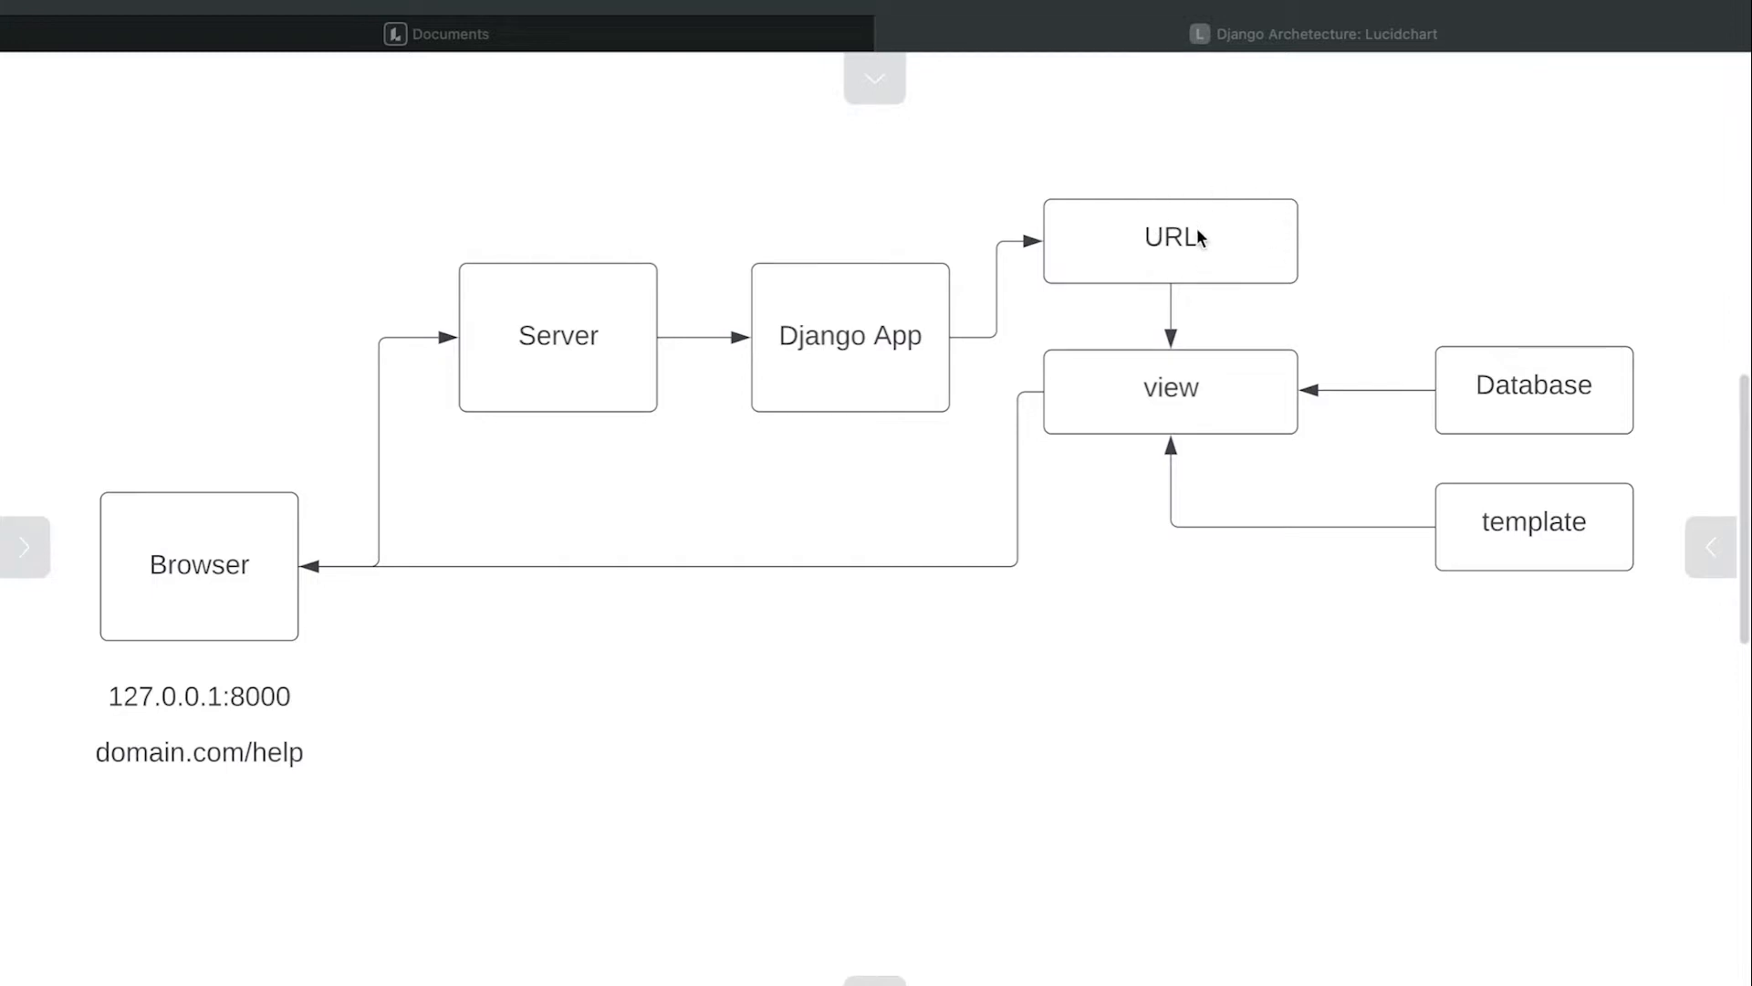
{"action": "mouse_move", "coordinate": [1138, 248]}
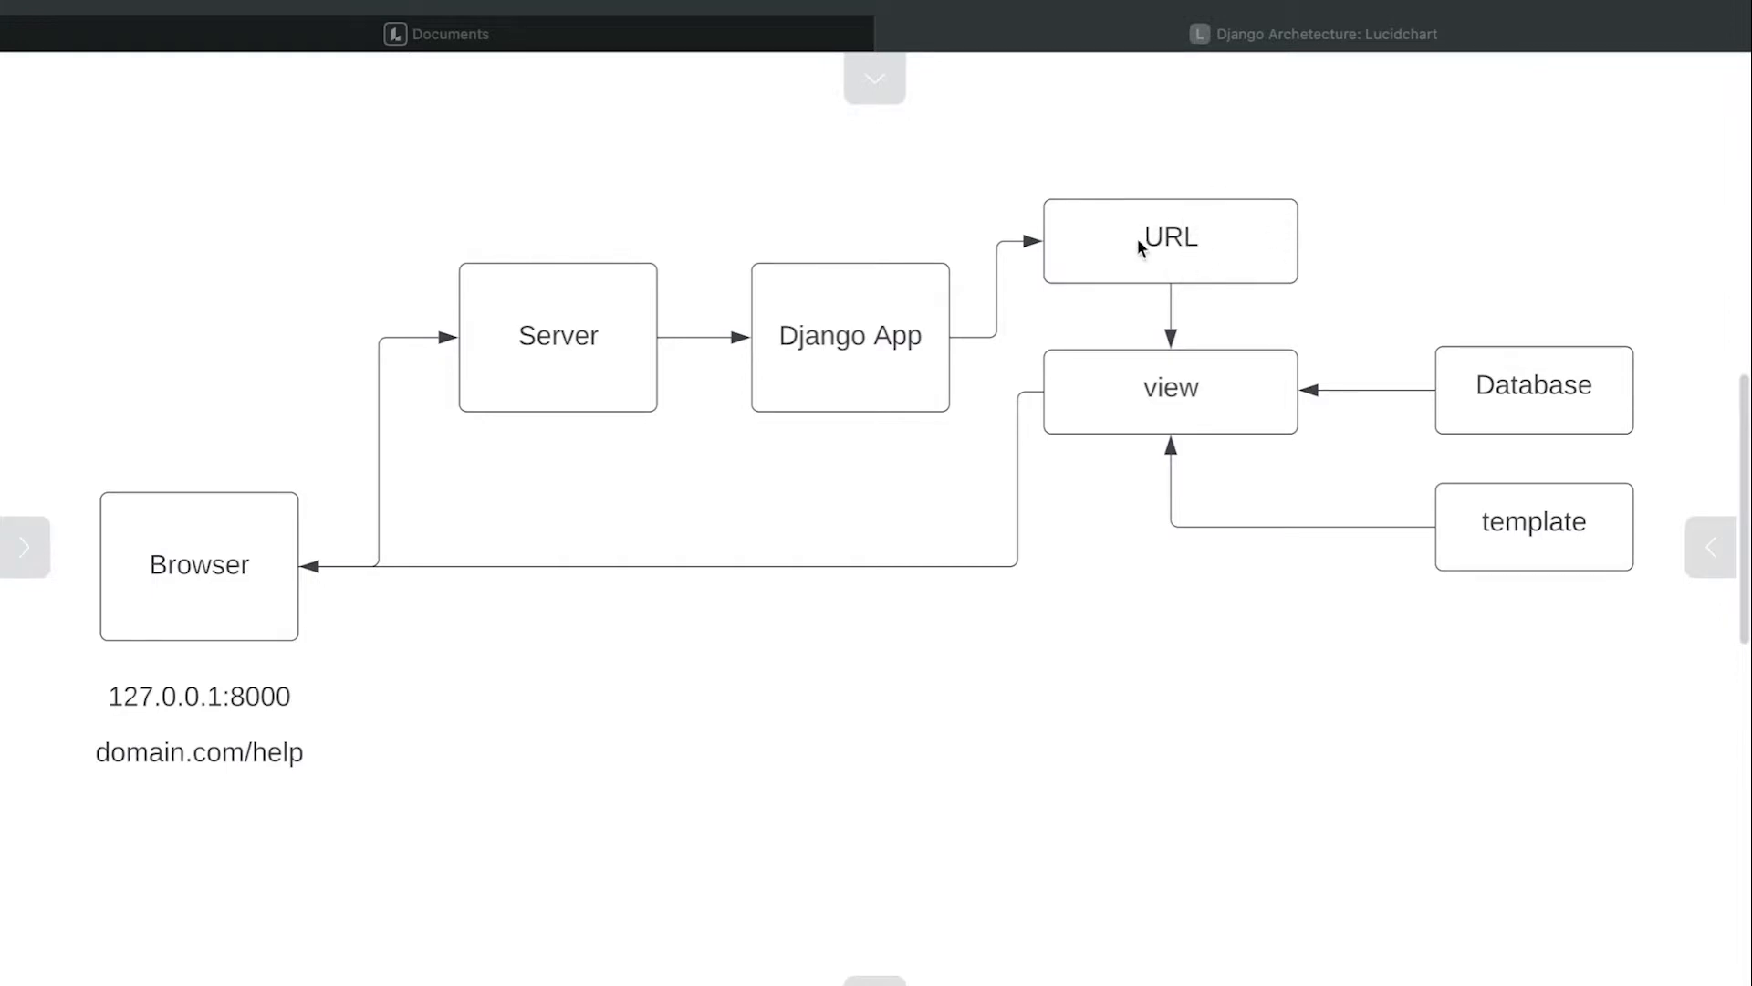
{"action": "mouse_move", "coordinate": [1197, 250]}
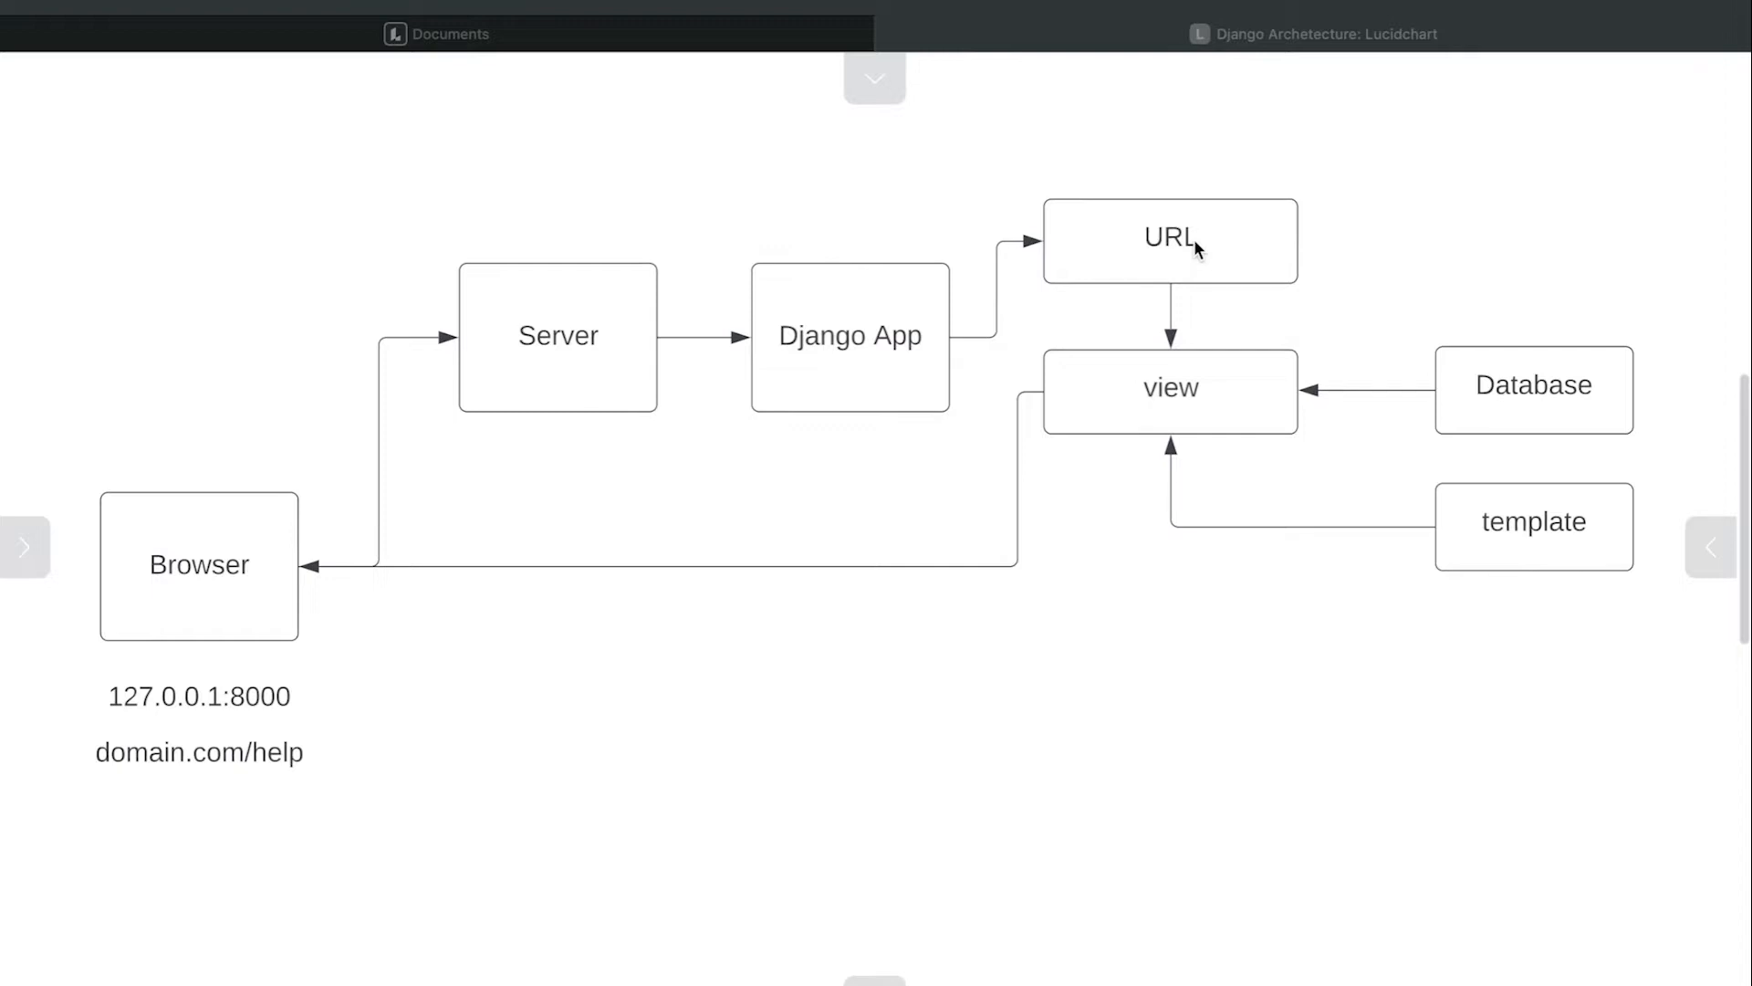
{"action": "mouse_move", "coordinate": [252, 597]}
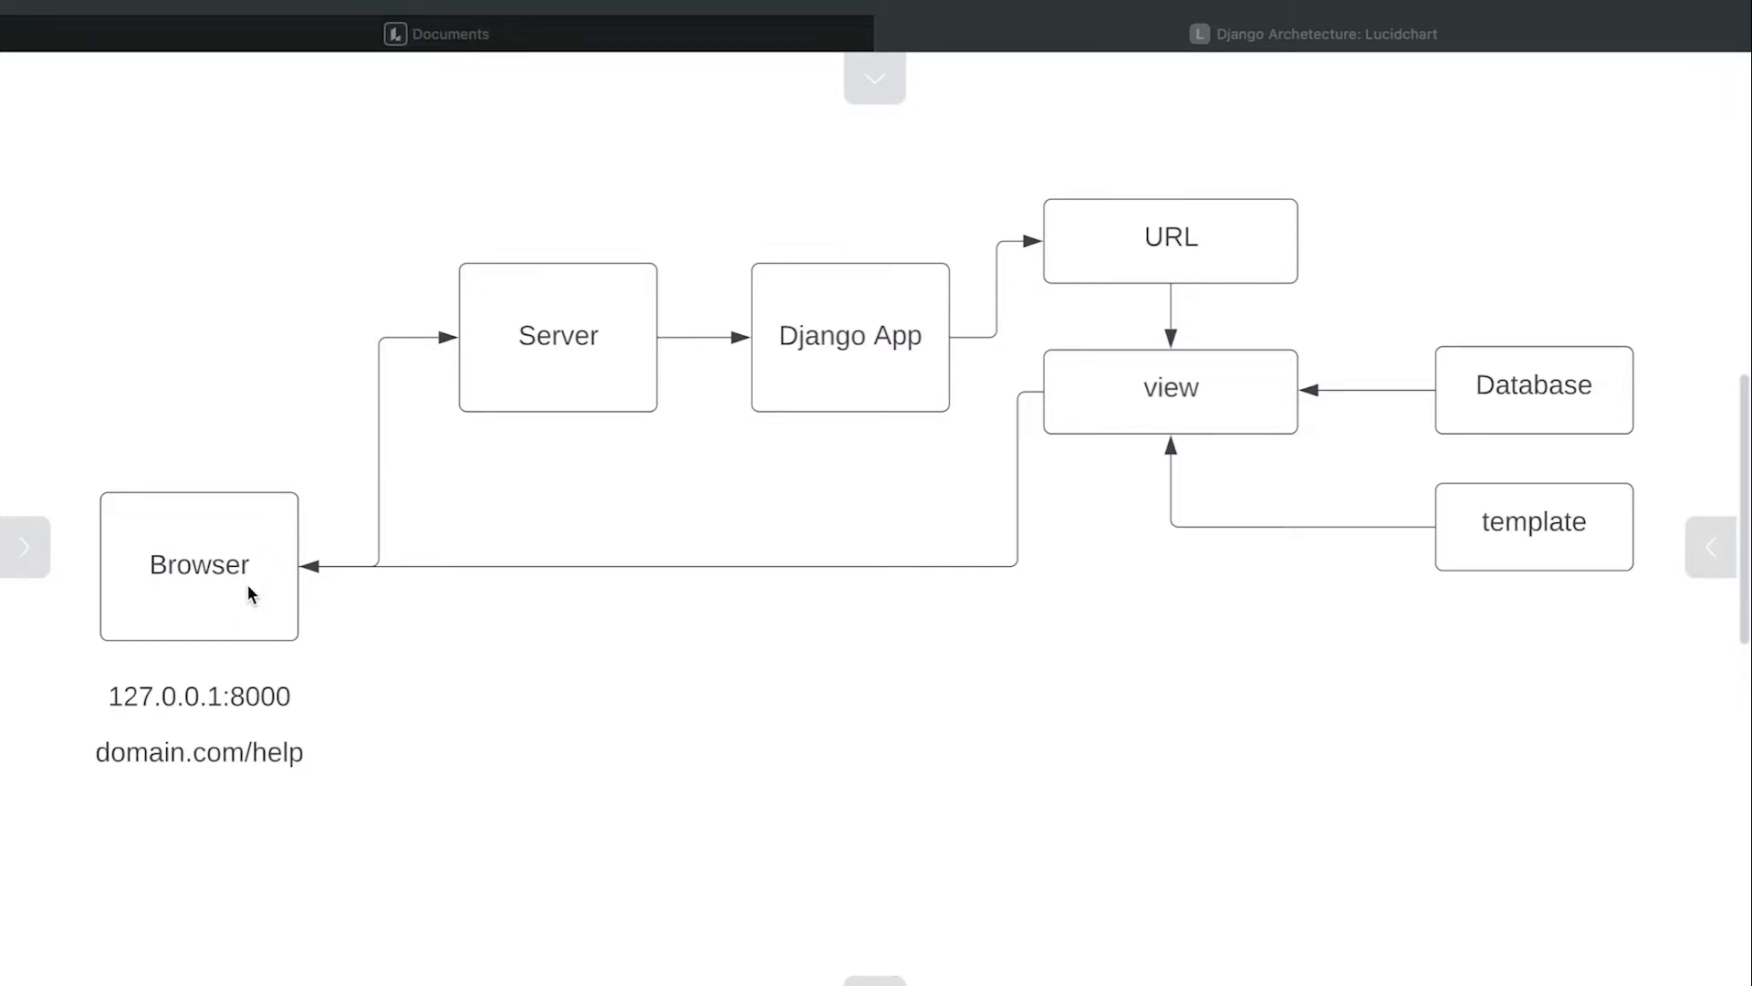
{"action": "mouse_move", "coordinate": [911, 380]}
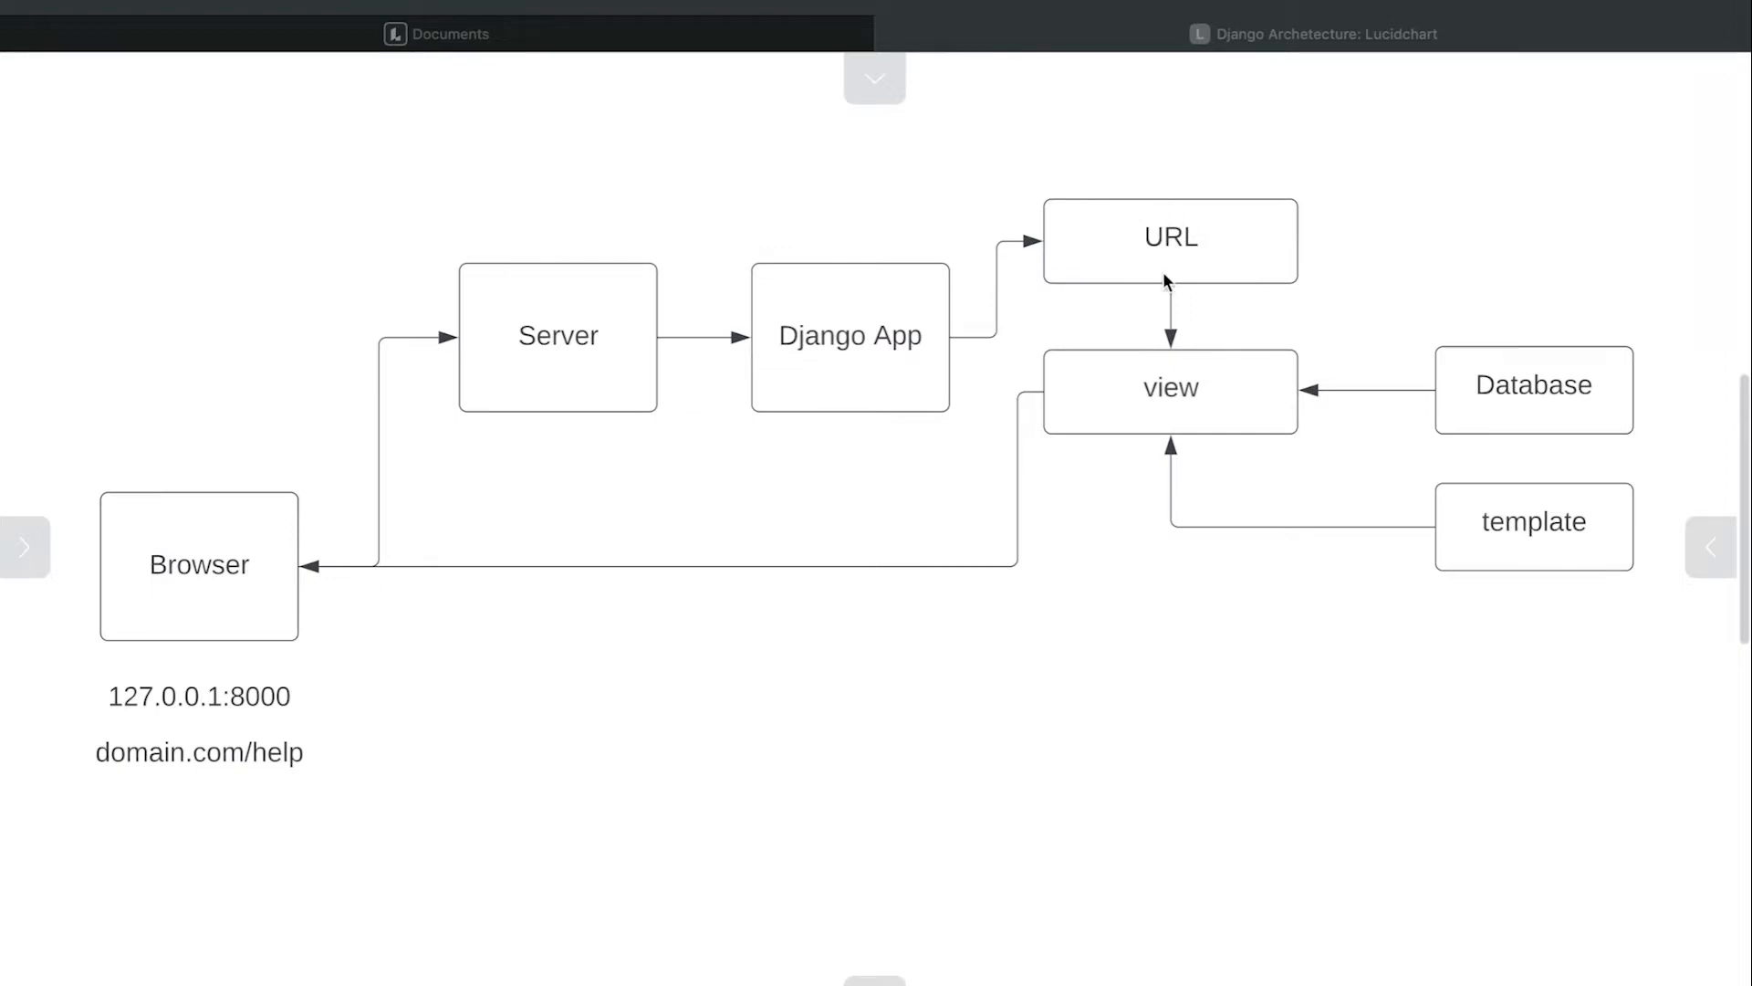
{"action": "mouse_move", "coordinate": [1134, 282]}
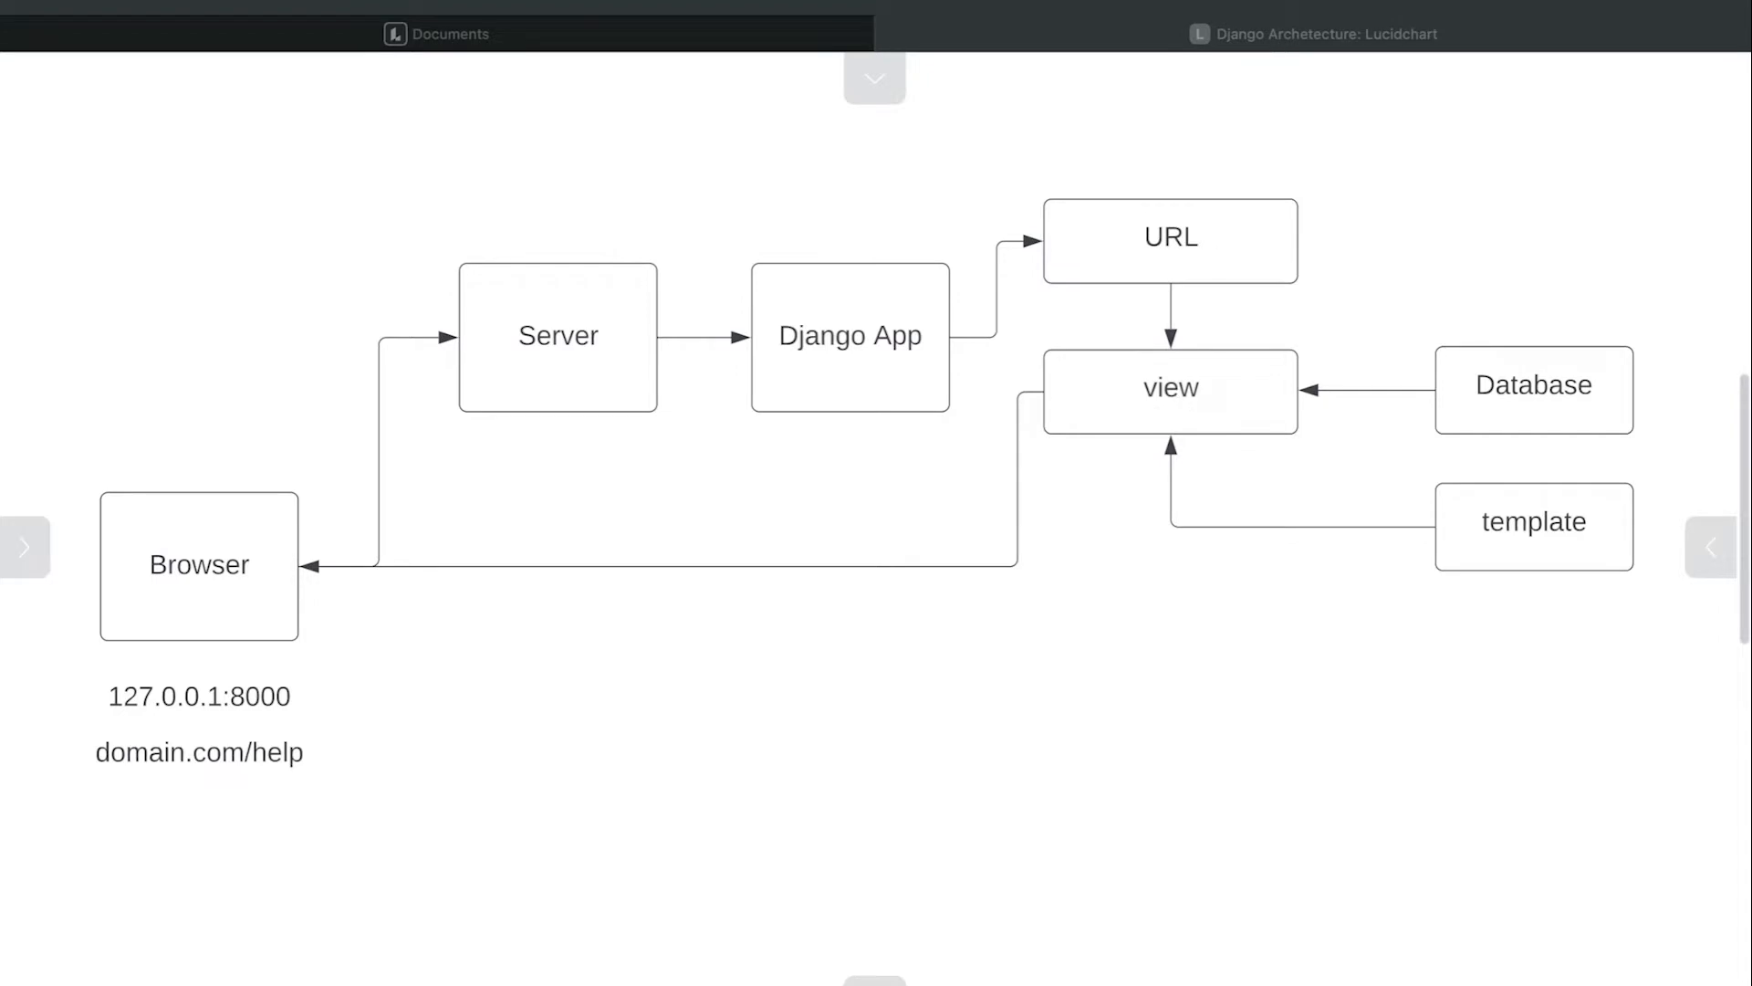
{"action": "mouse_move", "coordinate": [1175, 617]}
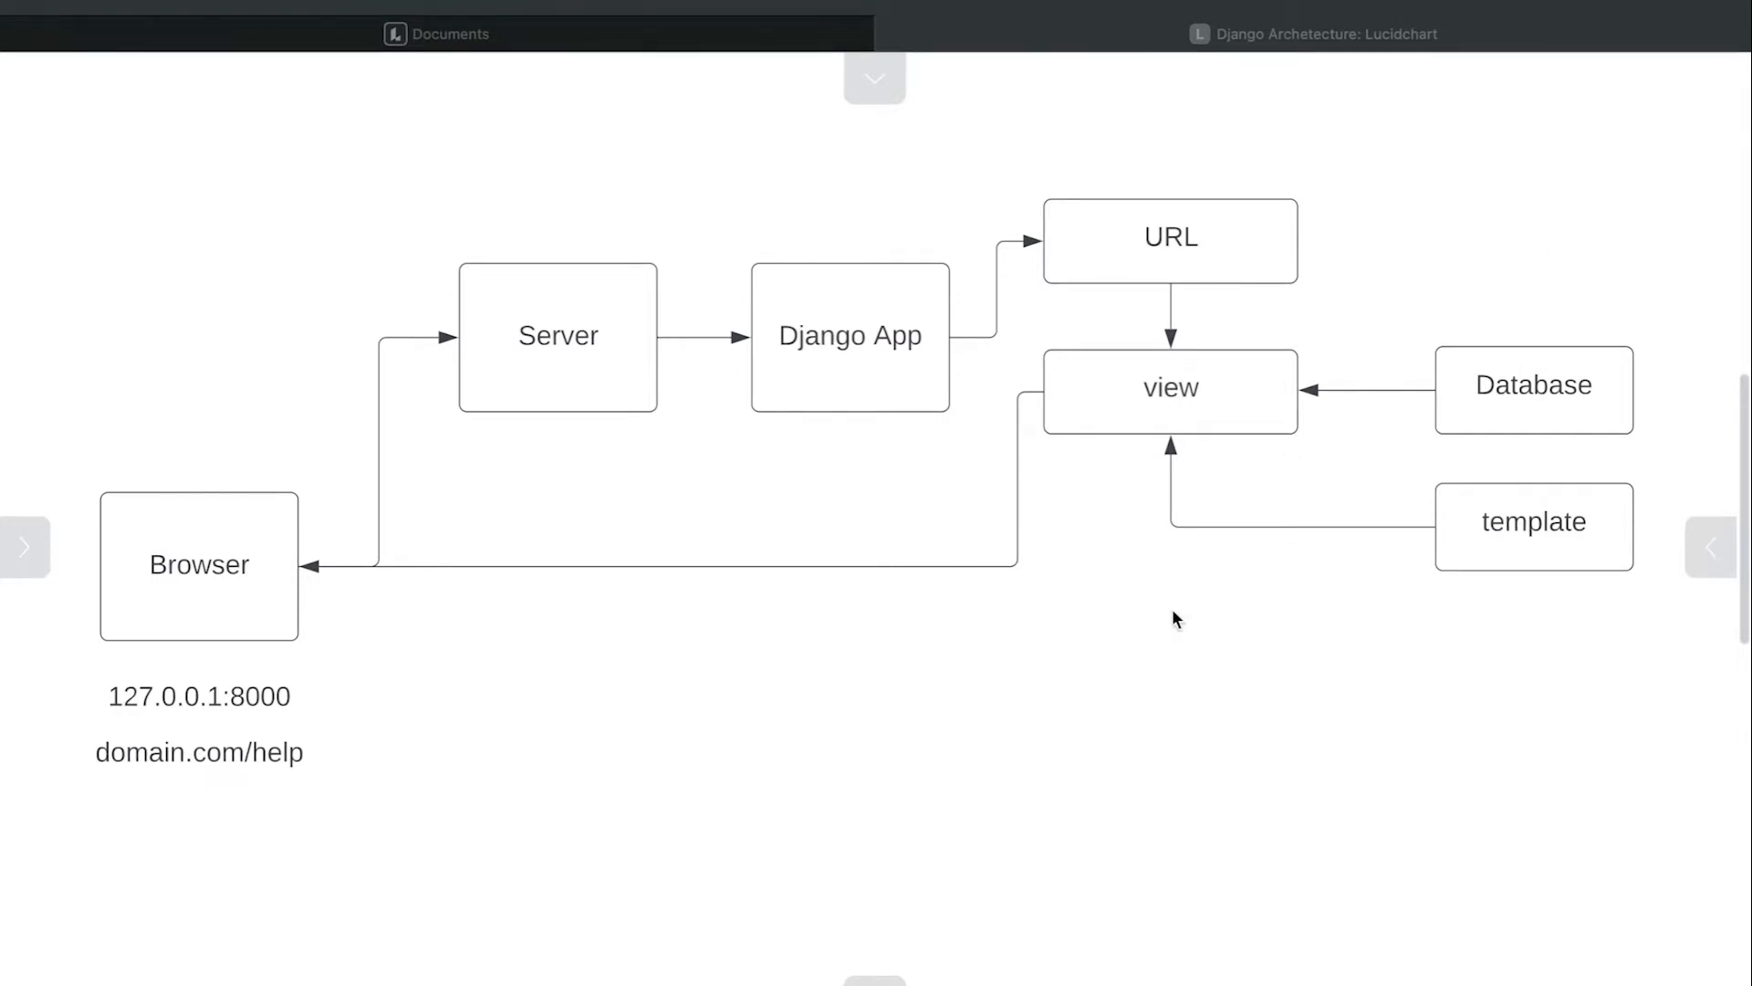
{"action": "mouse_move", "coordinate": [1128, 340]}
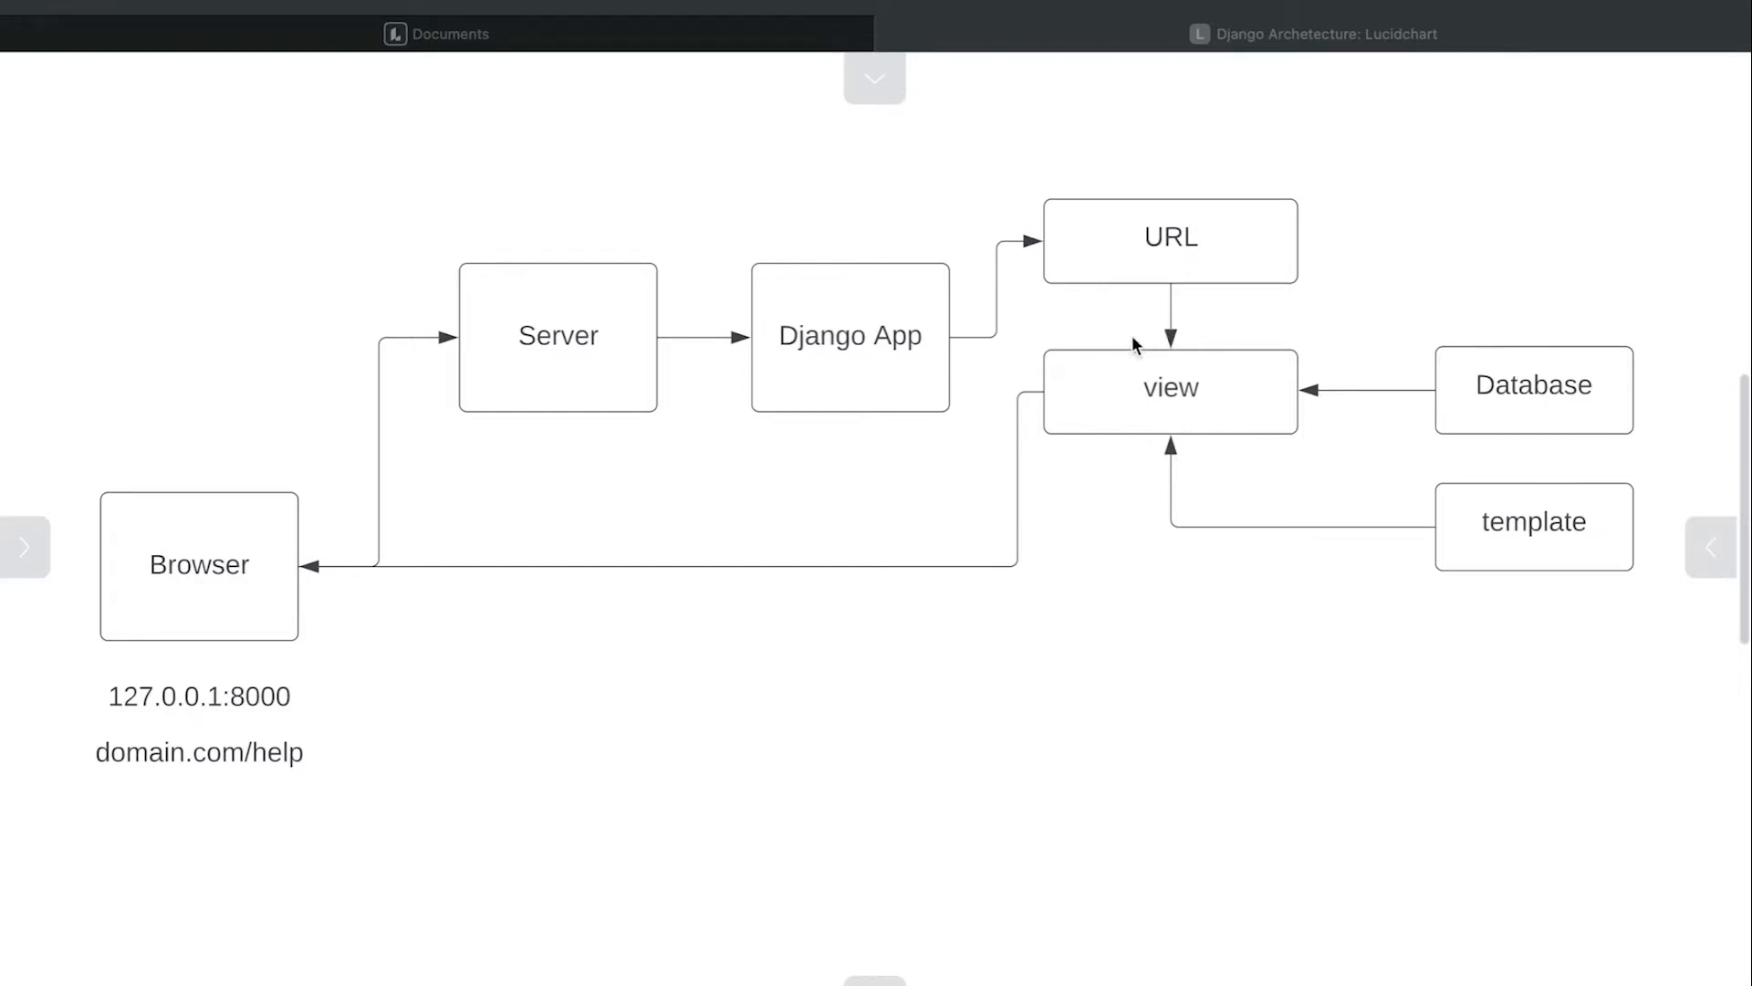
{"action": "mouse_move", "coordinate": [1113, 392]}
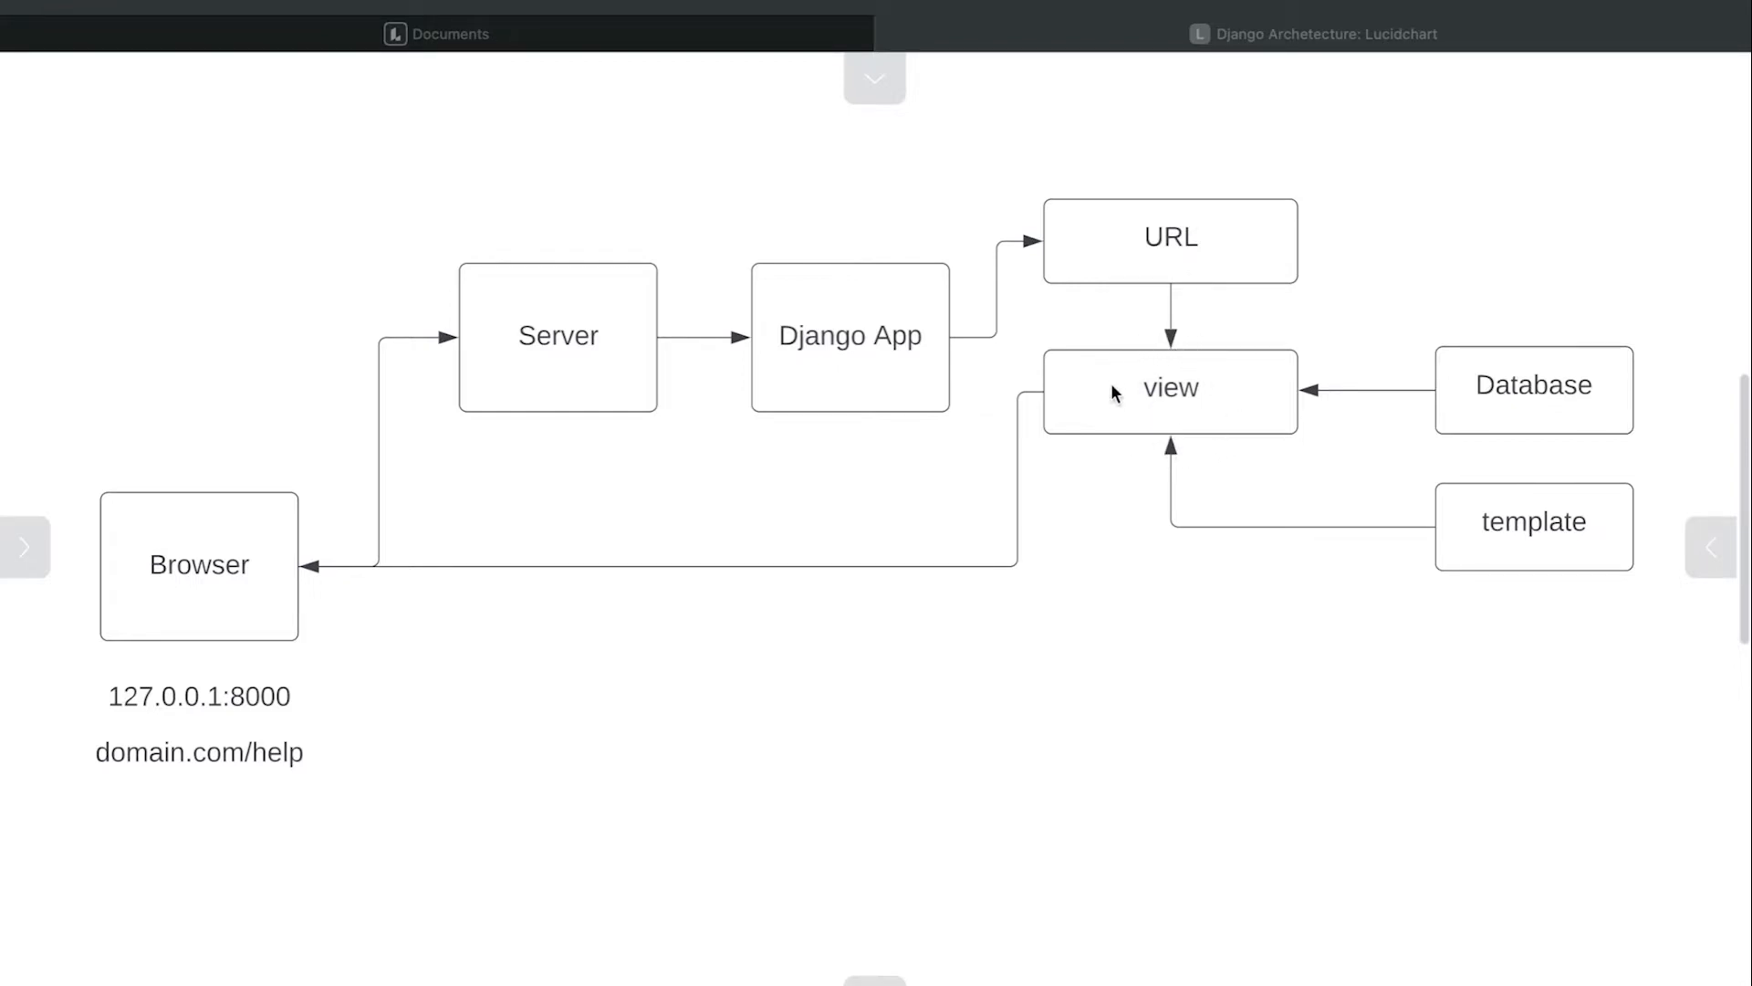
{"action": "mouse_move", "coordinate": [1237, 428]}
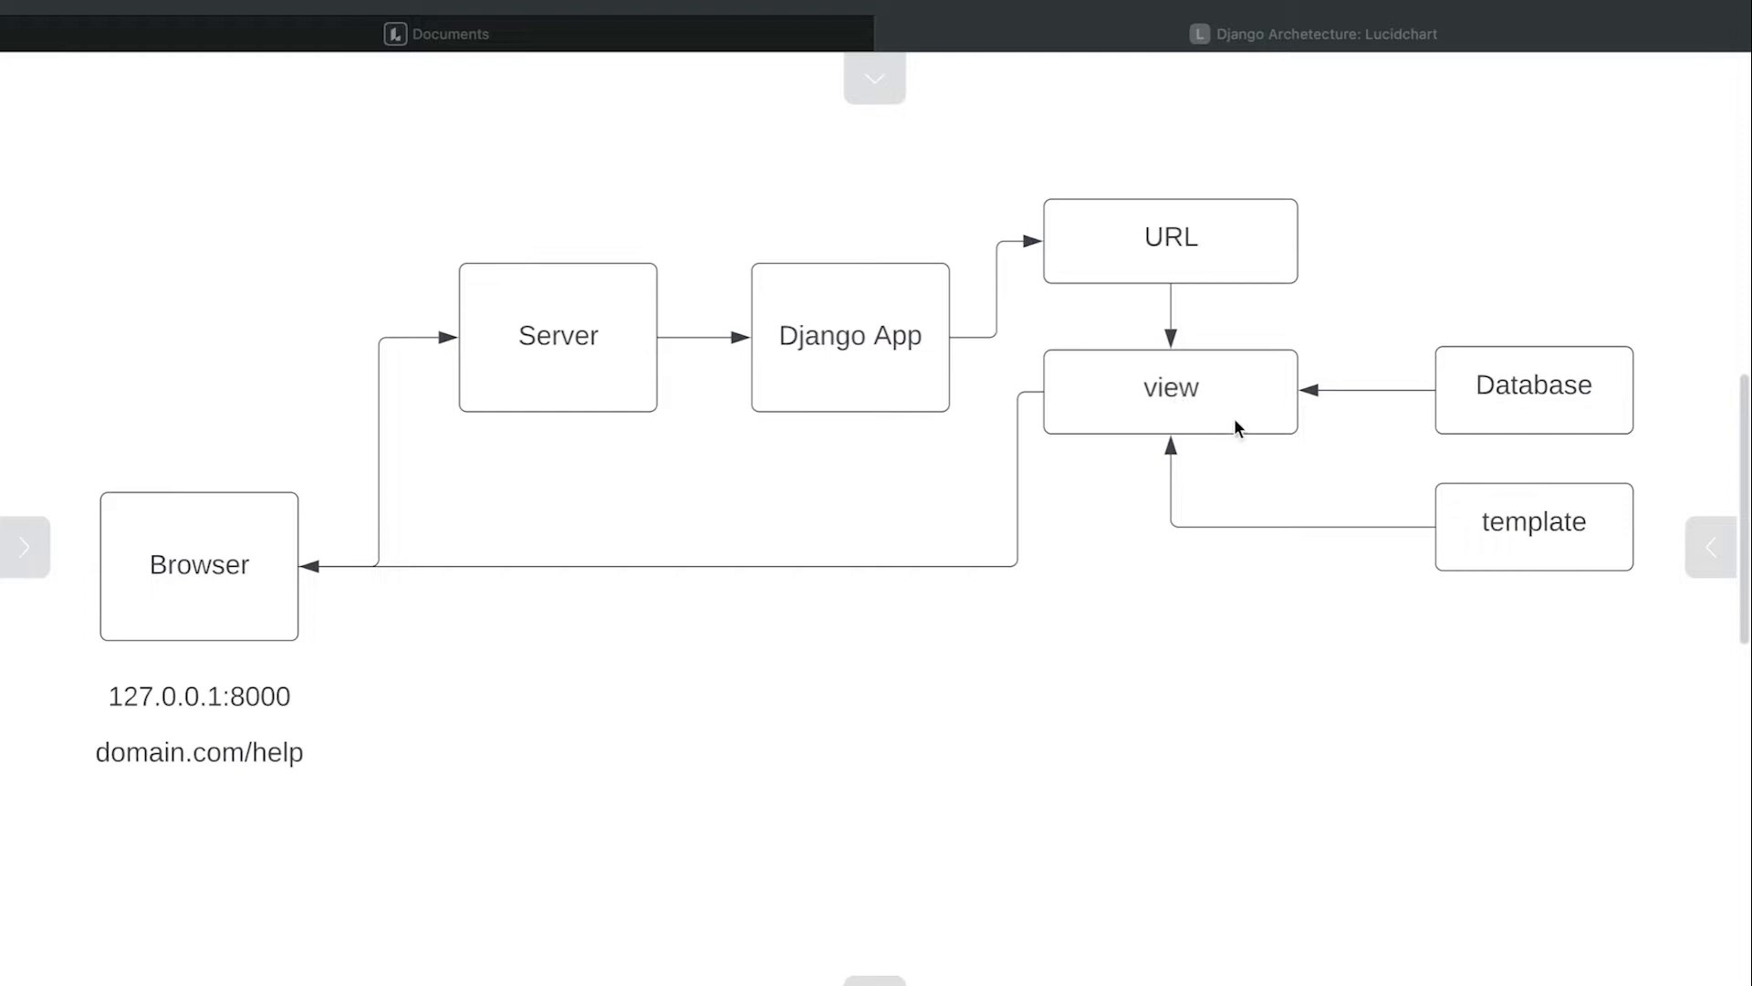
{"action": "mouse_move", "coordinate": [1251, 398]}
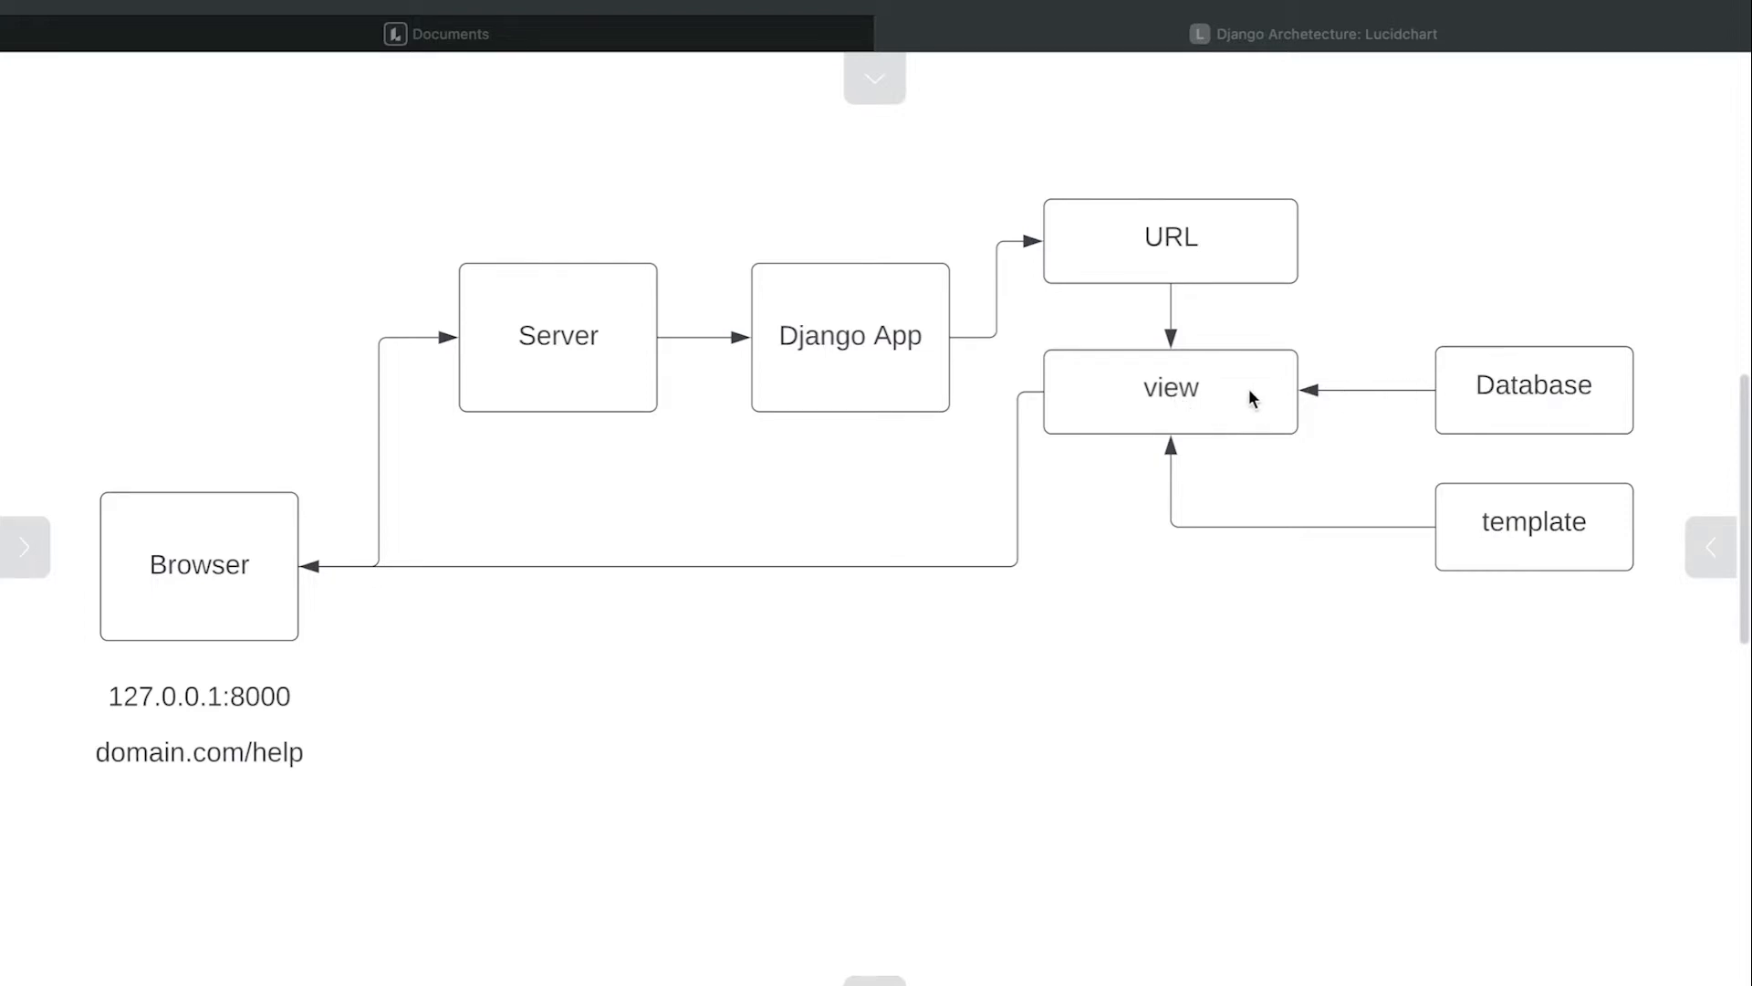
{"action": "mouse_move", "coordinate": [199, 575]}
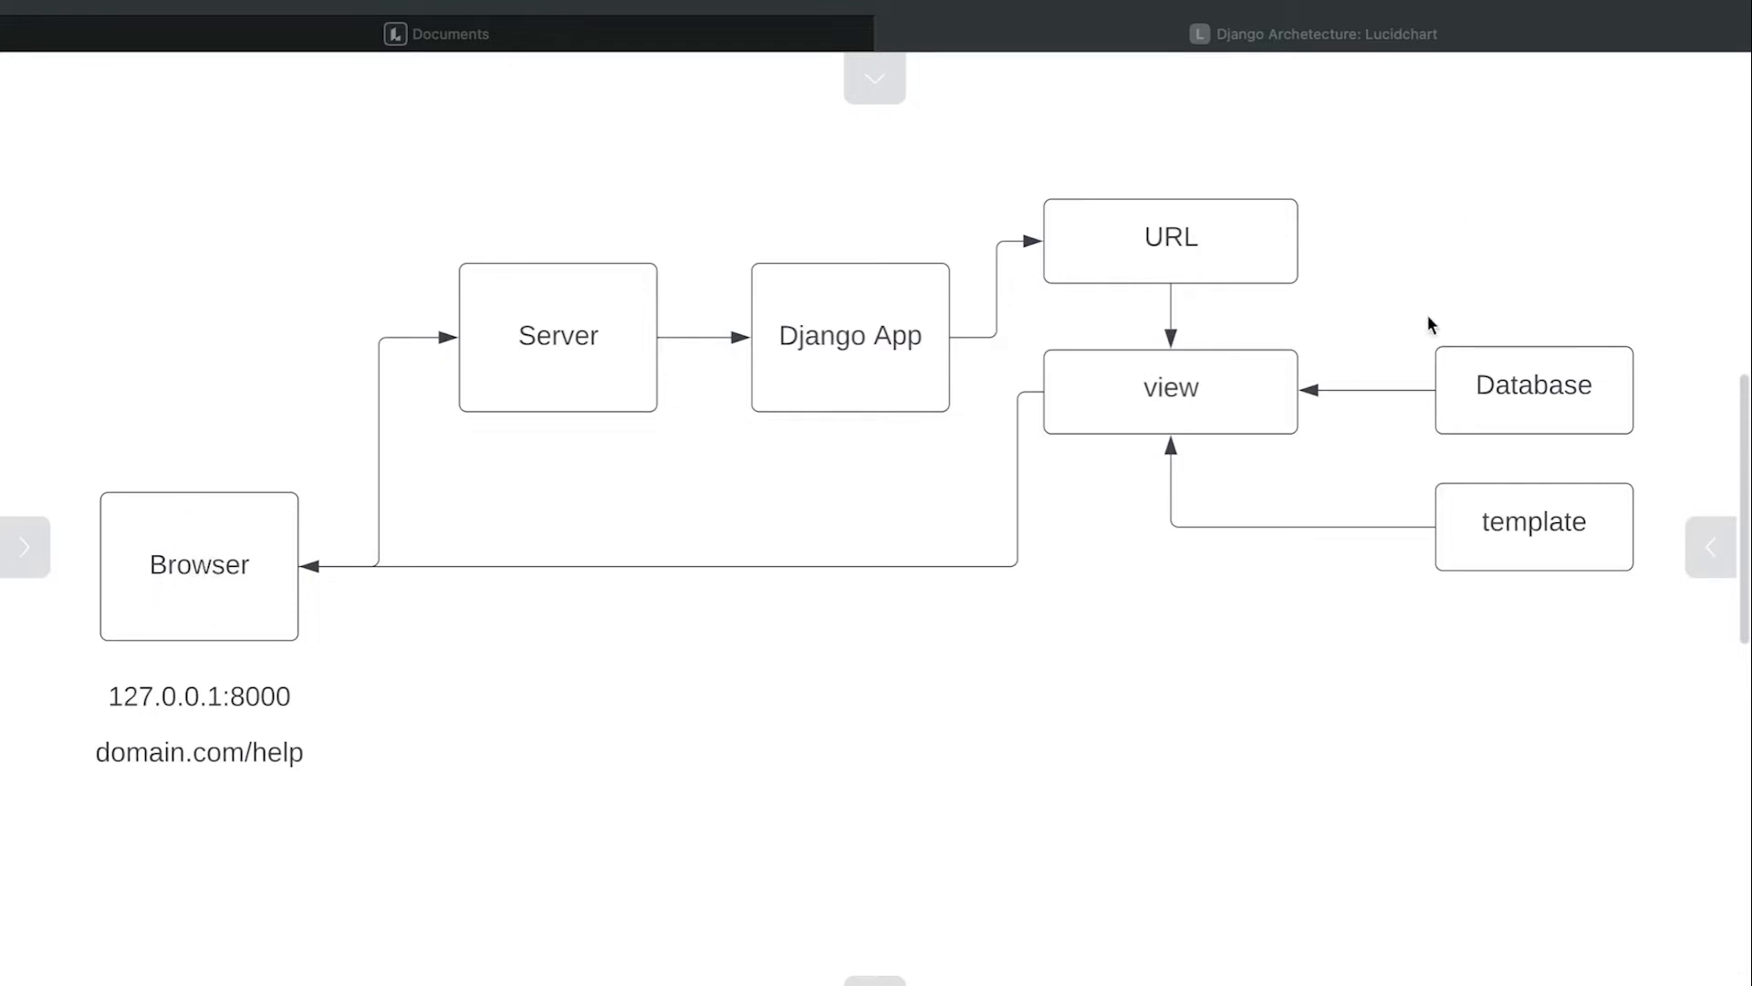
{"action": "mouse_move", "coordinate": [1547, 575]}
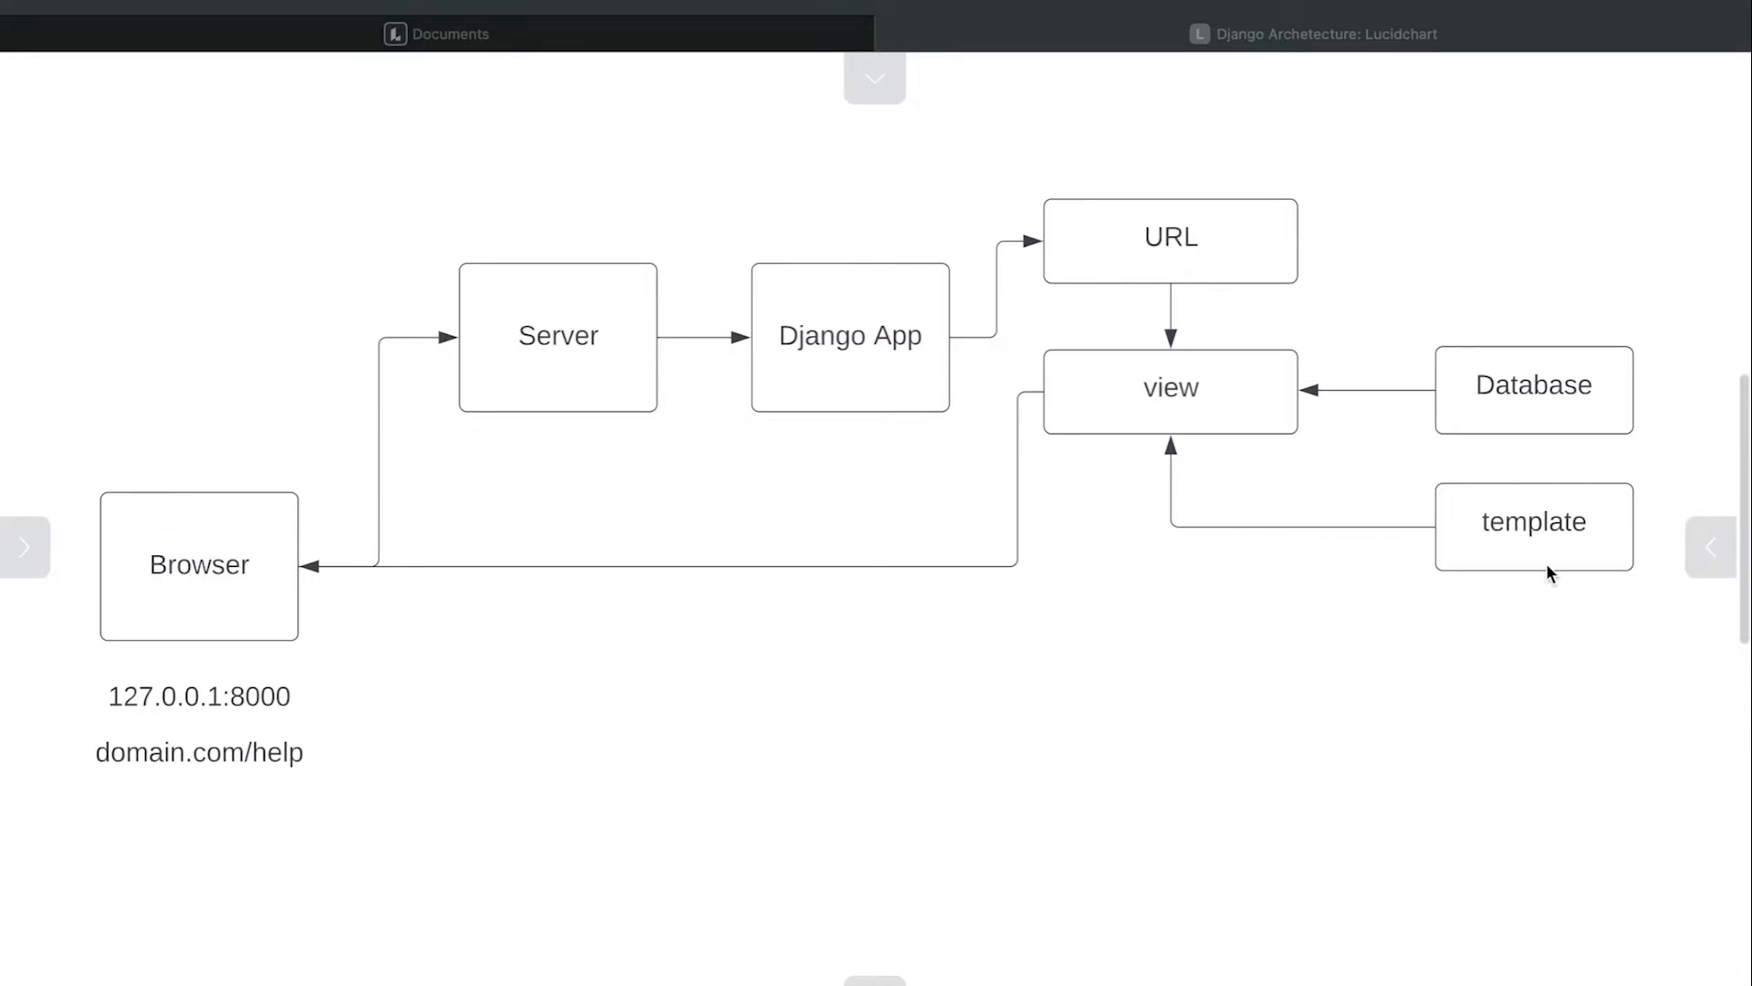
{"action": "mouse_move", "coordinate": [1475, 519]}
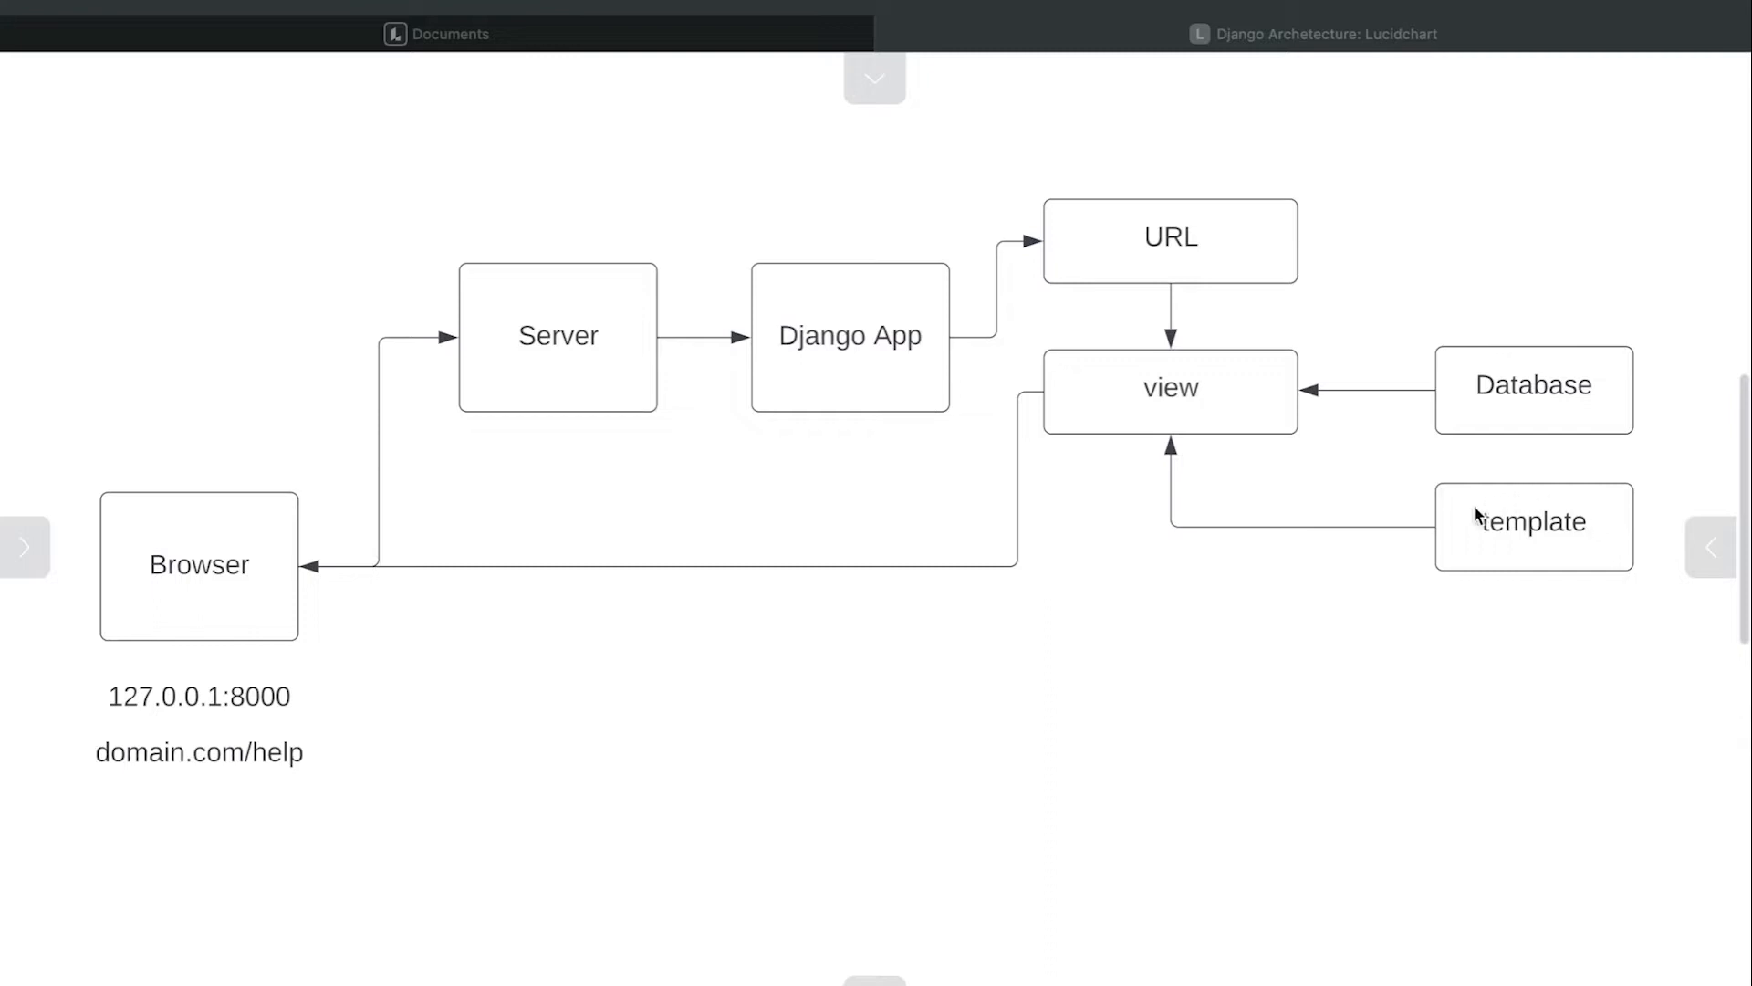
{"action": "mouse_move", "coordinate": [1551, 544]}
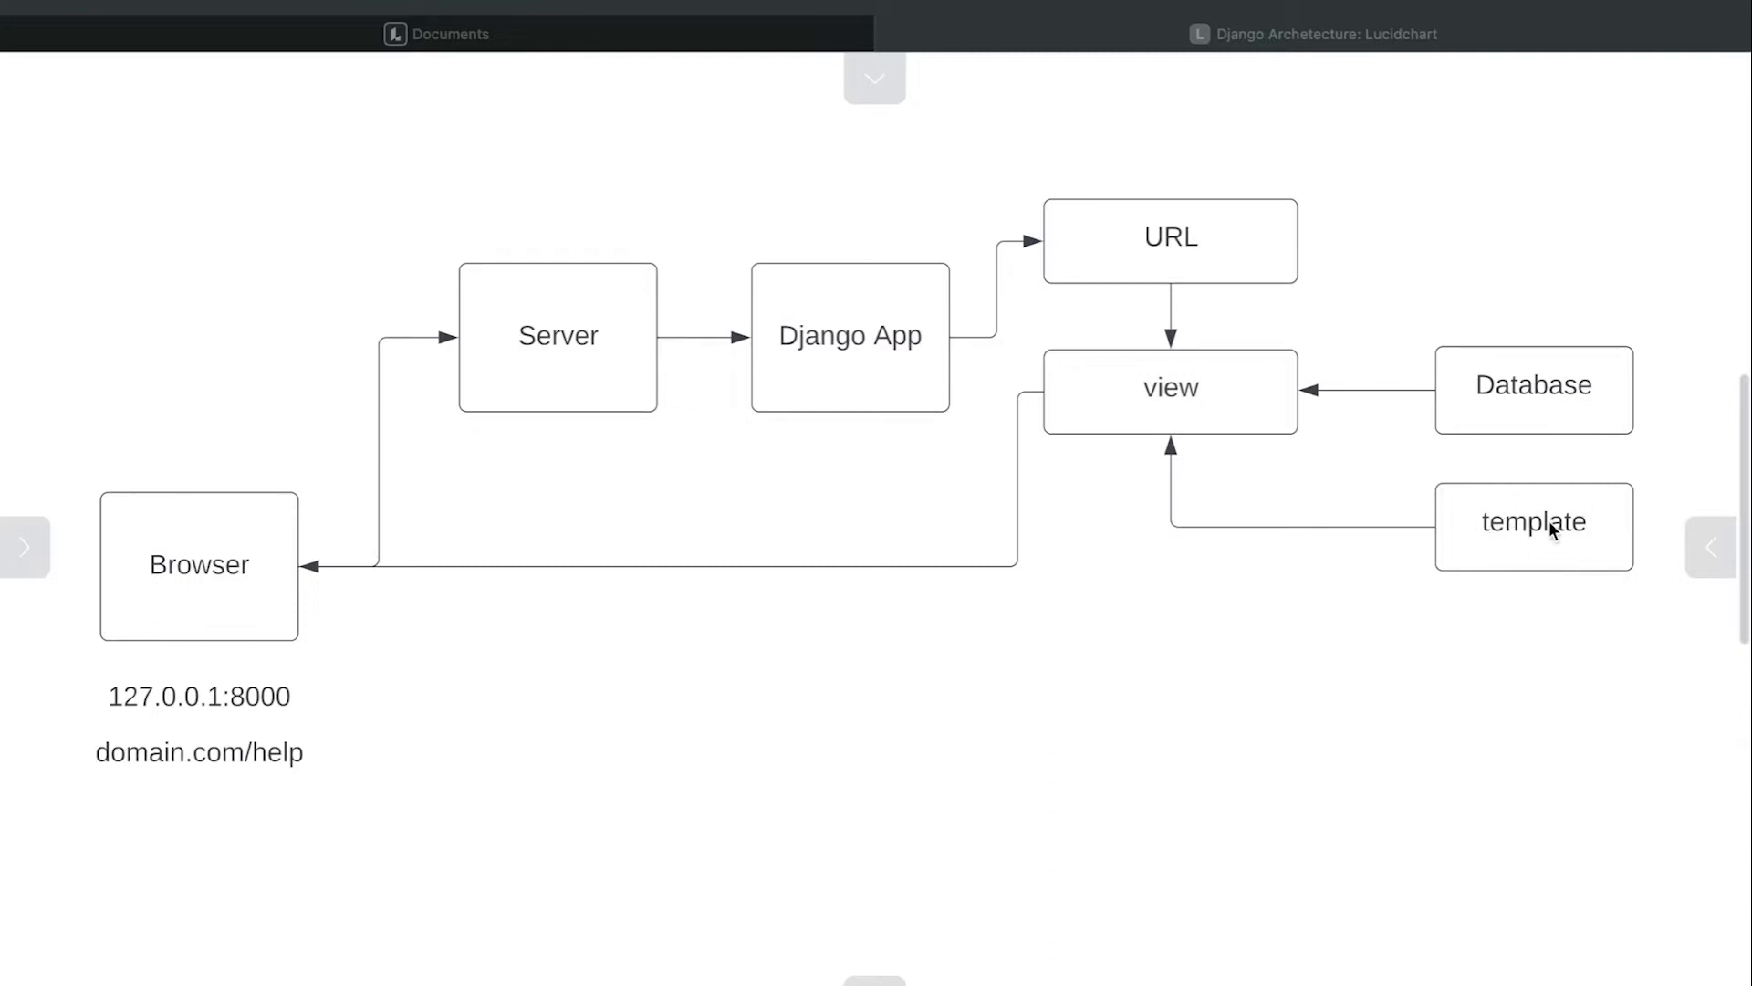
{"action": "mouse_move", "coordinate": [1552, 576]}
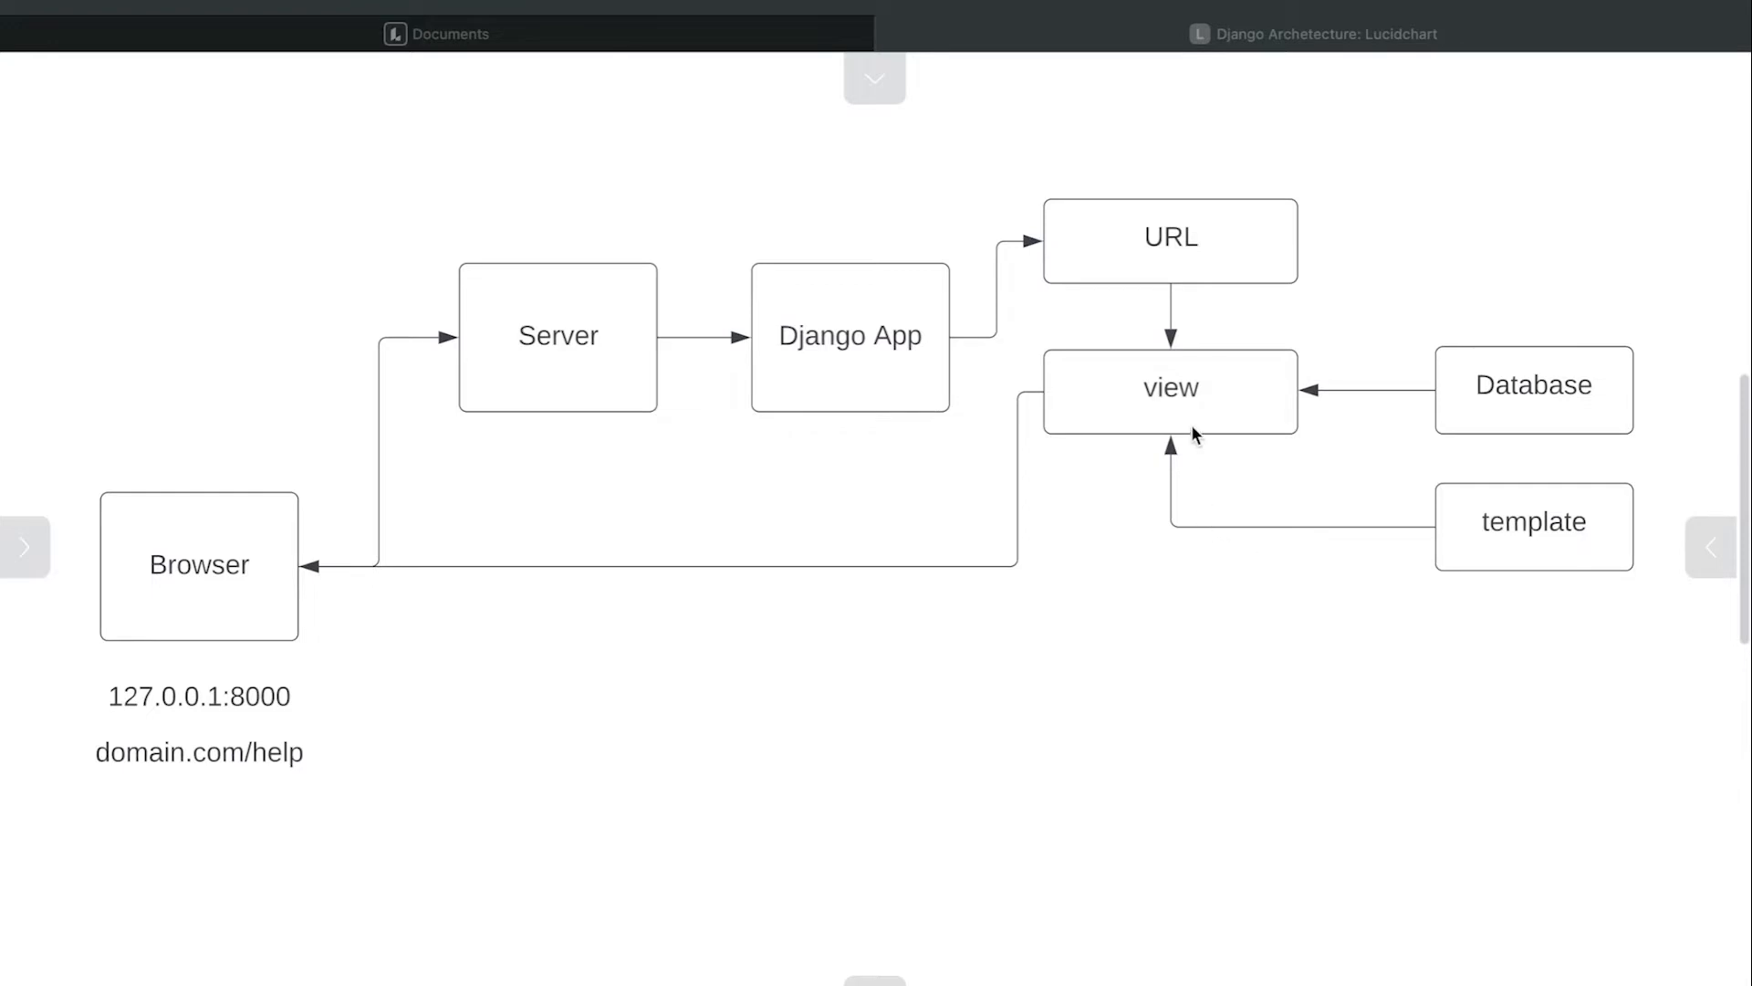
{"action": "mouse_move", "coordinate": [1113, 398]}
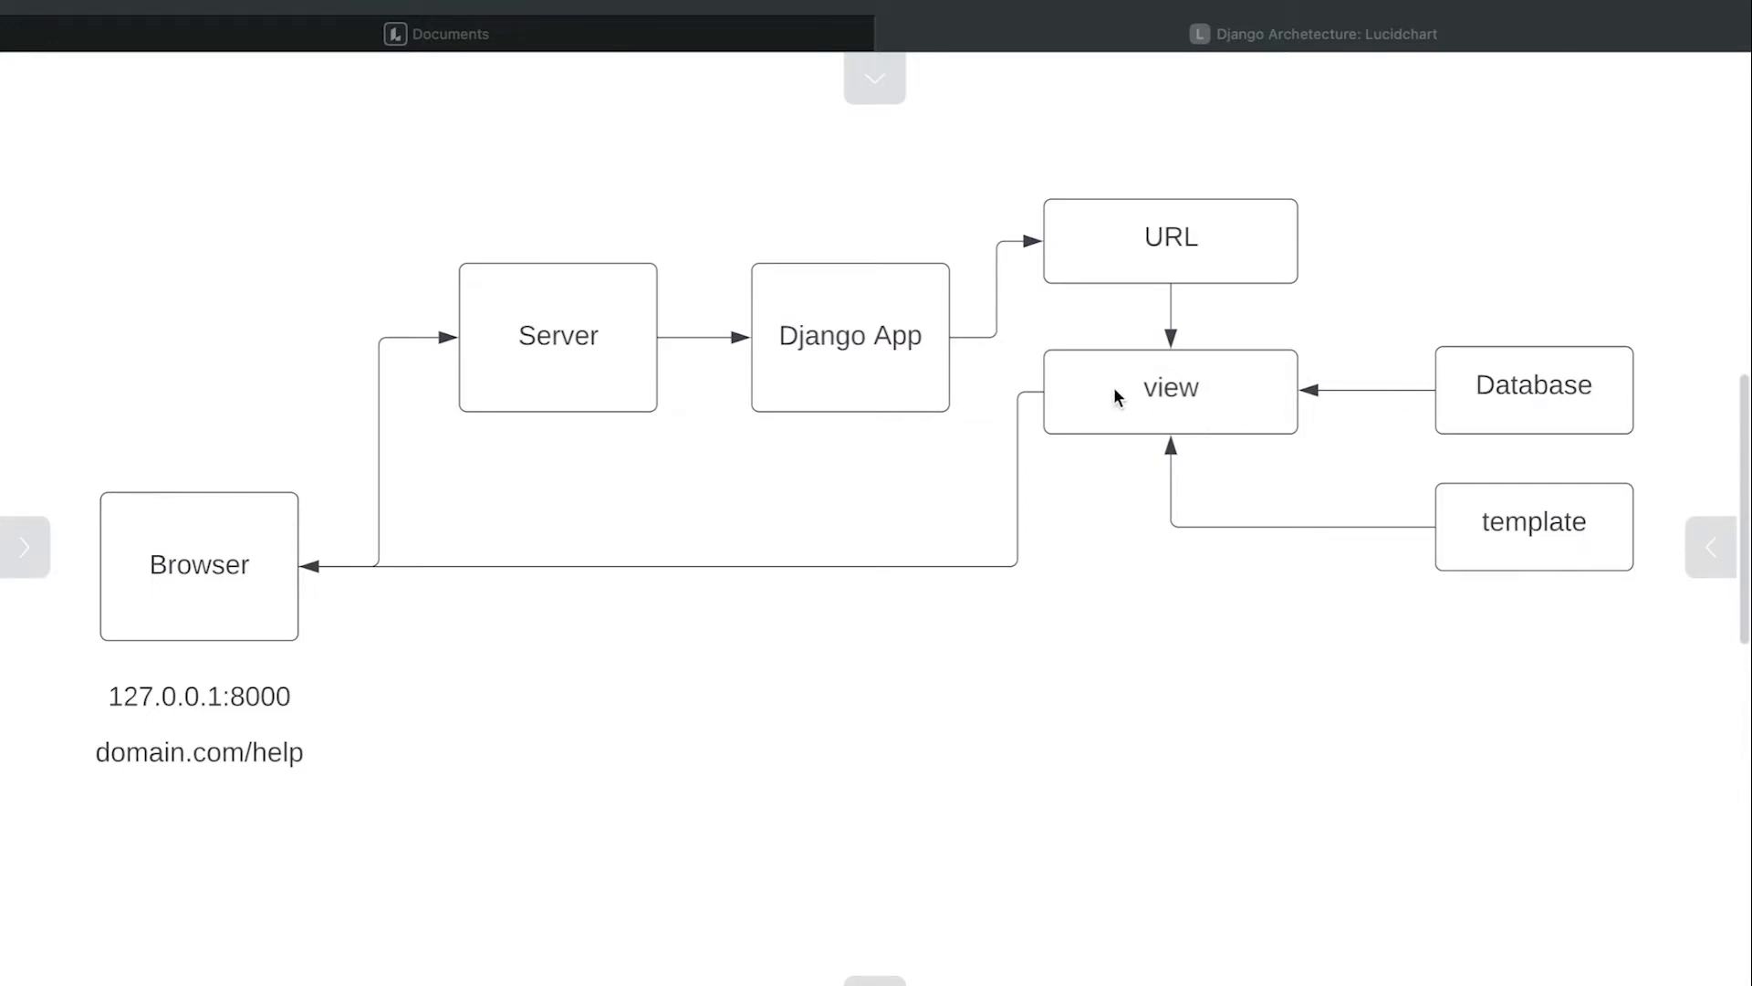
{"action": "mouse_move", "coordinate": [1066, 334]}
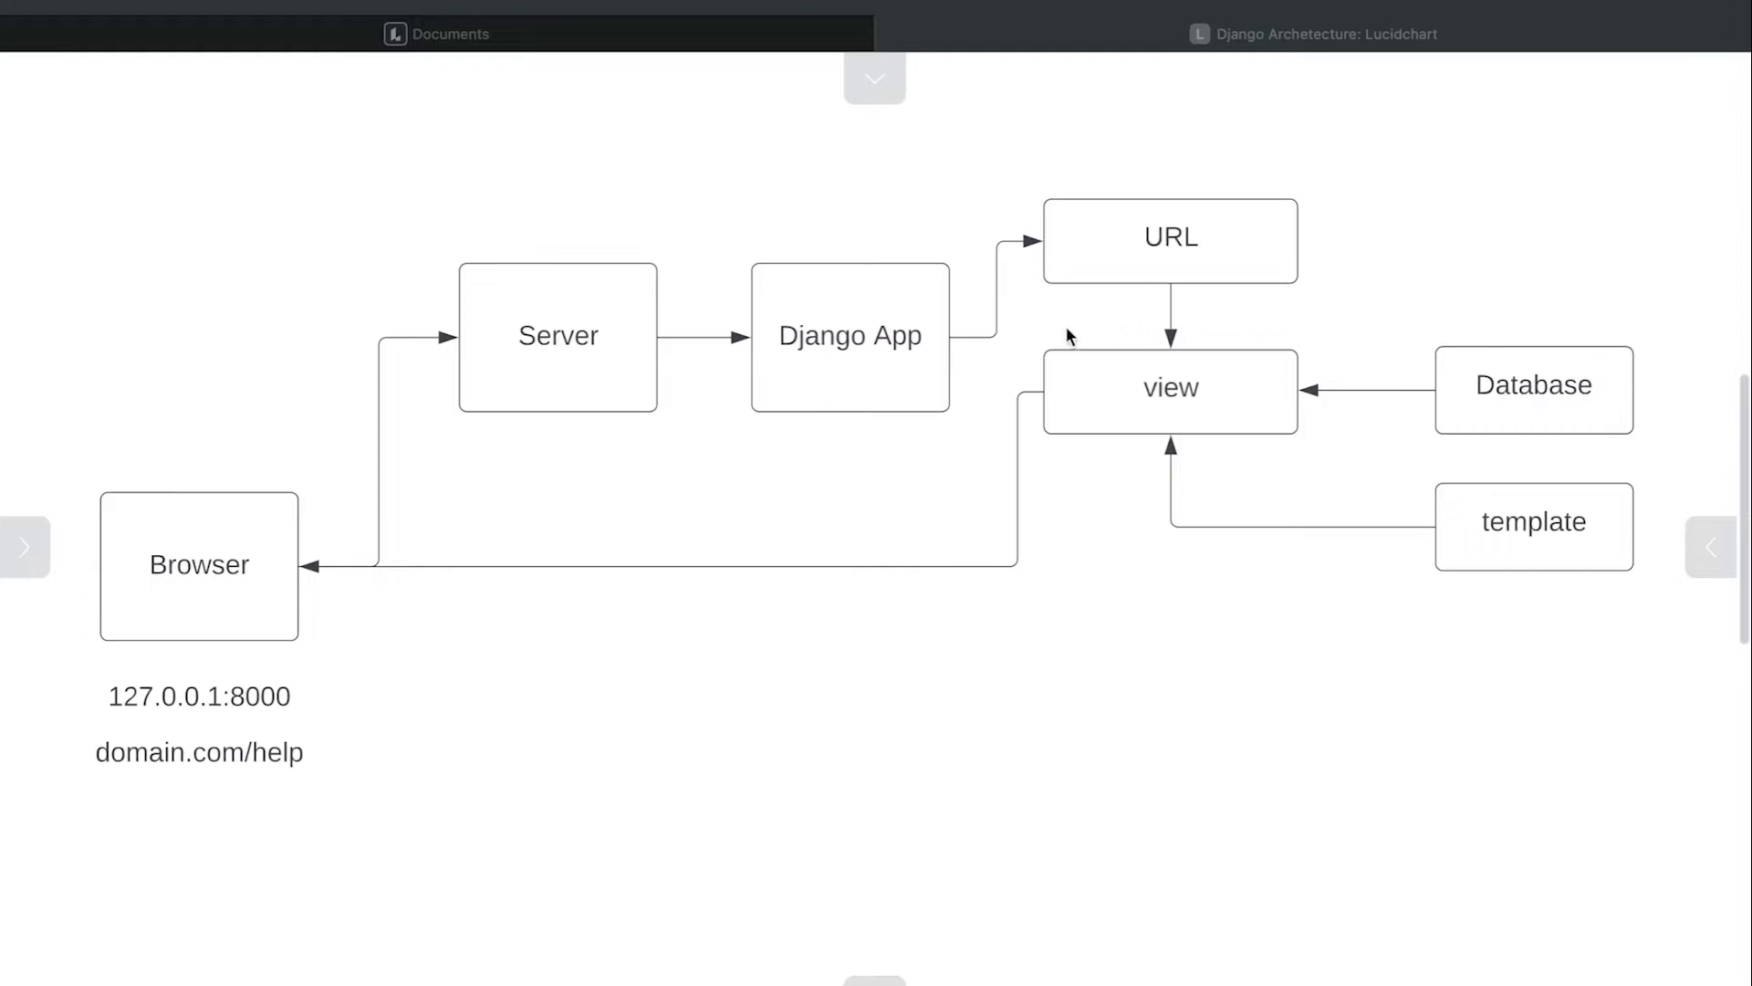
{"action": "mouse_move", "coordinate": [1200, 416]}
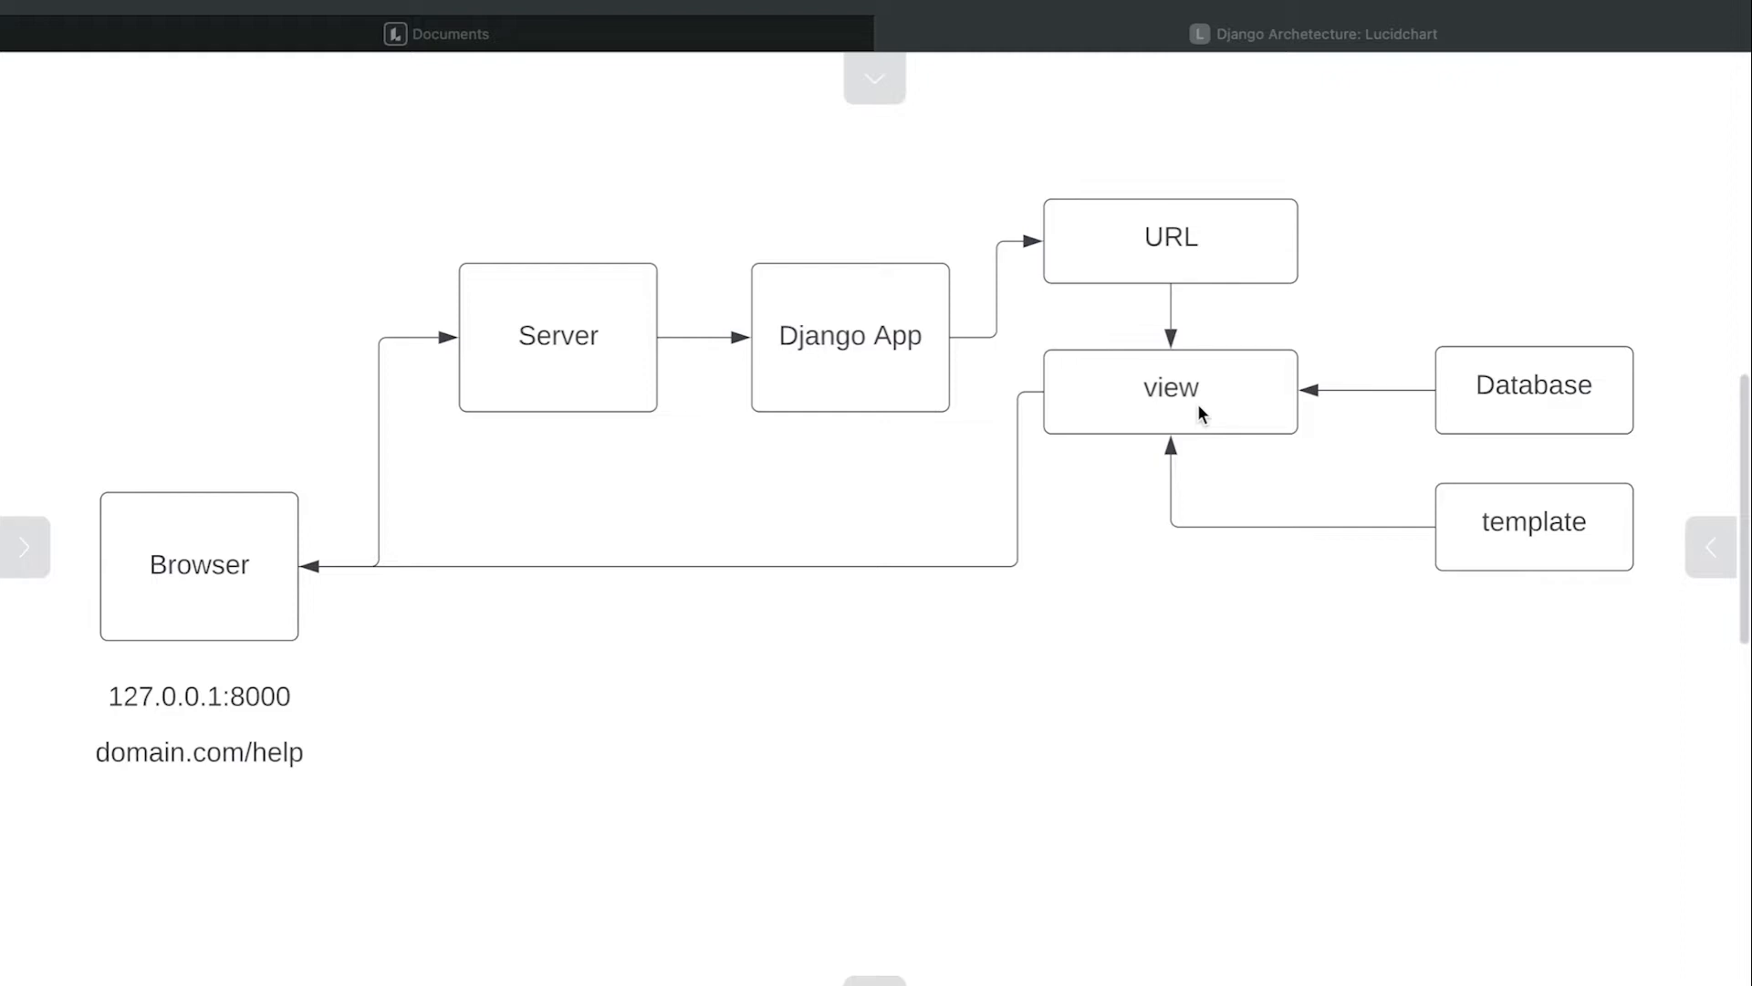
{"action": "mouse_move", "coordinate": [1233, 458]}
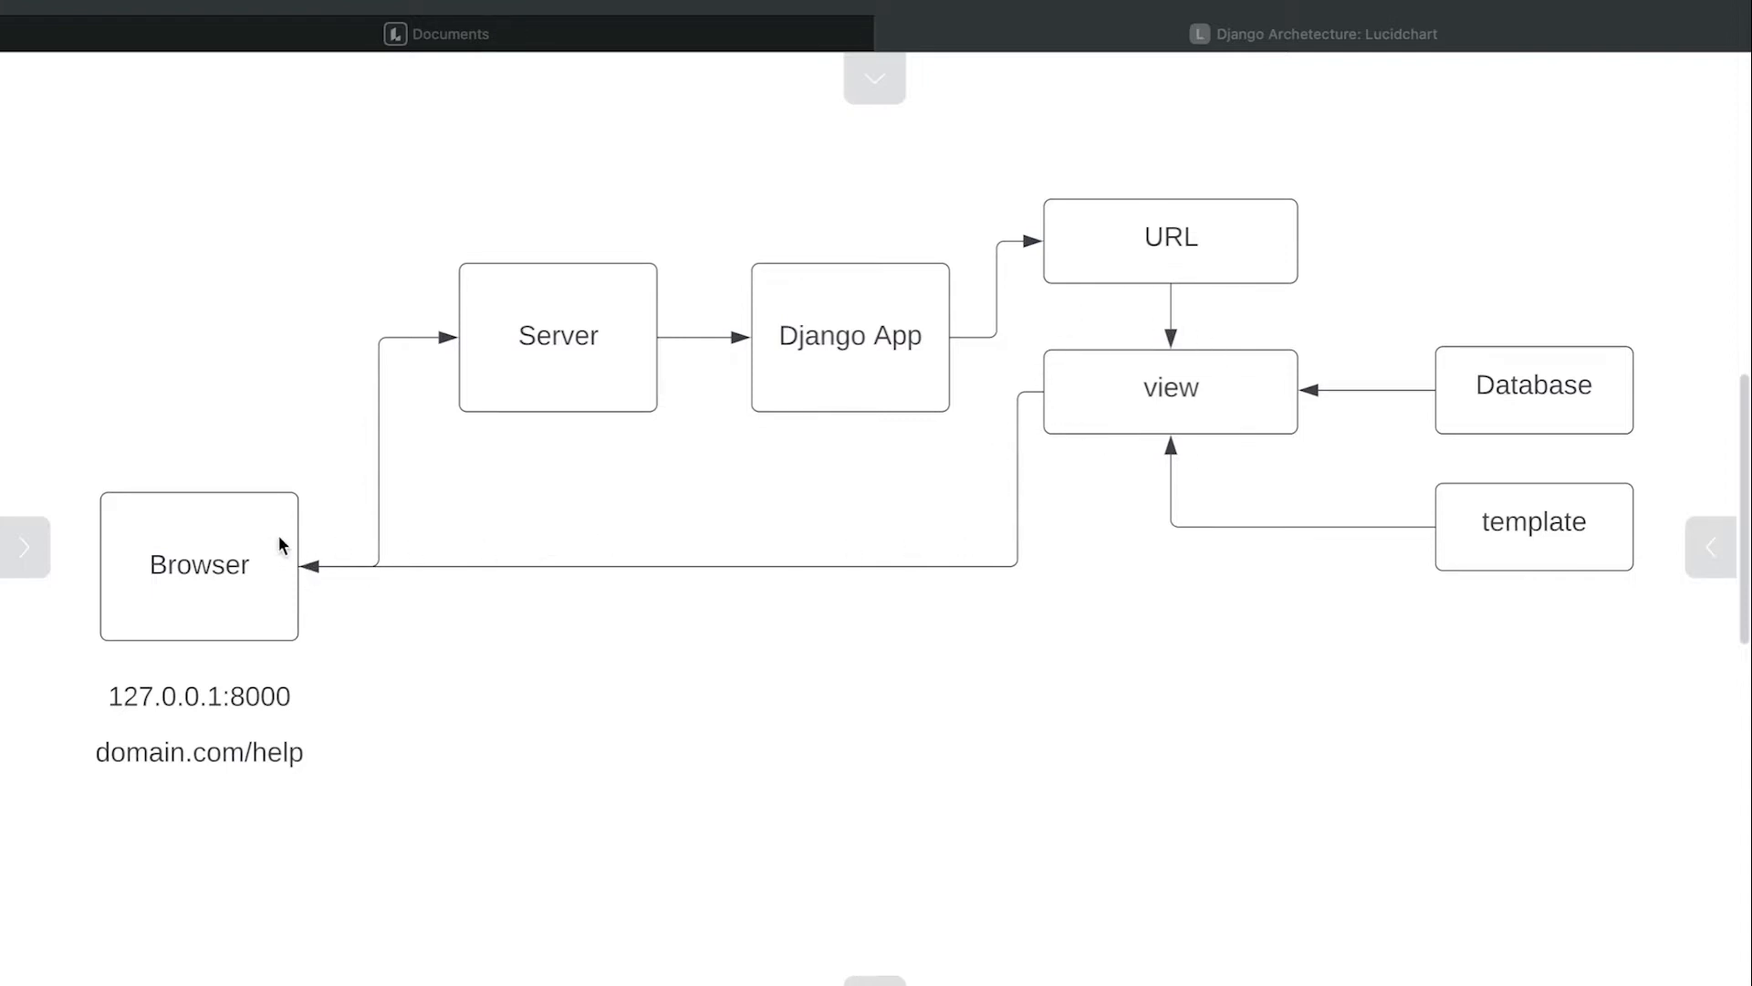
{"action": "mouse_move", "coordinate": [150, 586]}
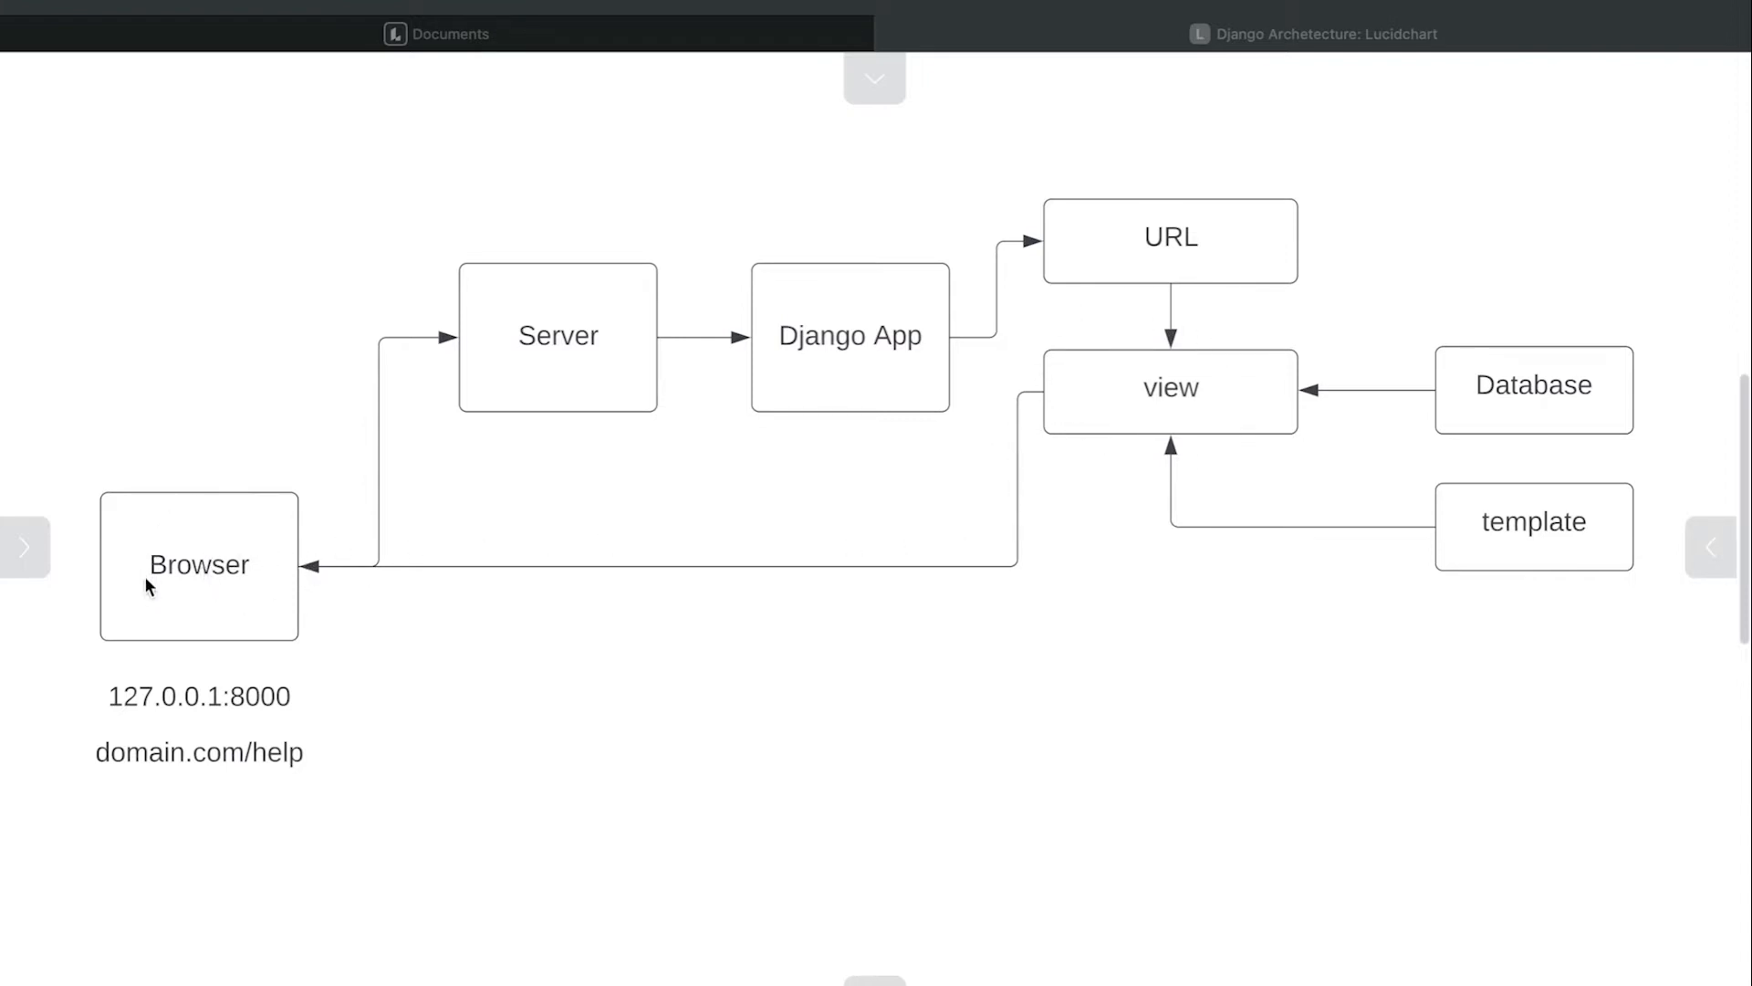
{"action": "mouse_move", "coordinate": [213, 589]}
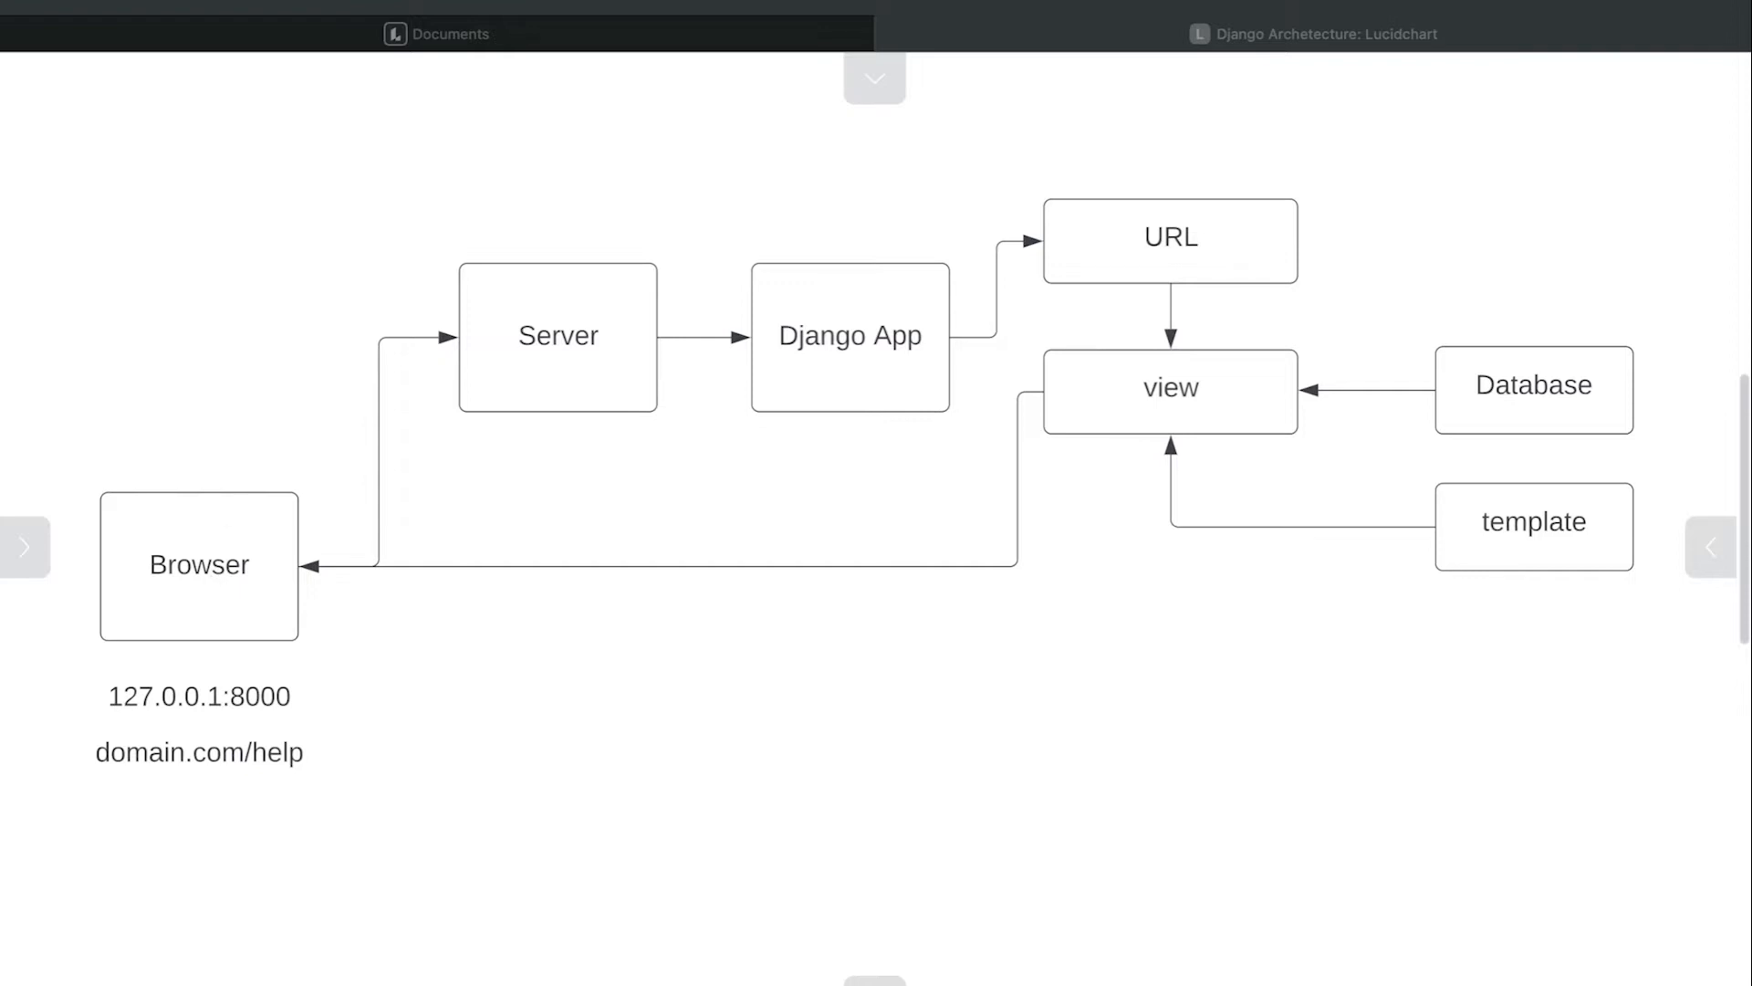
{"action": "mouse_move", "coordinate": [1557, 234]}
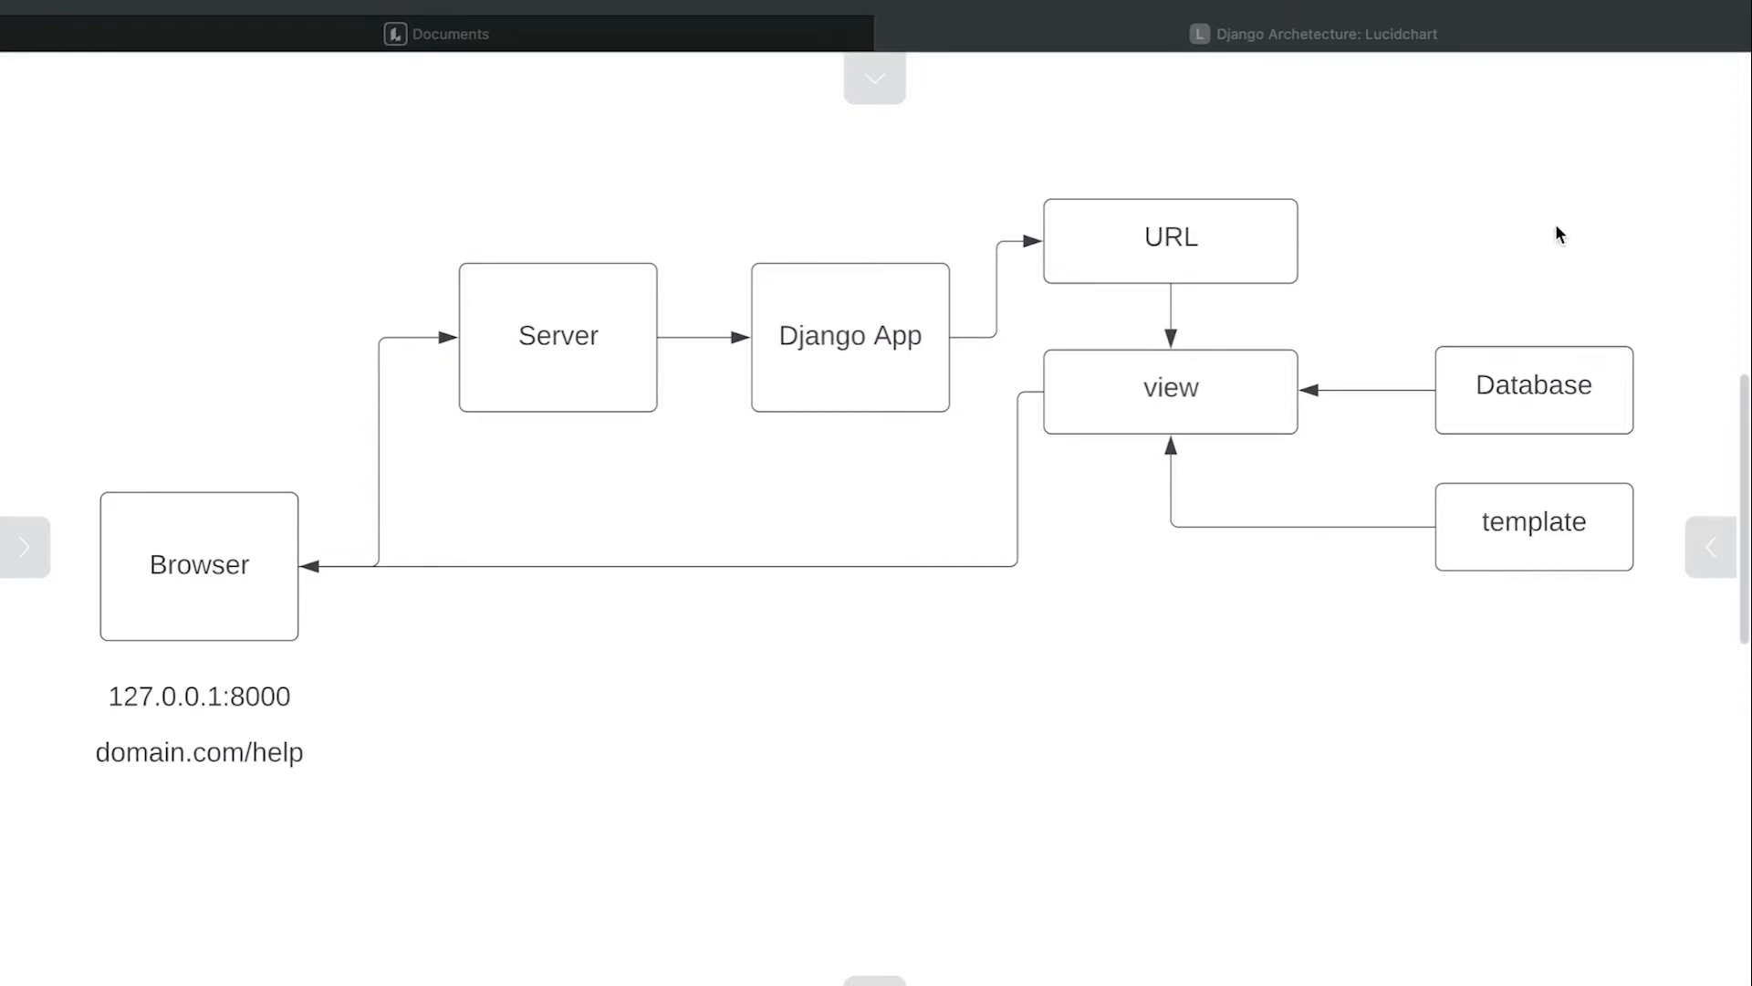
{"action": "mouse_move", "coordinate": [1106, 503]}
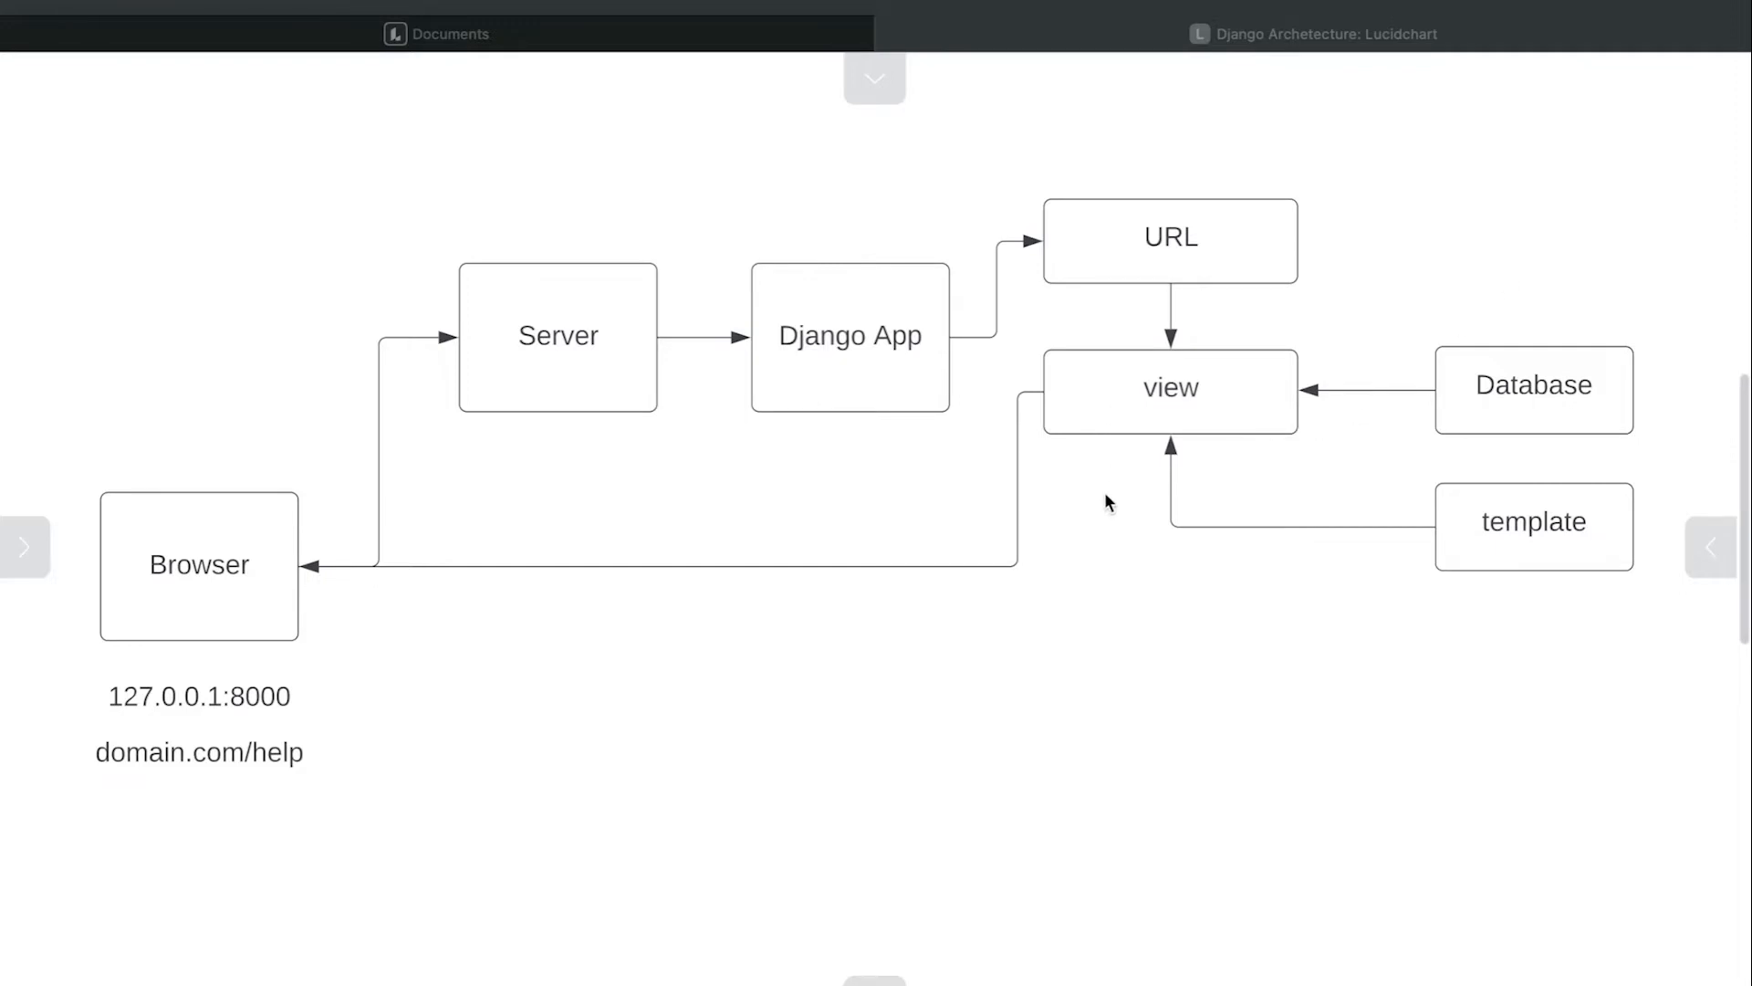
{"action": "mouse_move", "coordinate": [1259, 574]}
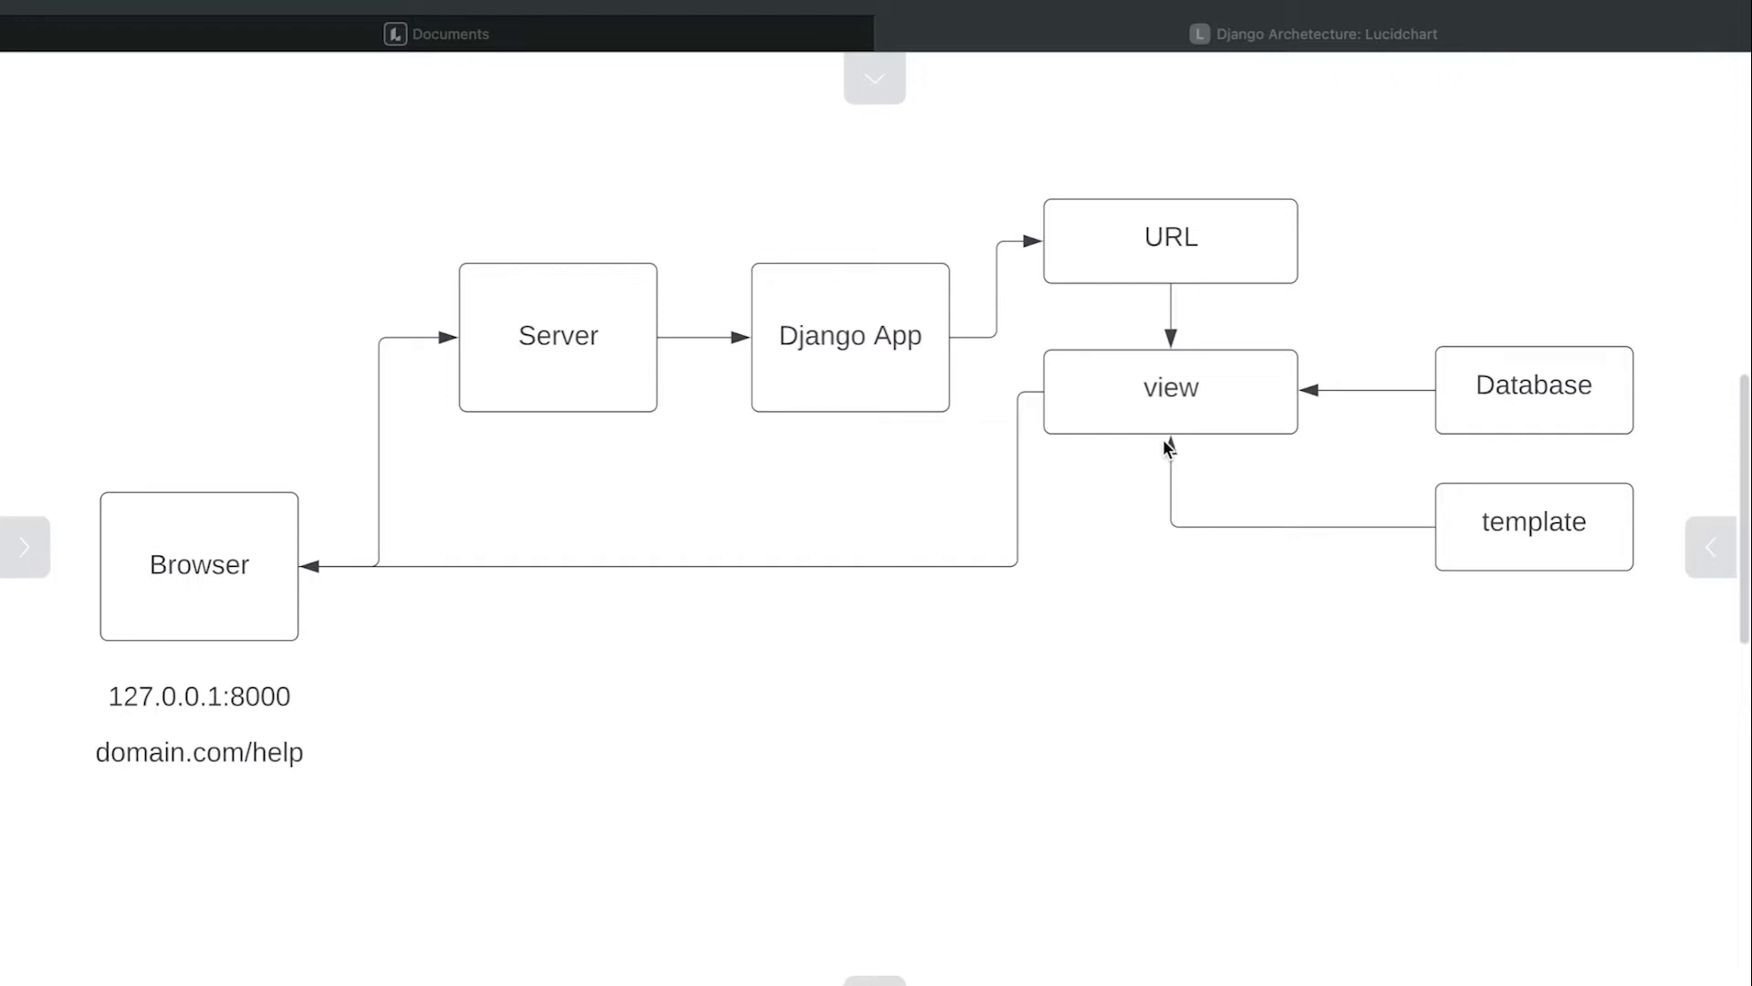
{"action": "mouse_move", "coordinate": [991, 206]}
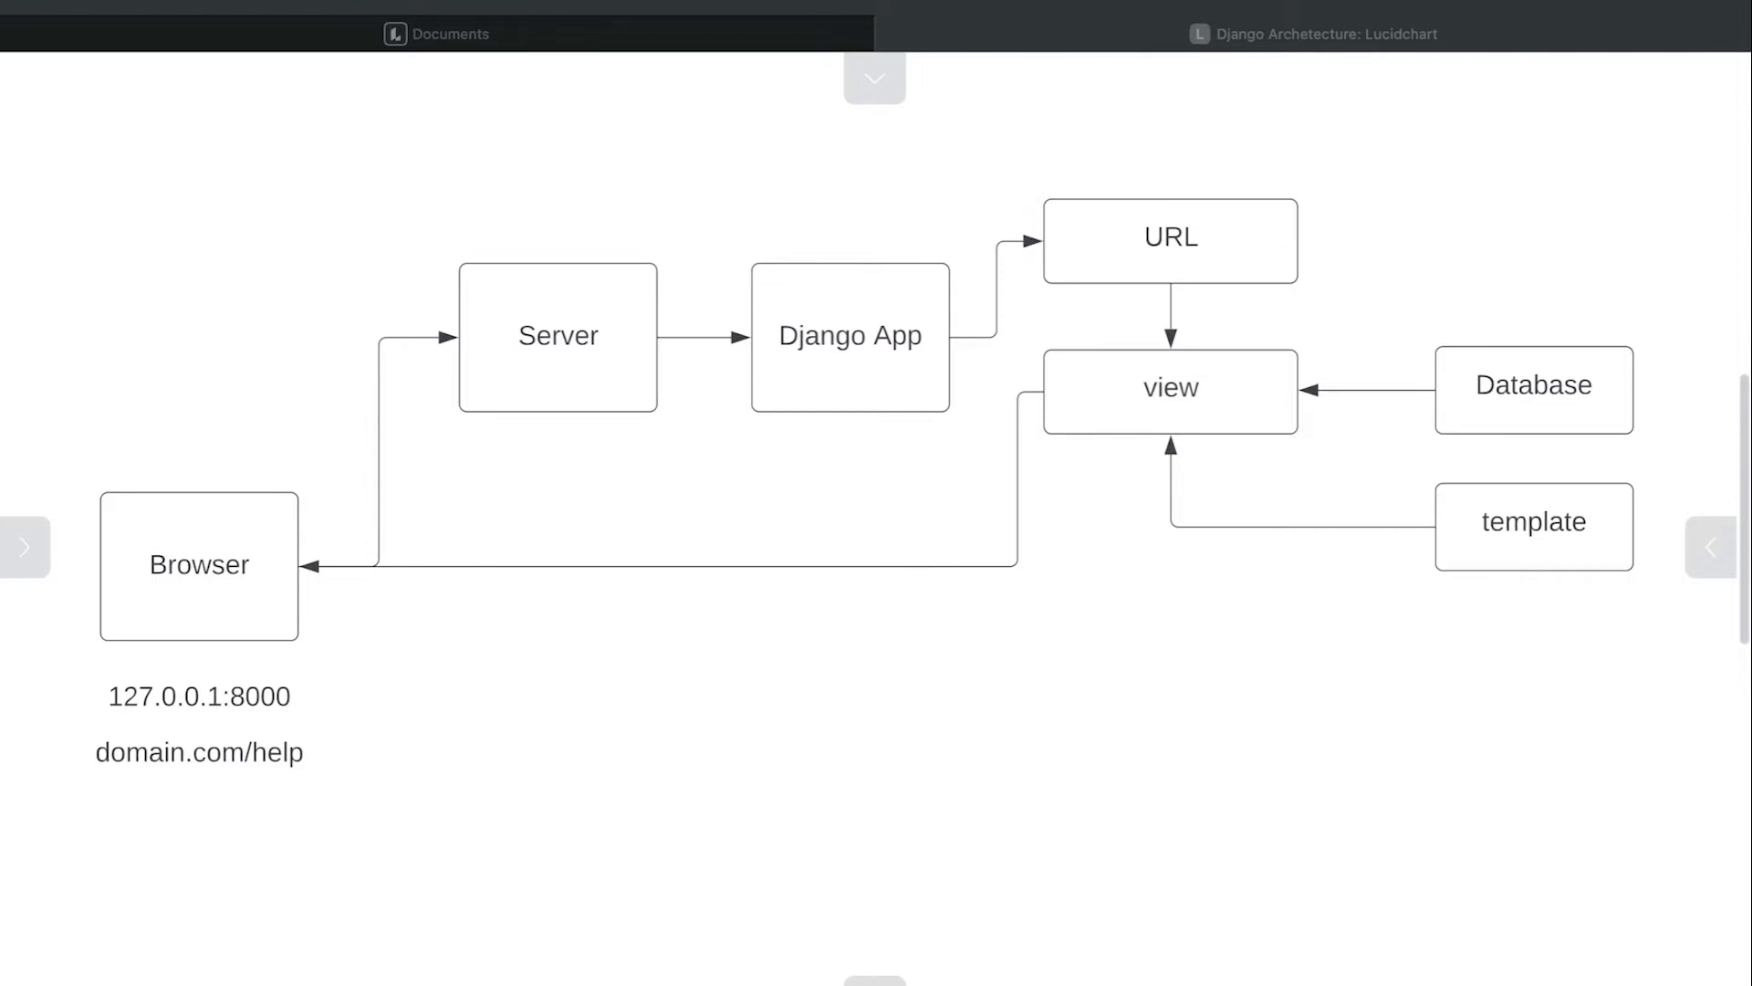
{"action": "mouse_move", "coordinate": [1160, 628]}
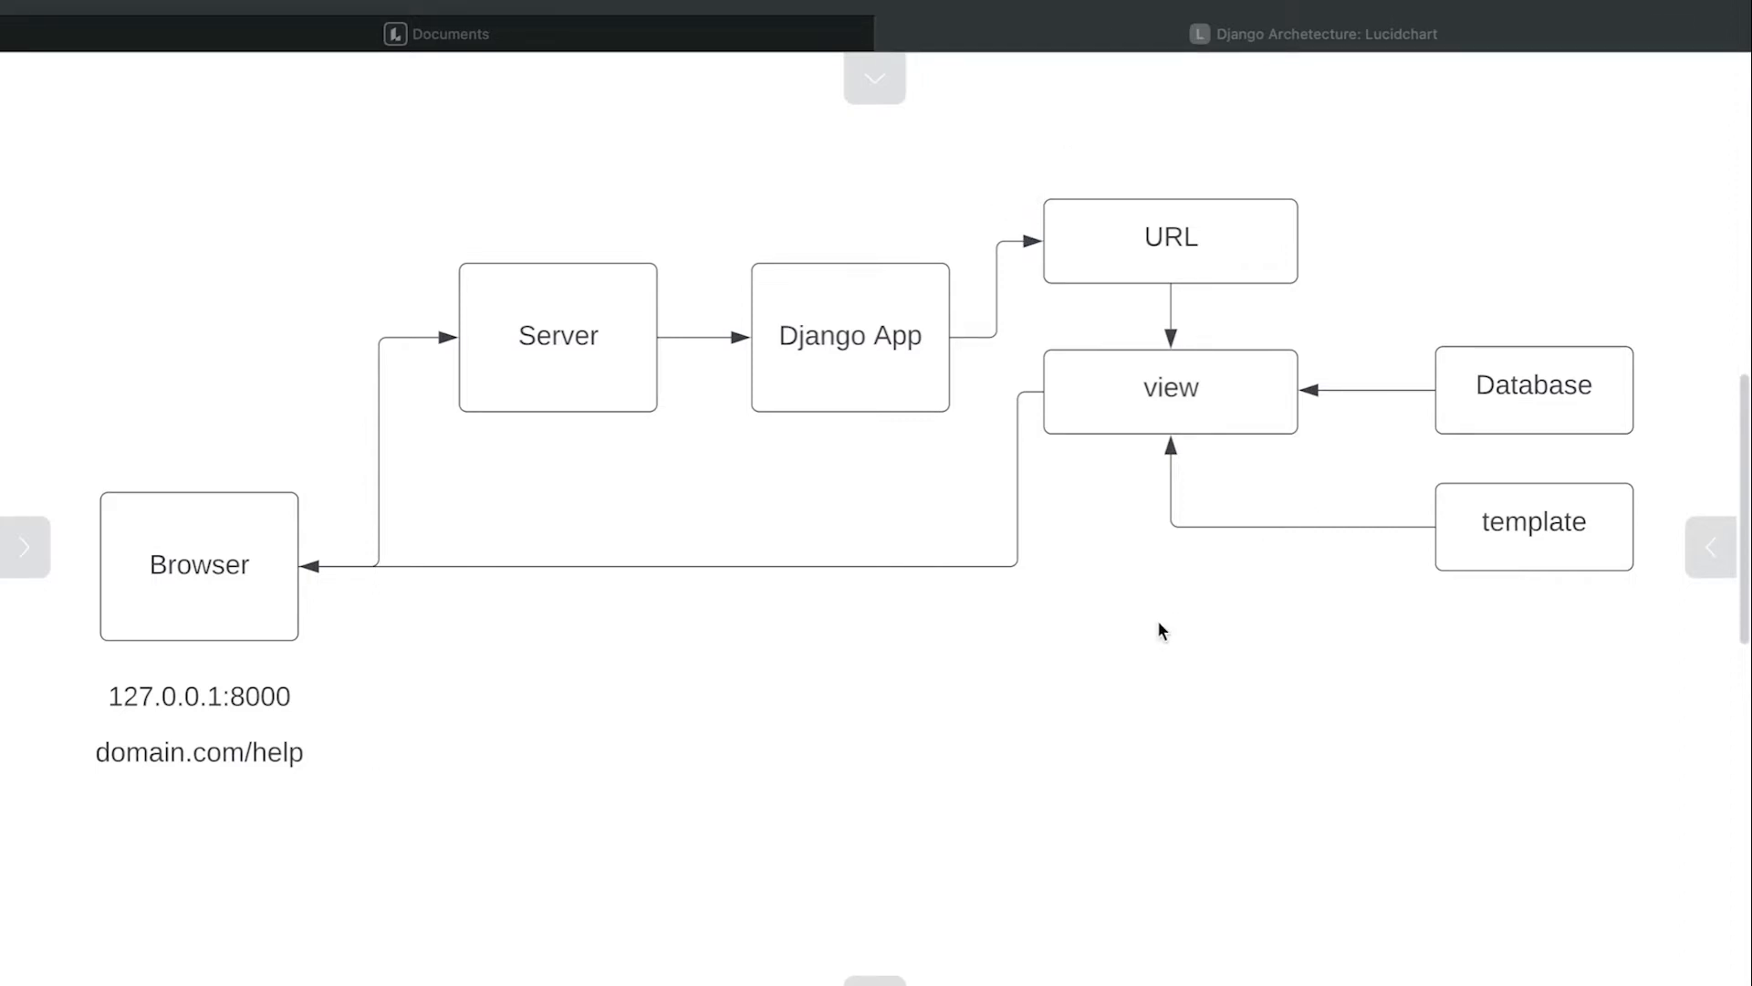
{"action": "mouse_move", "coordinate": [1057, 710]}
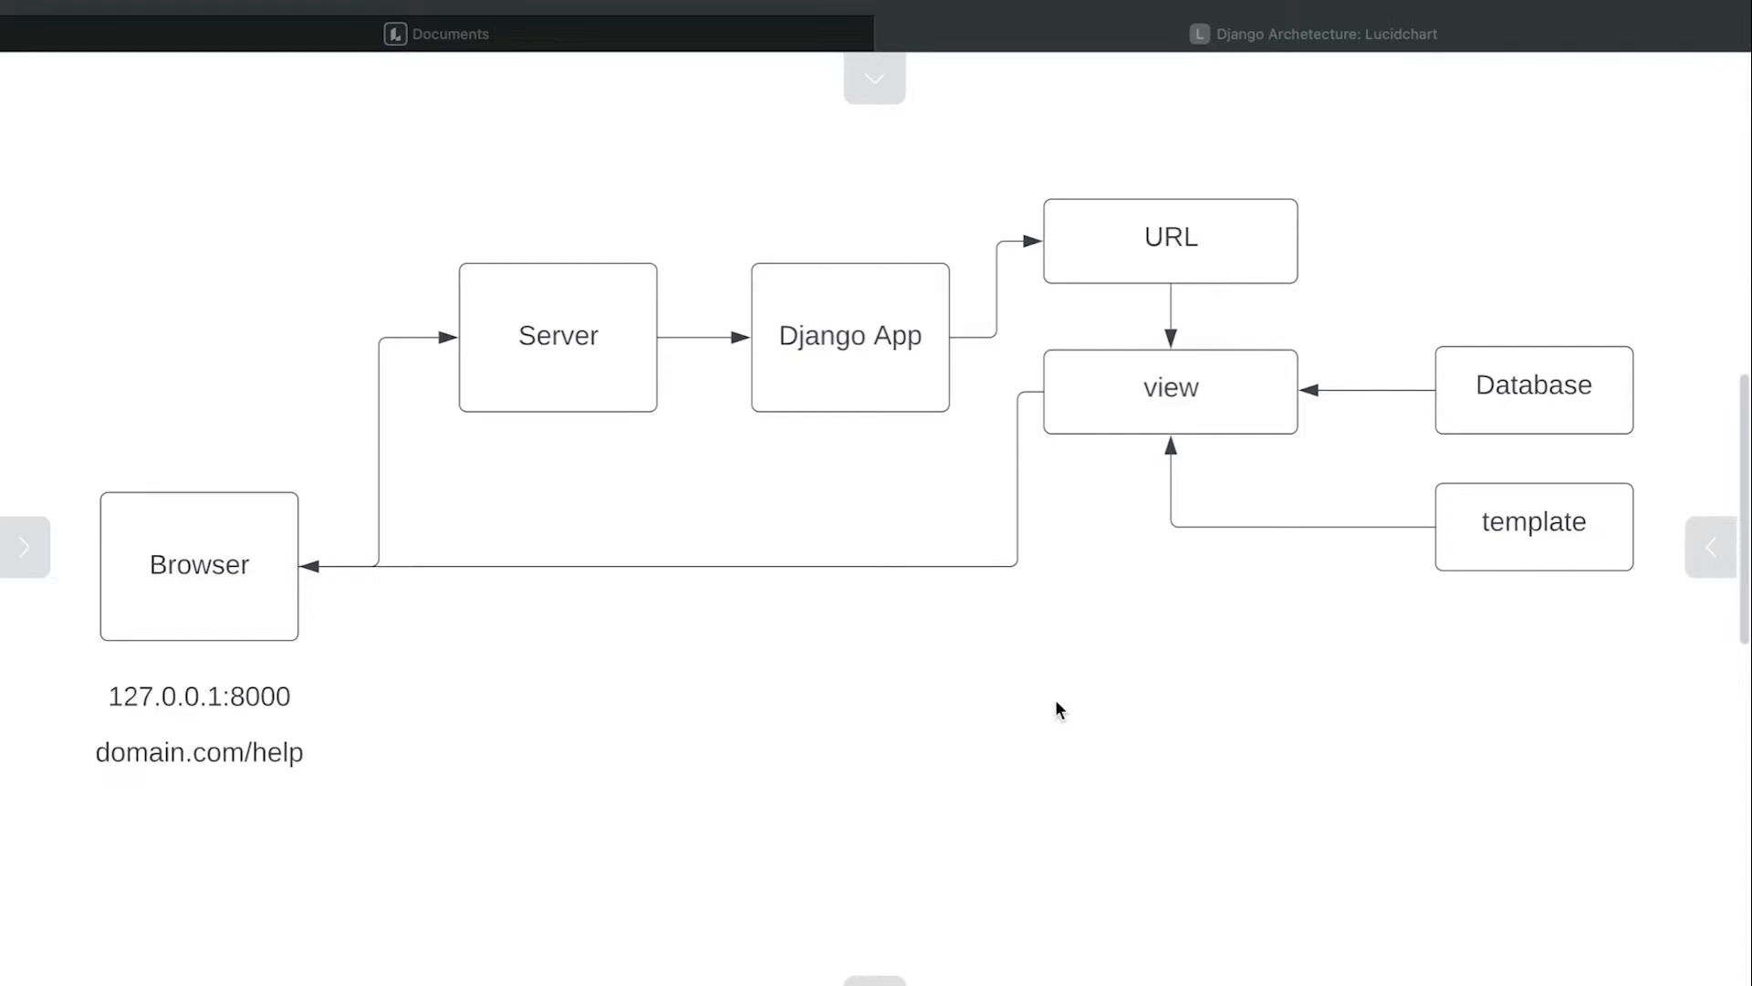
{"action": "mouse_move", "coordinate": [1186, 266]}
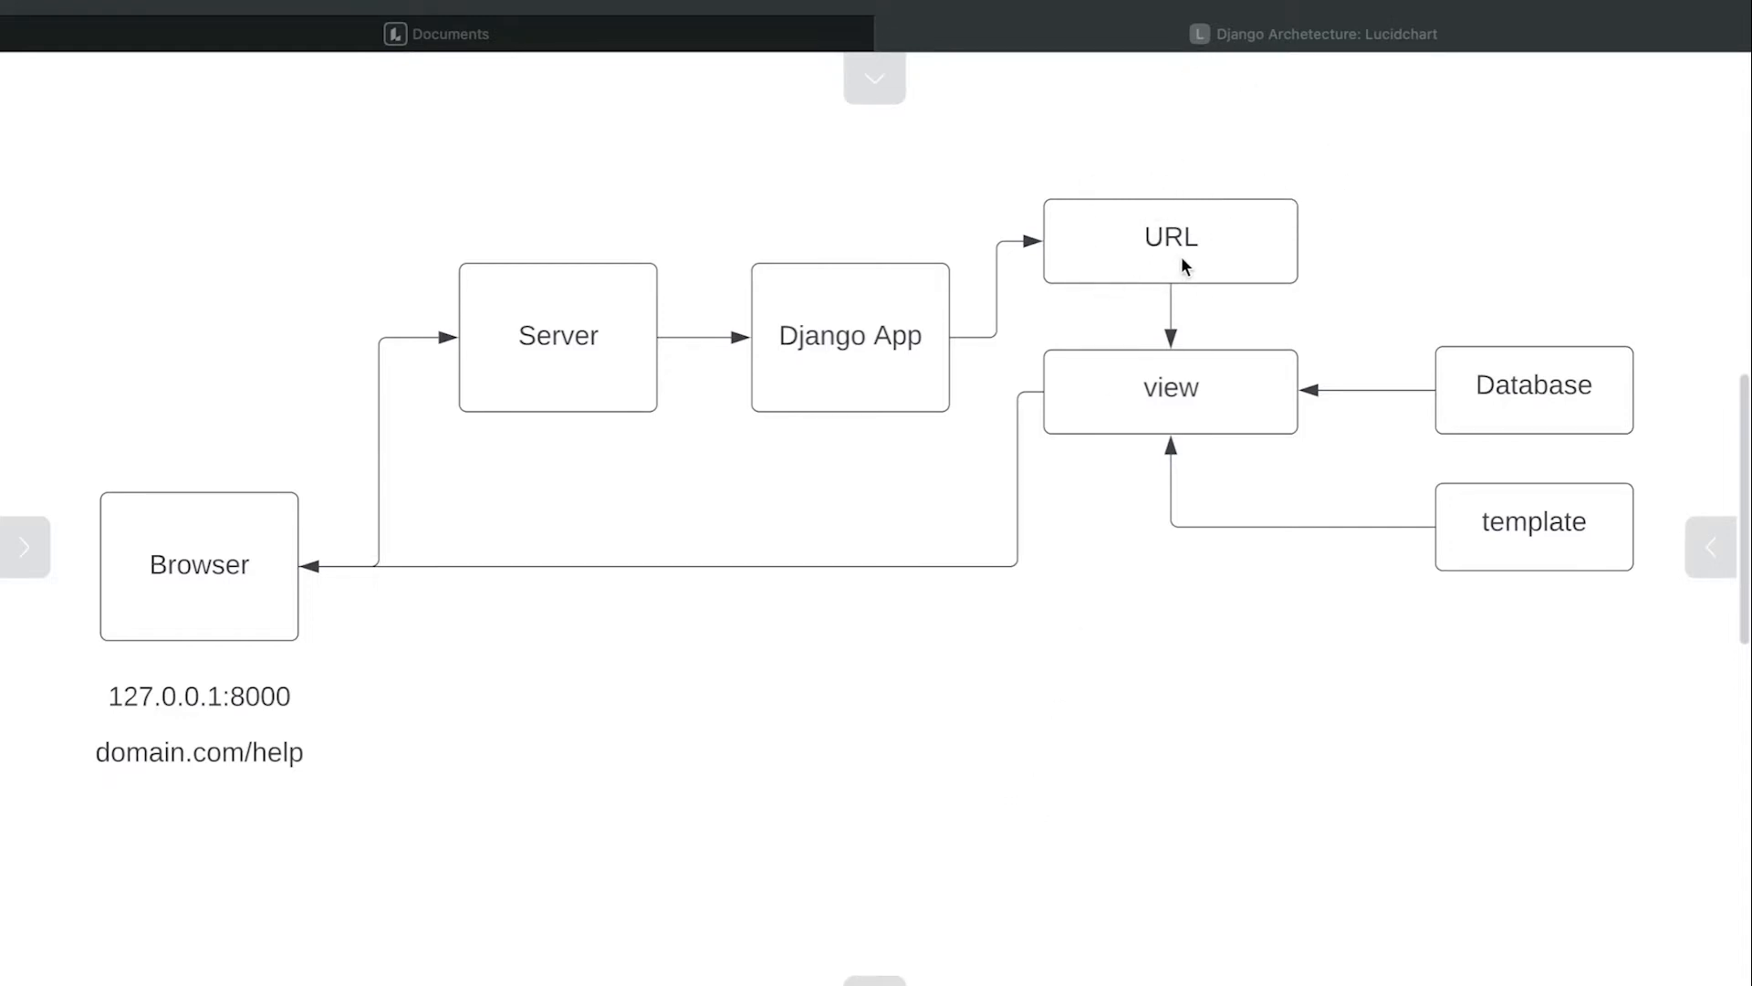
{"action": "mouse_move", "coordinate": [221, 560]}
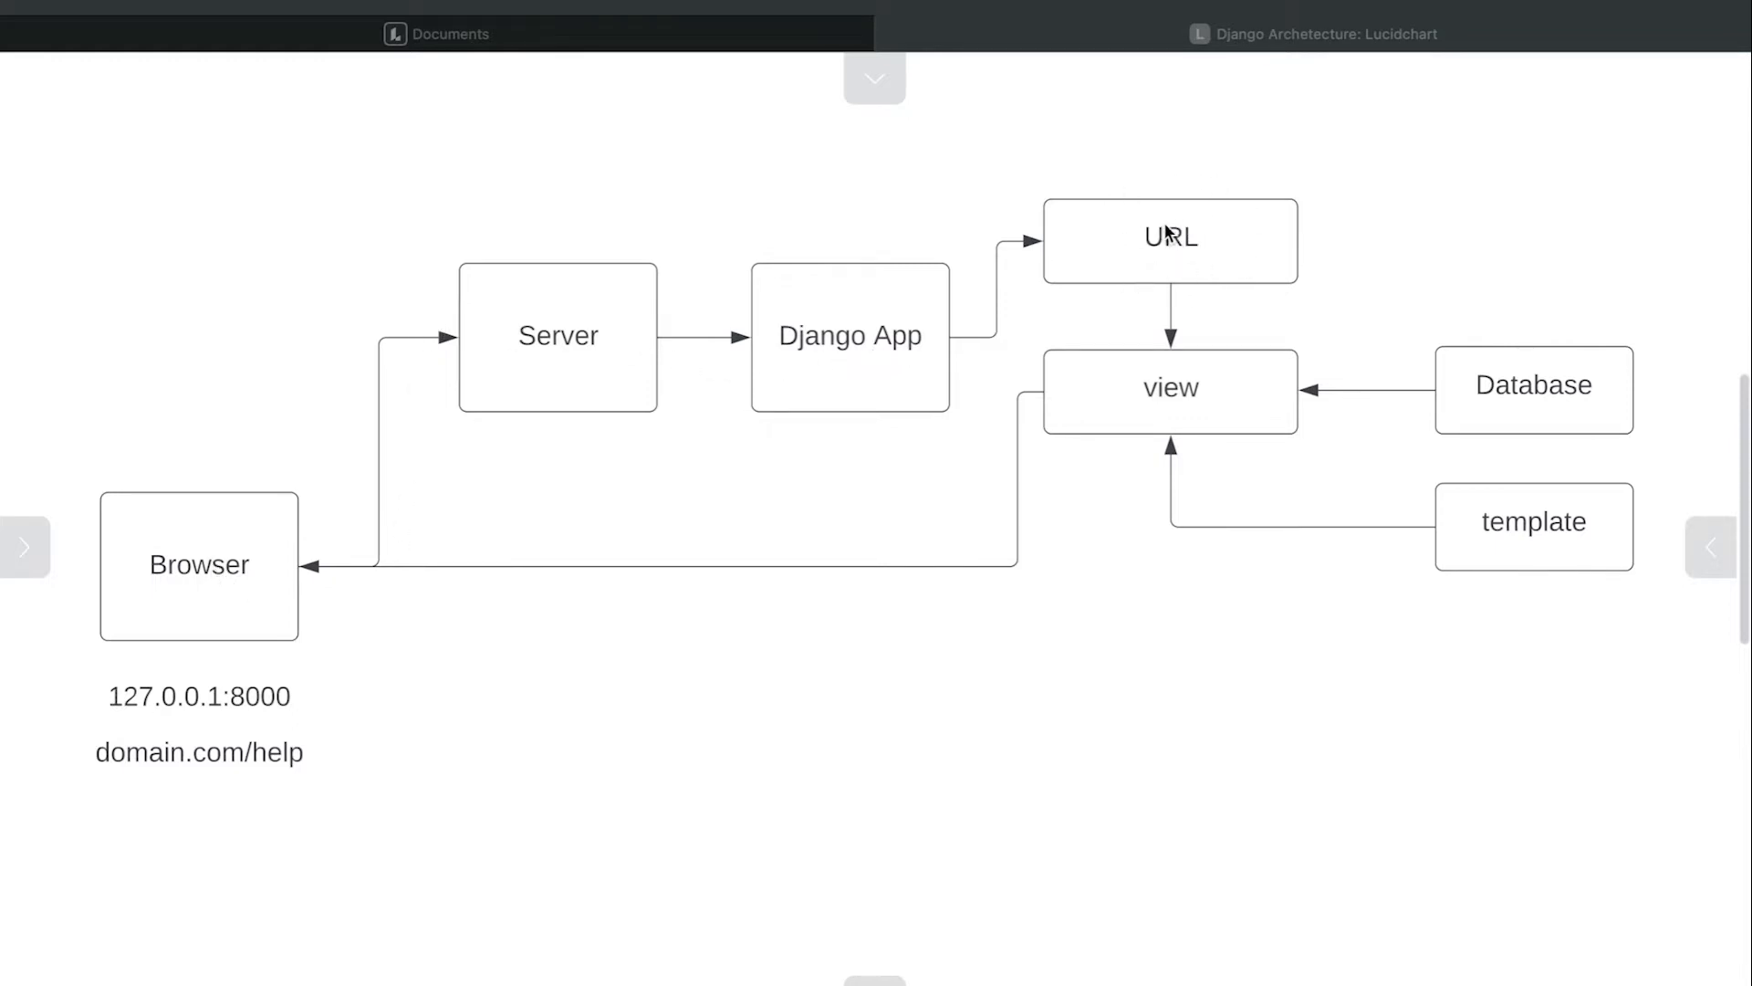
{"action": "mouse_move", "coordinate": [1155, 369]}
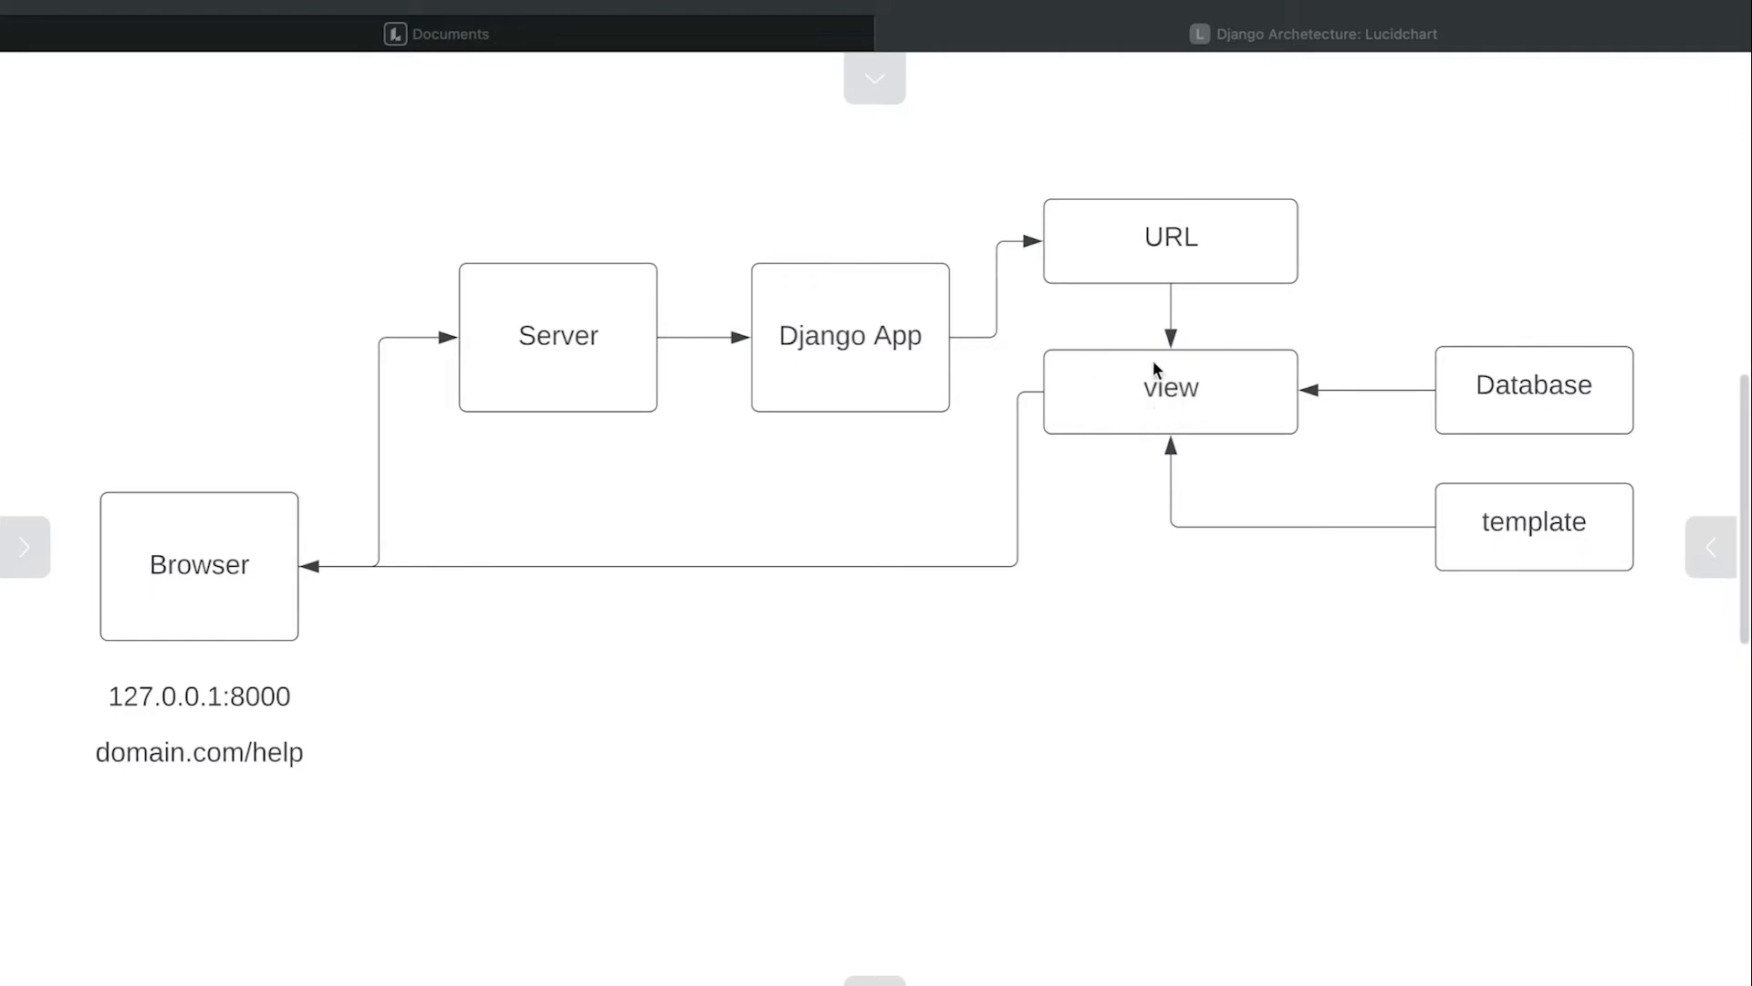
{"action": "mouse_move", "coordinate": [1197, 396]}
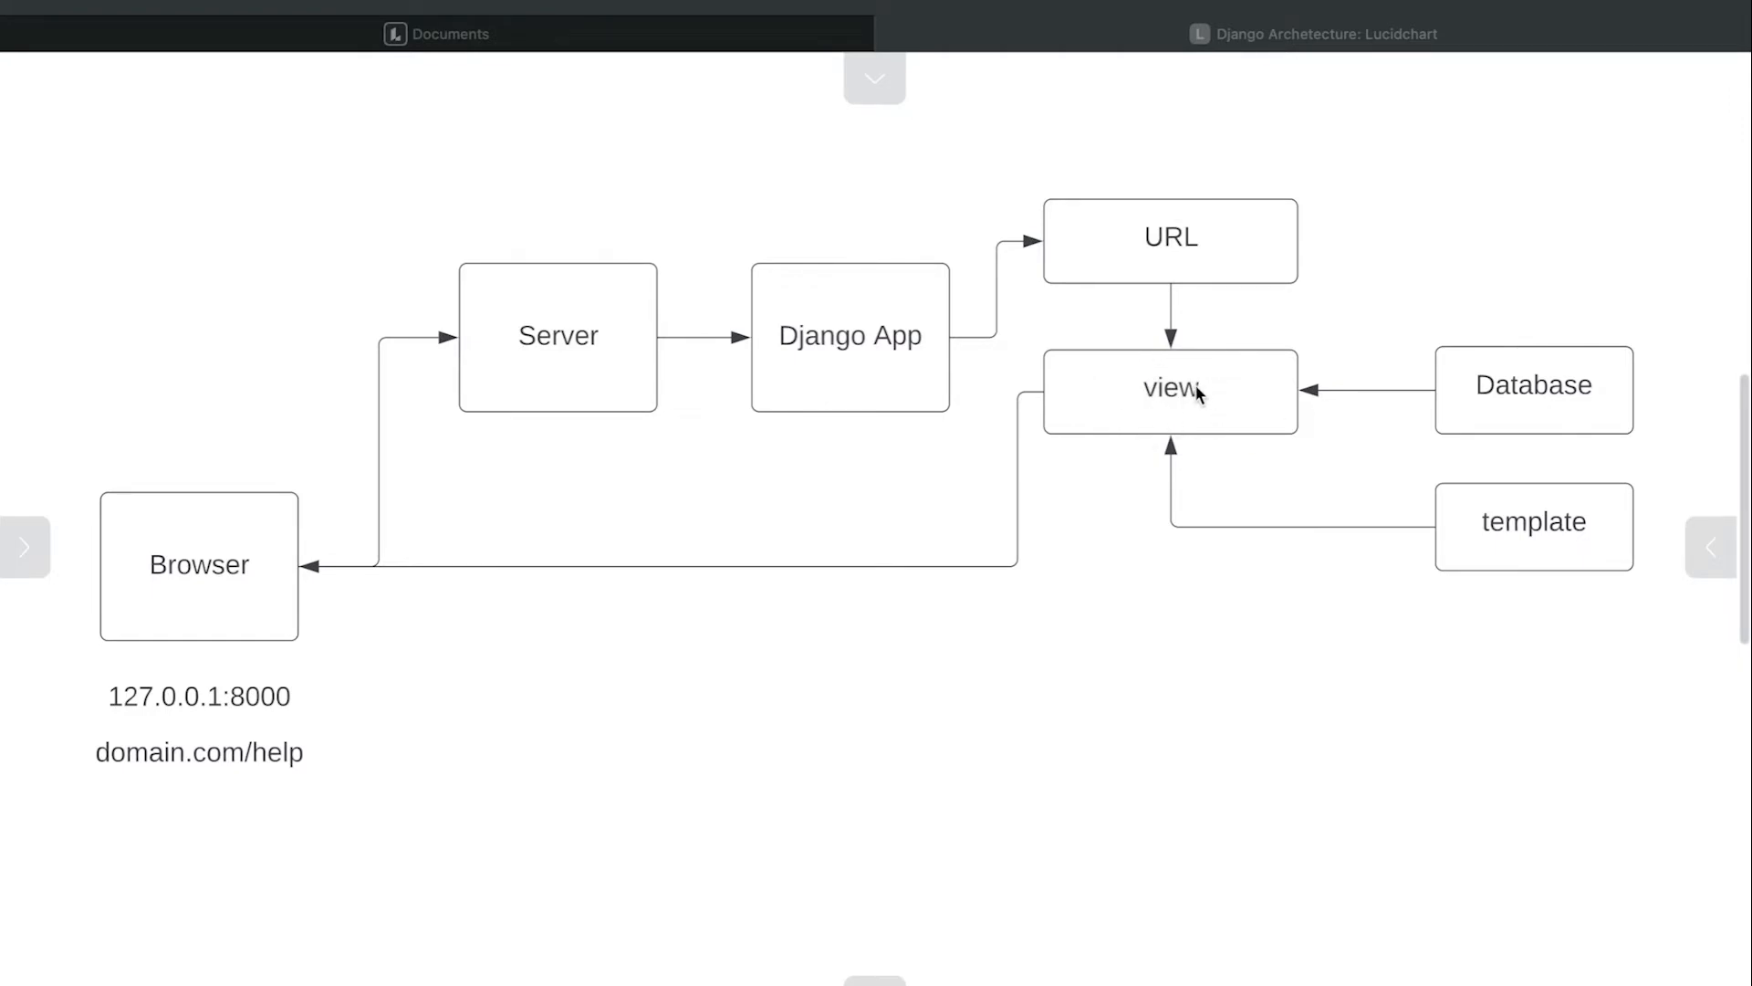
{"action": "mouse_move", "coordinate": [1267, 221]}
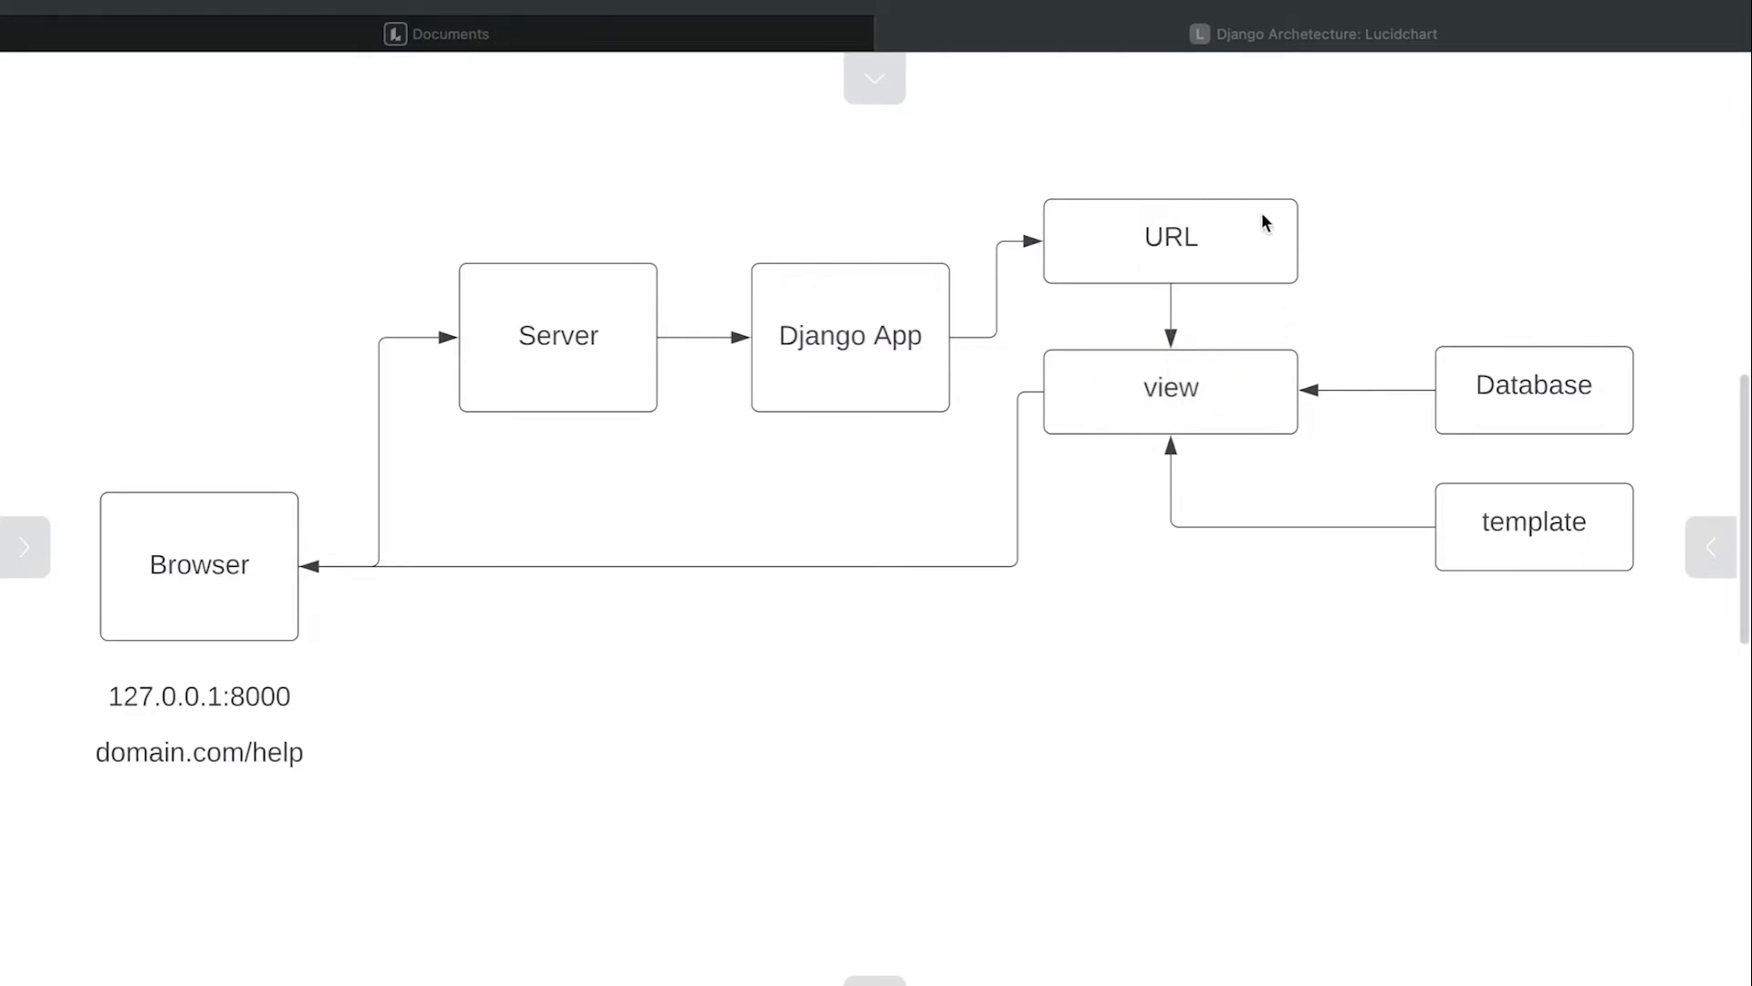
{"action": "mouse_move", "coordinate": [1190, 406]}
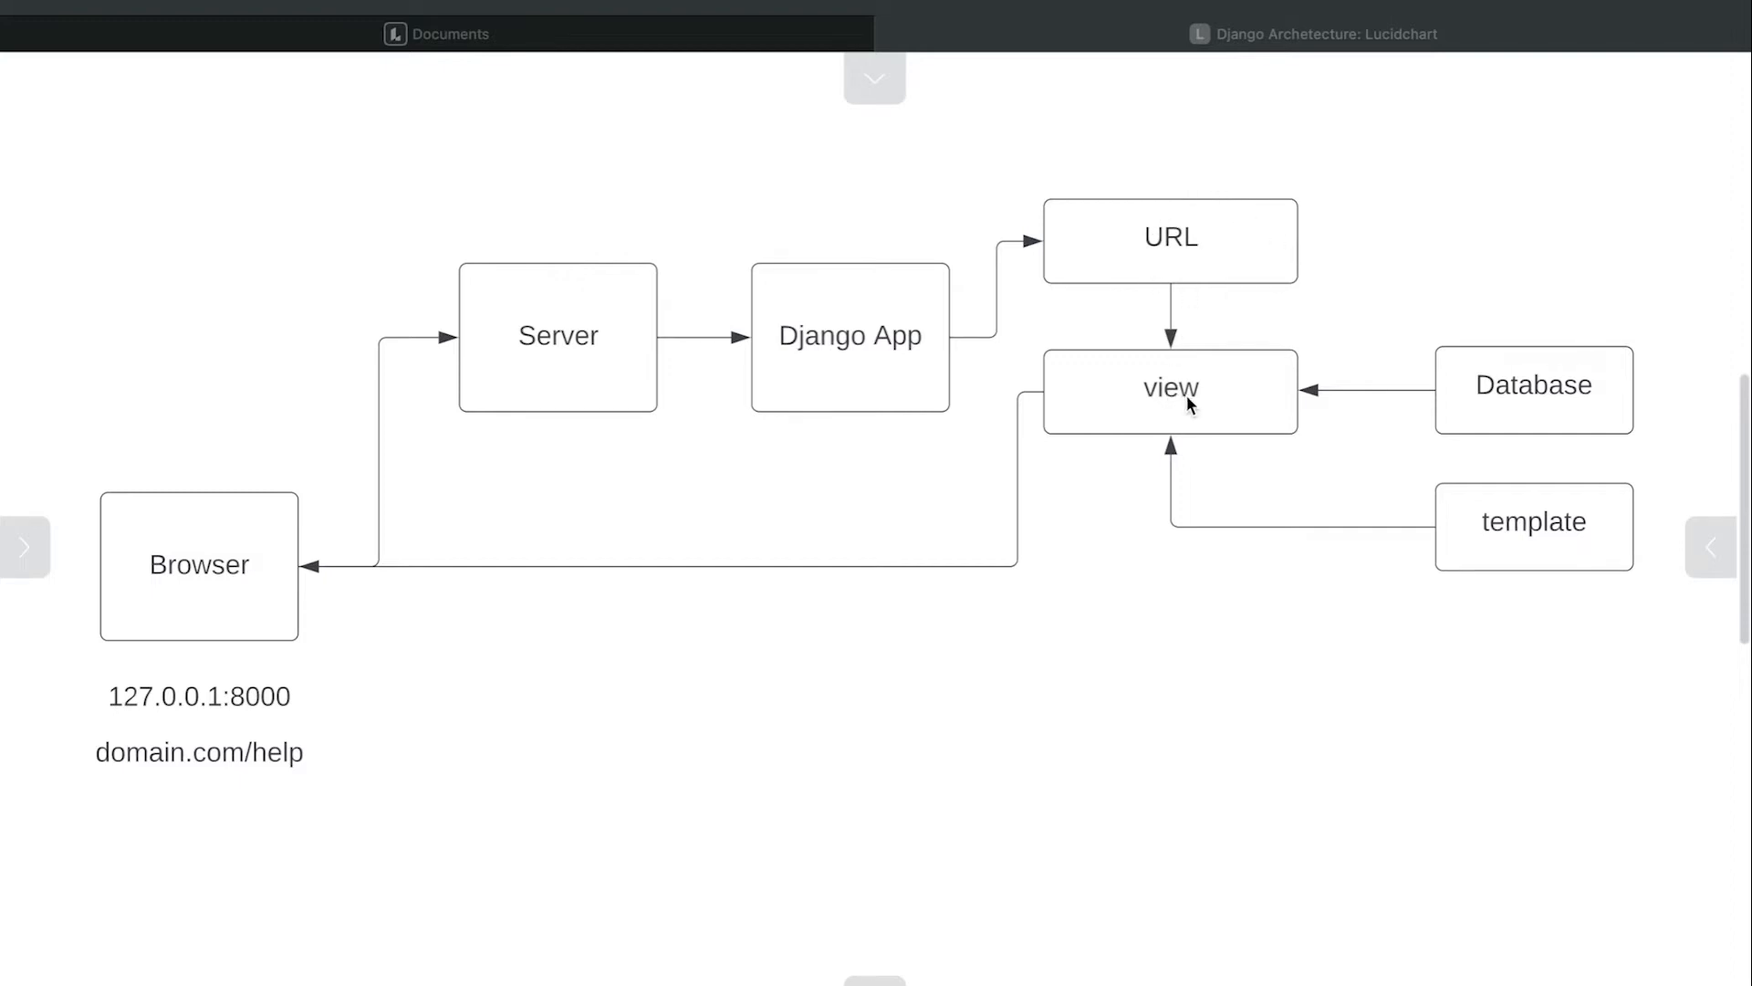
{"action": "mouse_move", "coordinate": [1126, 370]}
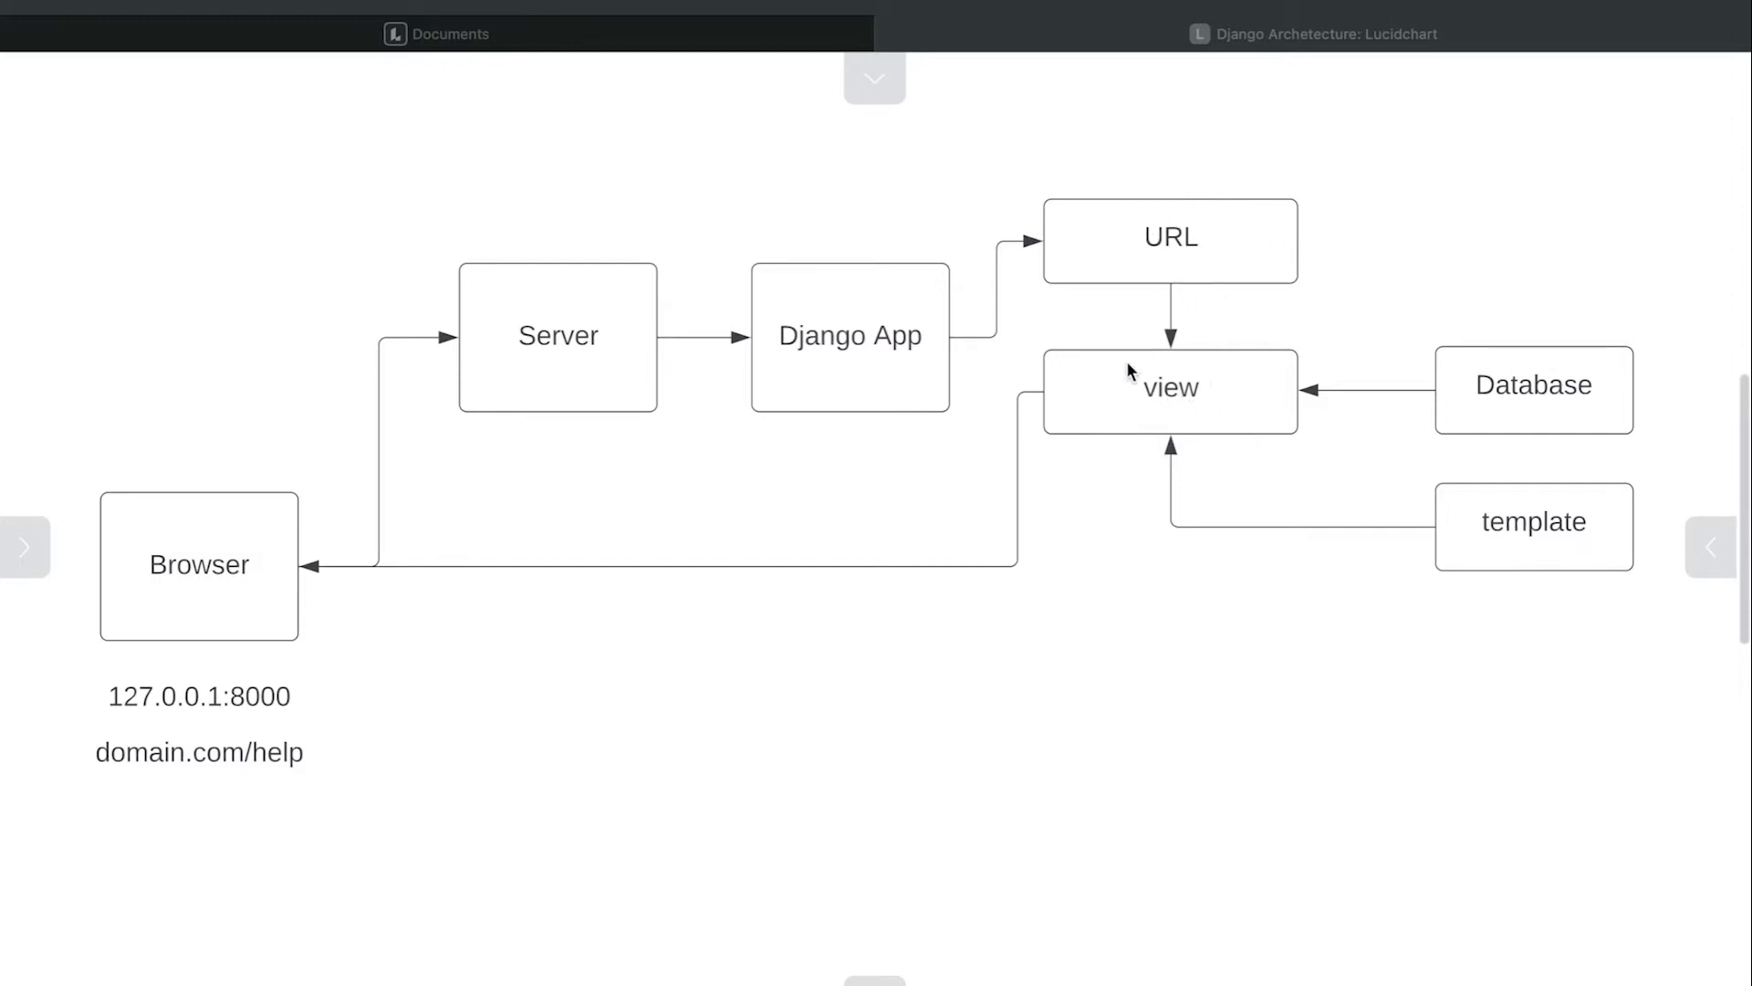
{"action": "mouse_move", "coordinate": [1127, 372]}
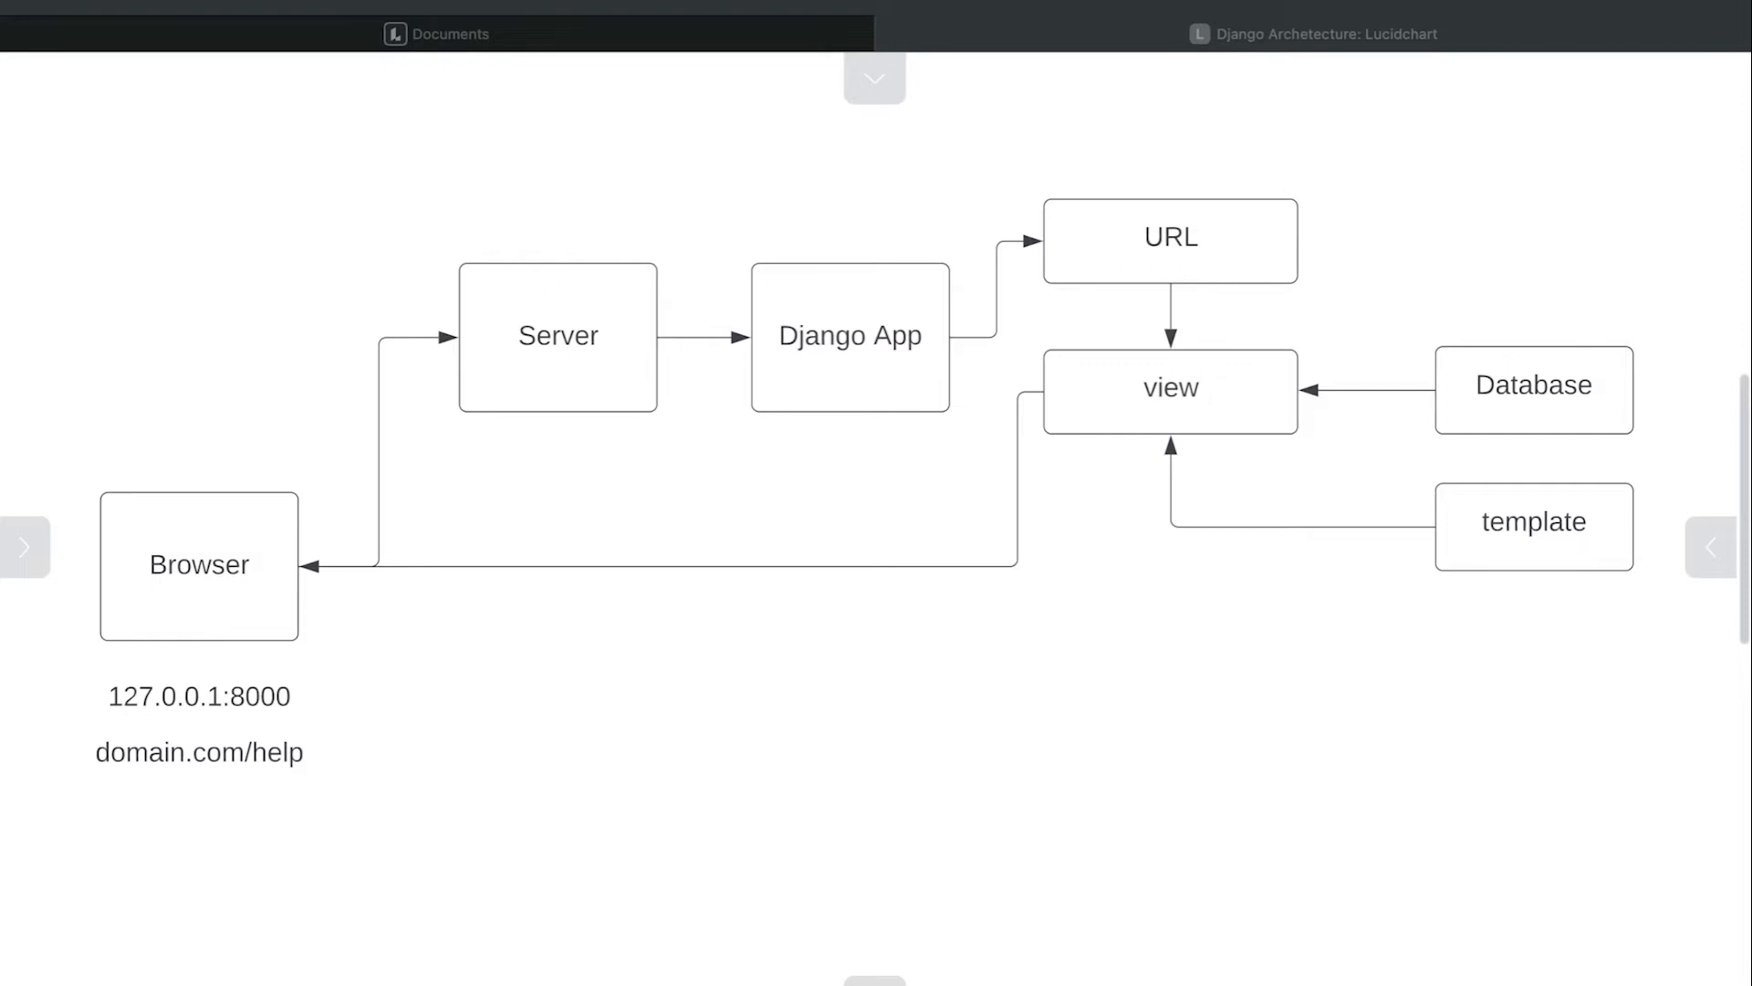
{"action": "mouse_move", "coordinate": [1239, 390]}
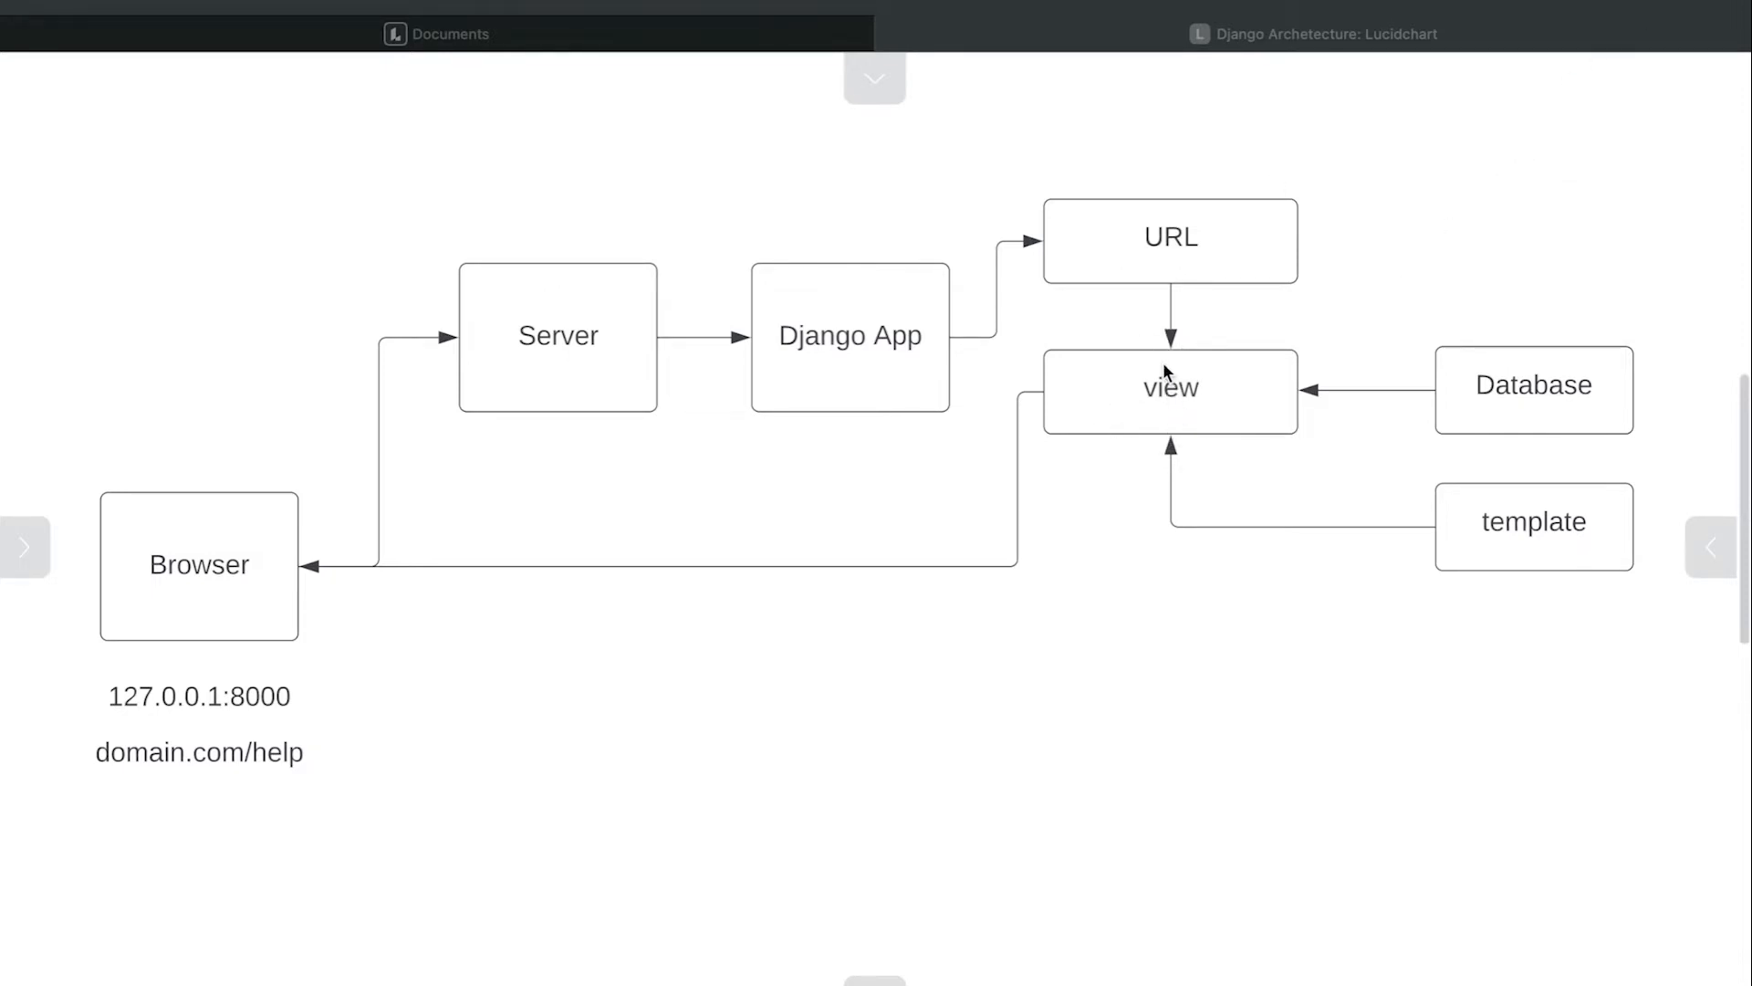
{"action": "mouse_move", "coordinate": [1626, 425]}
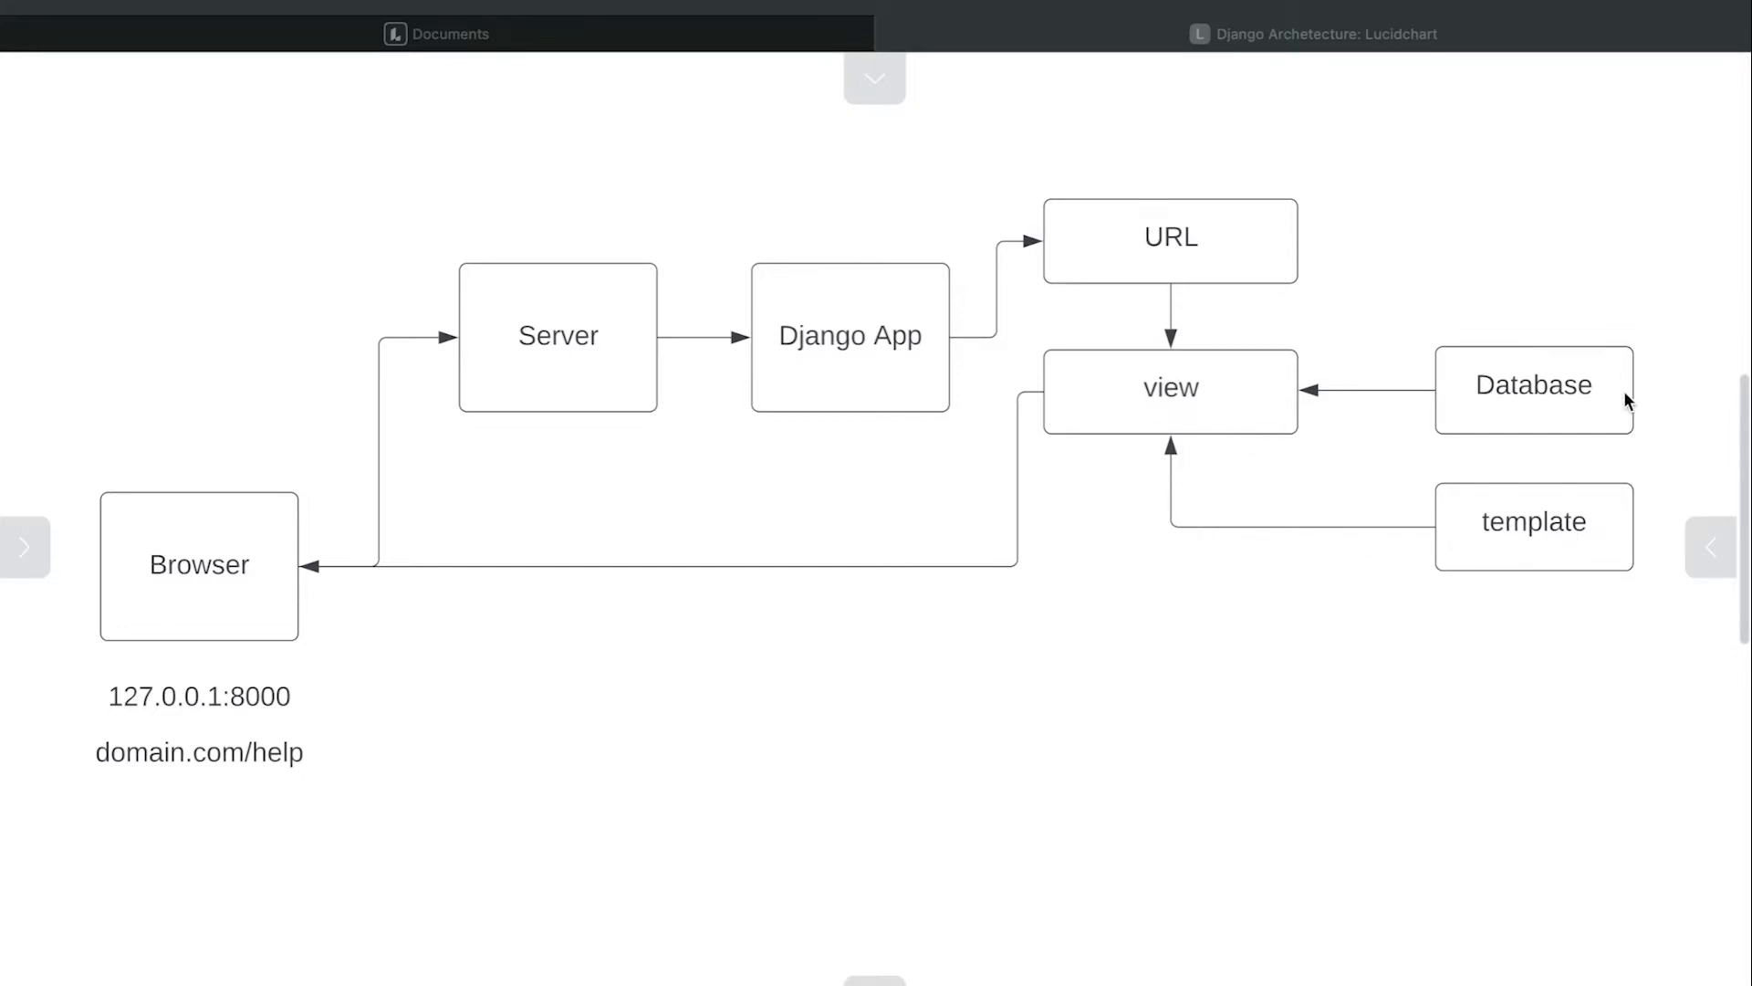
{"action": "mouse_move", "coordinate": [1221, 409]}
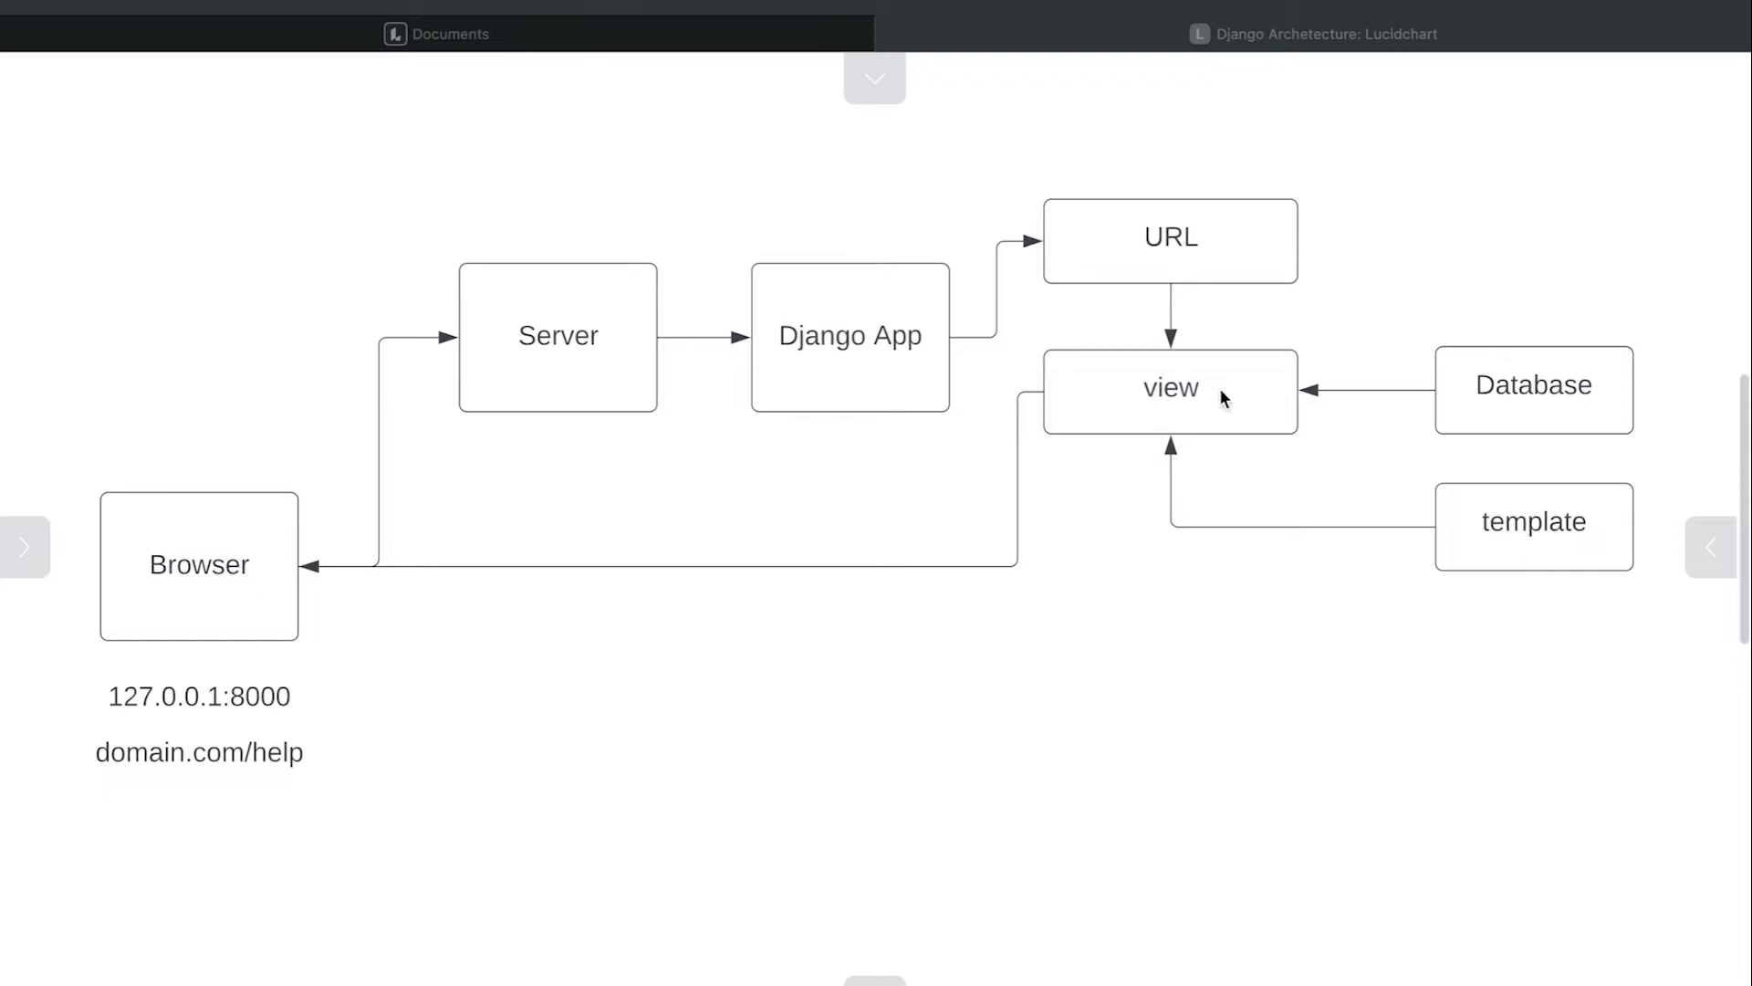
{"action": "mouse_move", "coordinate": [1158, 405]}
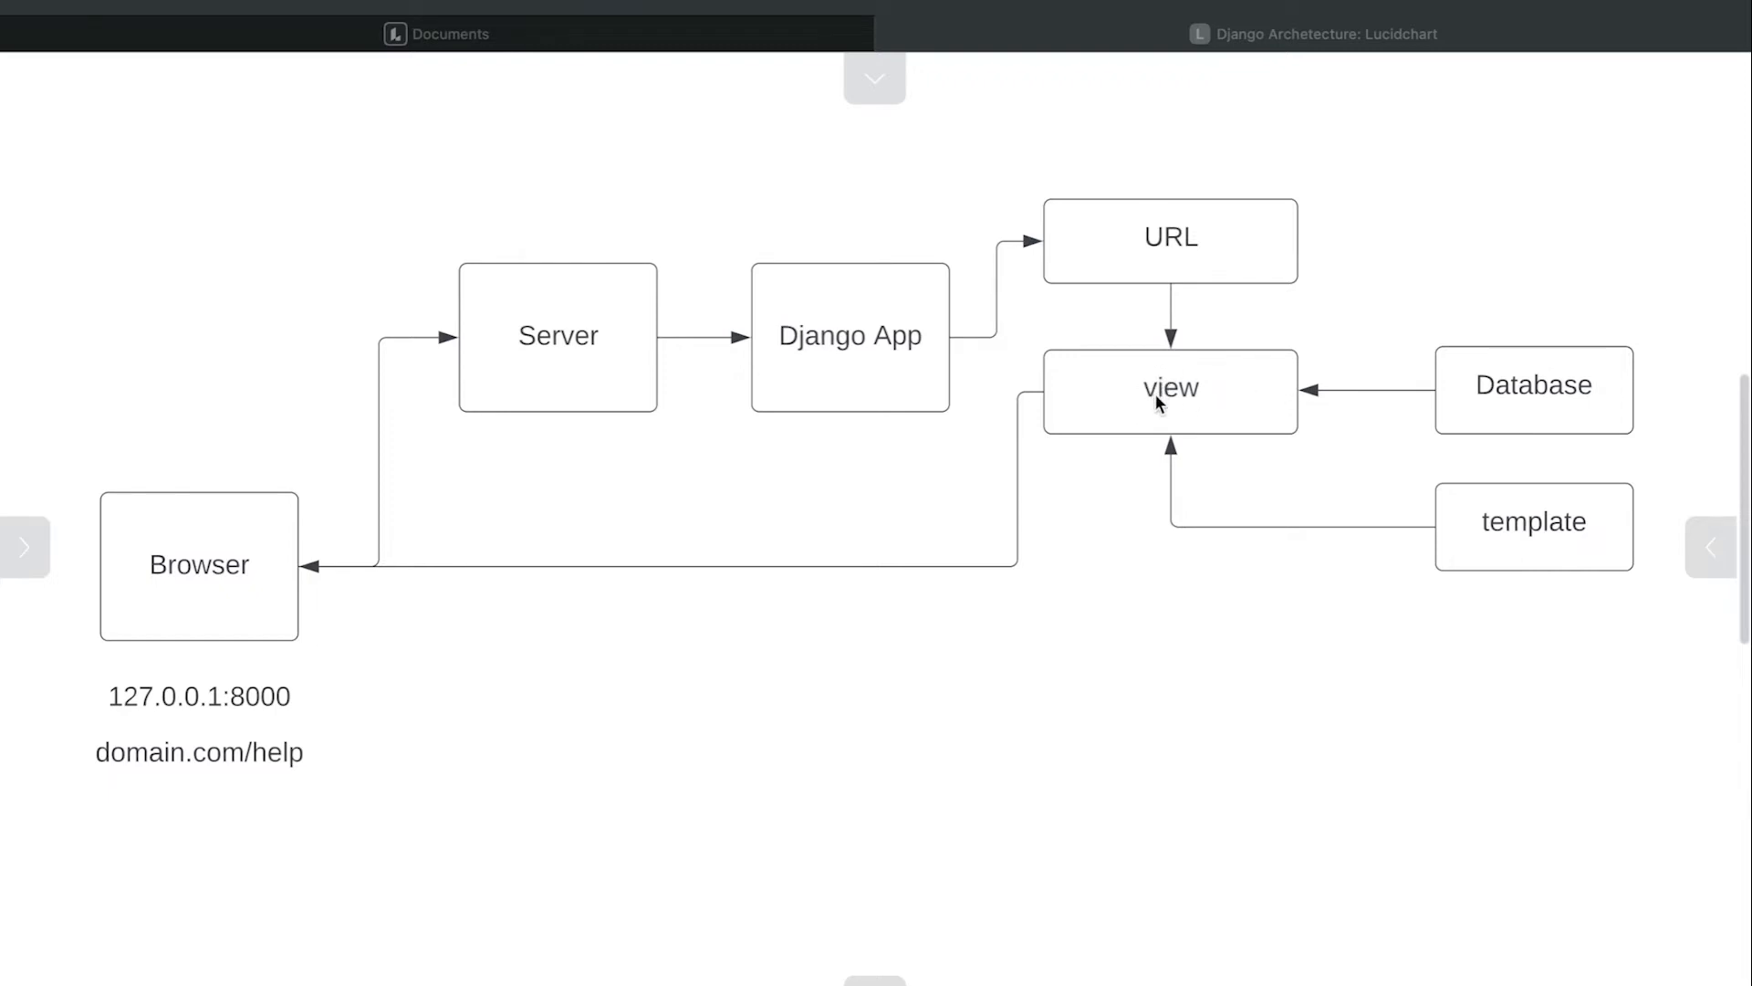
{"action": "mouse_move", "coordinate": [321, 584]}
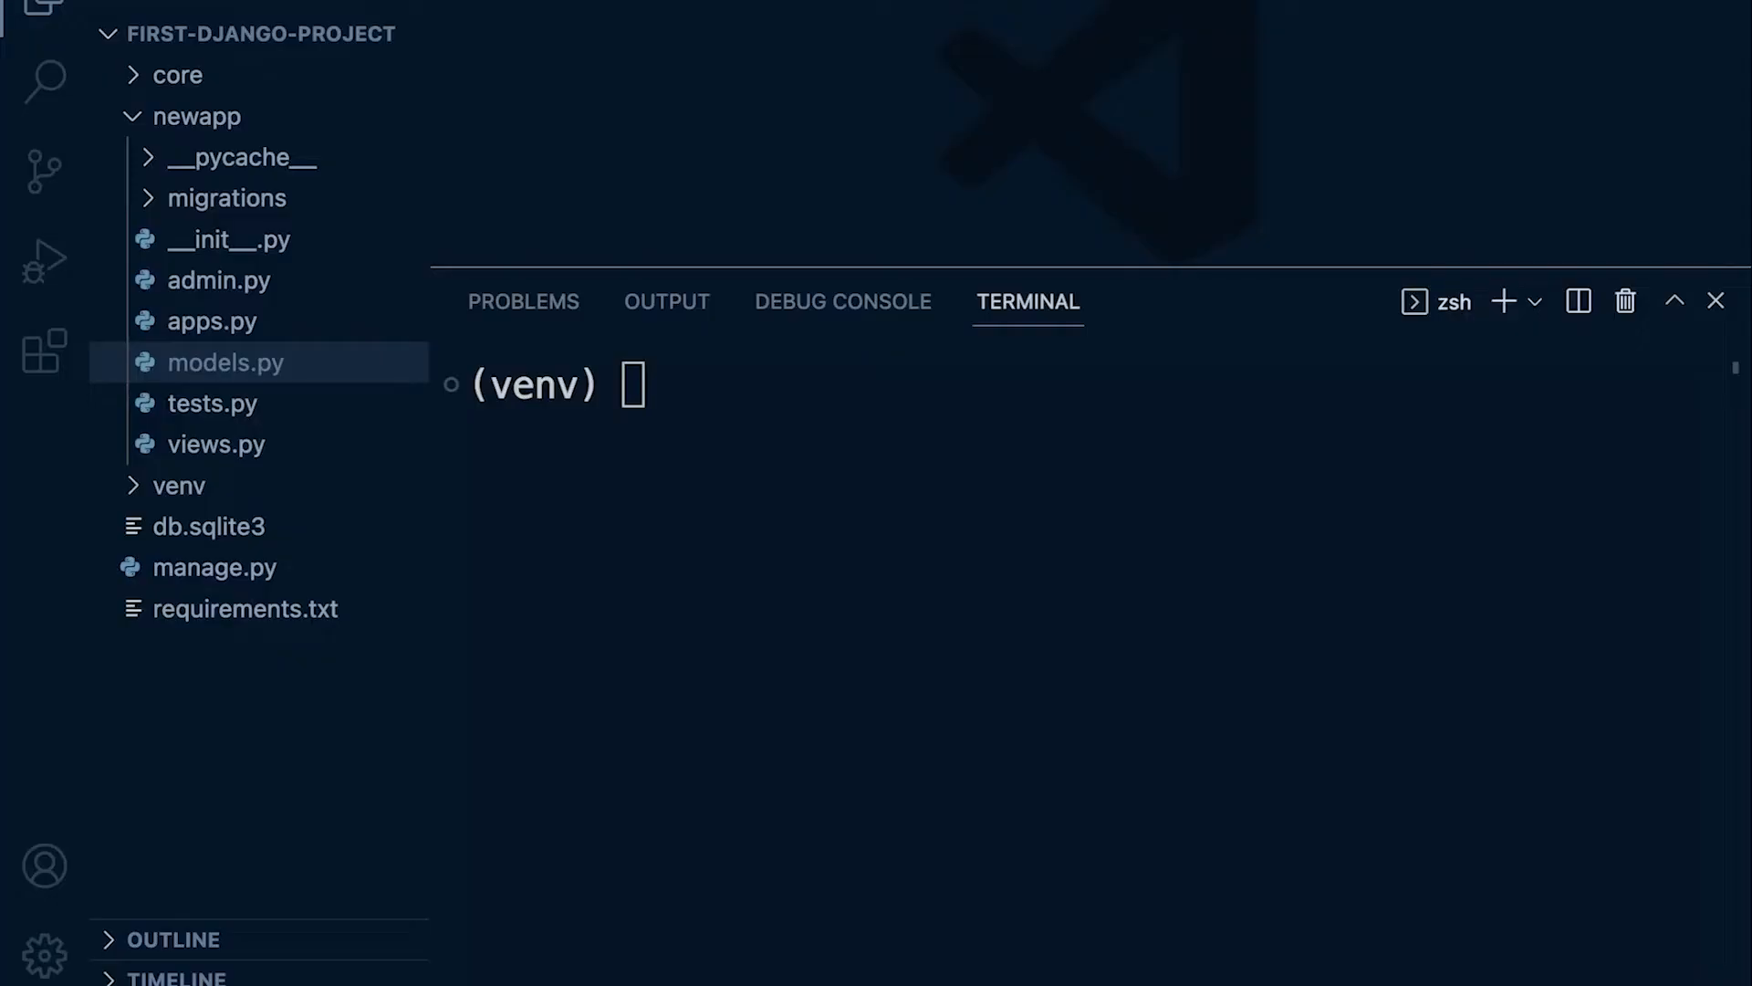
Browse newapp's models.py and views.py, each holding only the default import and placeholder comment.
{"action": "left_click", "coordinate": [194, 117]}
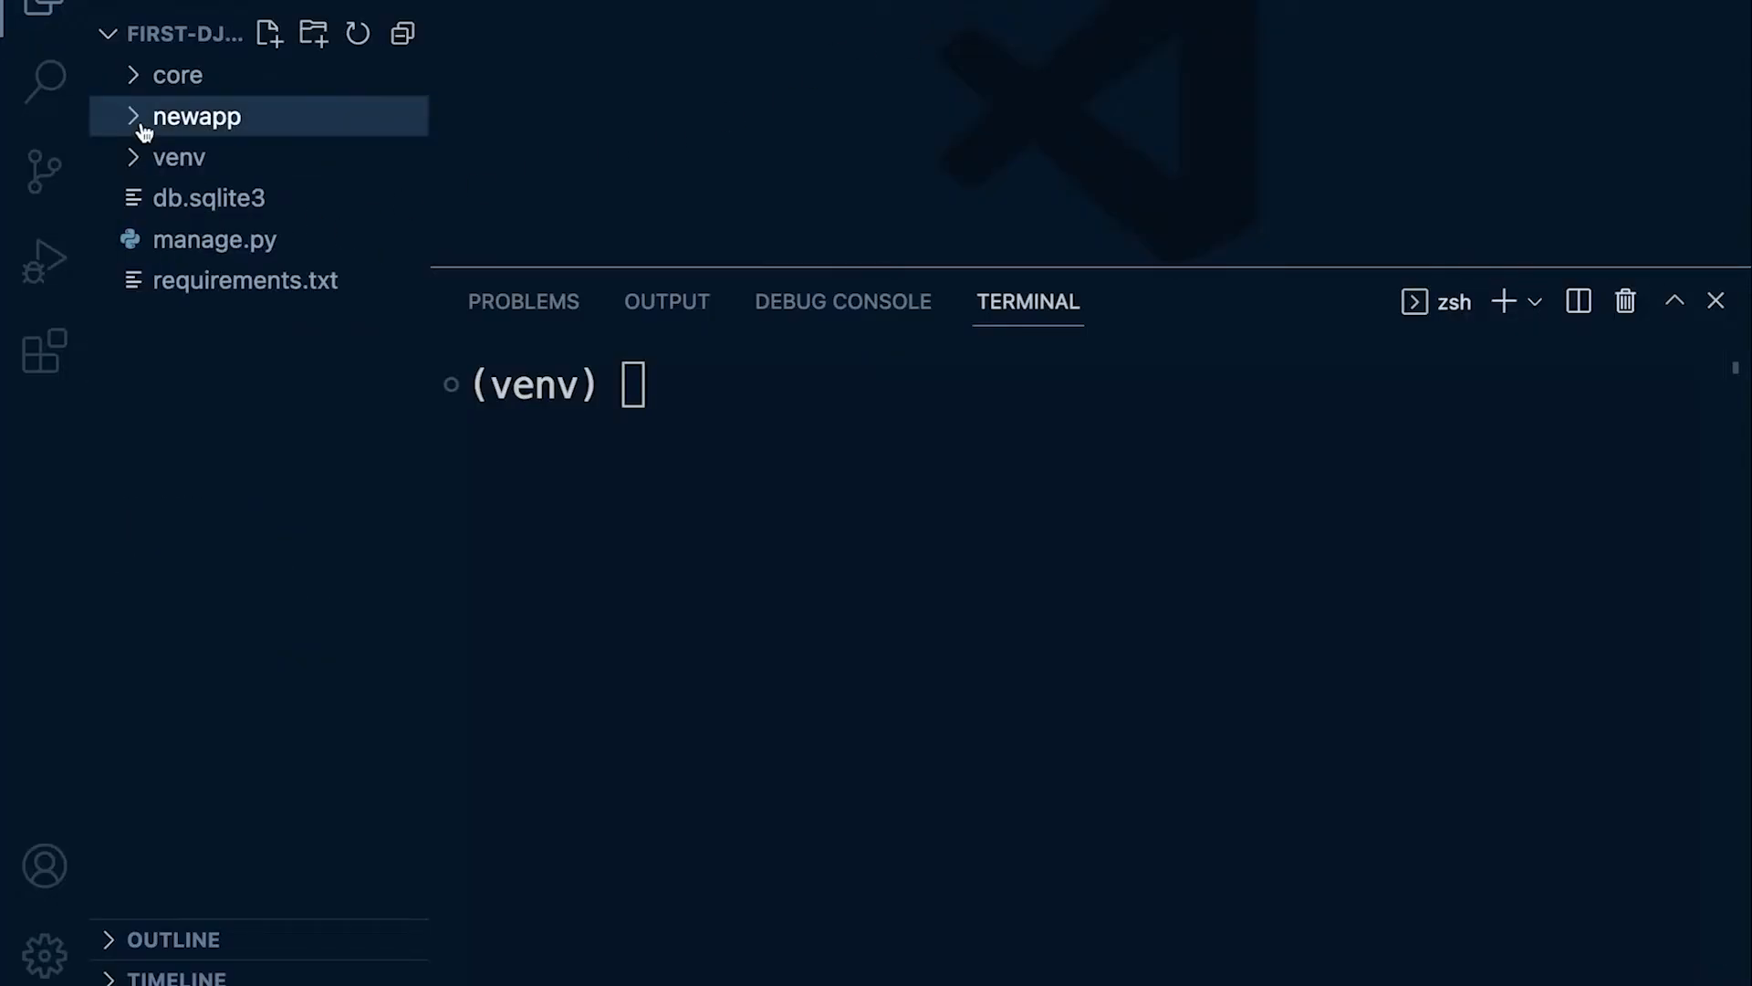
{"action": "left_click", "coordinate": [191, 116]}
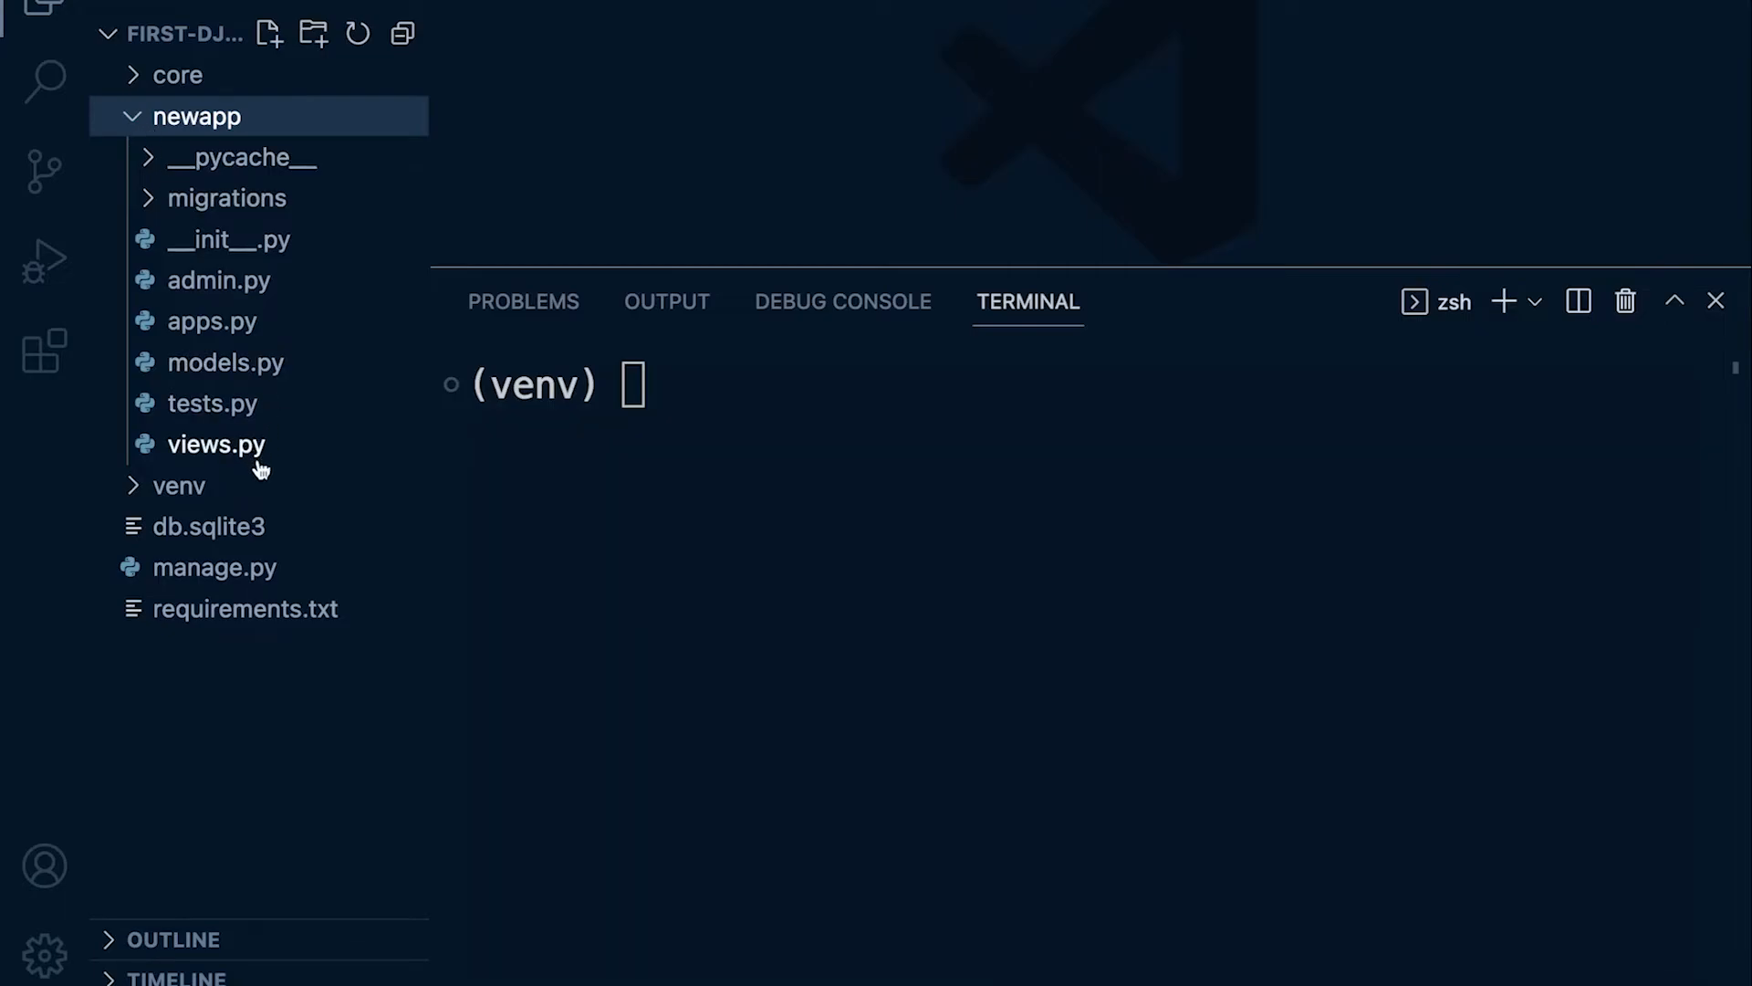
{"action": "mouse_move", "coordinate": [228, 466]}
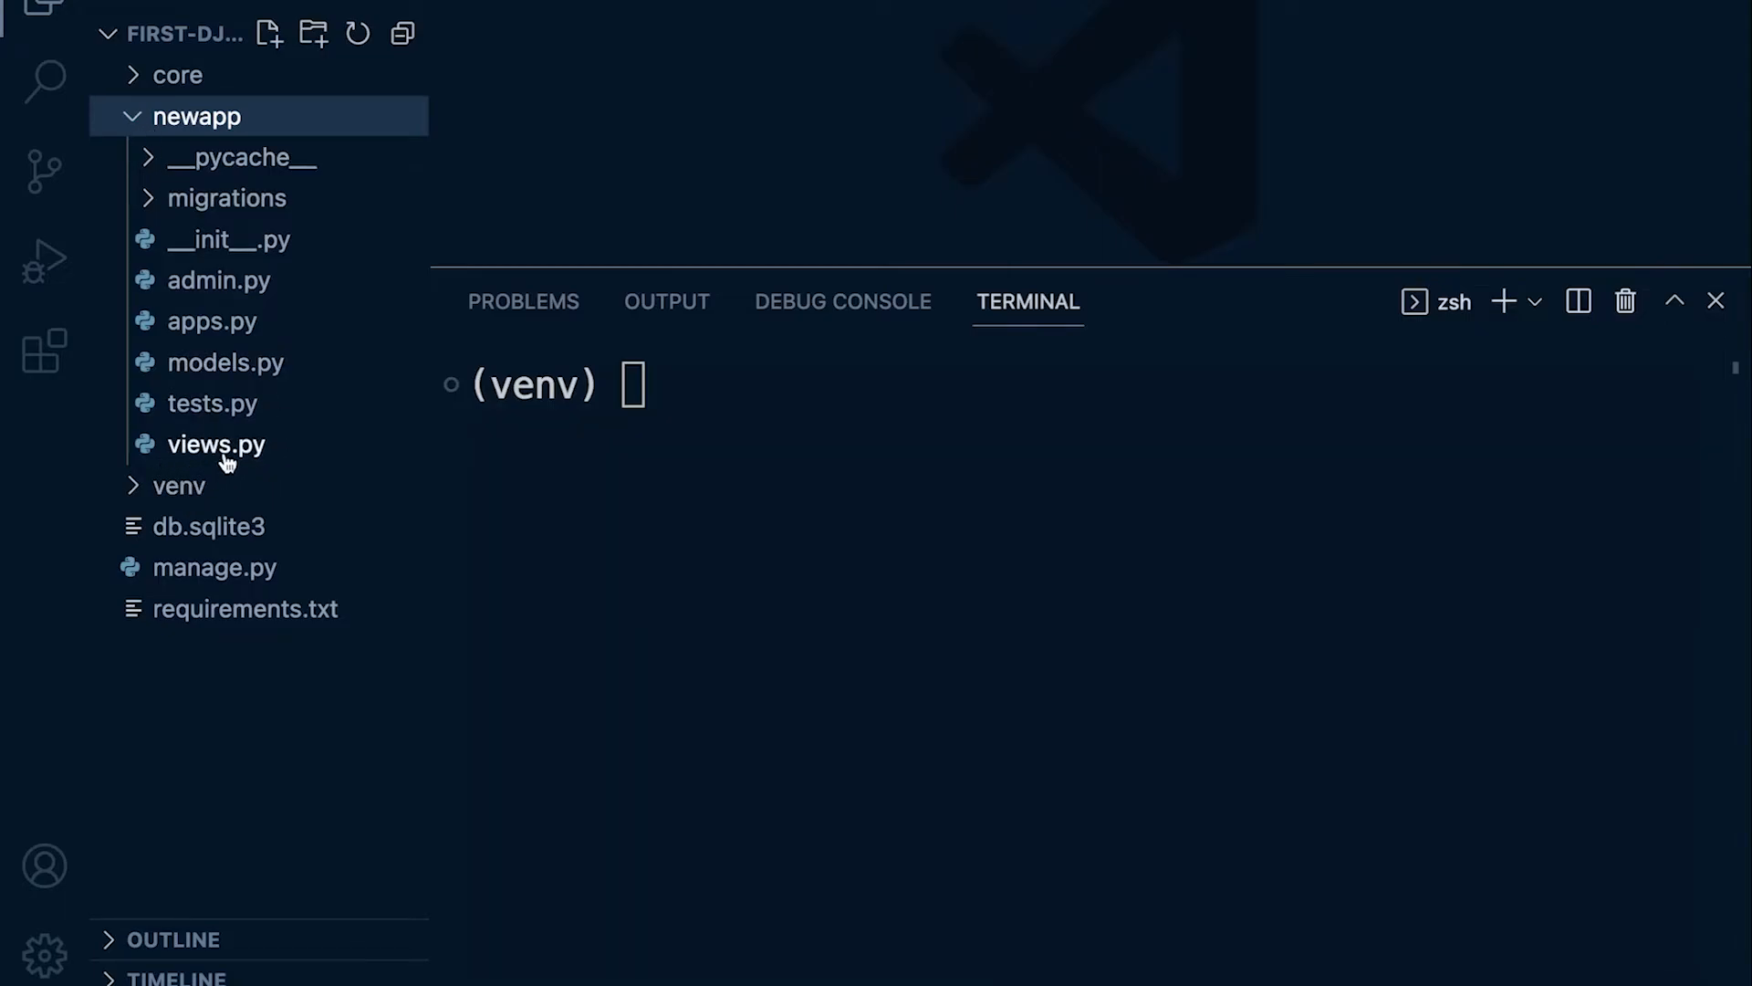
{"action": "left_click", "coordinate": [227, 362]}
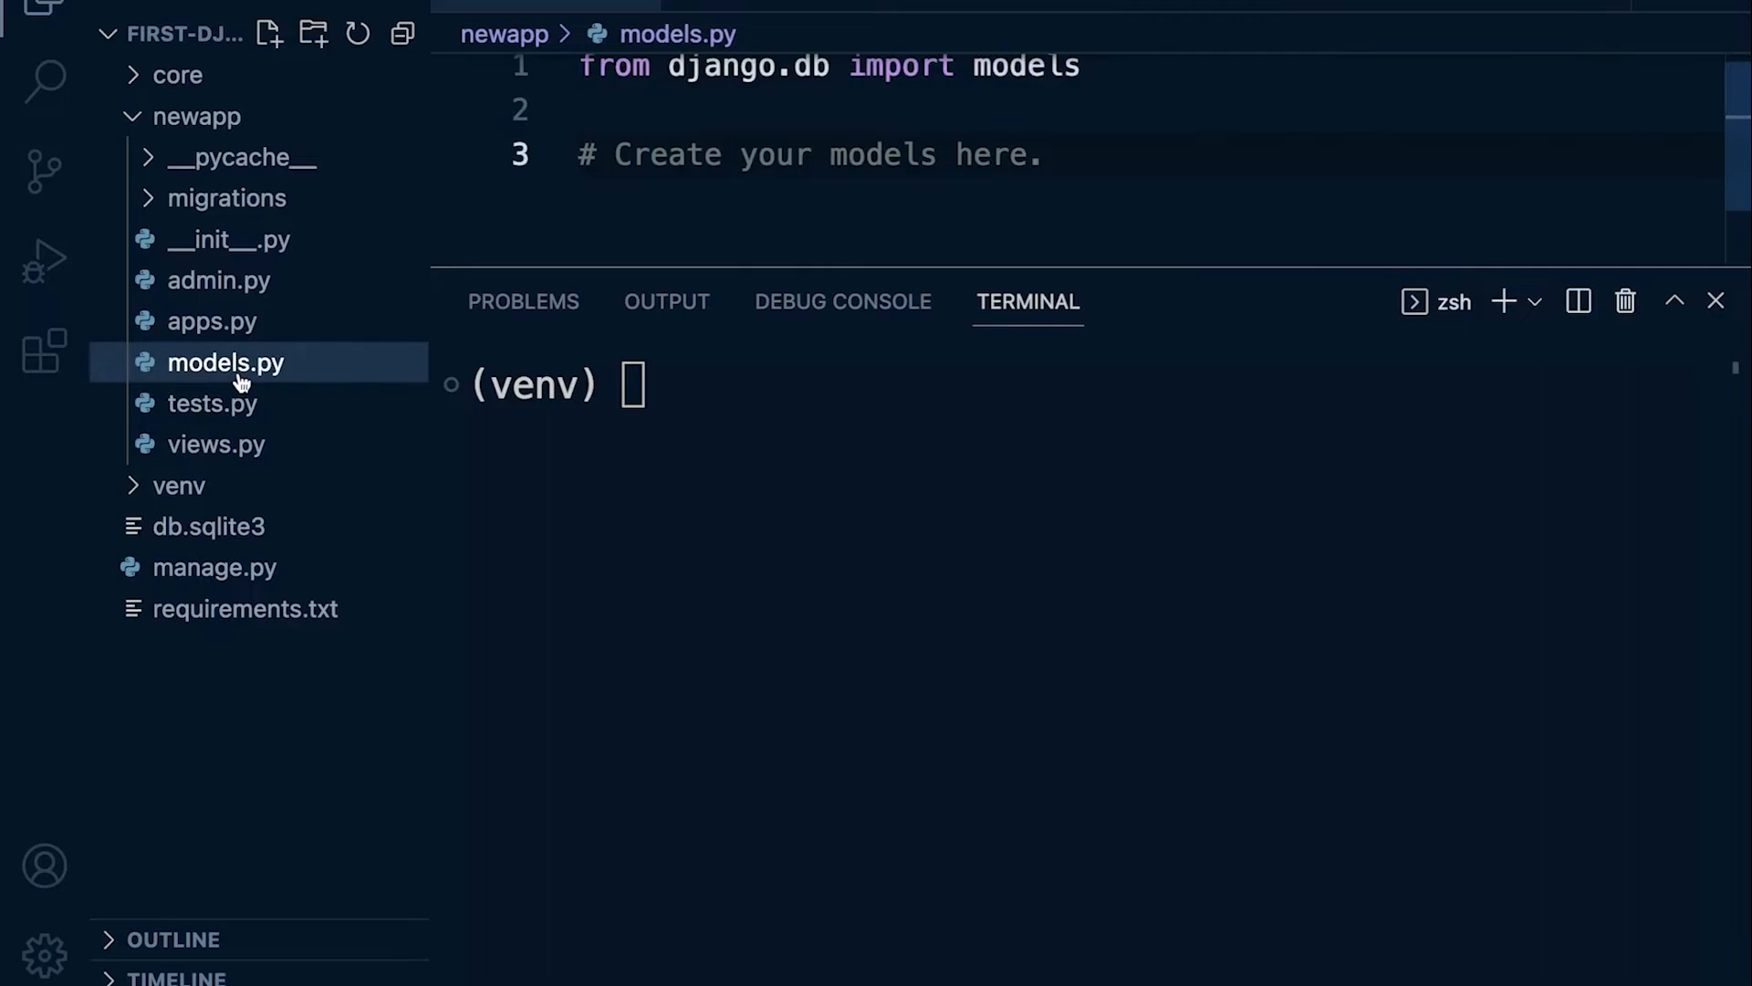
{"action": "left_click", "coordinate": [215, 443]}
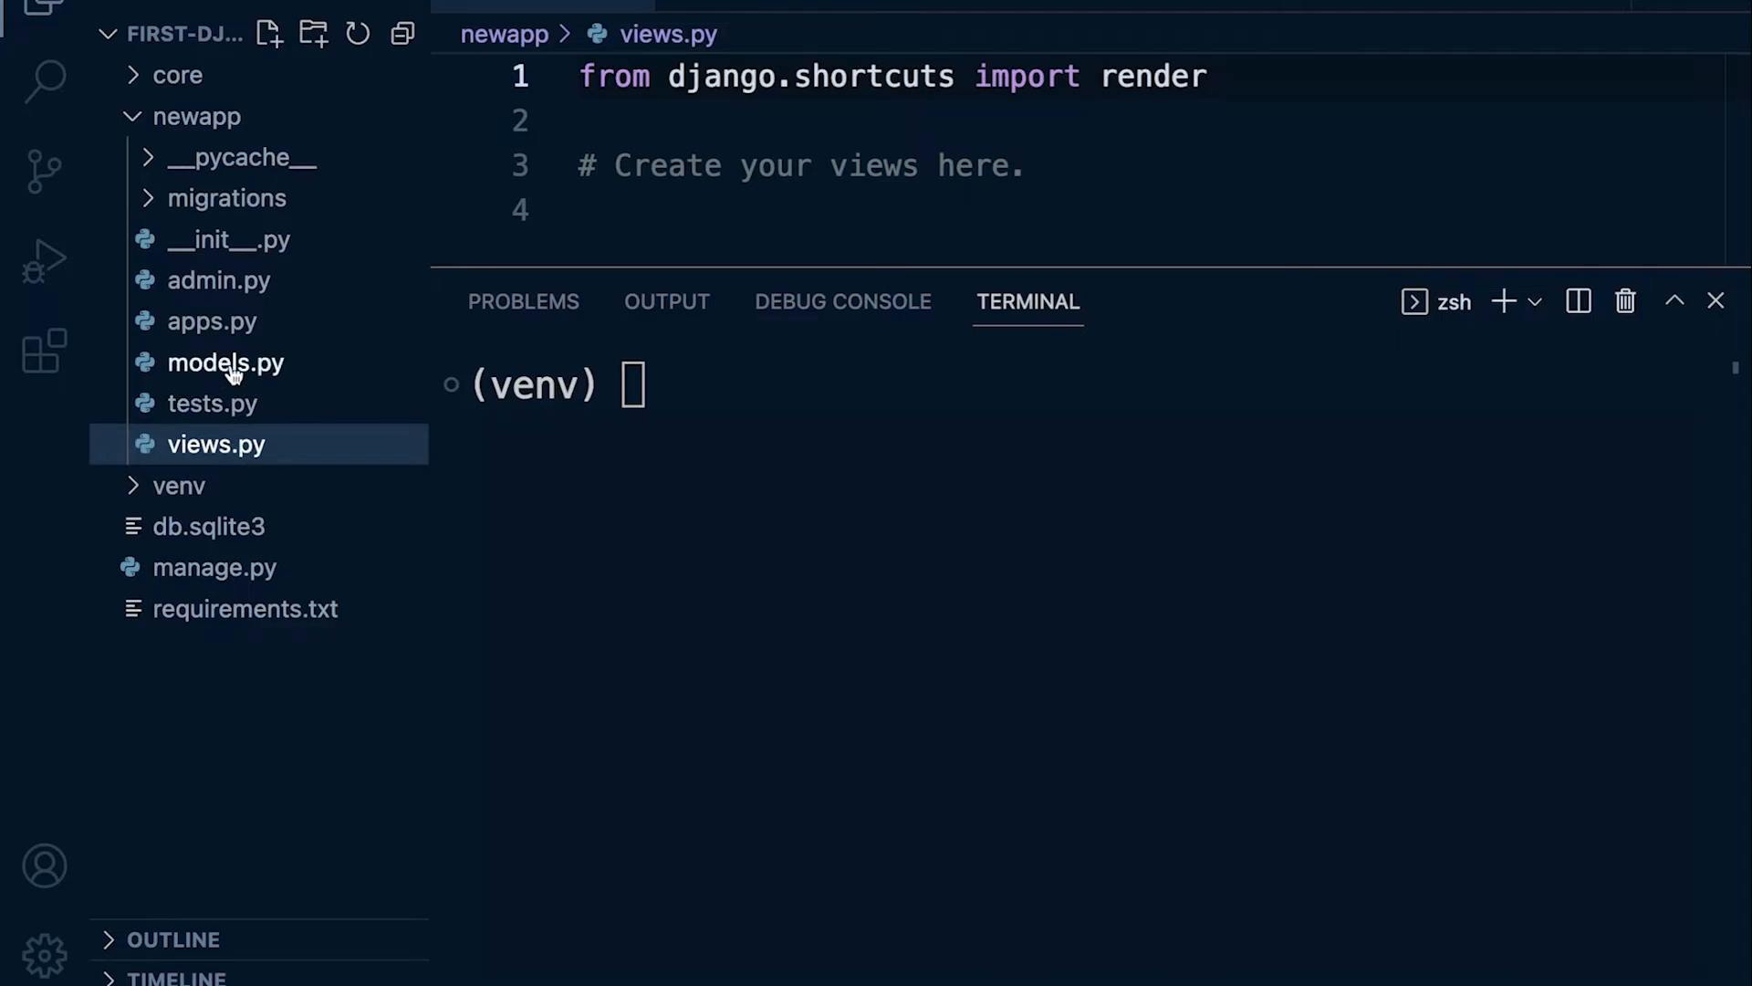
{"action": "left_click", "coordinate": [227, 361]}
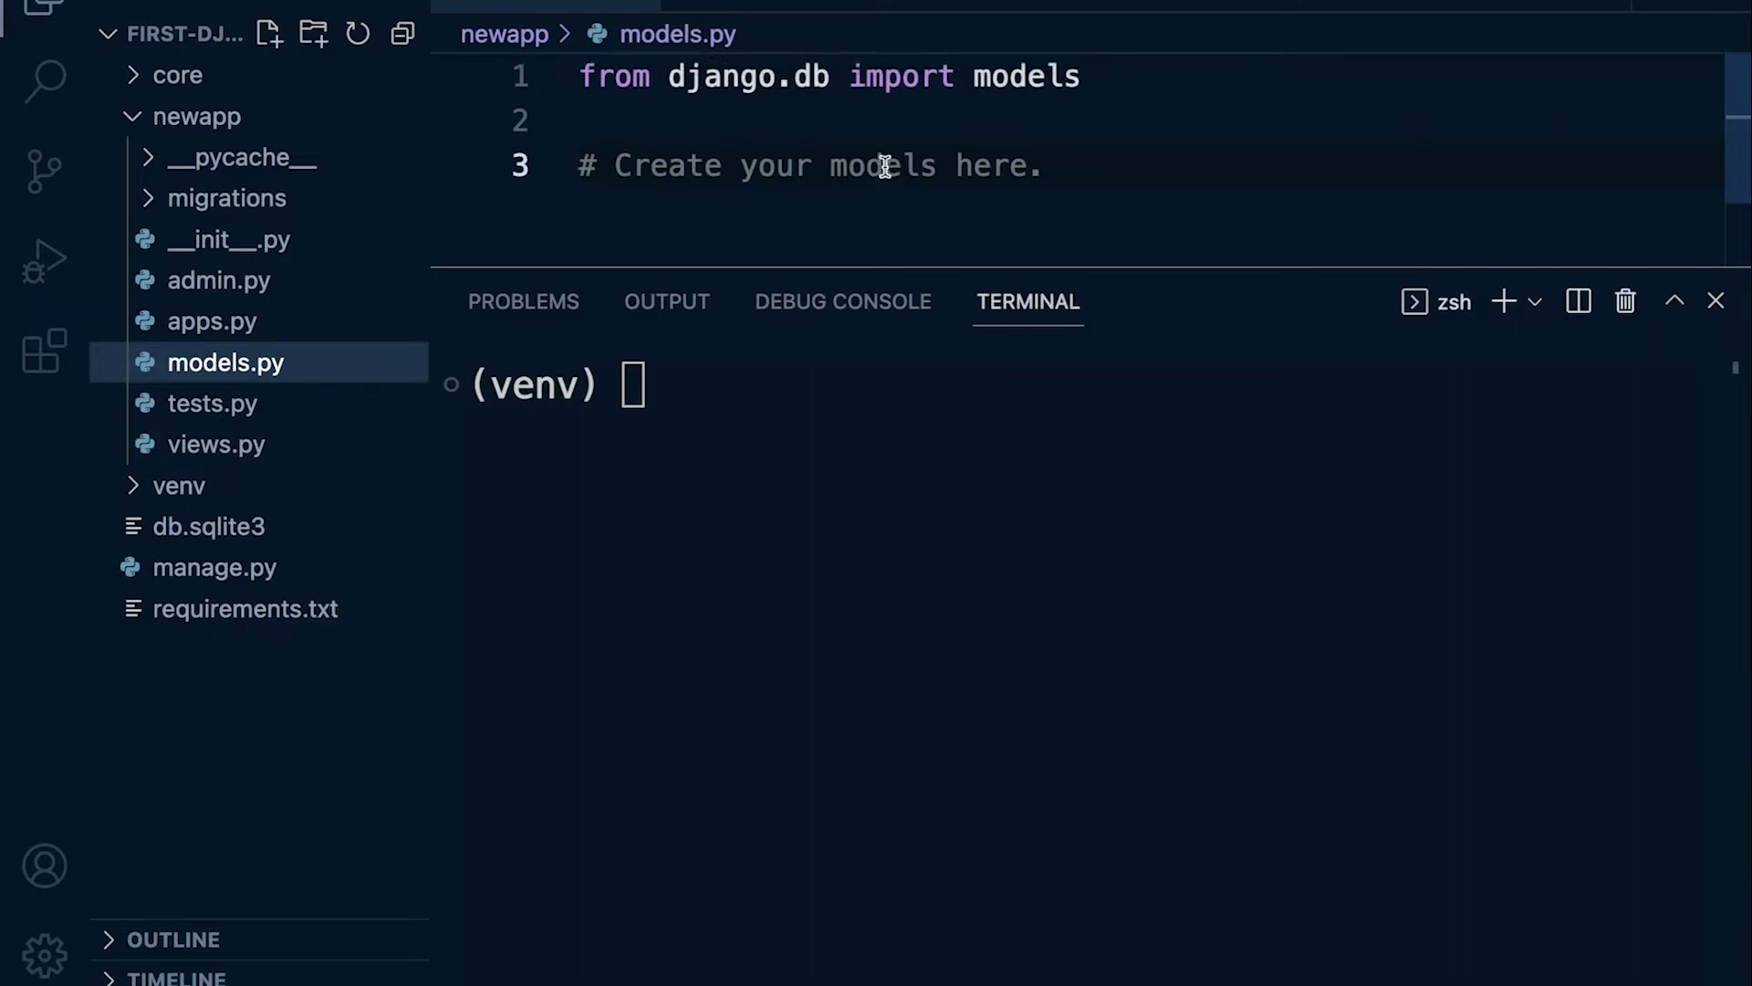
{"action": "mouse_move", "coordinate": [874, 165]}
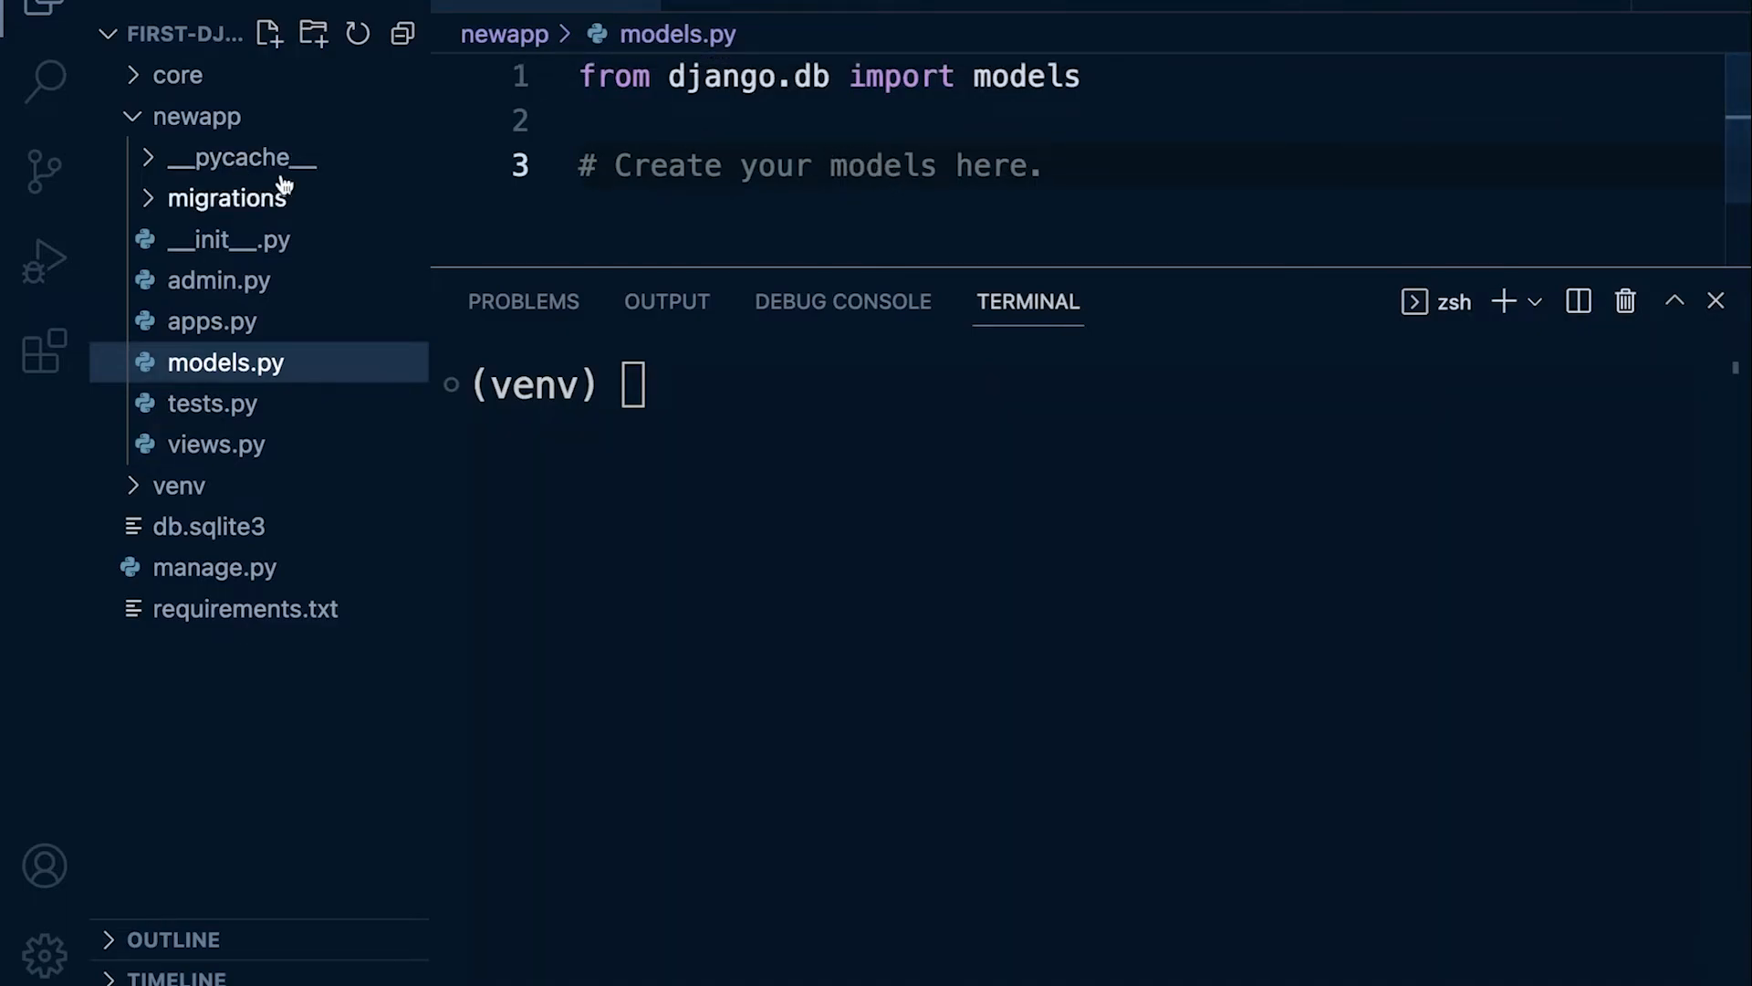
{"action": "mouse_move", "coordinate": [288, 281]}
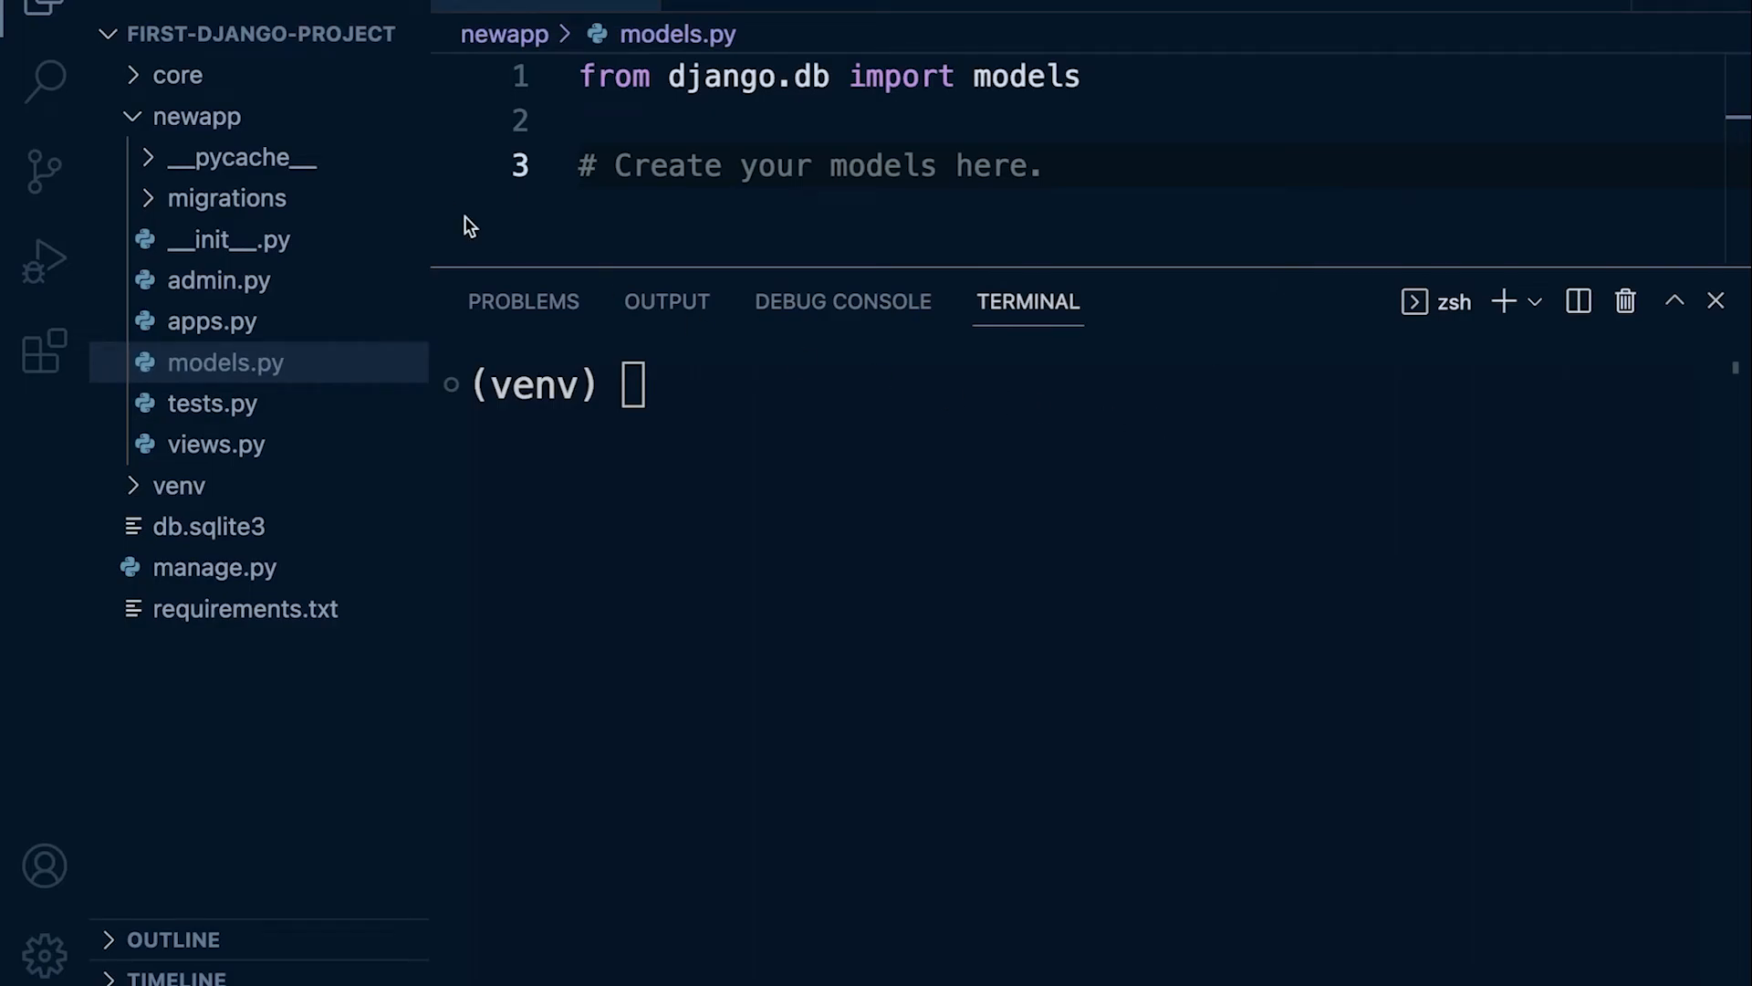
{"action": "left_click", "coordinate": [179, 74]}
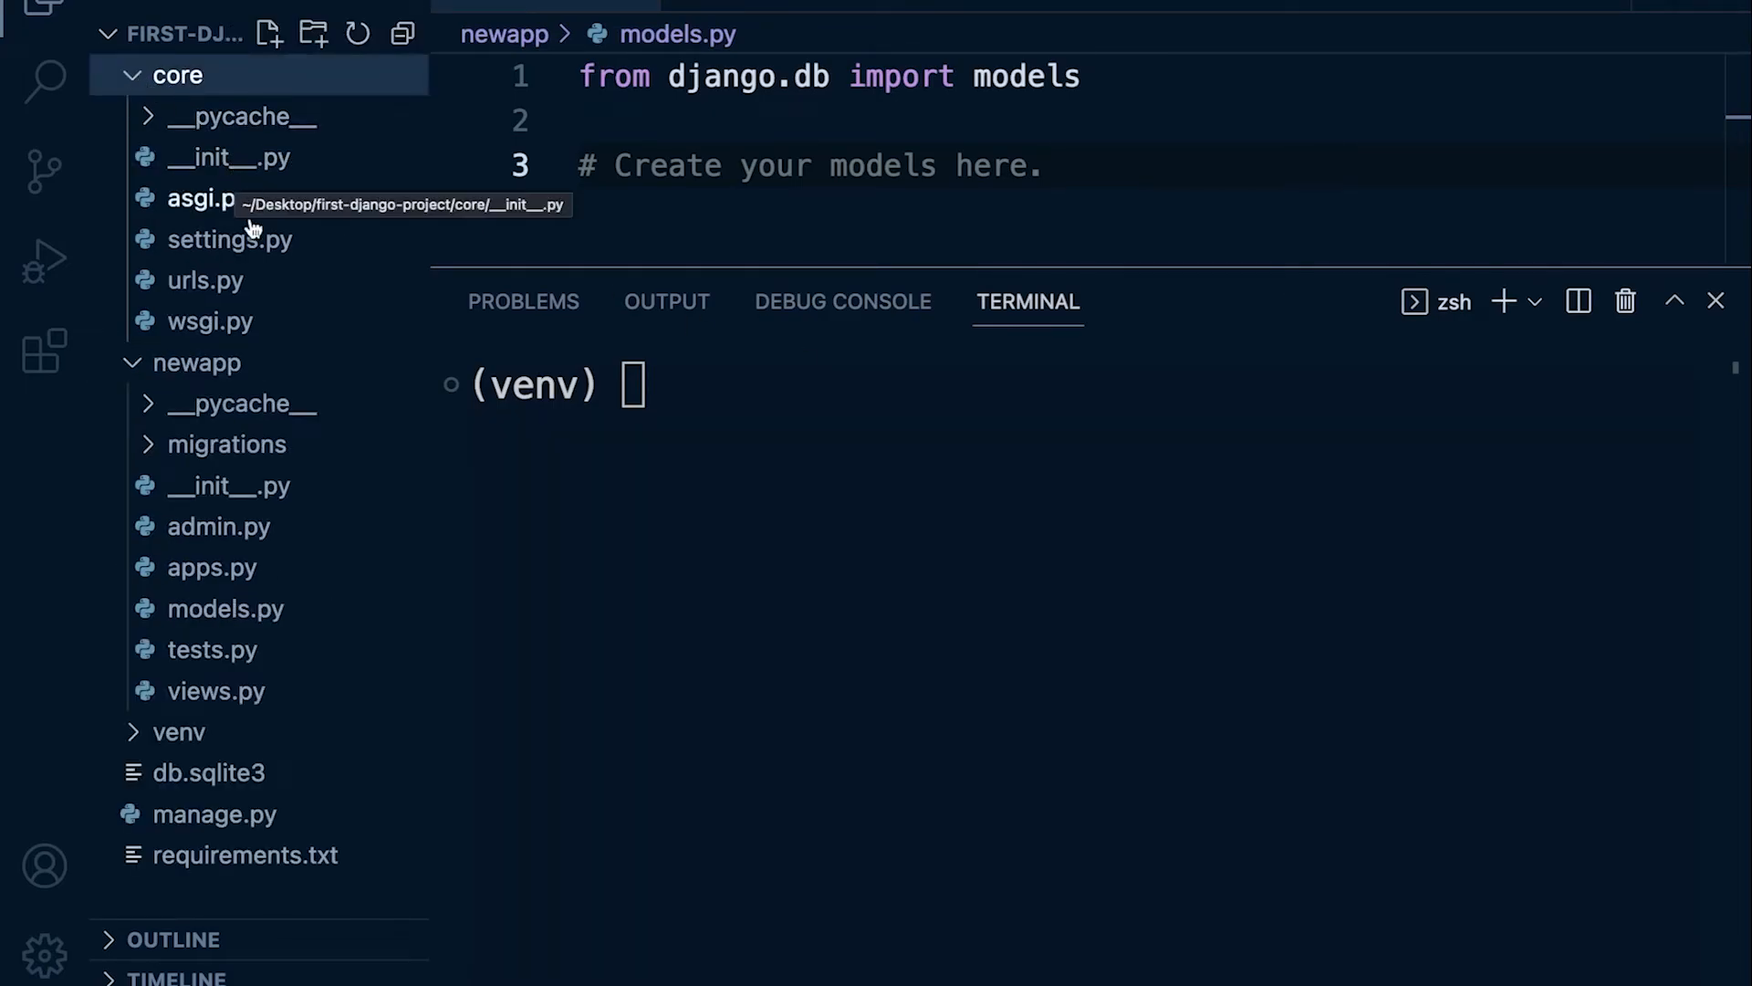
{"action": "left_click", "coordinate": [204, 281]}
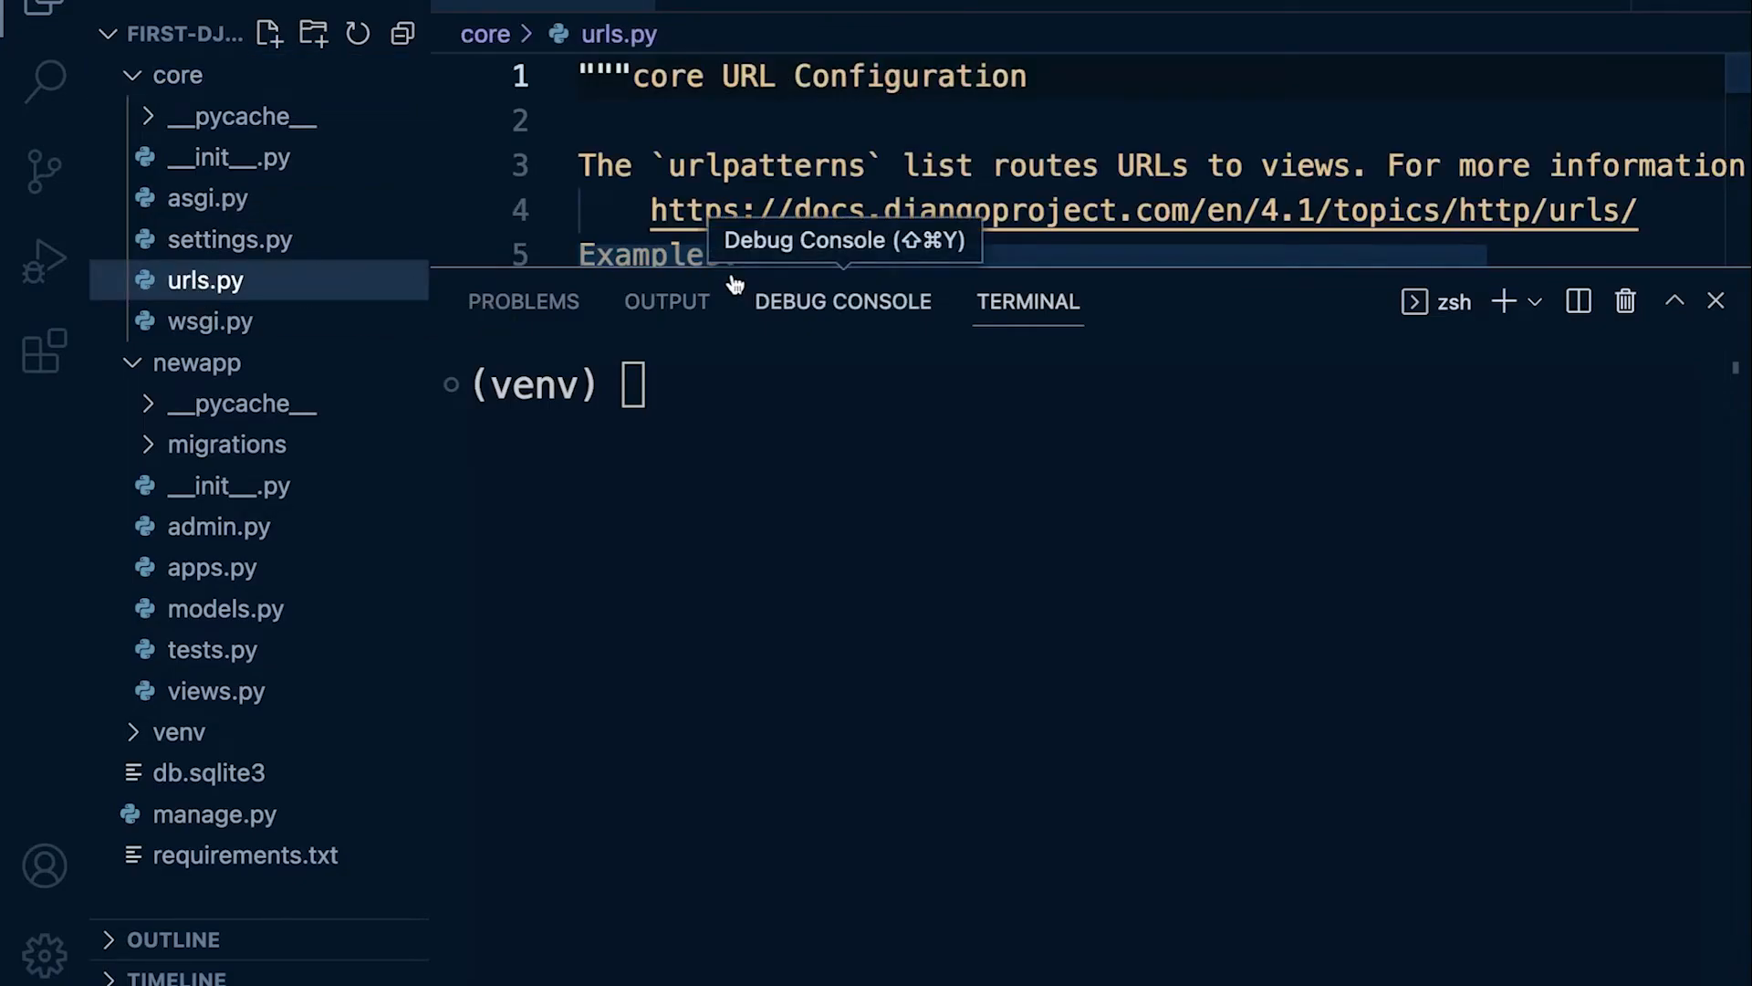
{"action": "scroll", "scroll_direction": "down", "scroll_amount": 3}
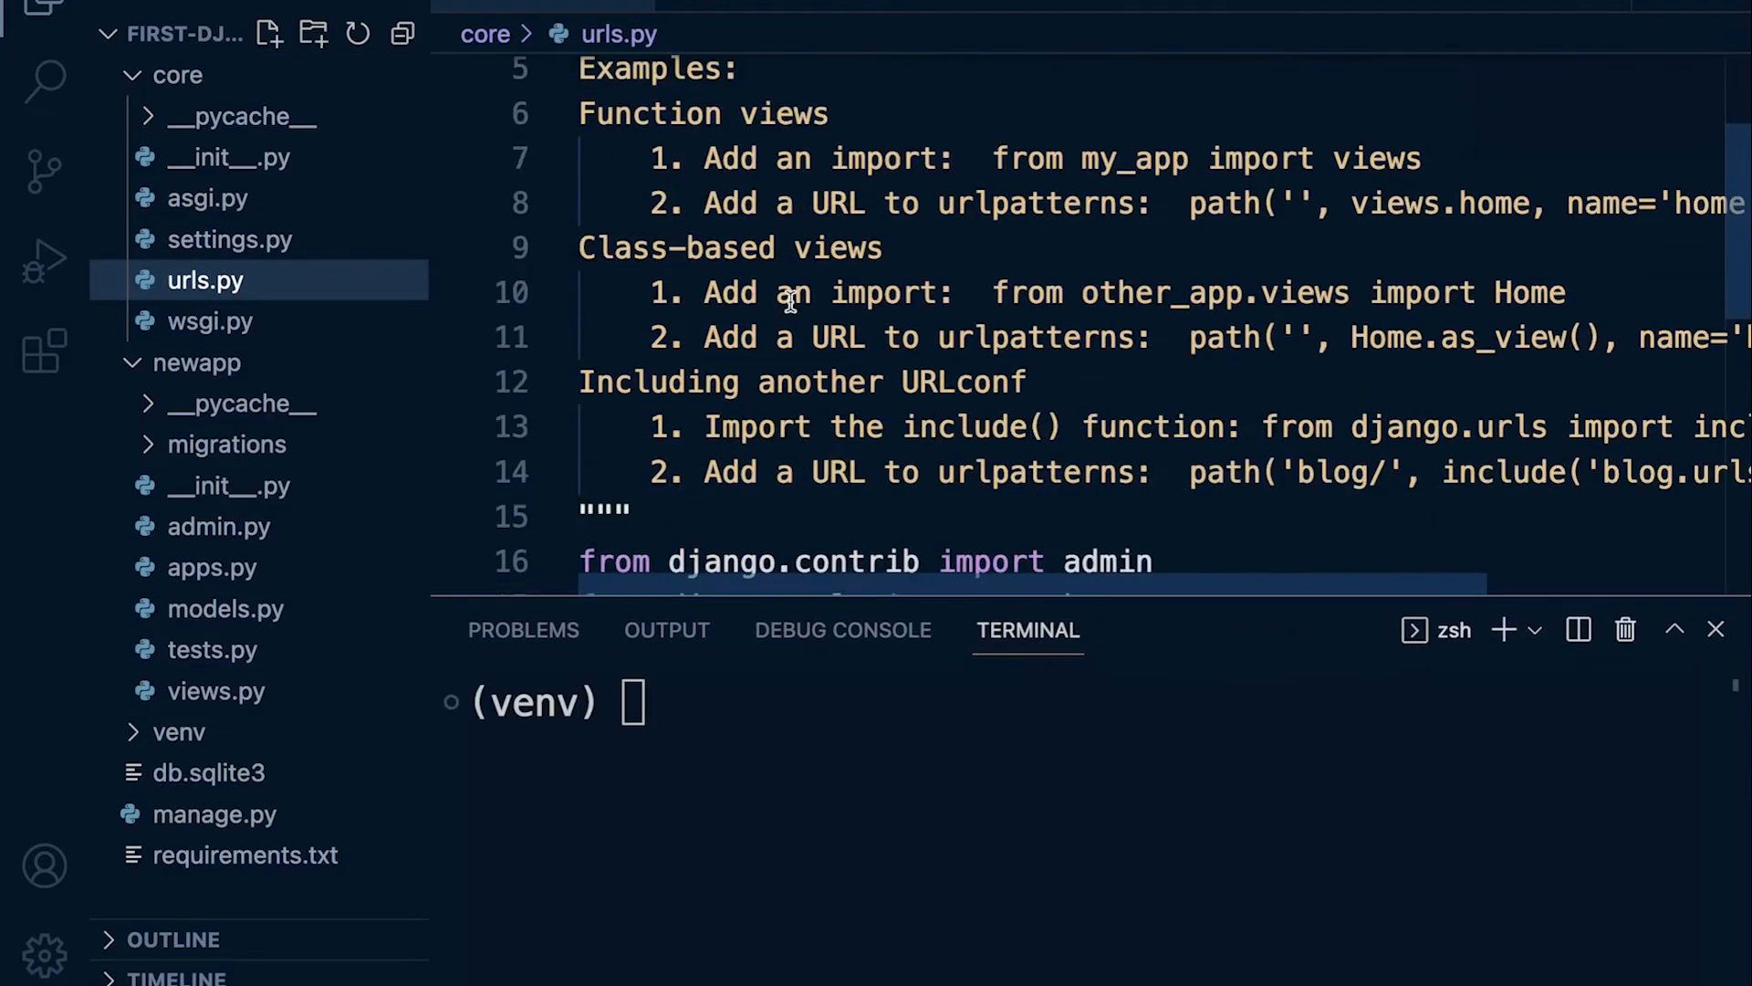
{"action": "scroll", "scroll_direction": "down", "scroll_amount": 3}
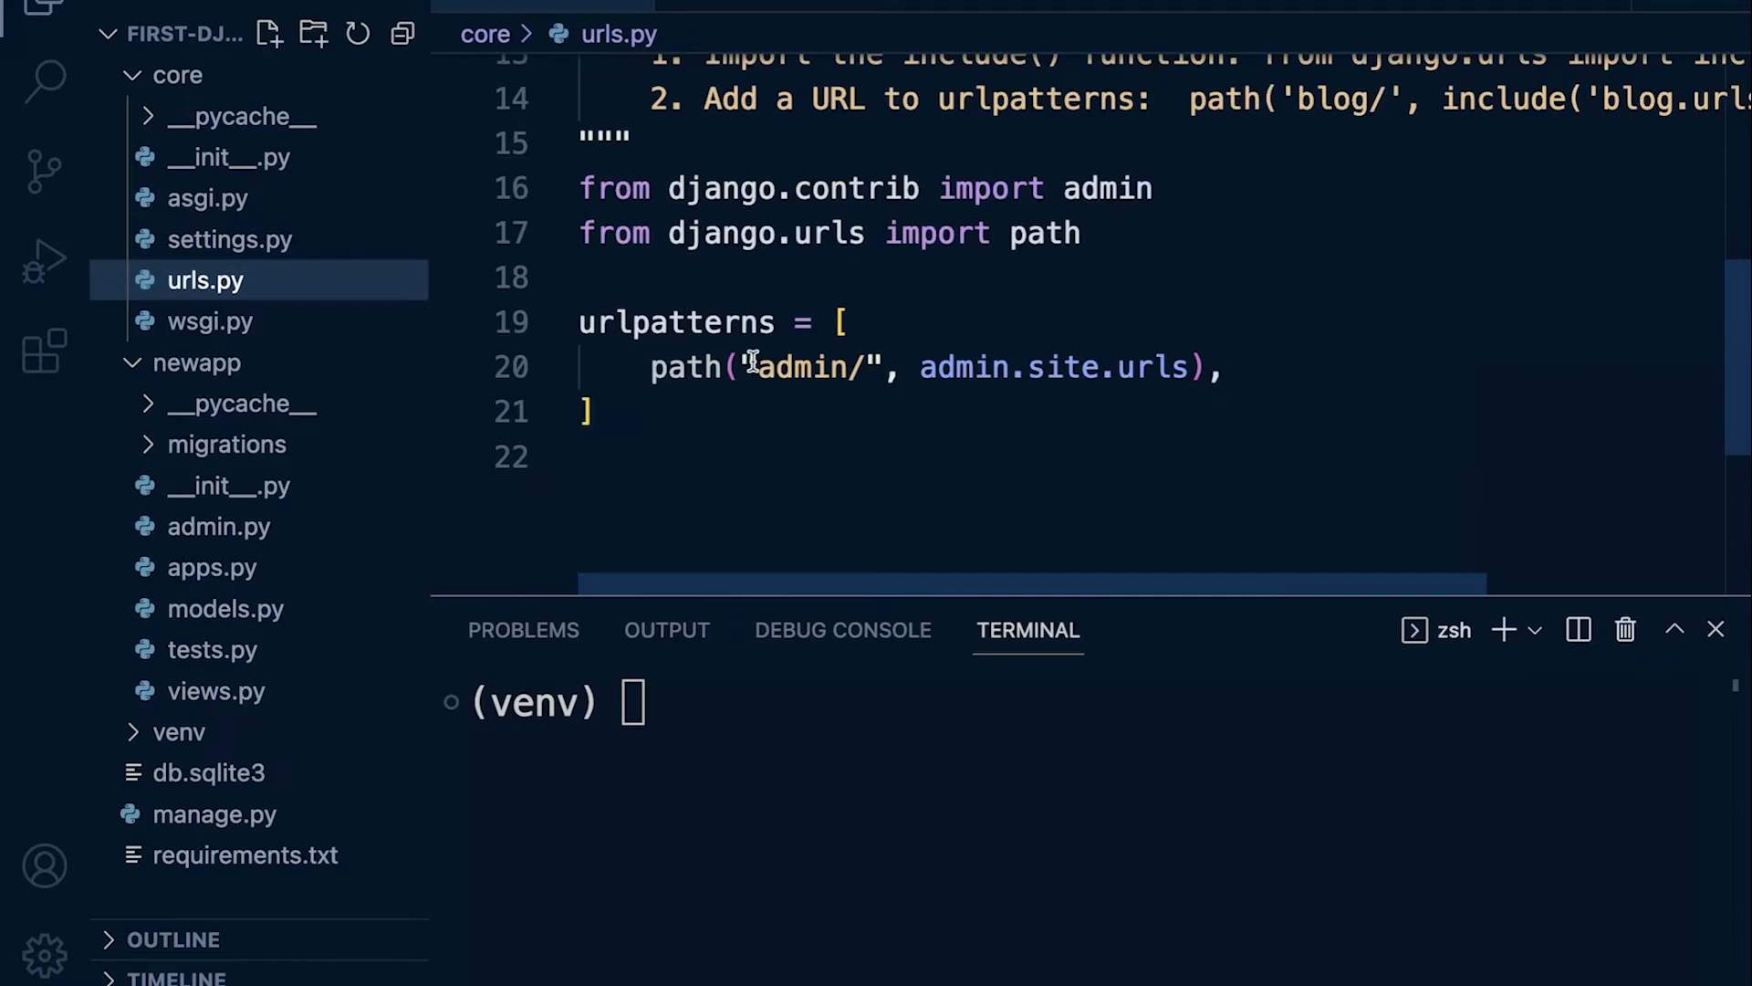
{"action": "double_click", "coordinate": [803, 368]}
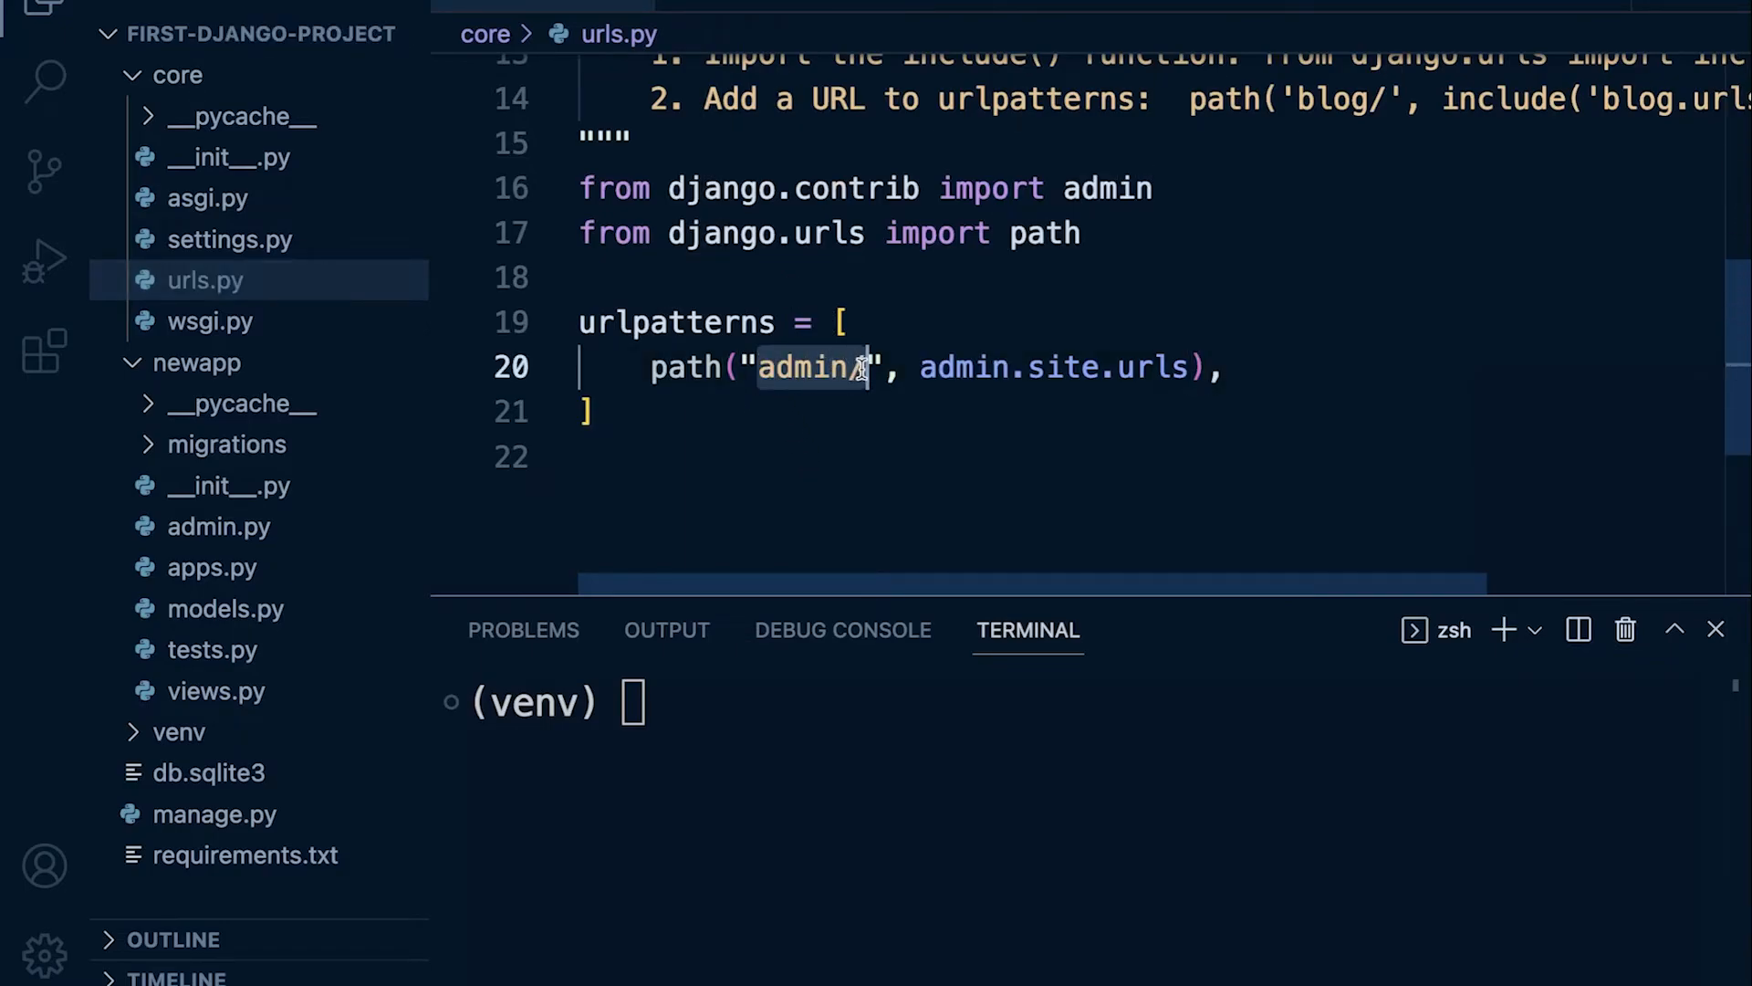
{"action": "type", "text": "/"}
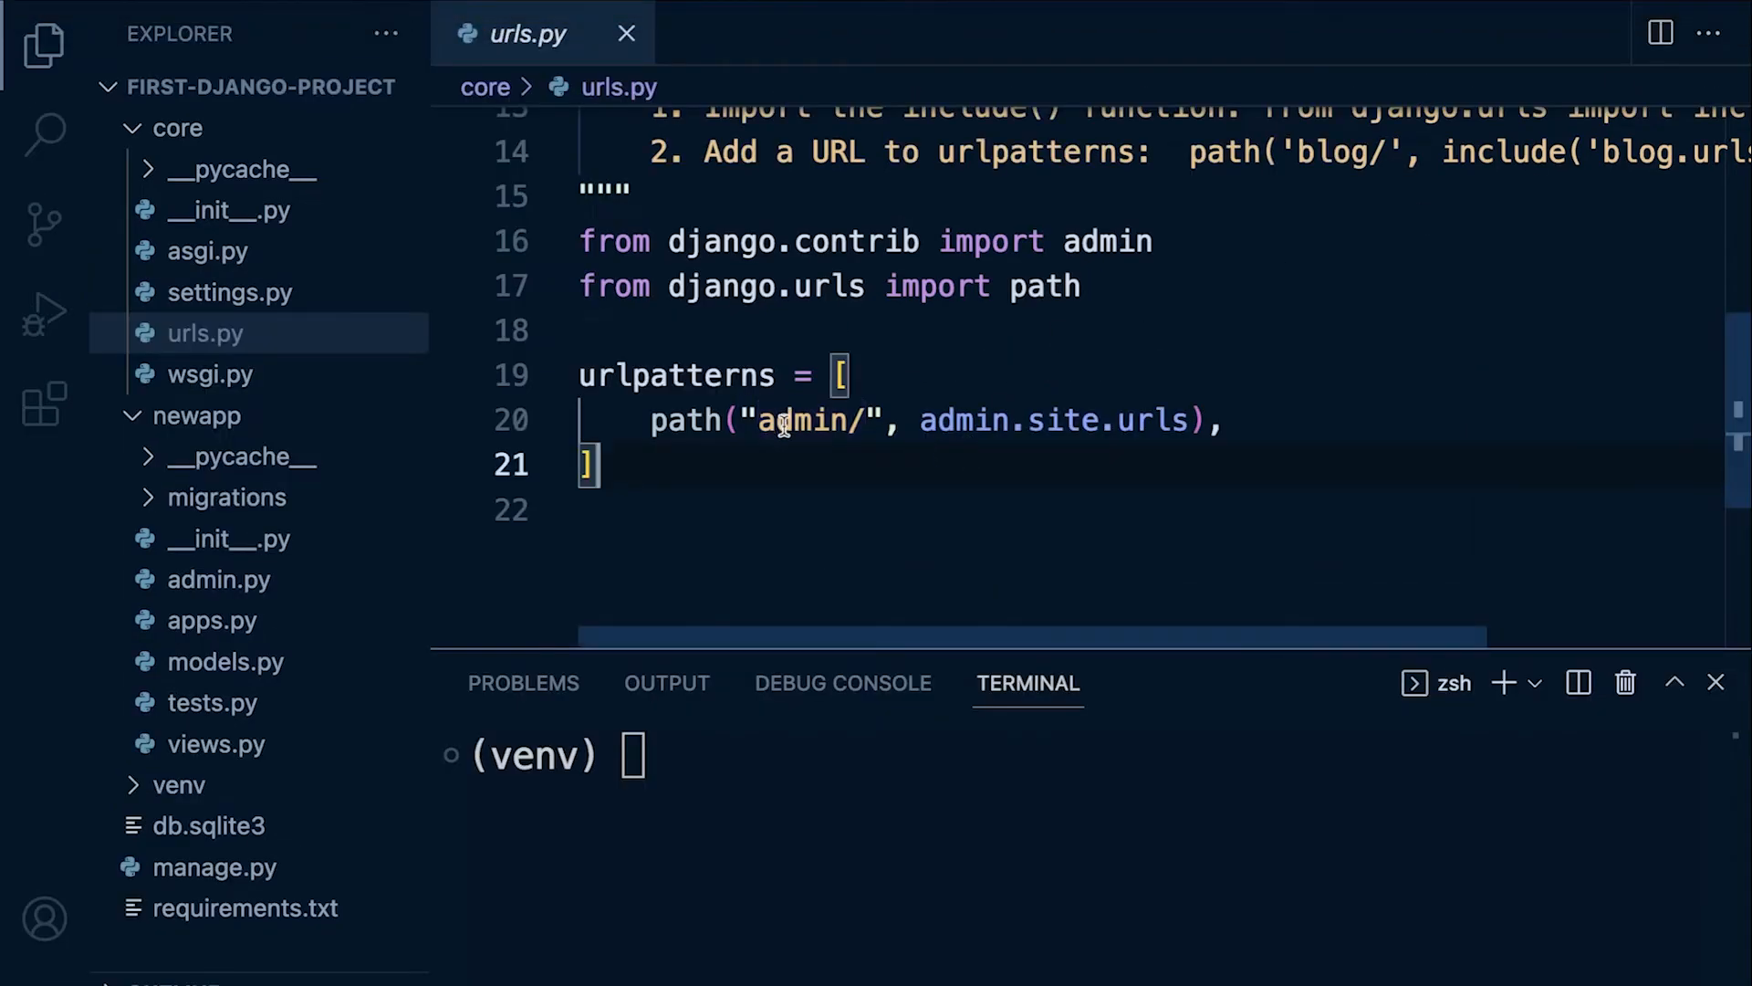
{"action": "double_click", "coordinate": [807, 420]}
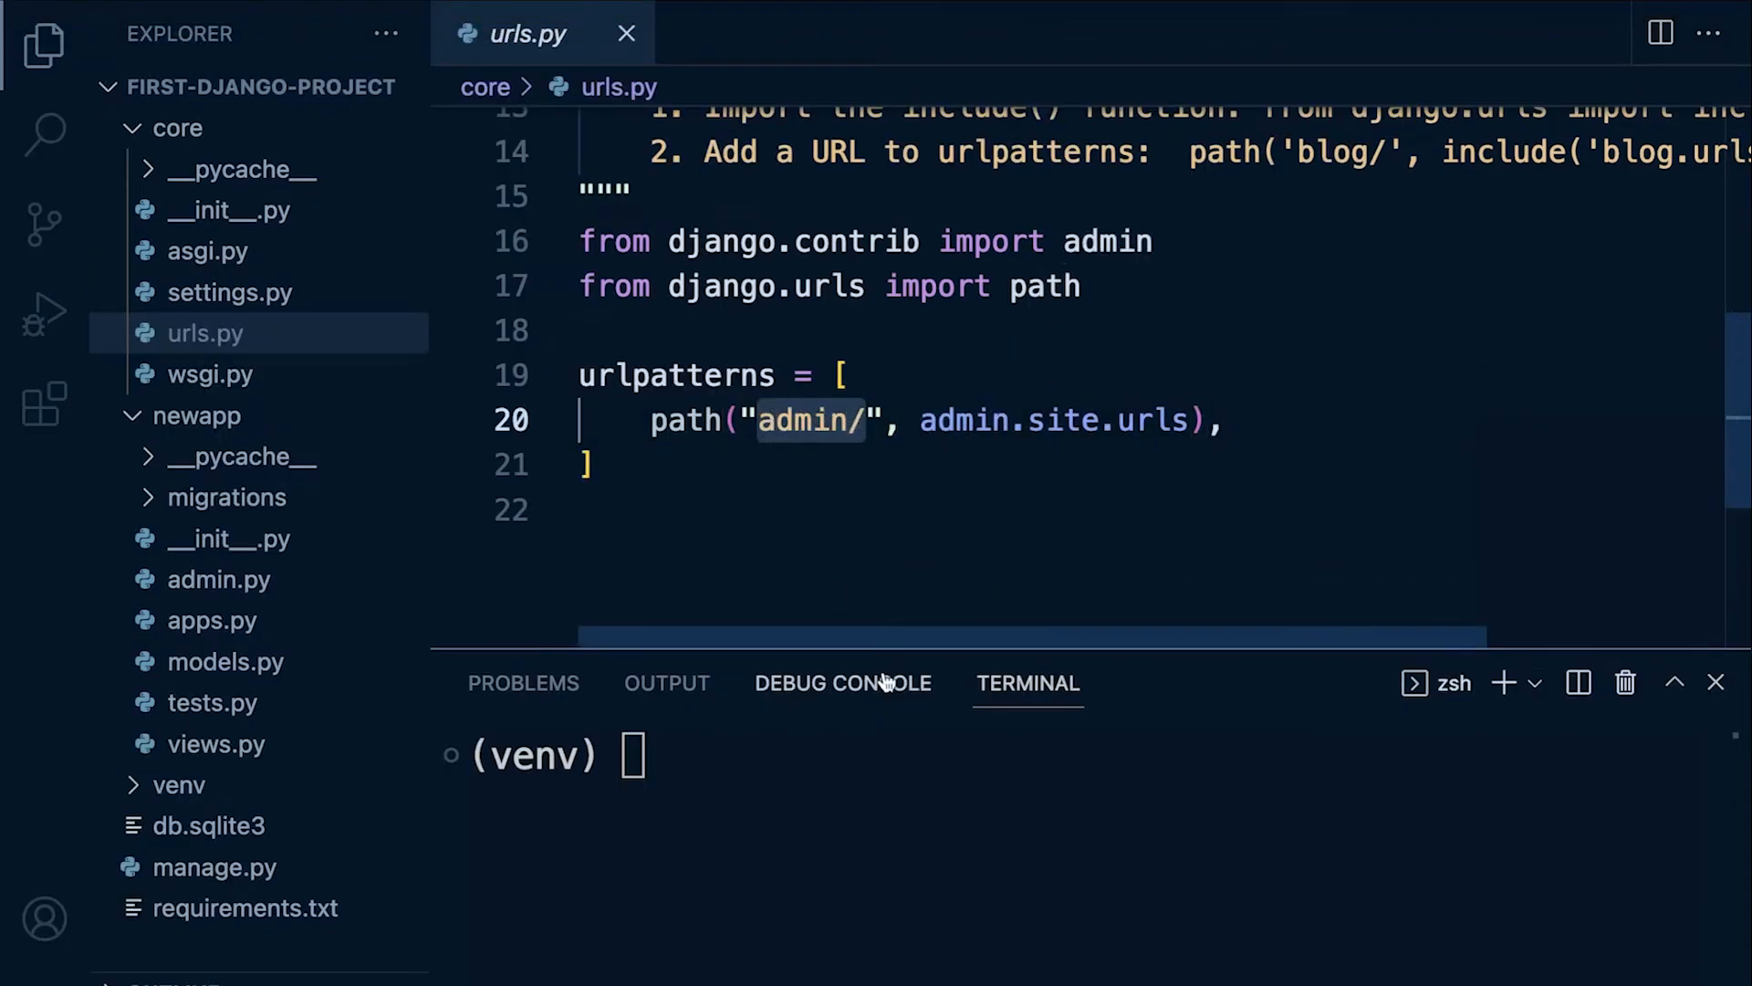
{"action": "type", "text": "./manage.py runserver"}
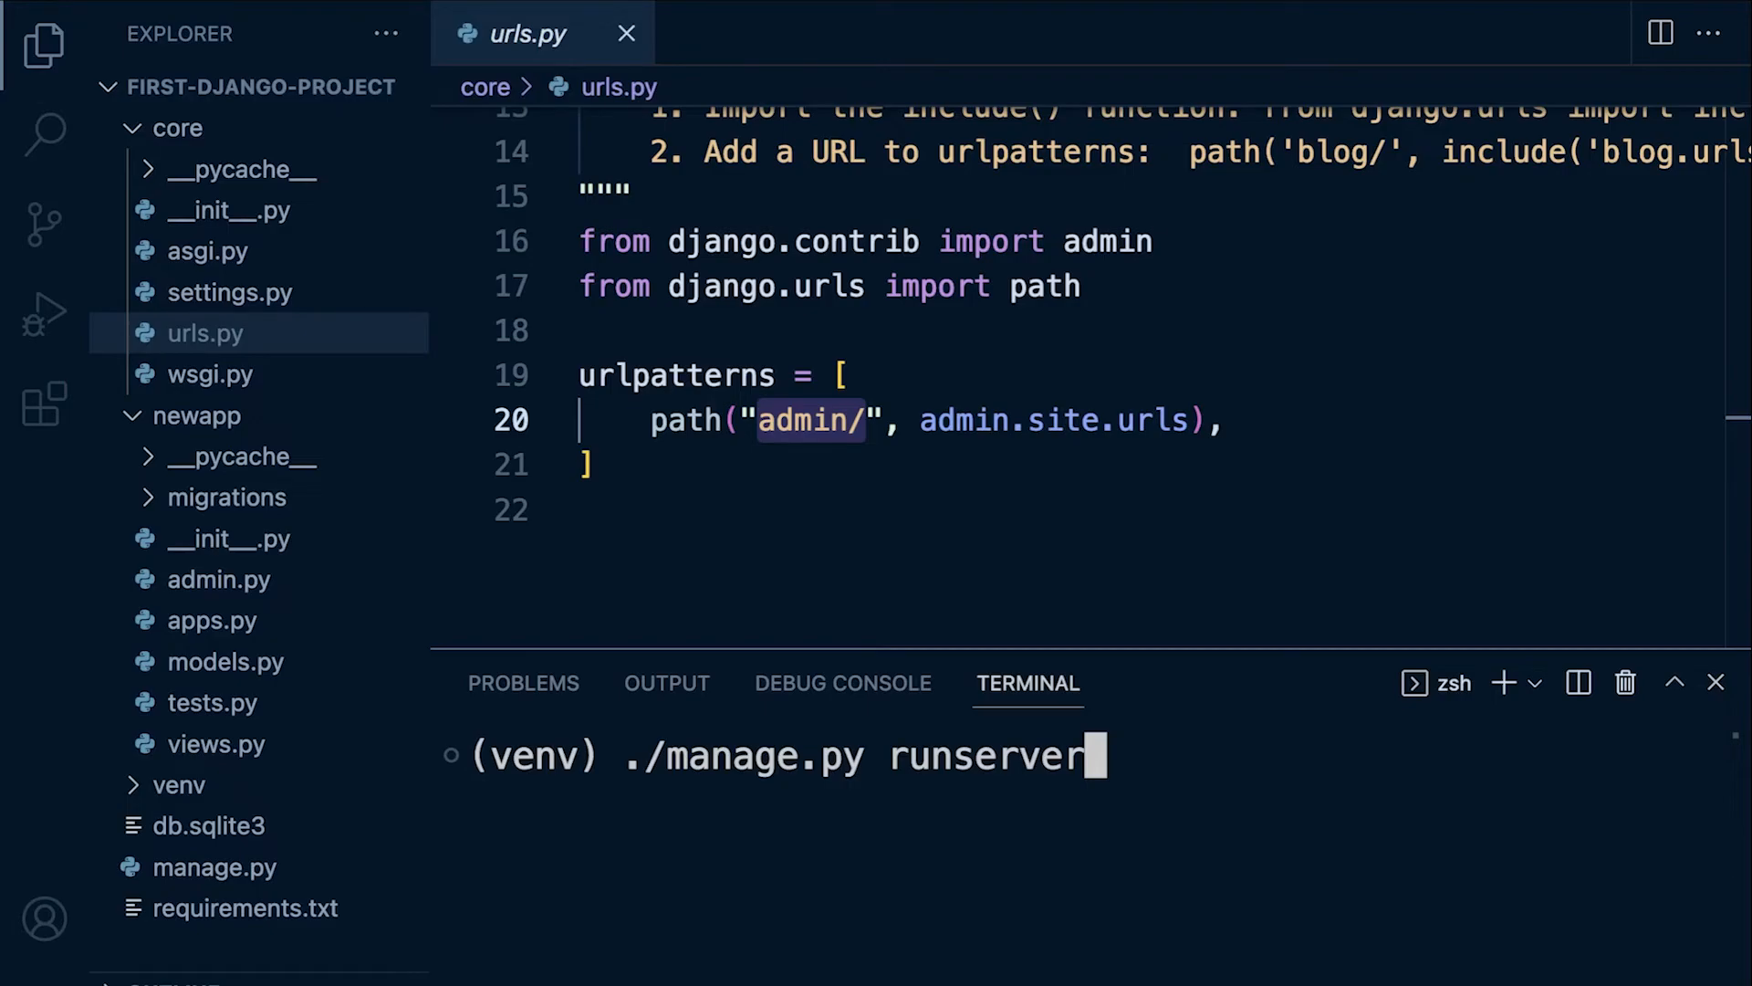
{"action": "key", "text": "Enter"}
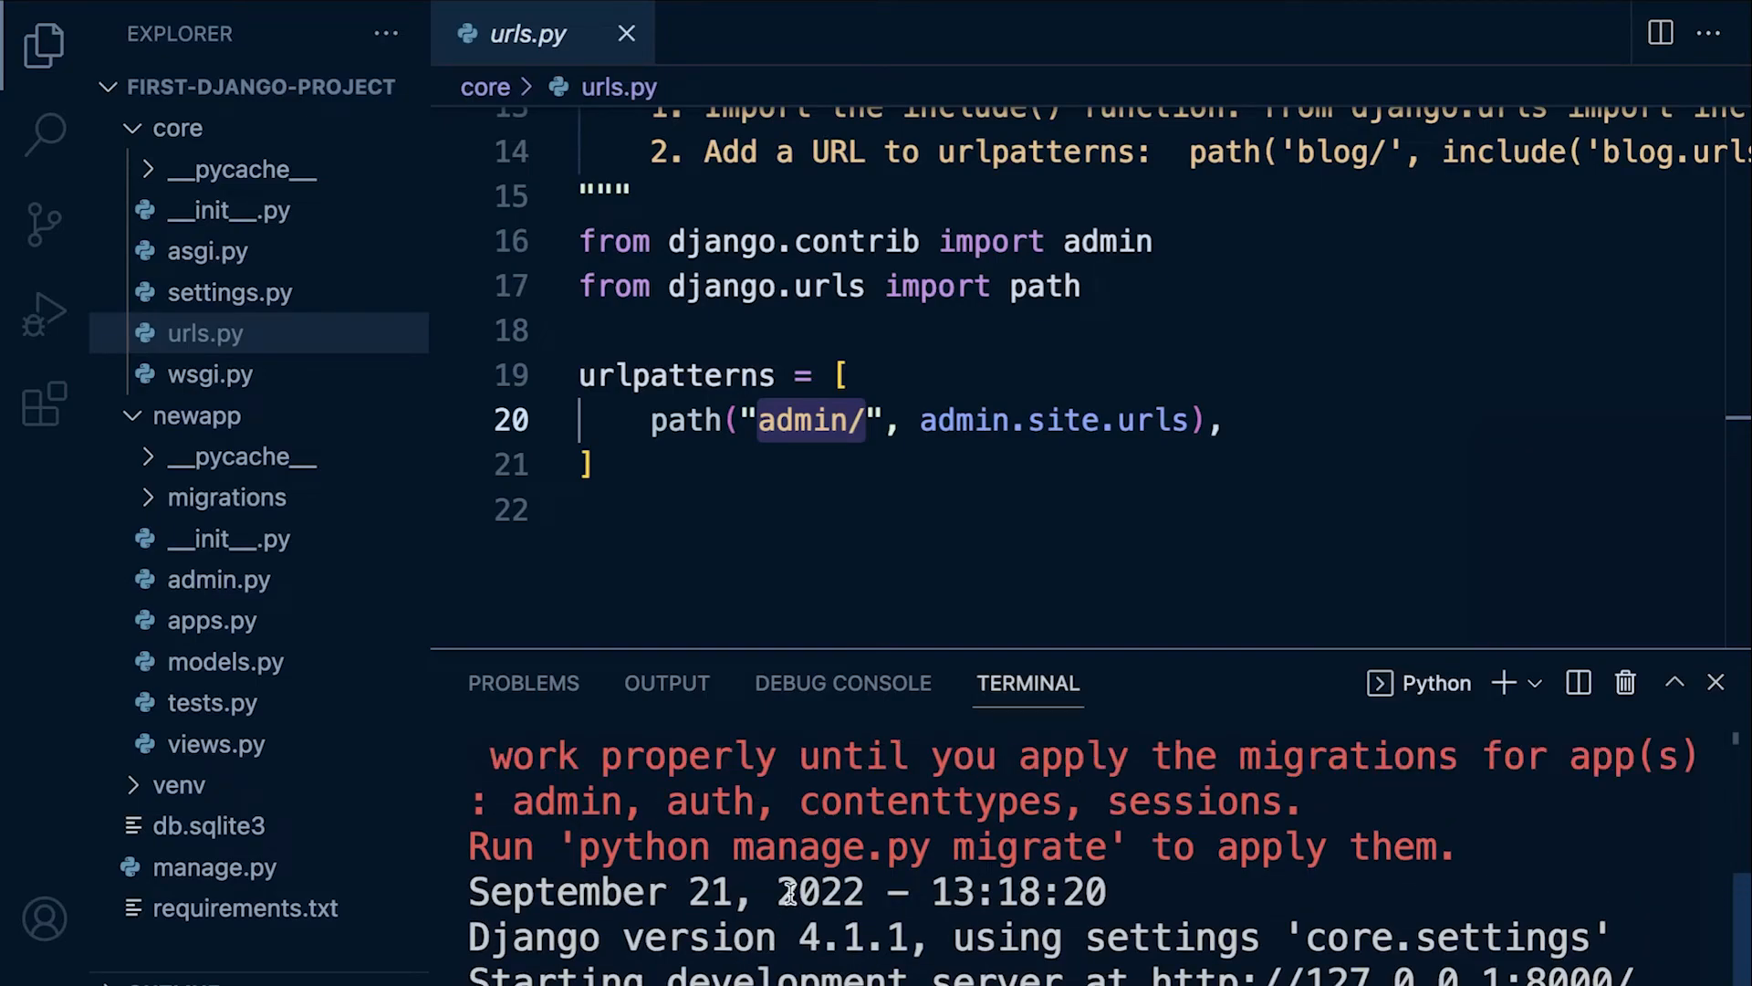
{"action": "scroll", "scroll_direction": "down", "scroll_amount": 3}
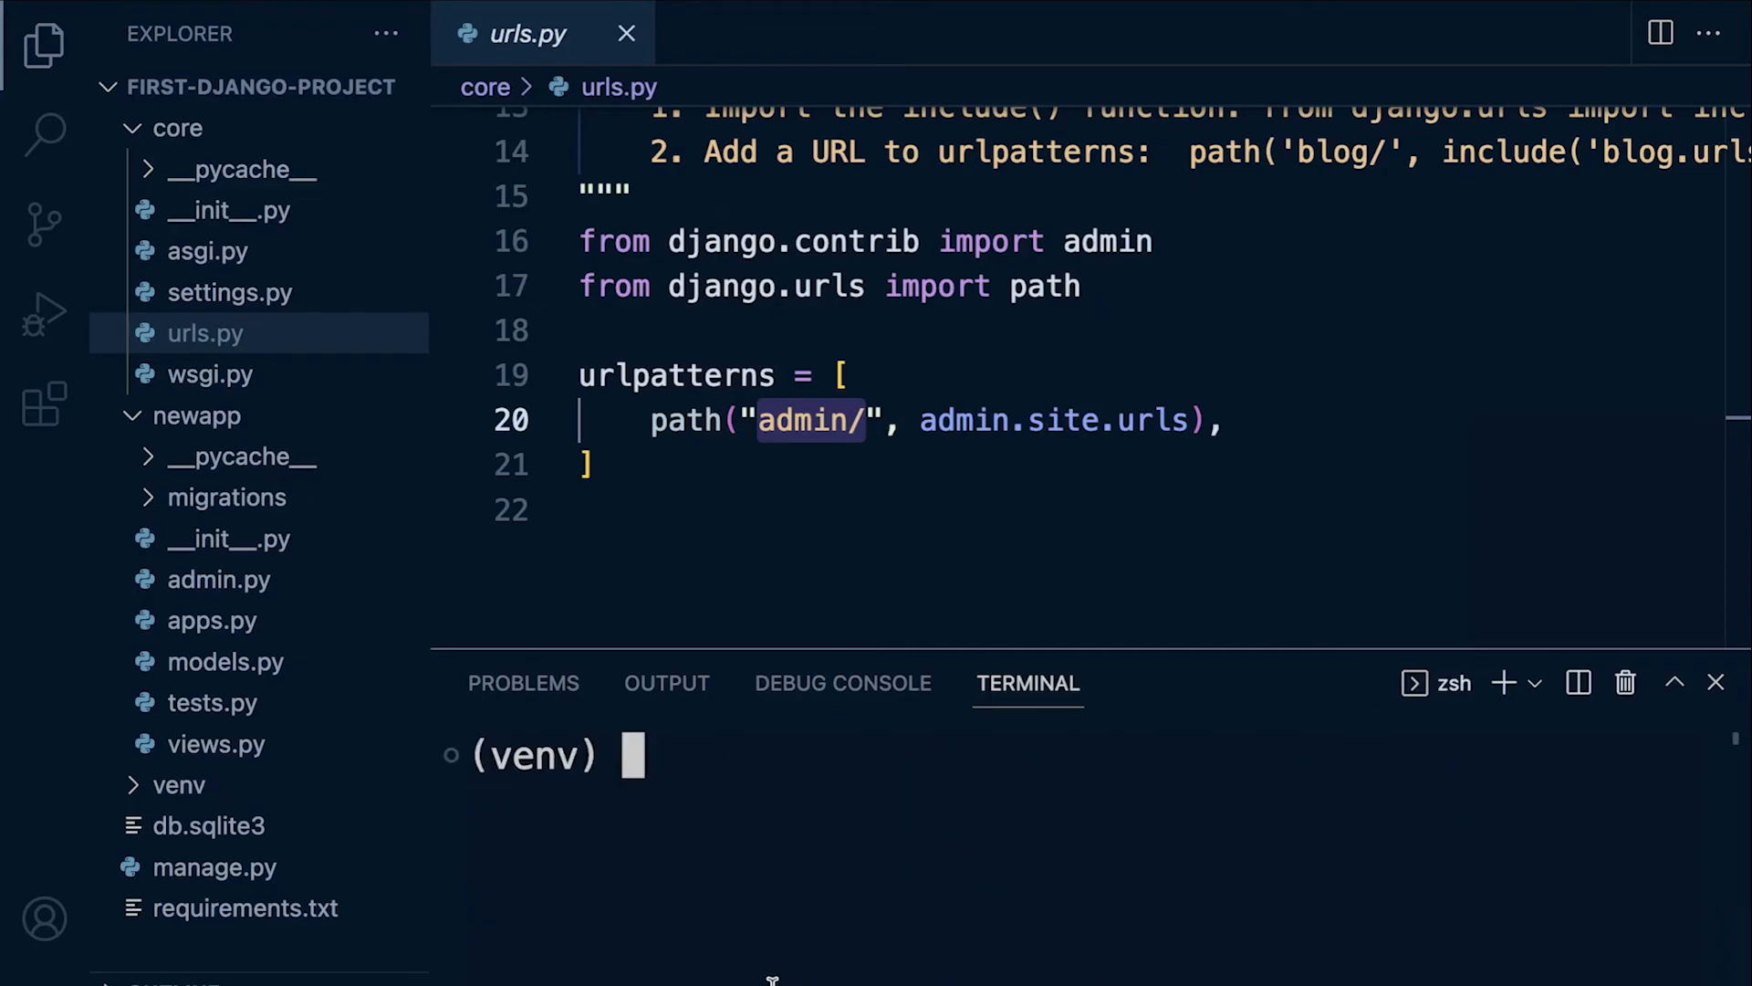
Abandon a partly typed ./manage.py command in the terminal.
{"action": "type", "text": "p"}
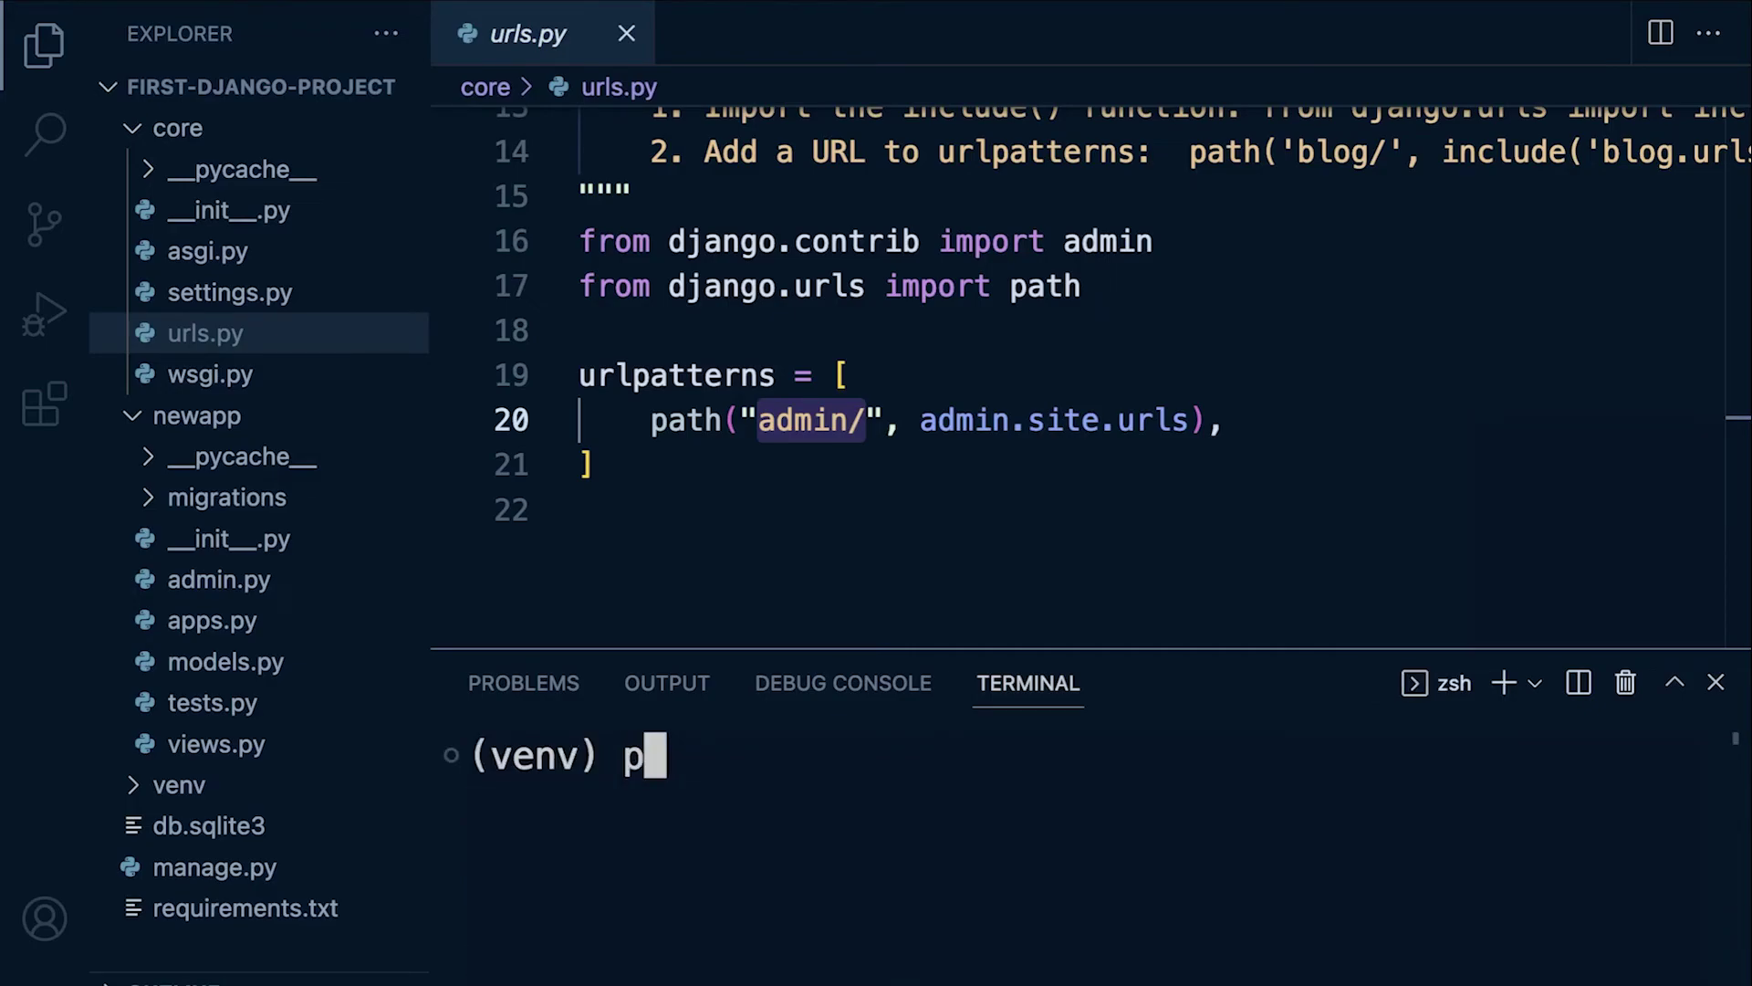
{"action": "type", "text": "./ma"}
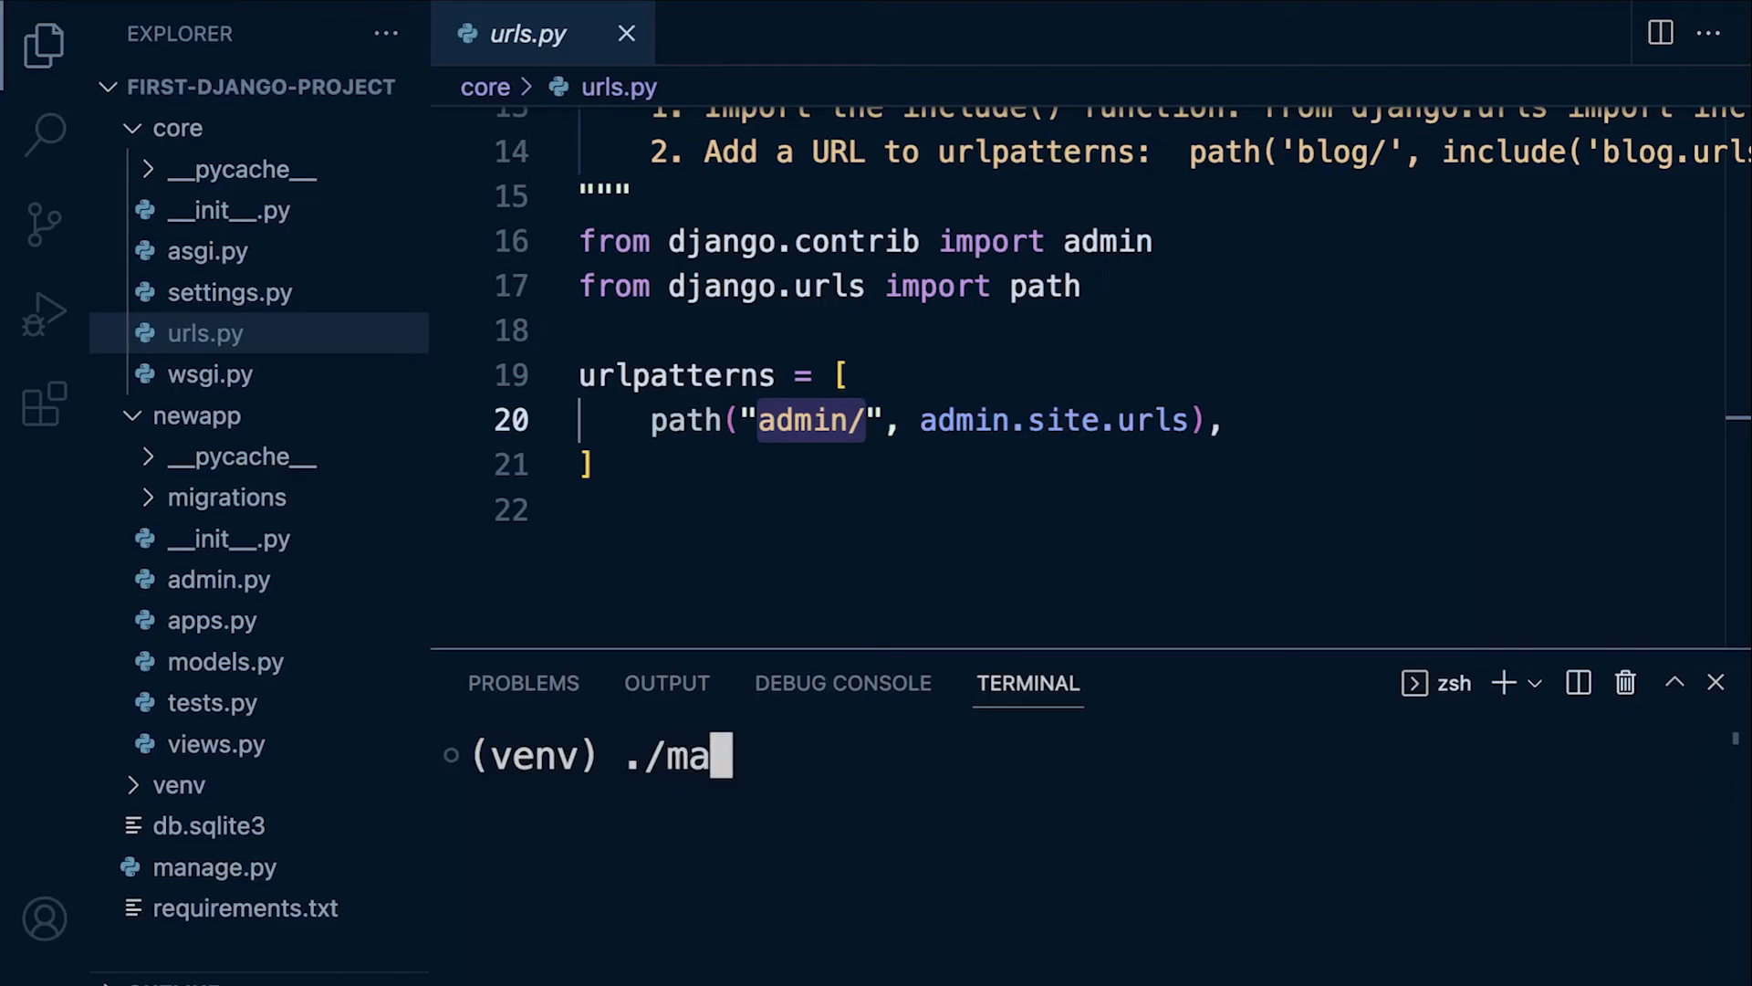
{"action": "type", "text": "nage.py"}
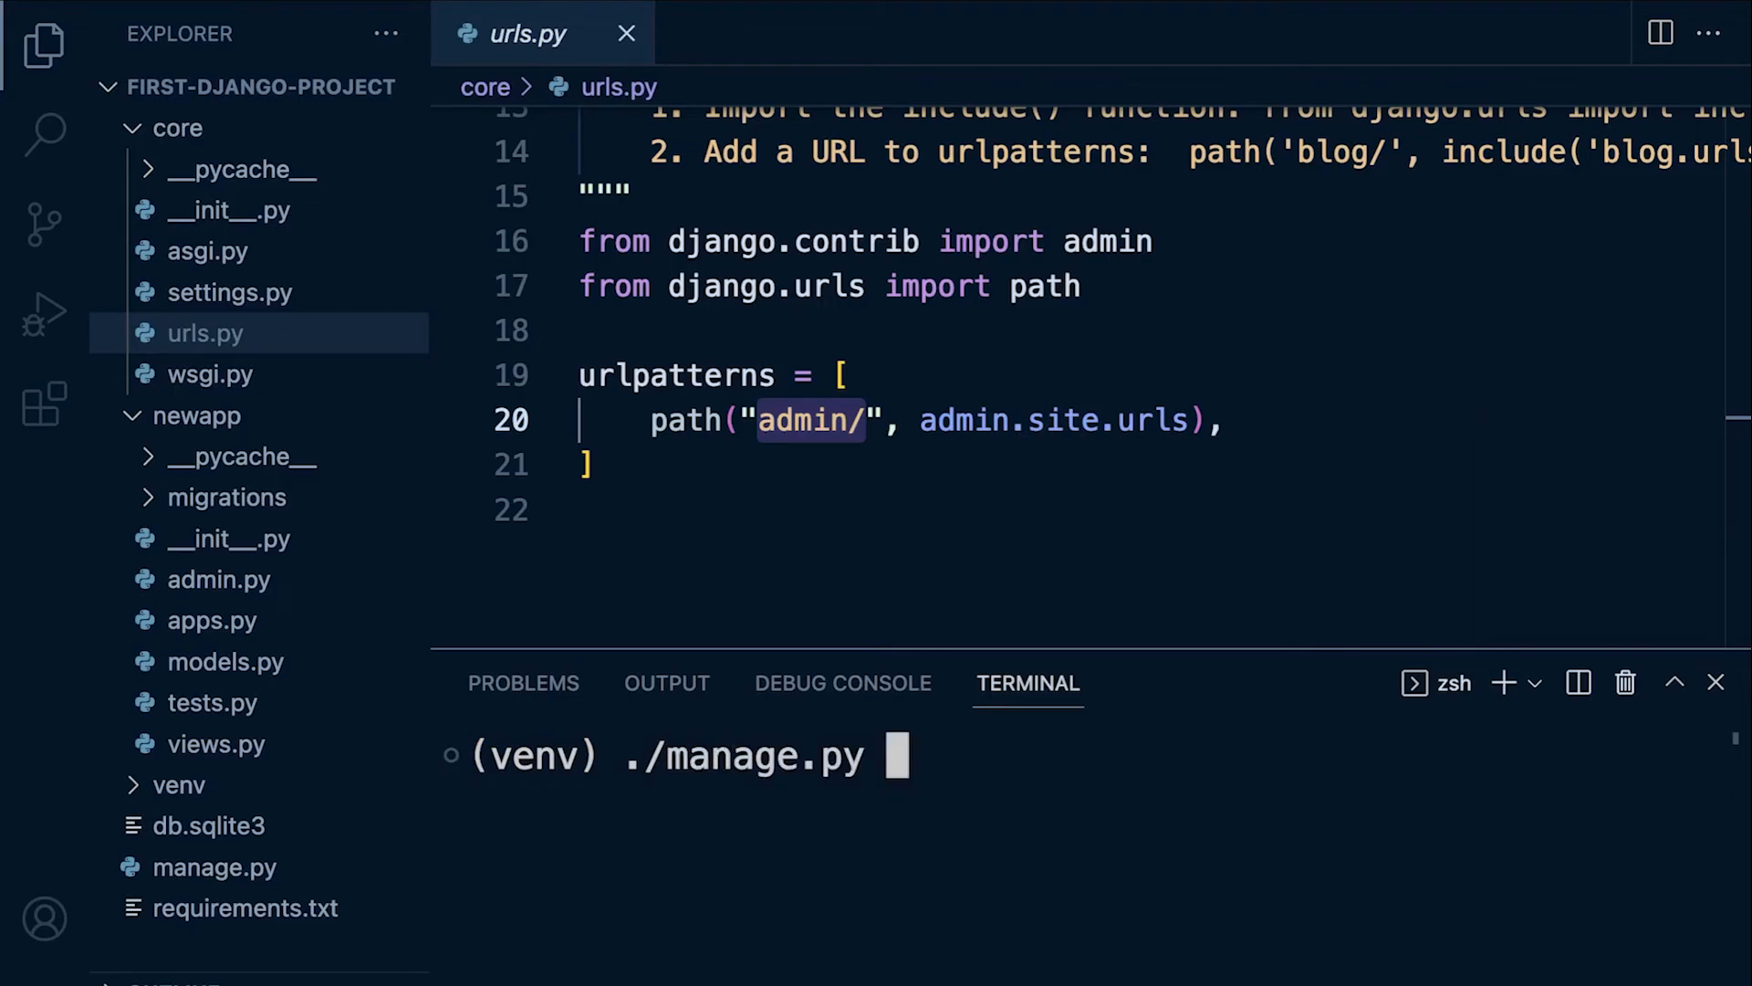
{"action": "key", "text": "Enter"}
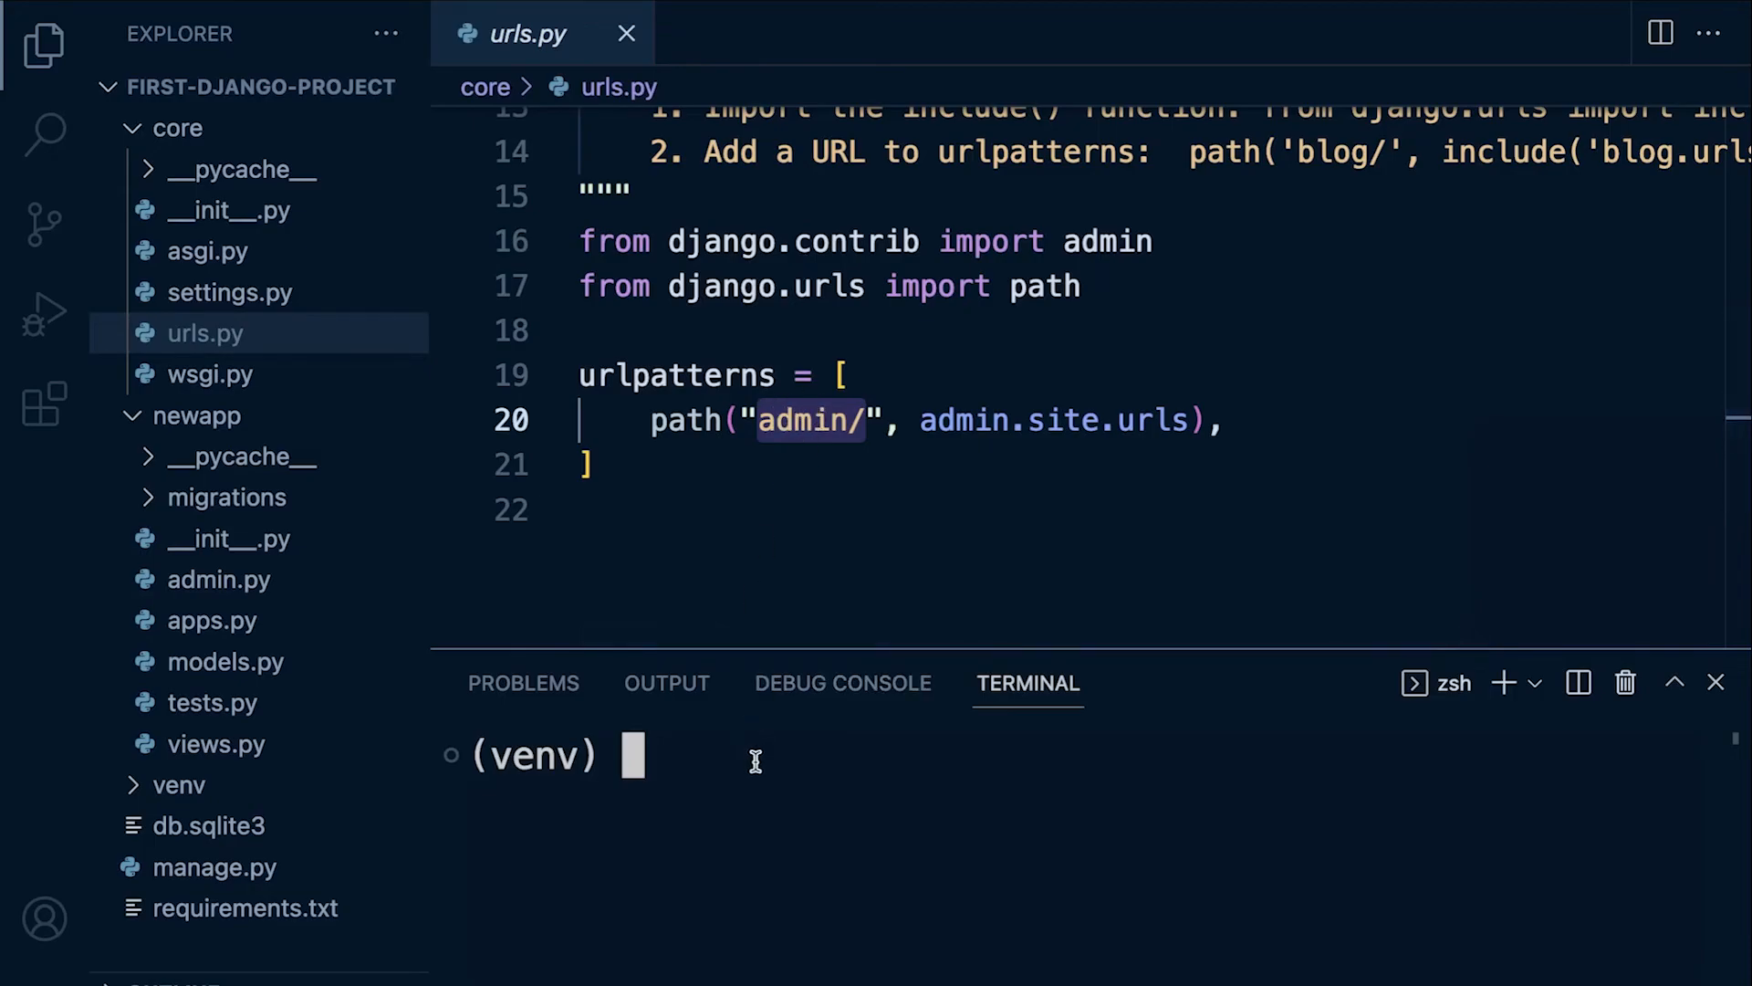
Run ./manage.py migrate then runserver, starting the server at 127.0.0.1:8000.
{"action": "type", "text": "./manage.py migrate"}
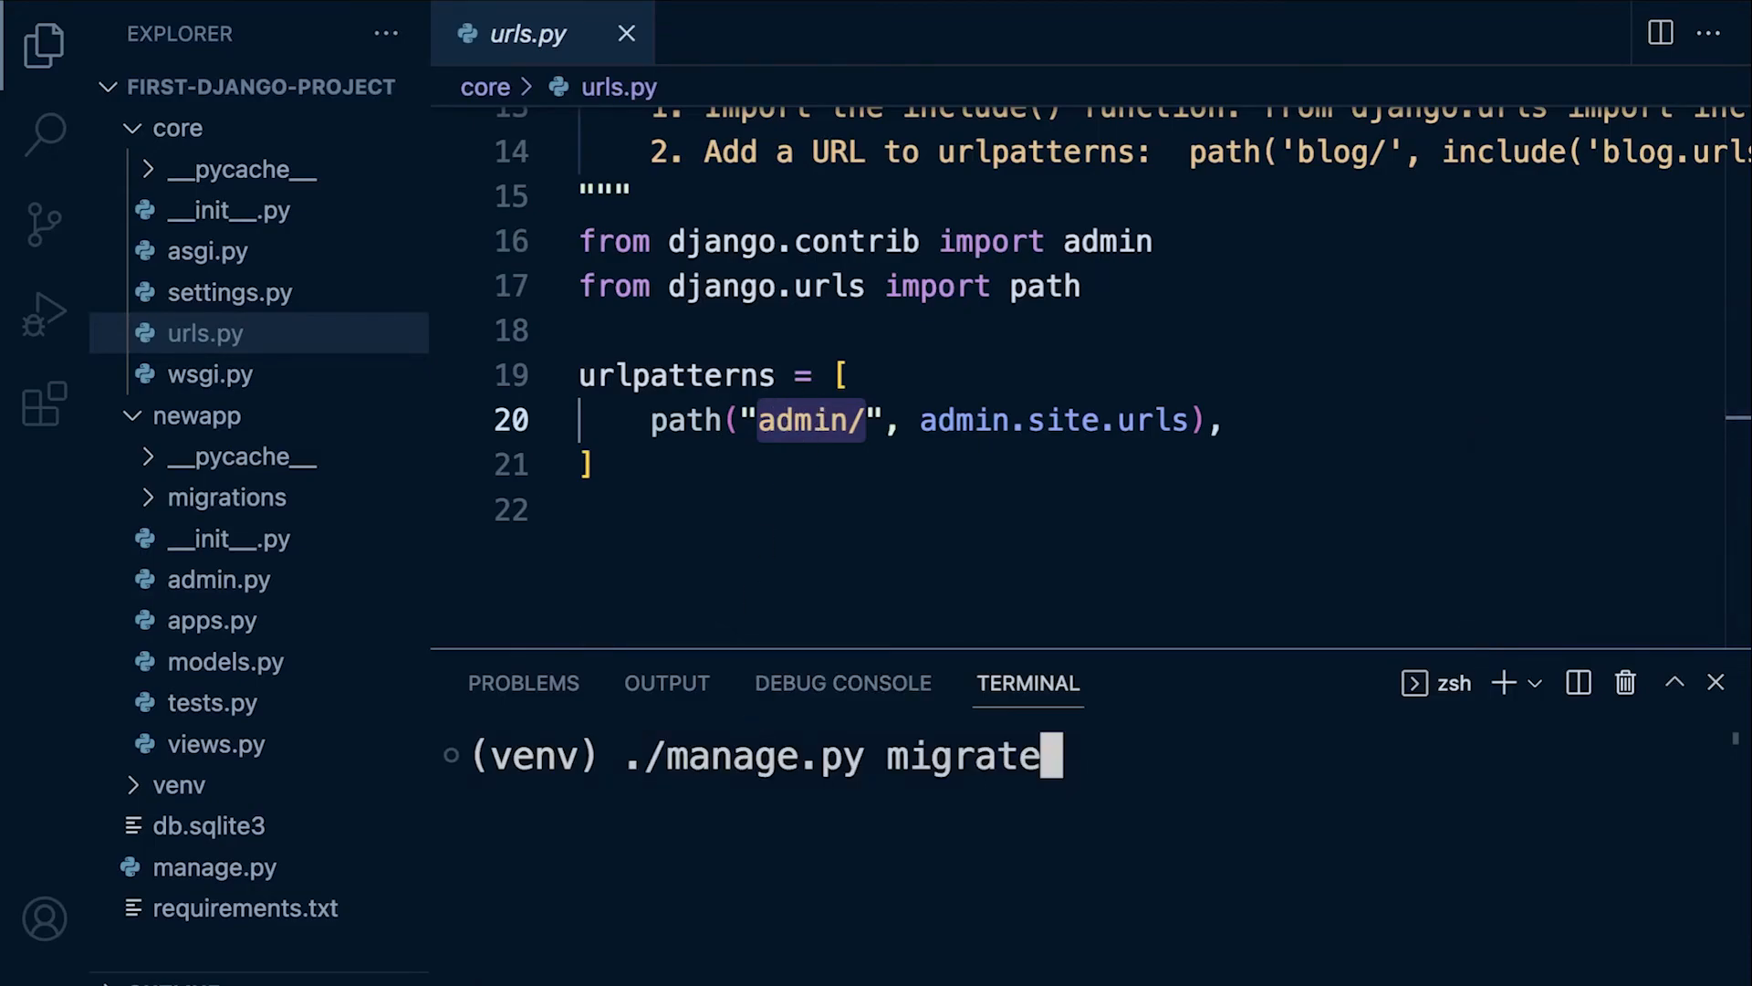
{"action": "type", "text": "runserver"}
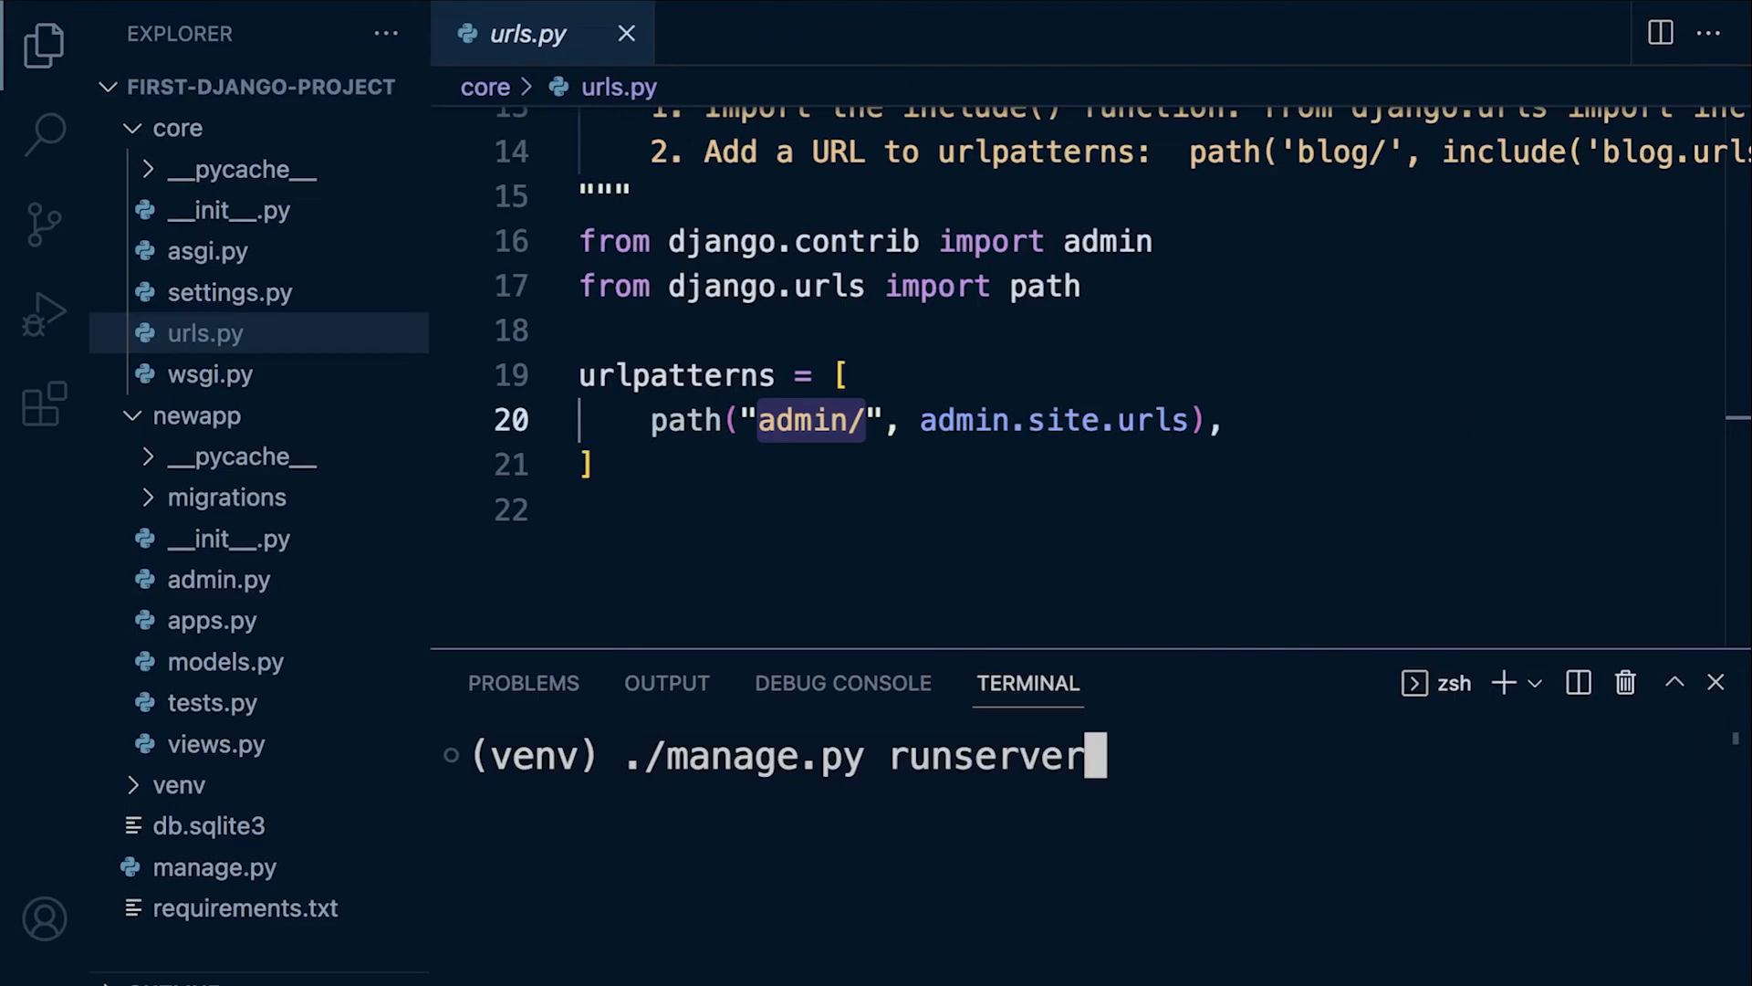
{"action": "key", "text": "Enter"}
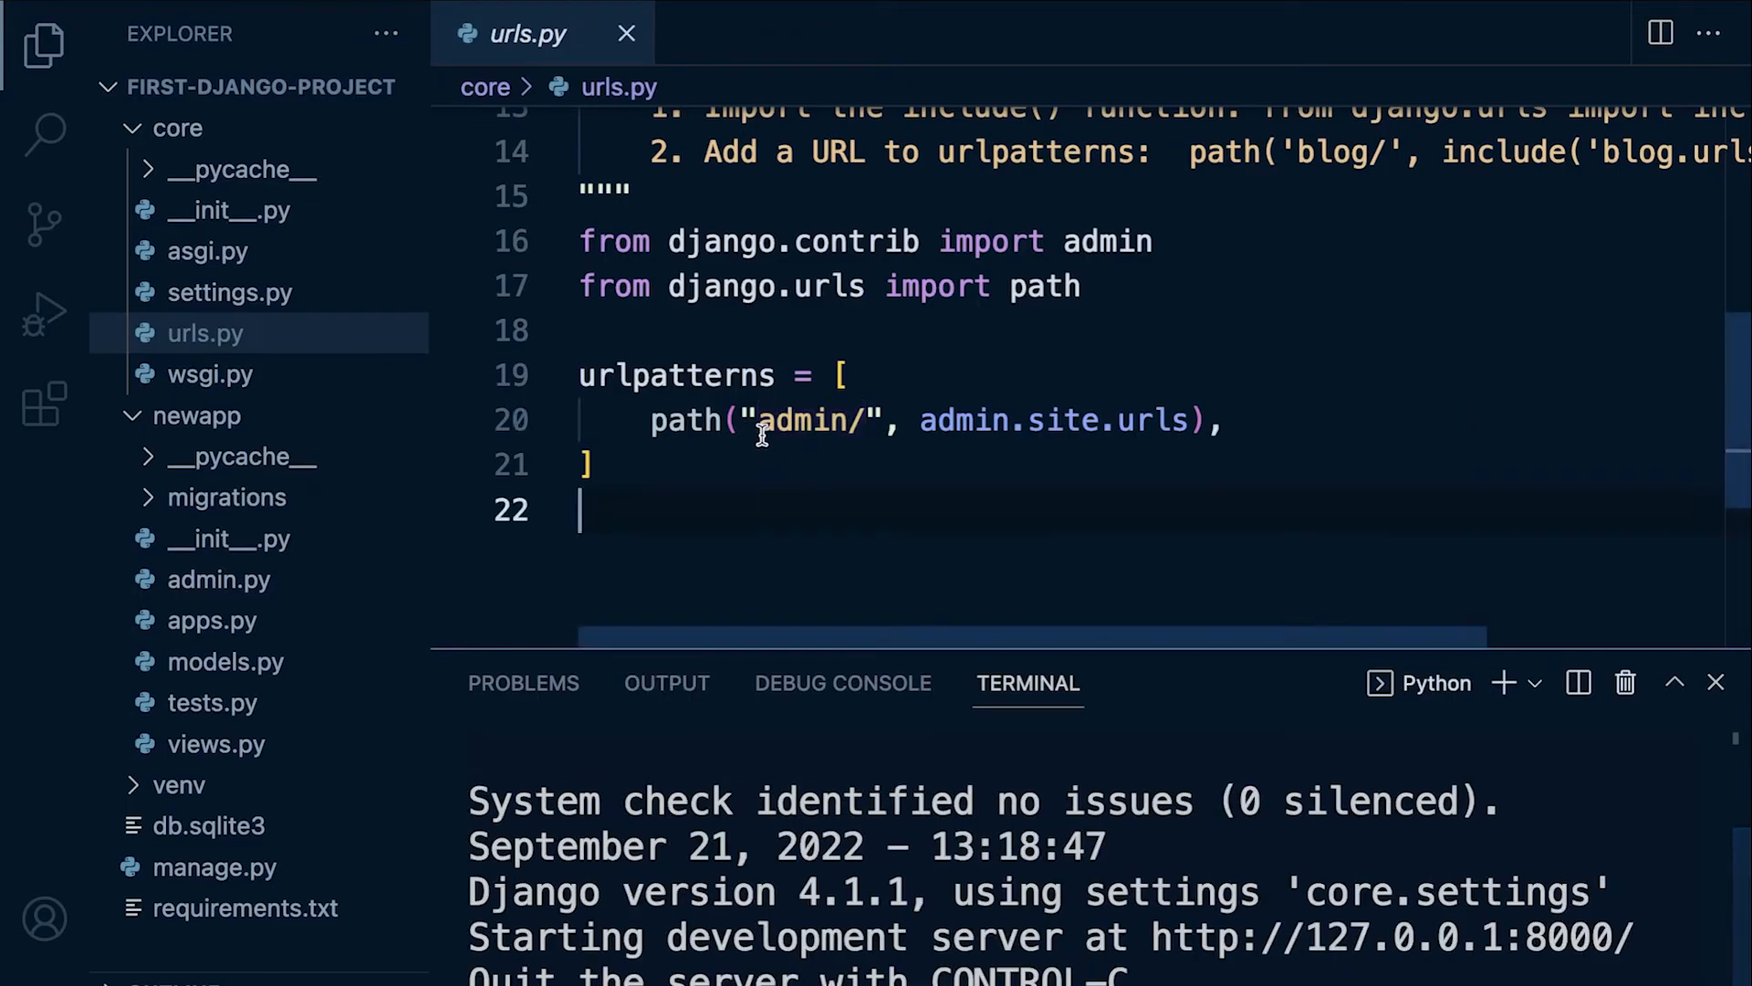
{"action": "double_click", "coordinate": [803, 420]}
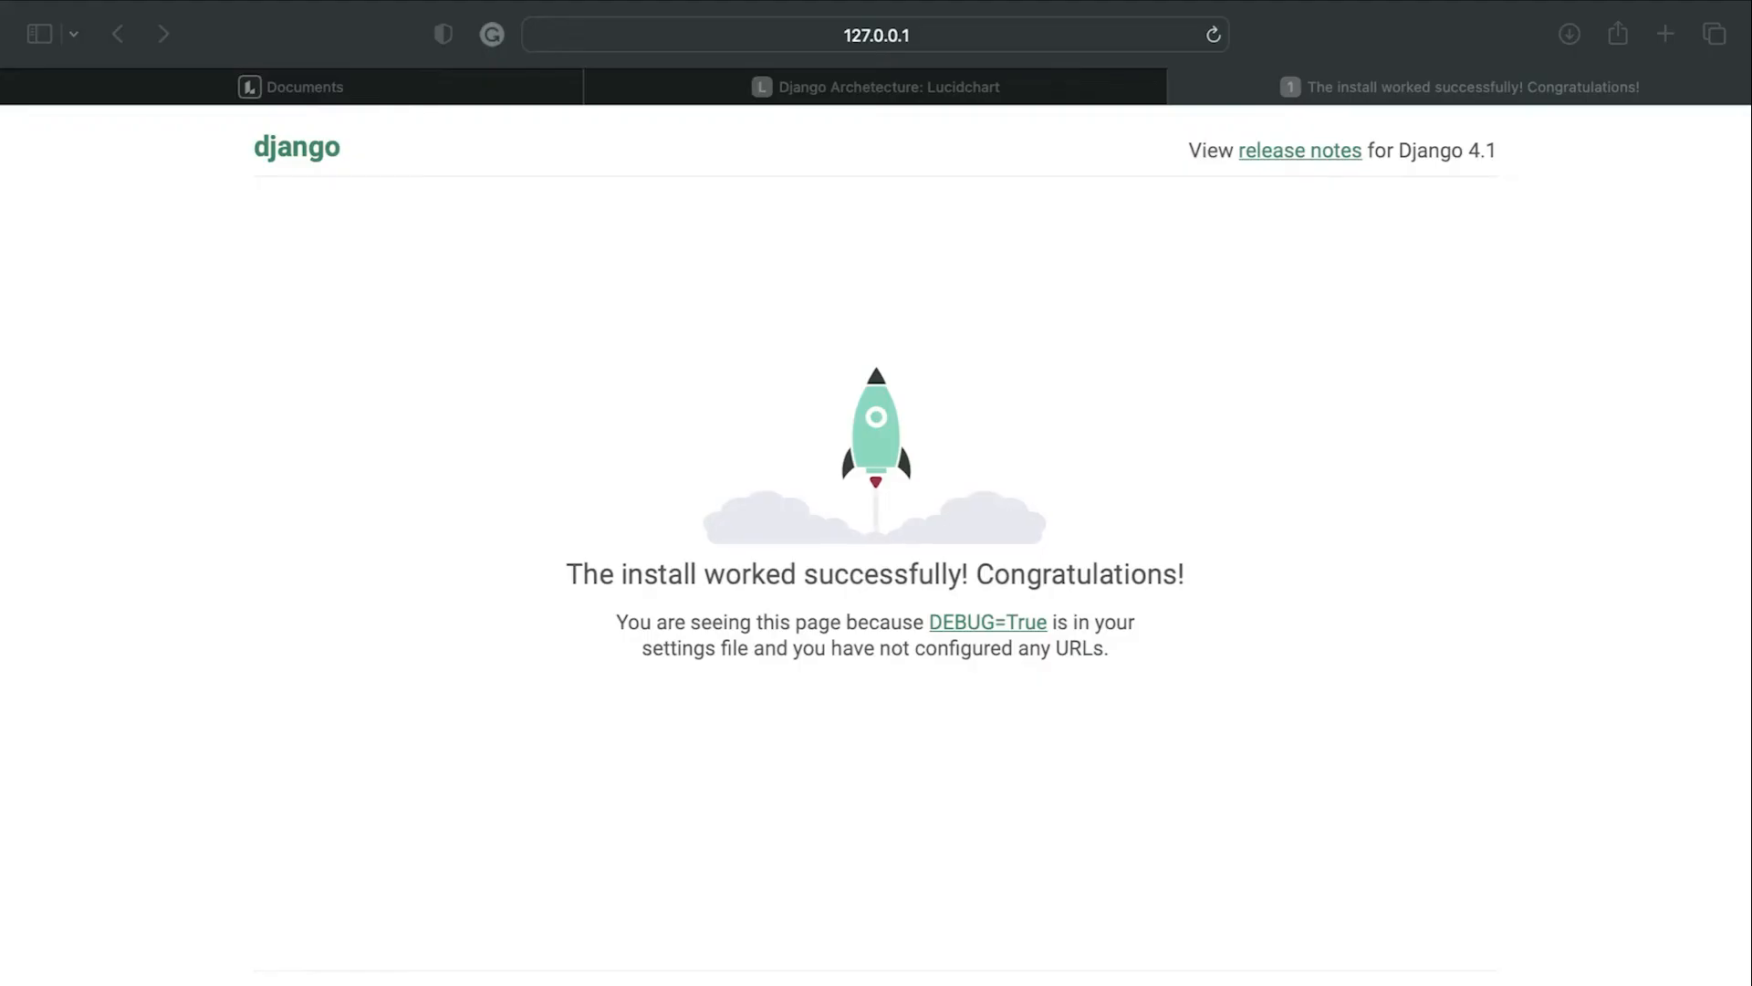
Navigate Safari from 127.0.0.1:8000/ to the local server's admin/ page.
{"action": "left_click", "coordinate": [865, 36]}
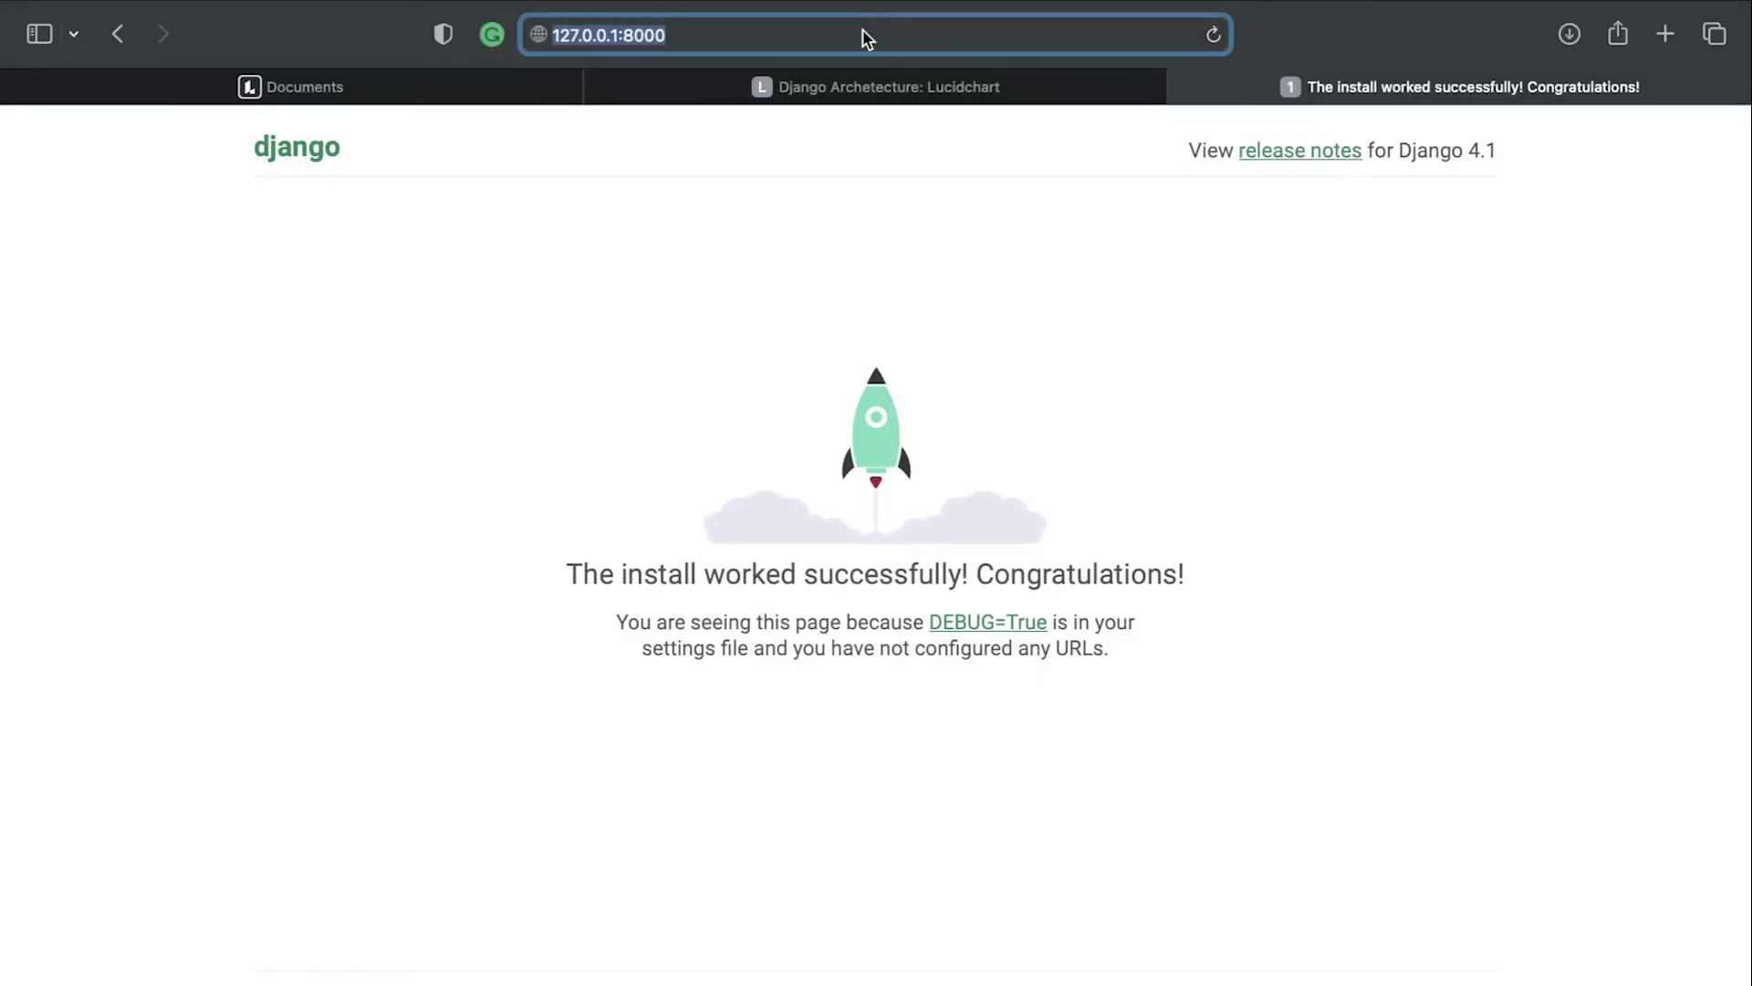
{"action": "left_click", "coordinate": [686, 36]}
{"action": "type", "text": "/"}
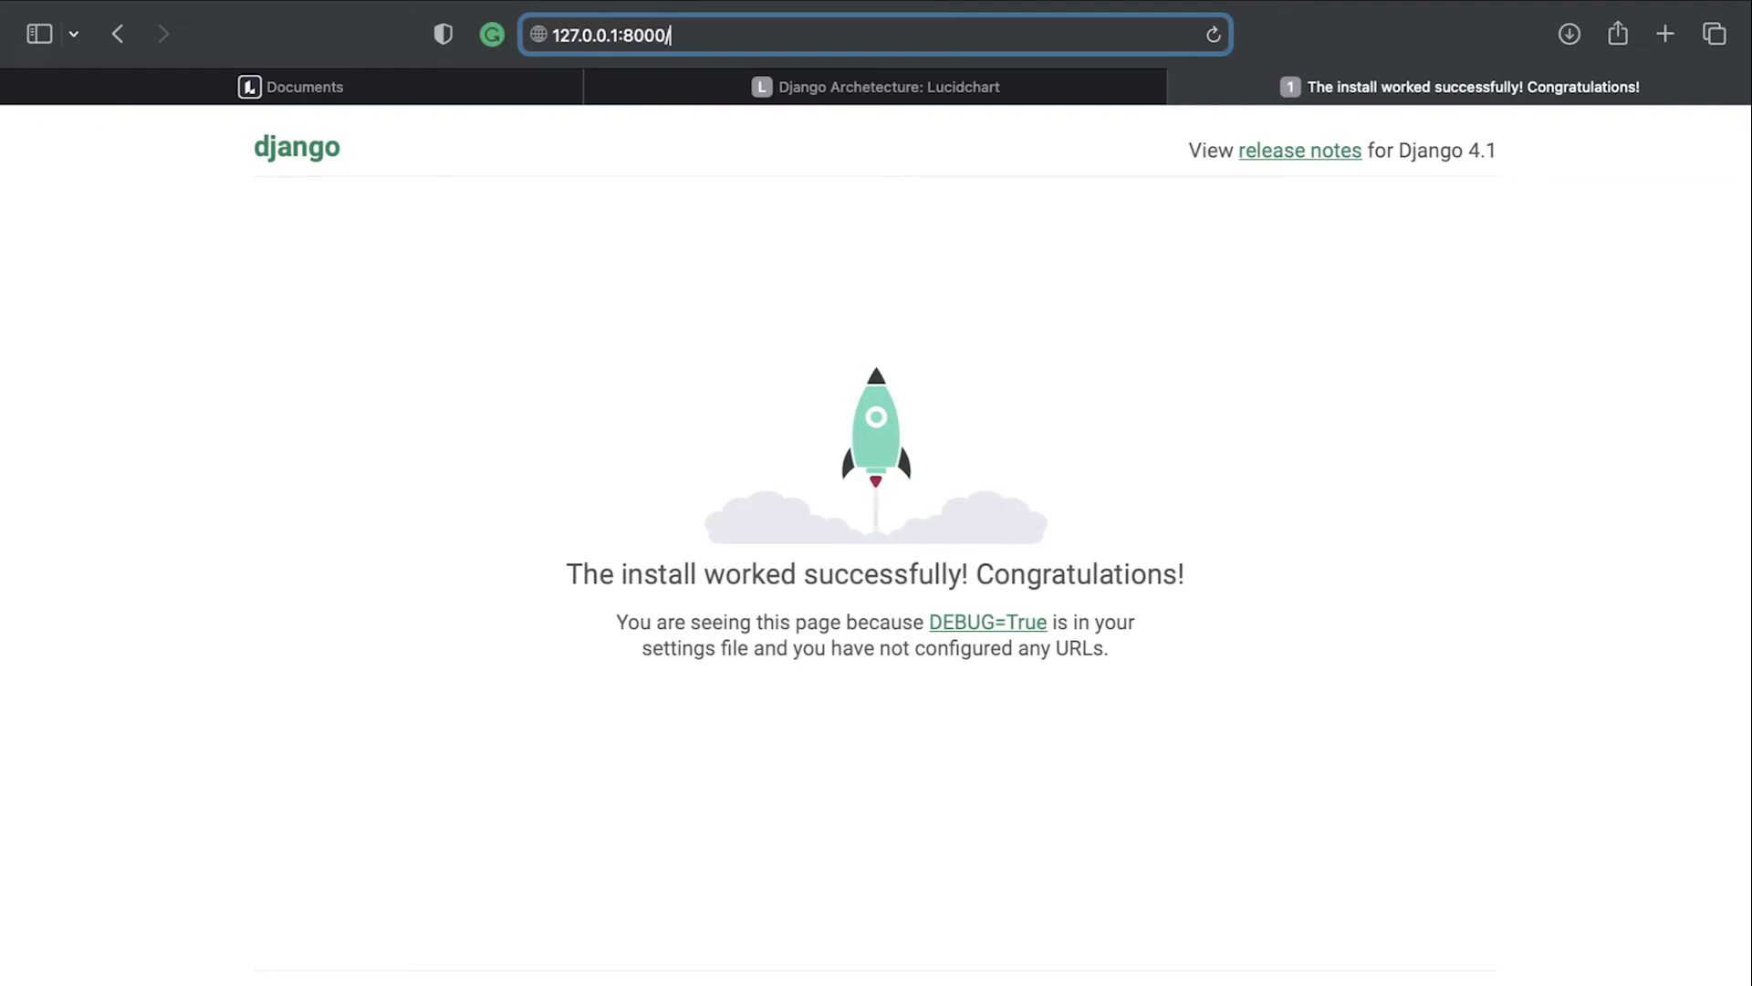
{"action": "type", "text": "admin/"}
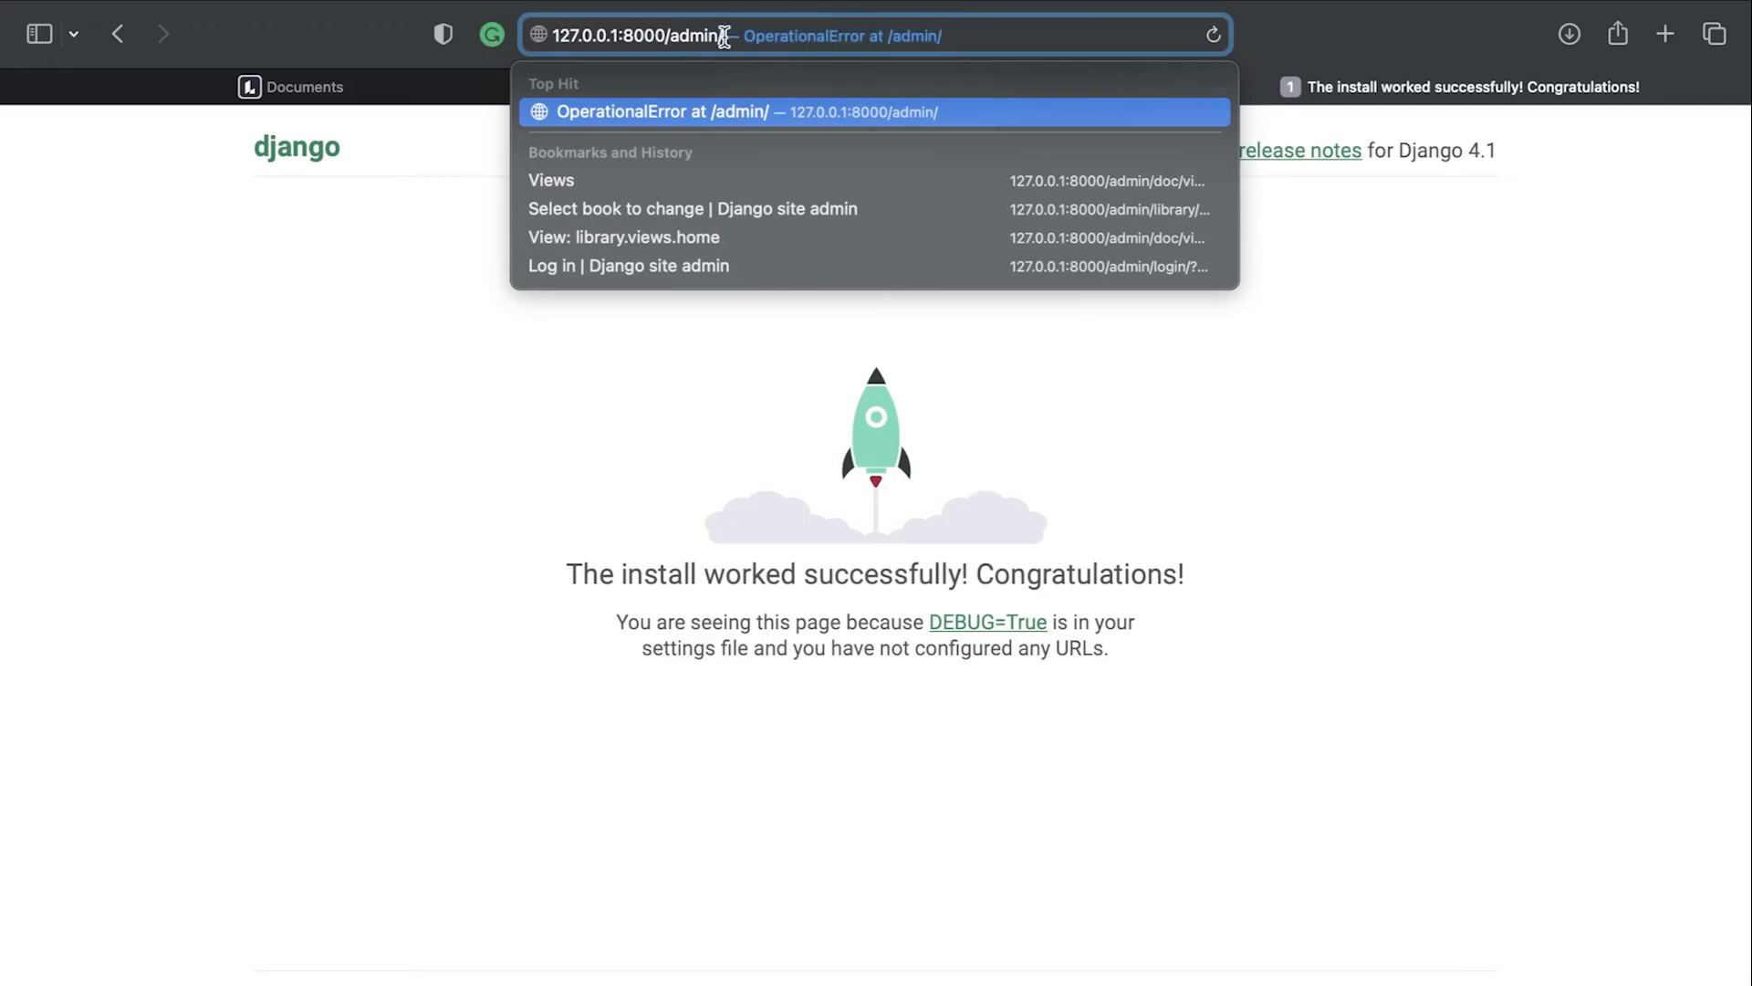
{"action": "left_click", "coordinate": [628, 267]}
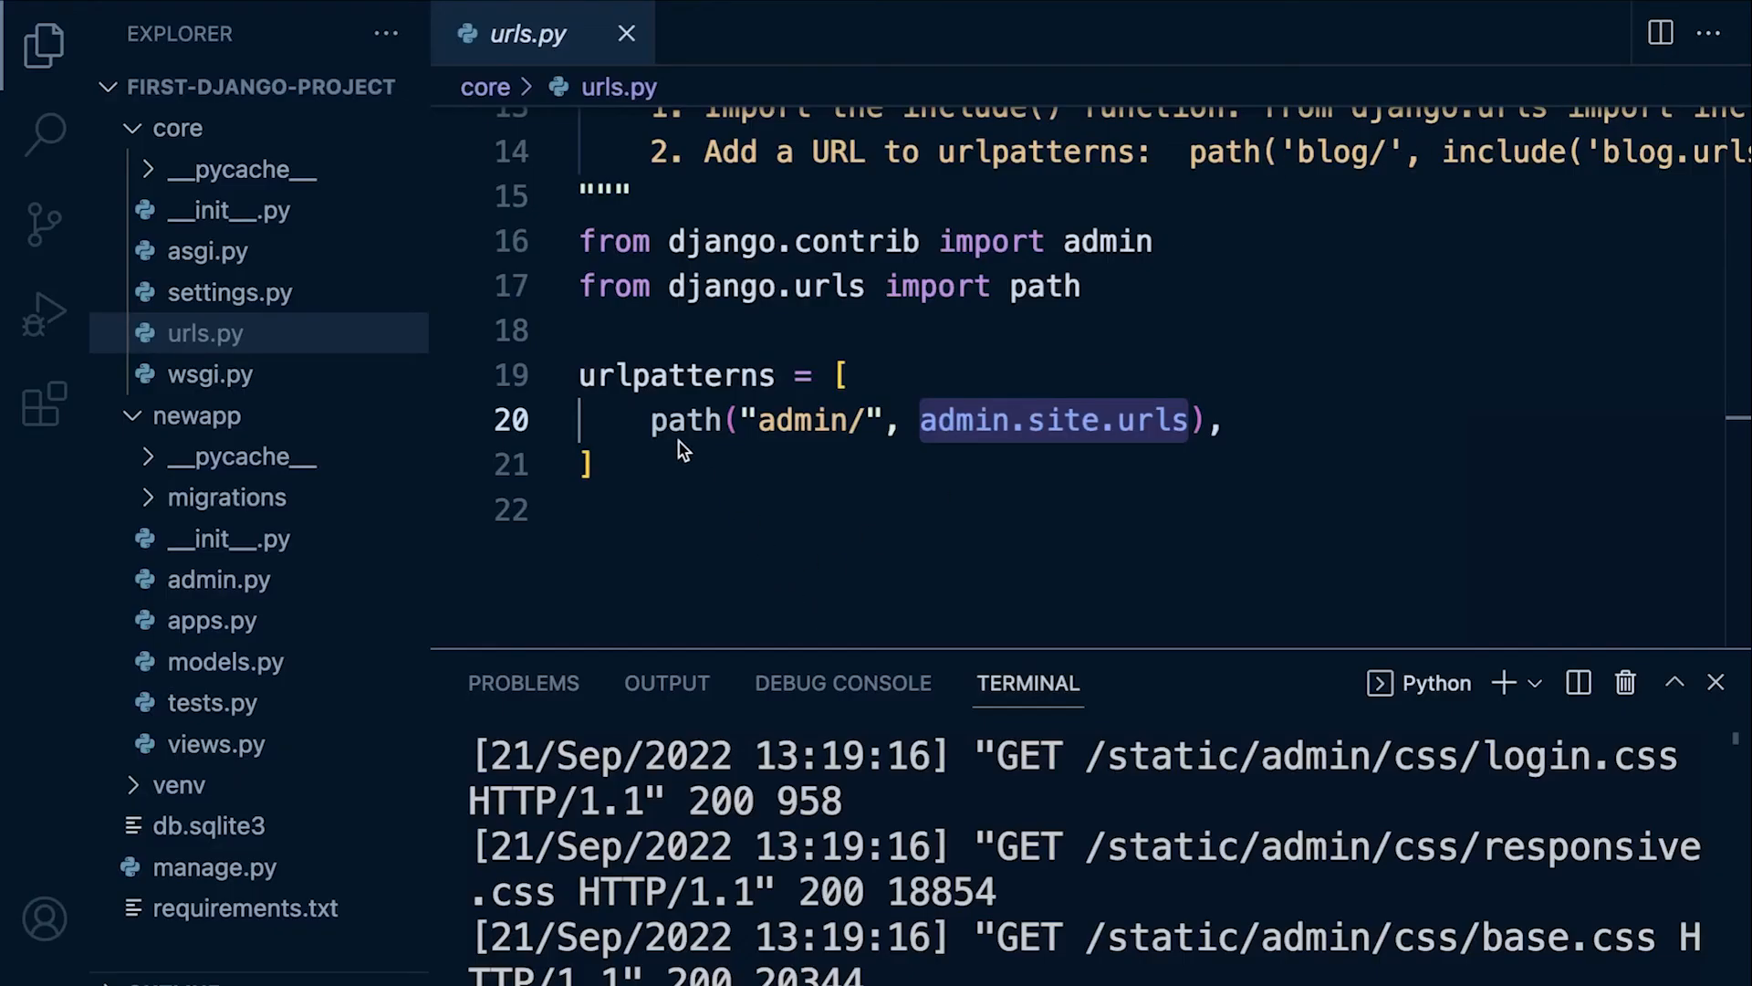
{"action": "mouse_move", "coordinate": [650, 431]}
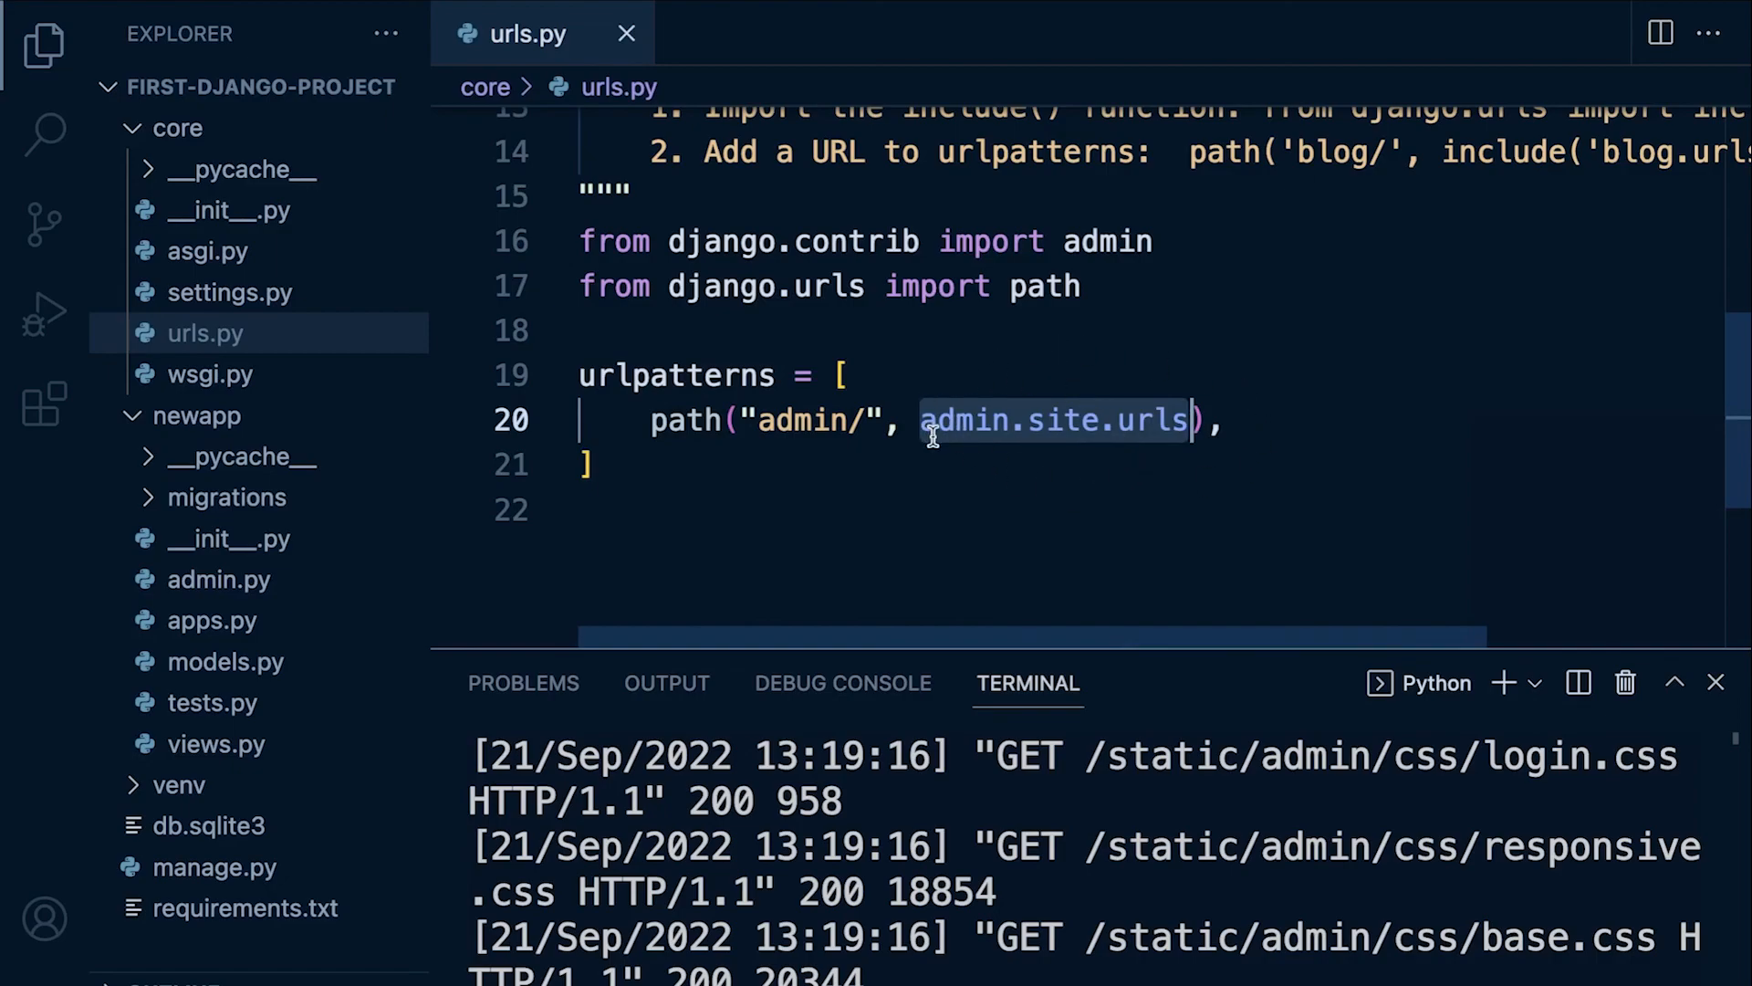
{"action": "mouse_move", "coordinate": [960, 480]}
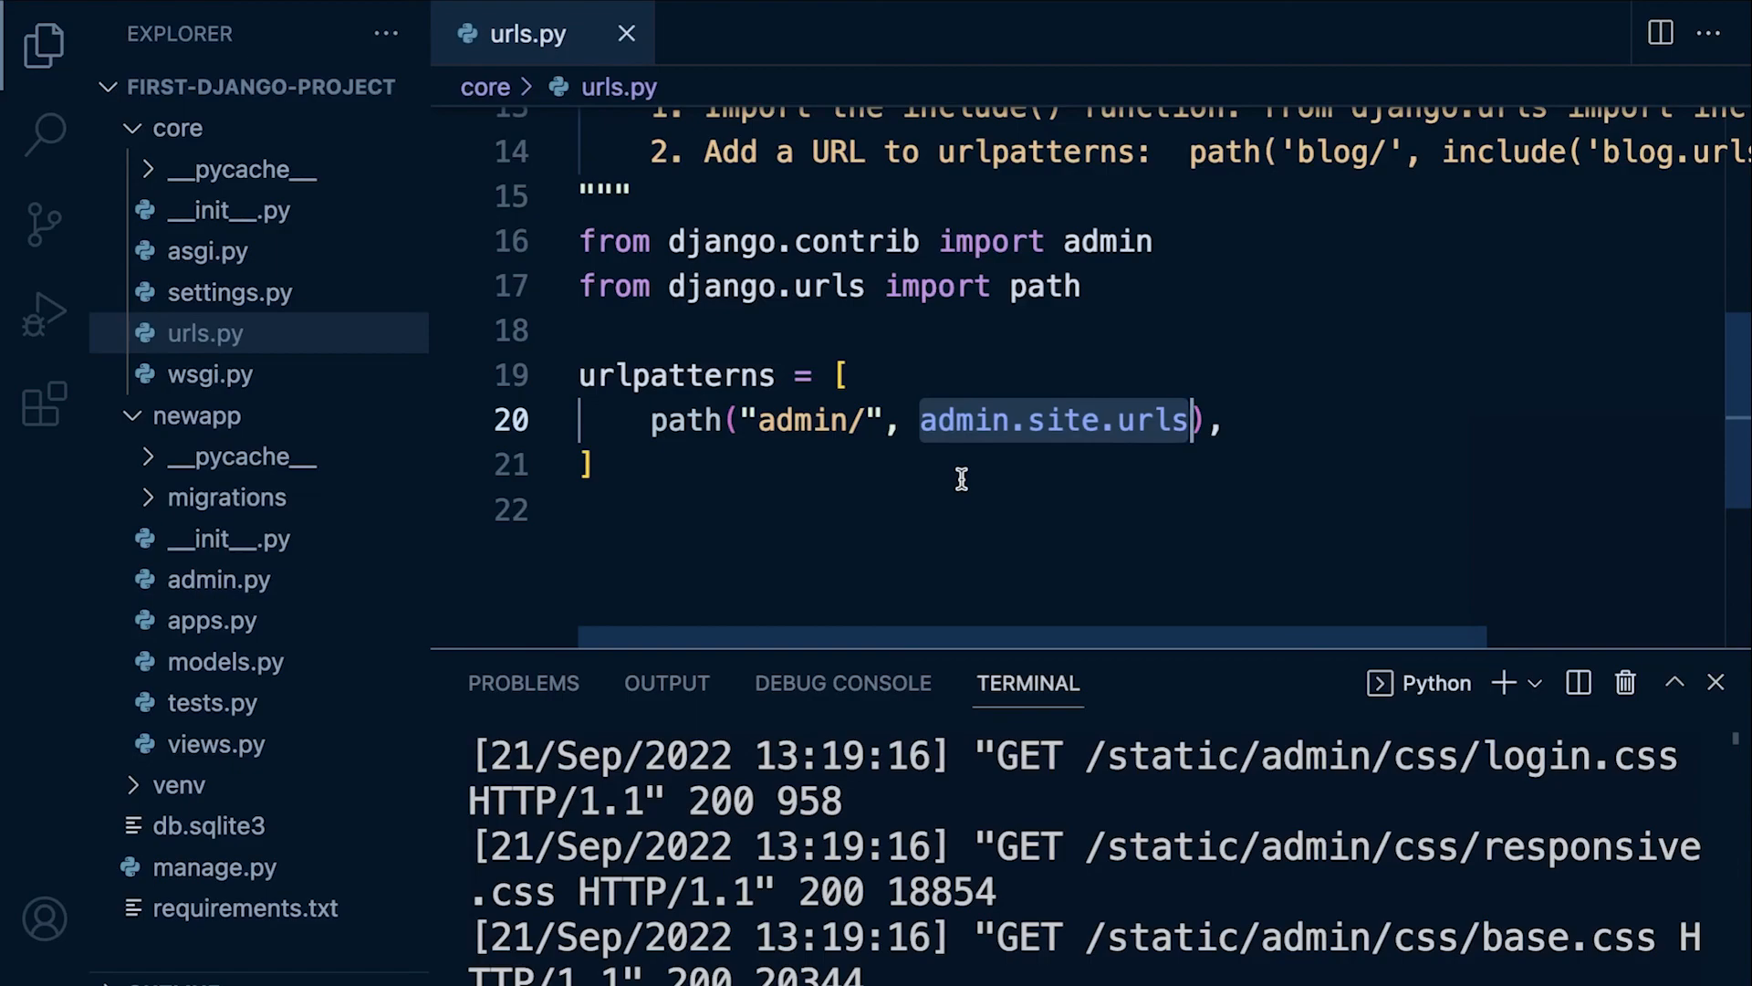
{"action": "mouse_move", "coordinate": [923, 400]}
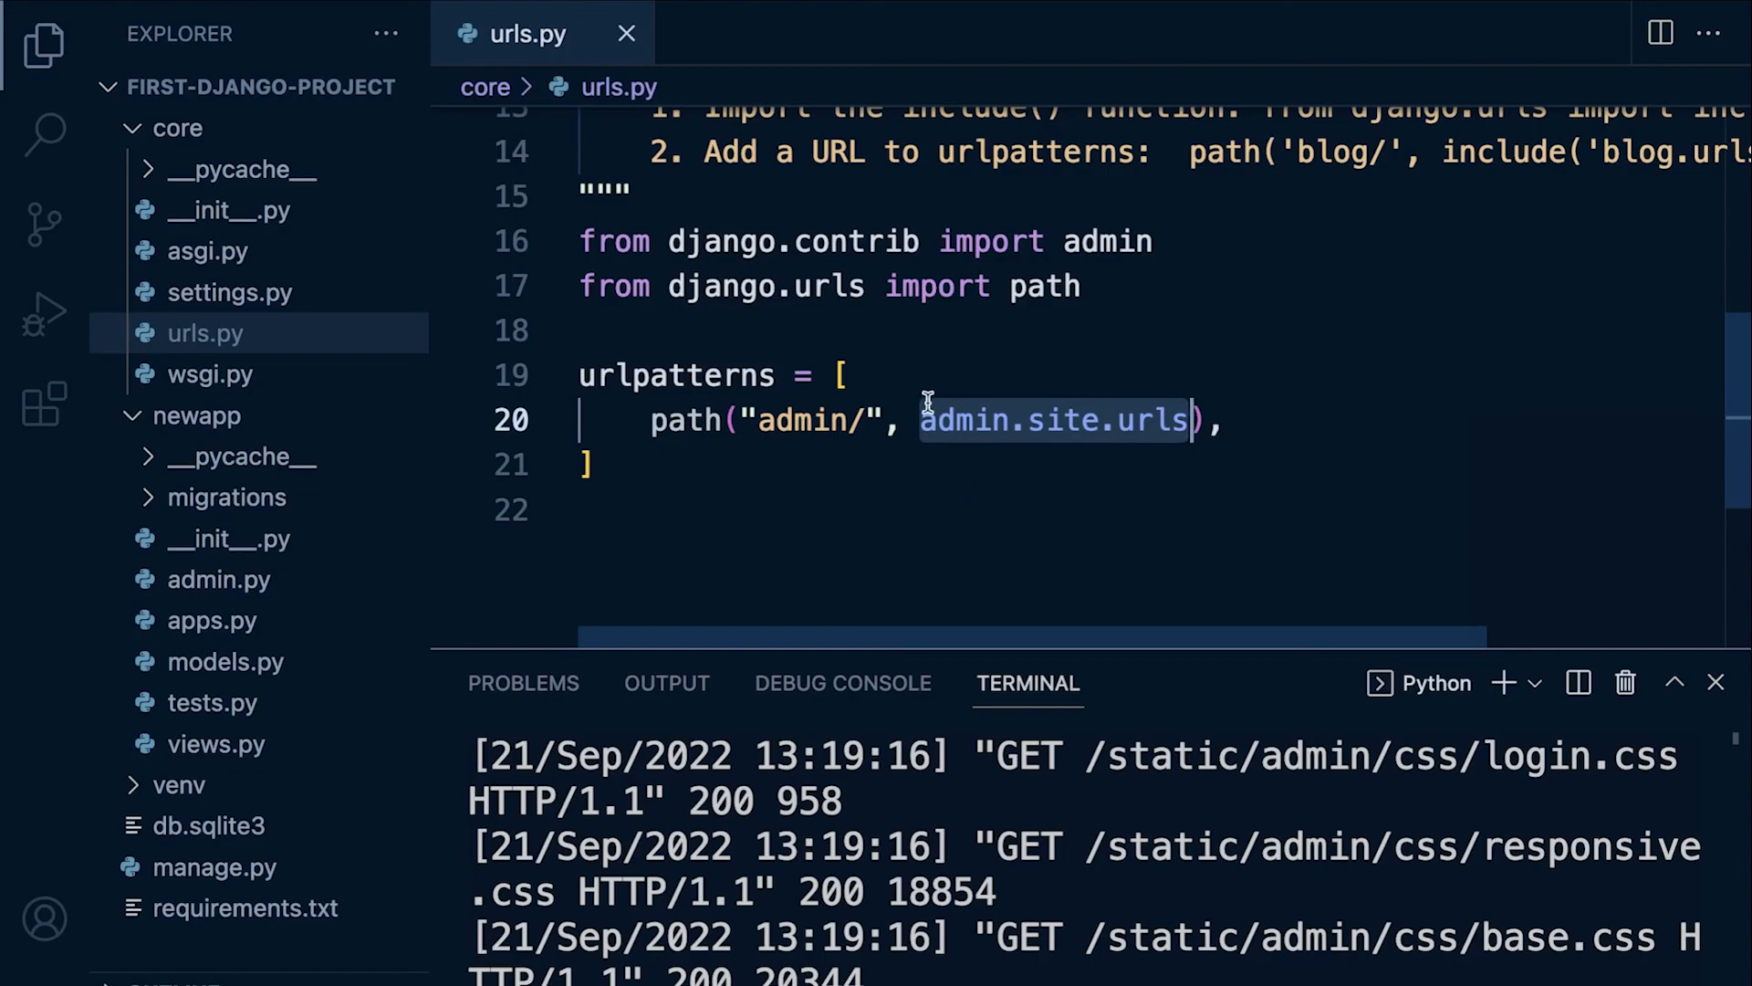
{"action": "mouse_move", "coordinate": [895, 419]}
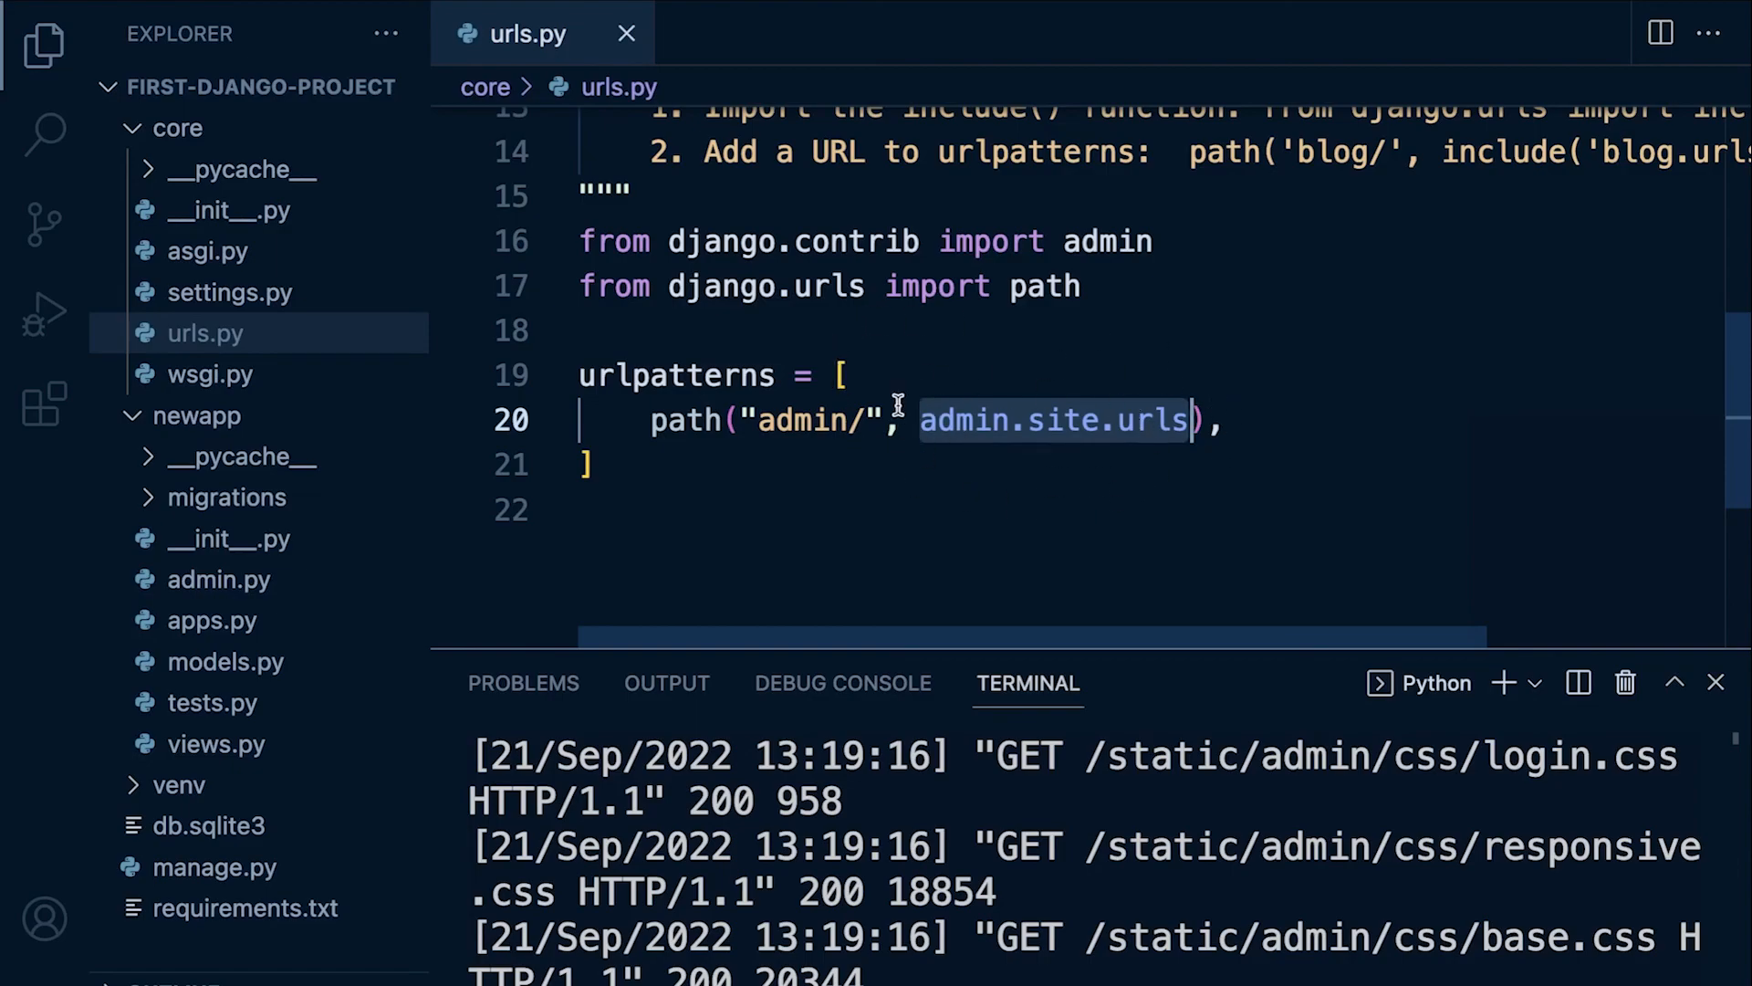
{"action": "mouse_move", "coordinate": [1145, 475]}
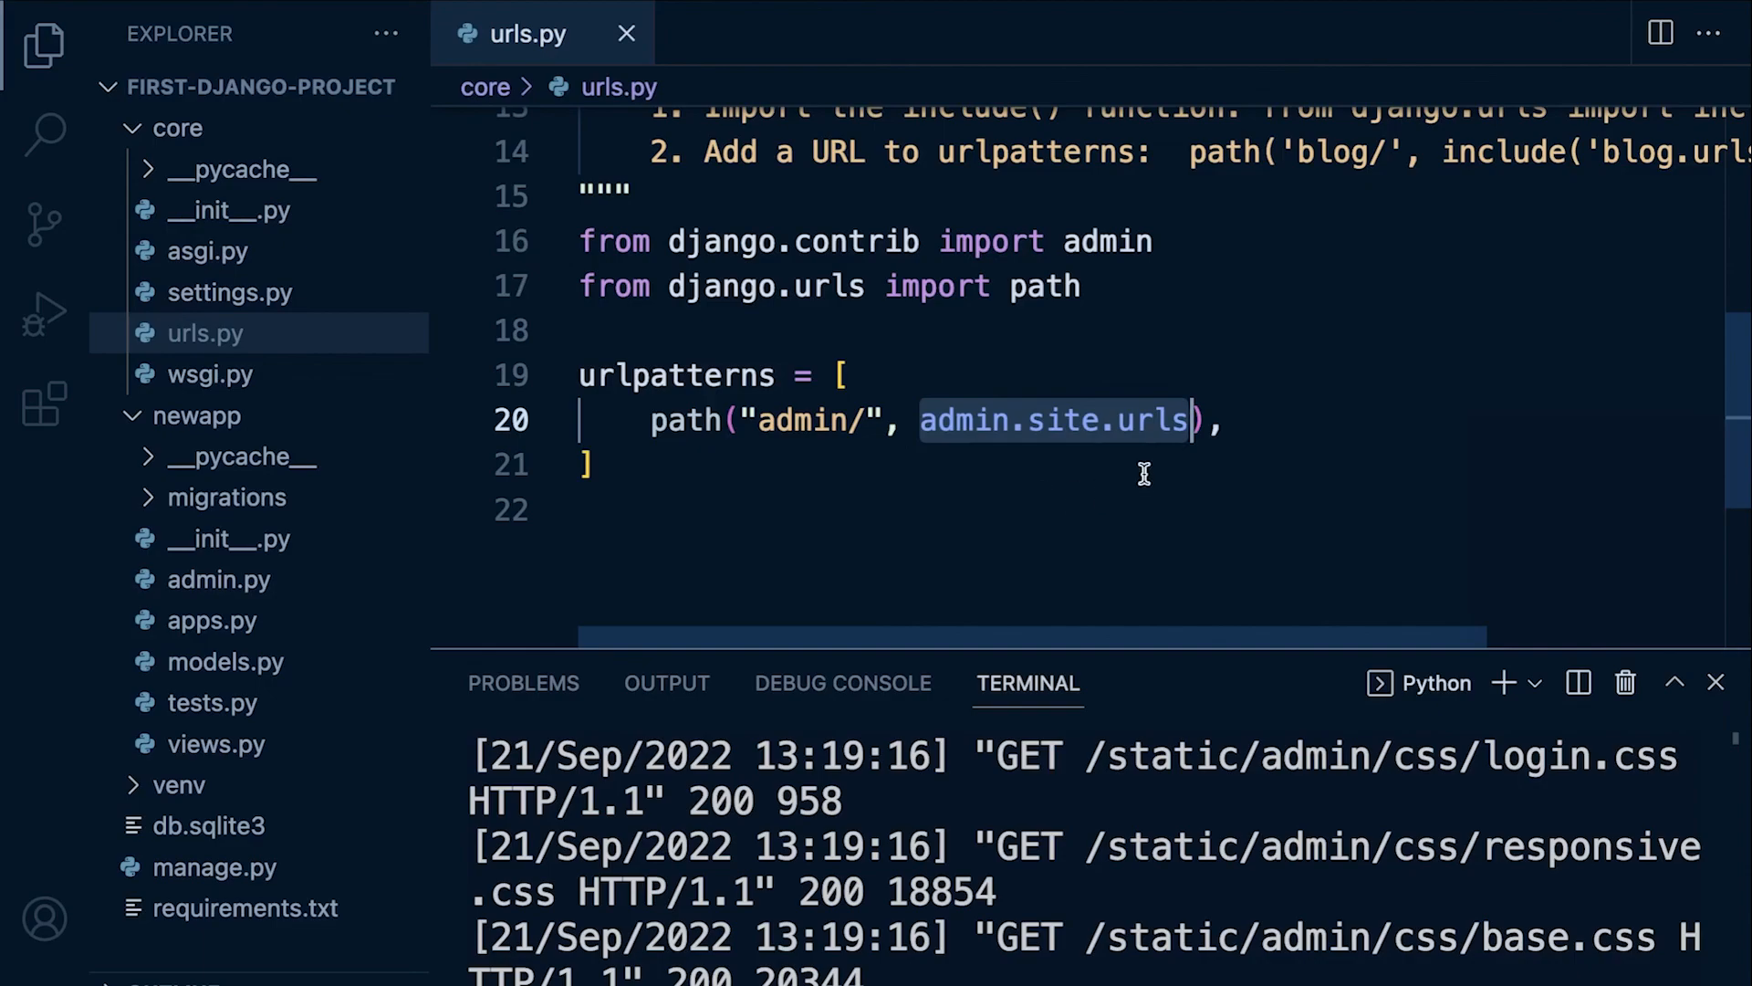